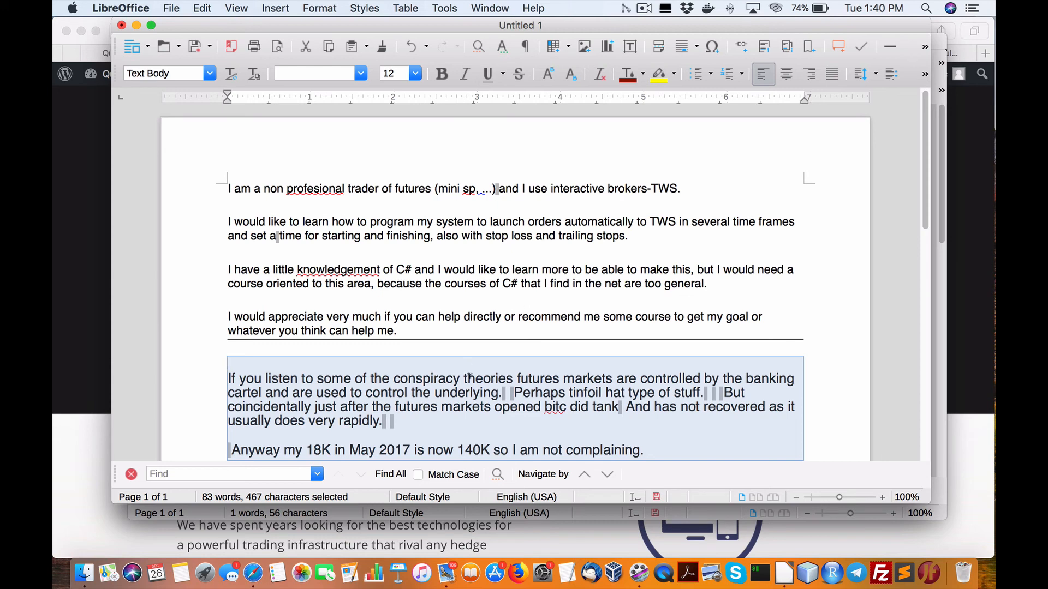
mouse_move(230, 374)
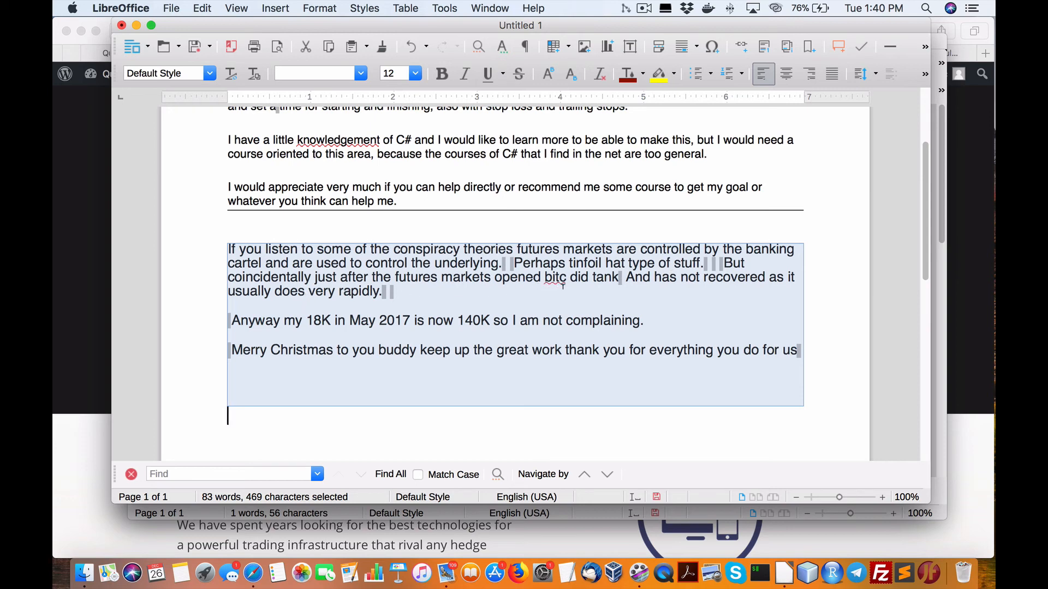
mouse_move(679, 291)
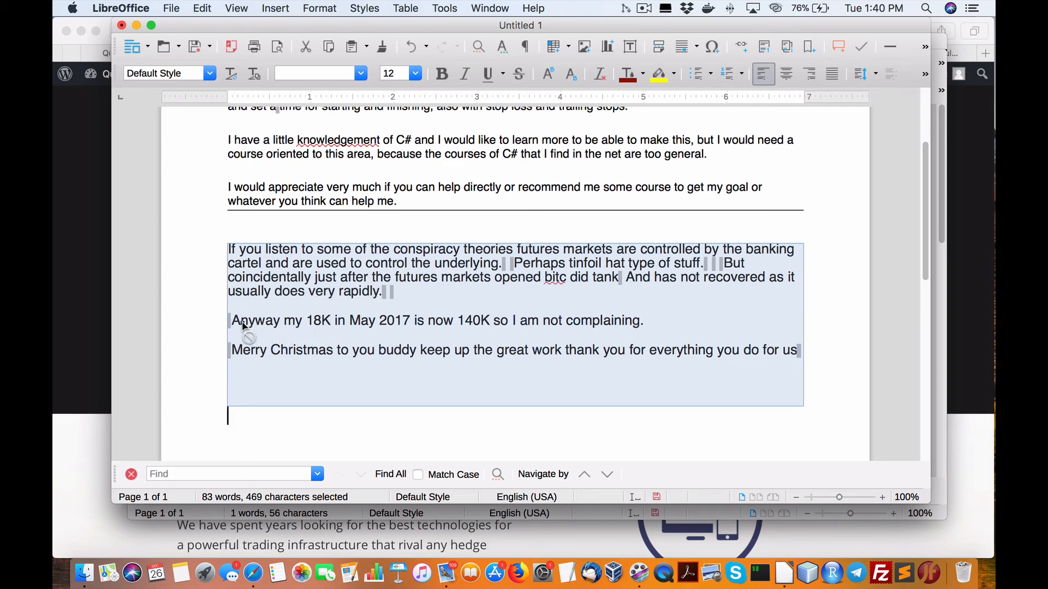
mouse_move(312, 318)
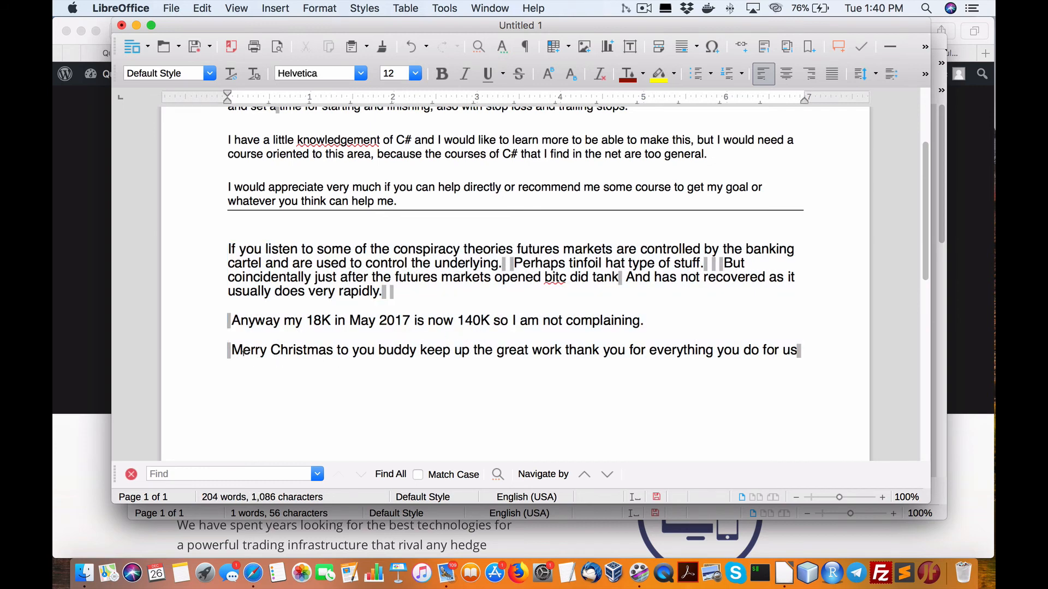
Select the last paragraph and the pasted comment paragraphs in the letter
double_click(431, 351)
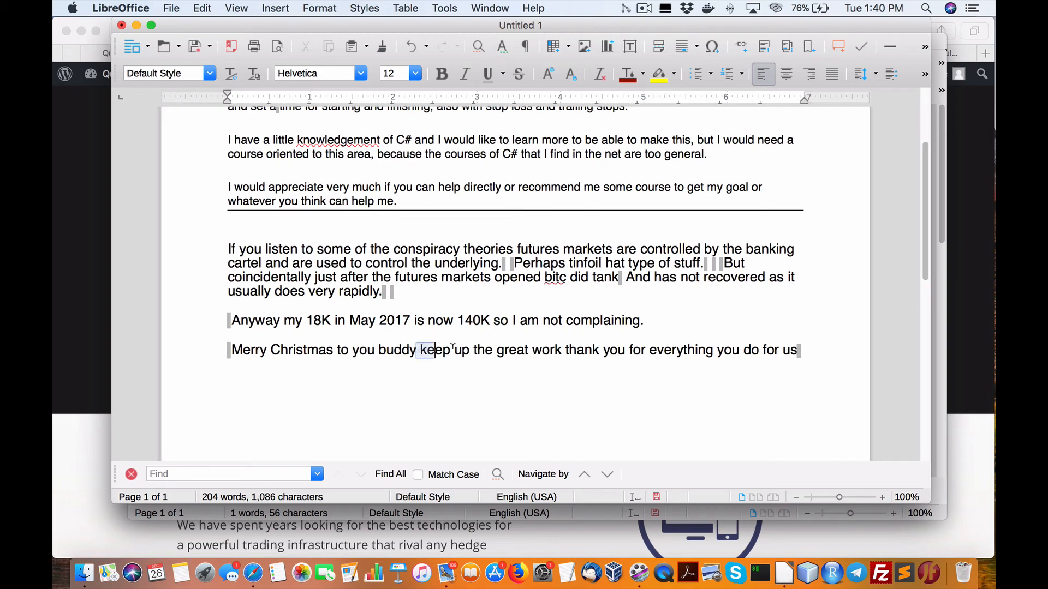
drag(419, 349, 797, 349)
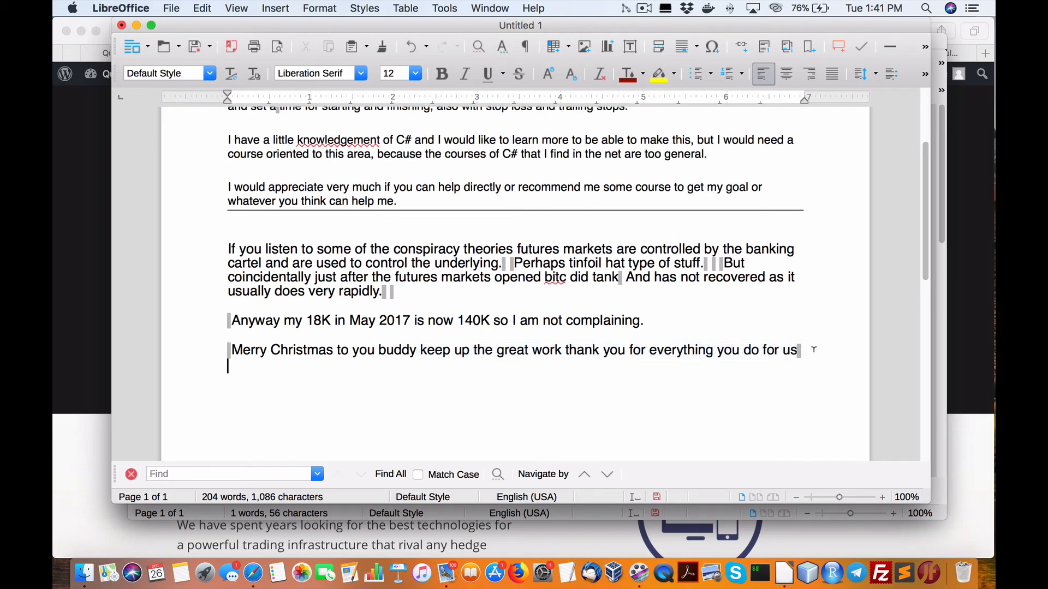
mouse_move(554, 312)
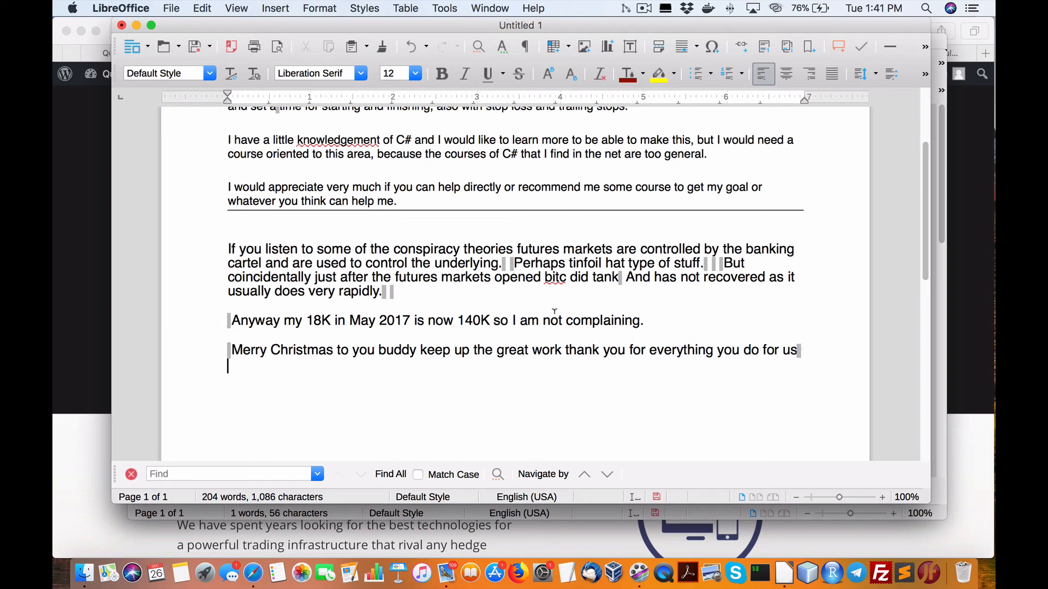
mouse_move(345, 281)
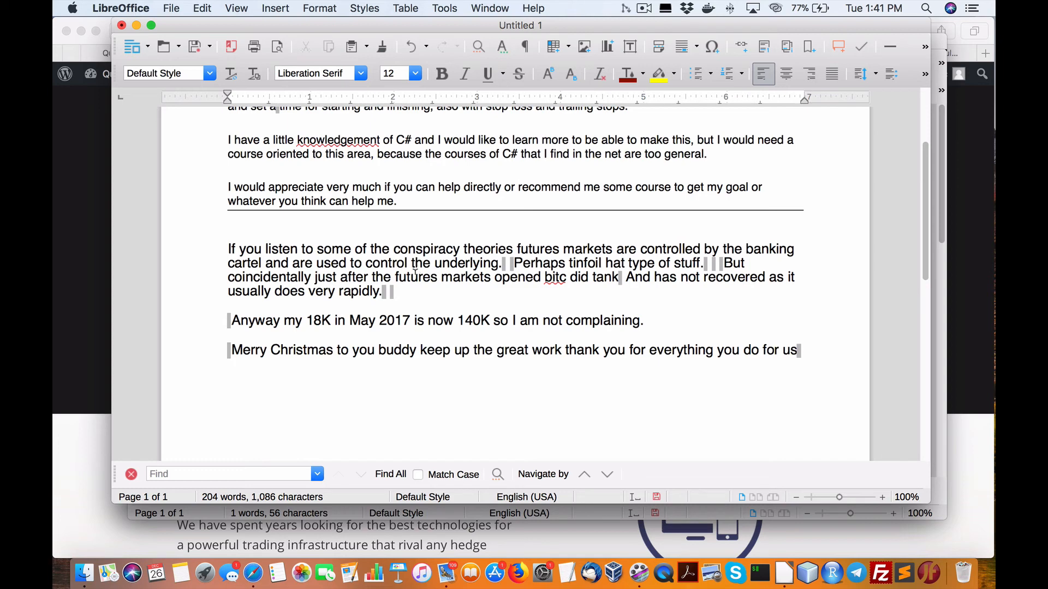
text(Helvetica)
key(Return)
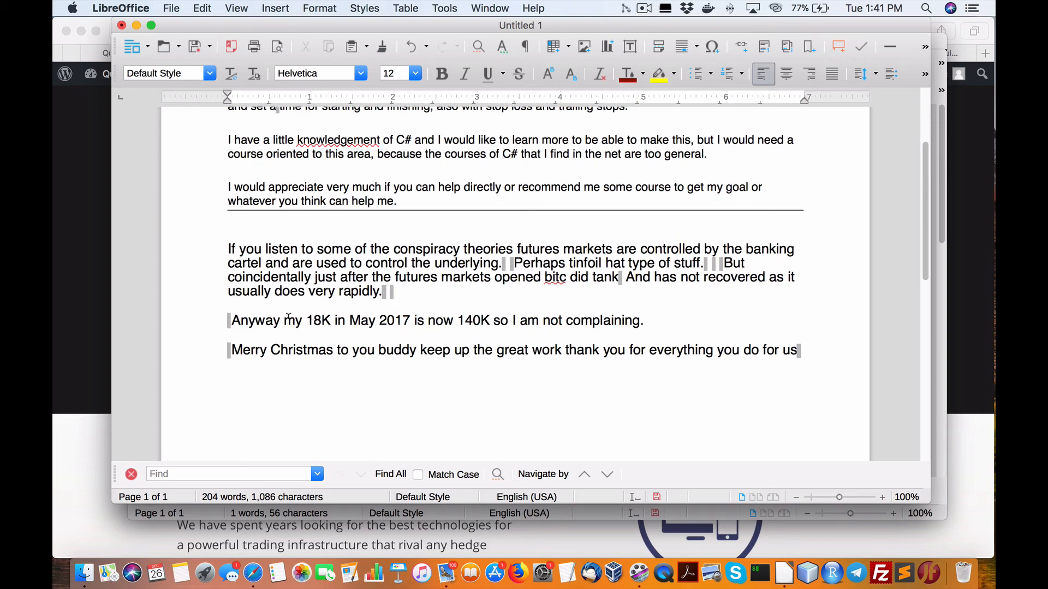
drag(303, 321, 501, 320)
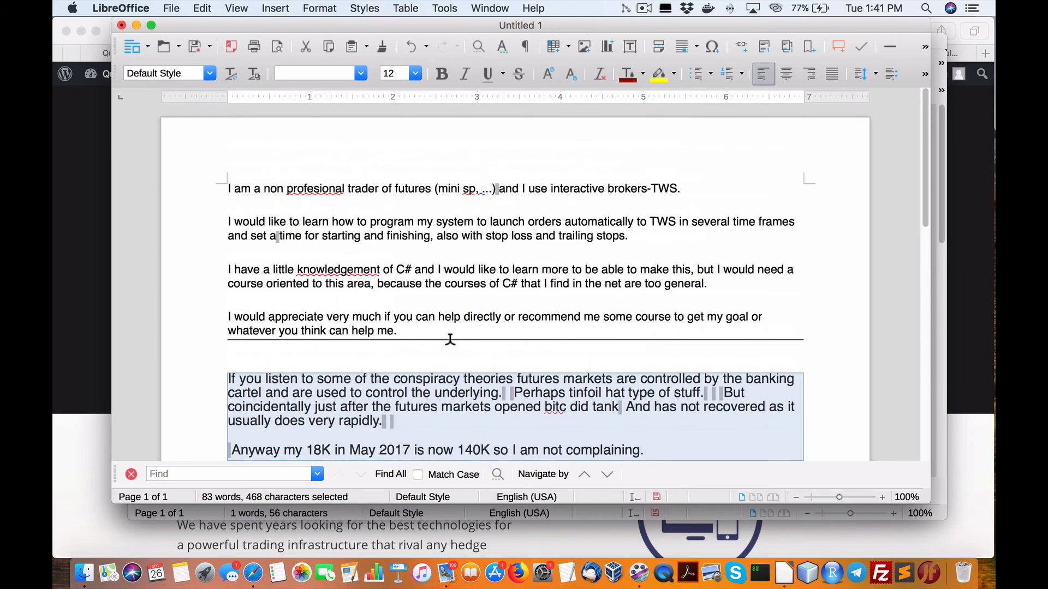
scroll(down, 3)
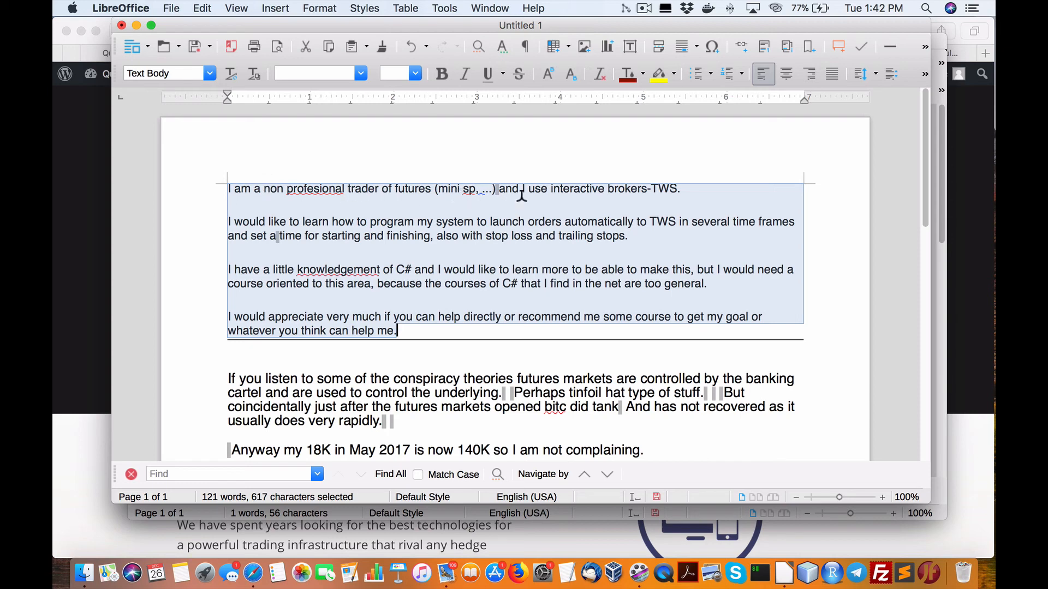
mouse_move(630, 195)
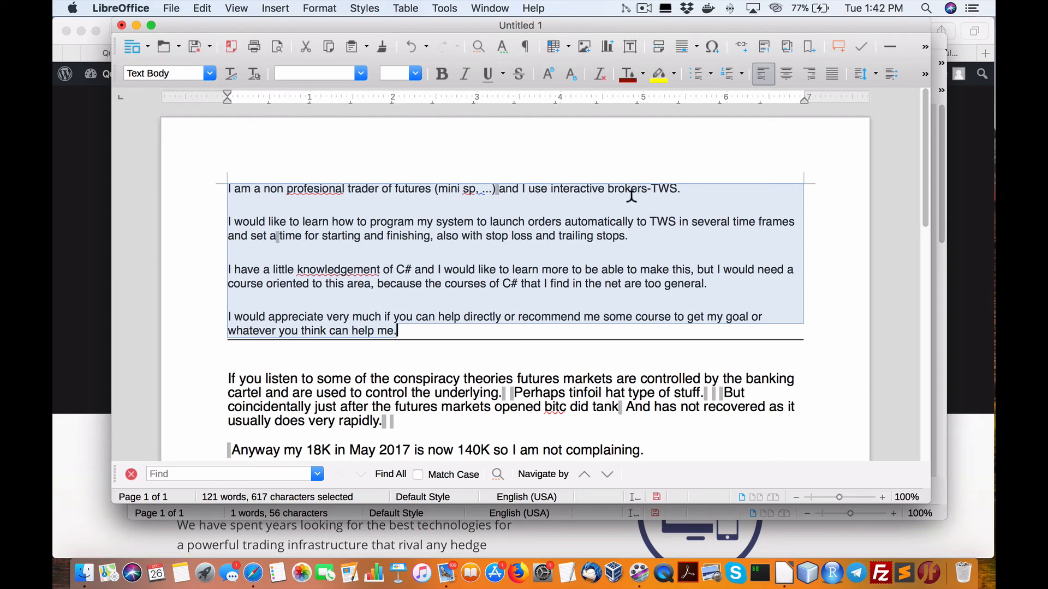
mouse_move(384, 227)
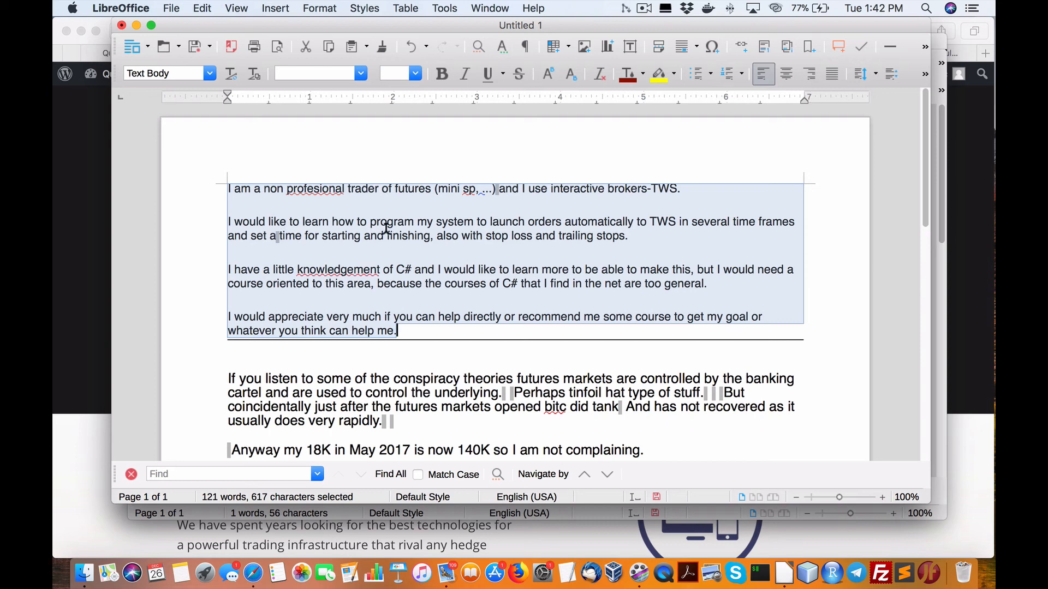
mouse_move(523, 221)
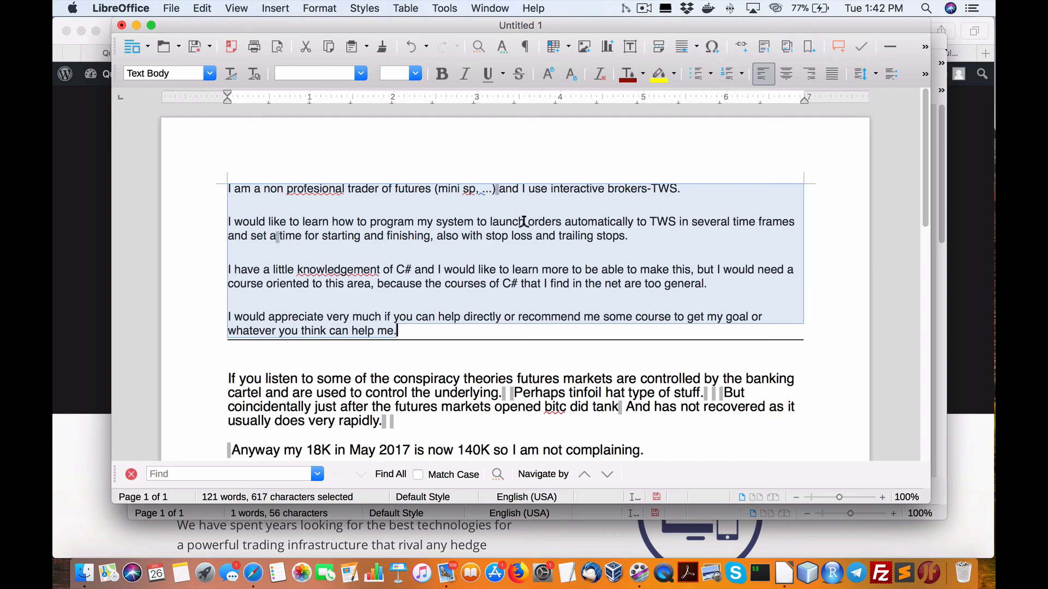
mouse_move(657, 221)
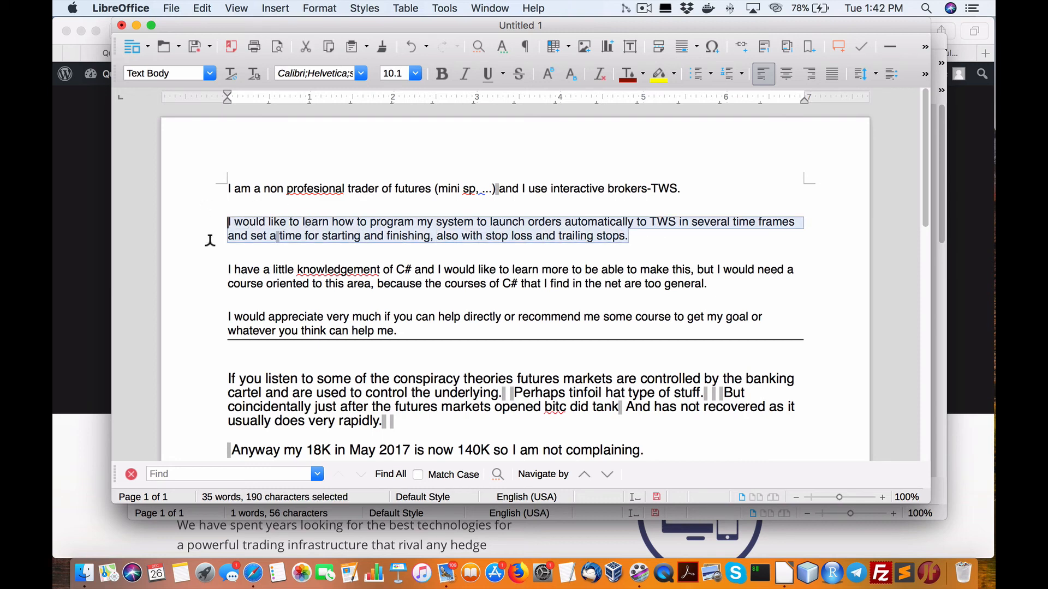
Scroll the QuantLabs Elite sales page and start the Elite membership PayPal checkout
click(230, 269)
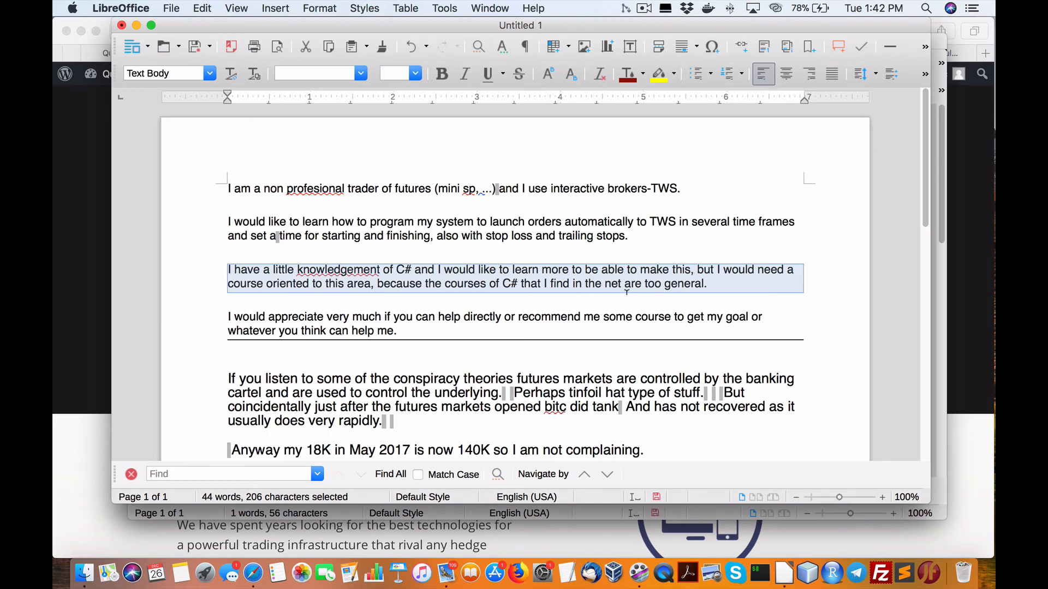
mouse_move(638, 284)
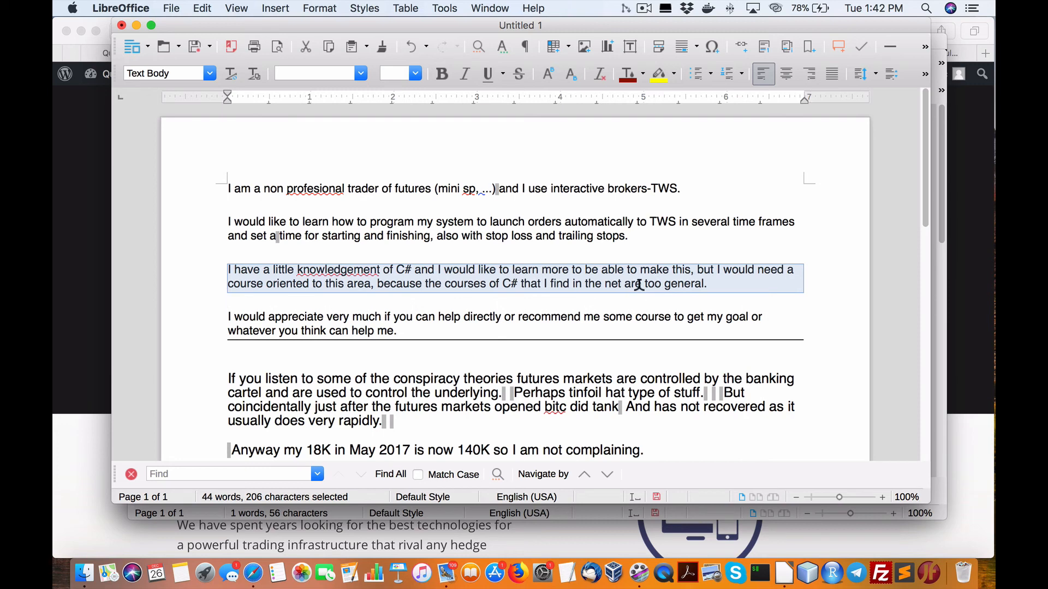
scroll(down, 3)
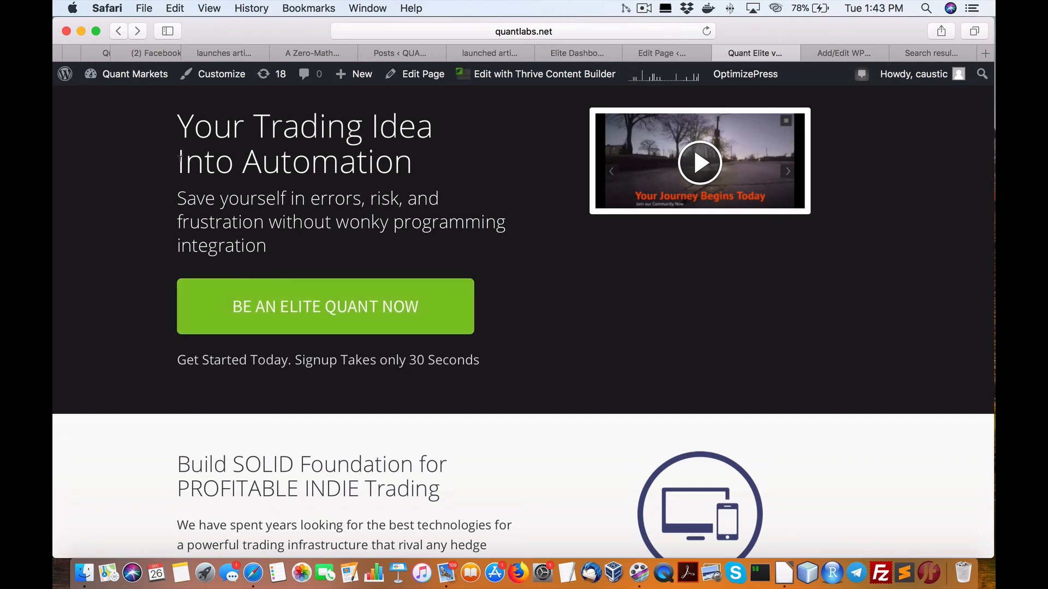
scroll(down, 3)
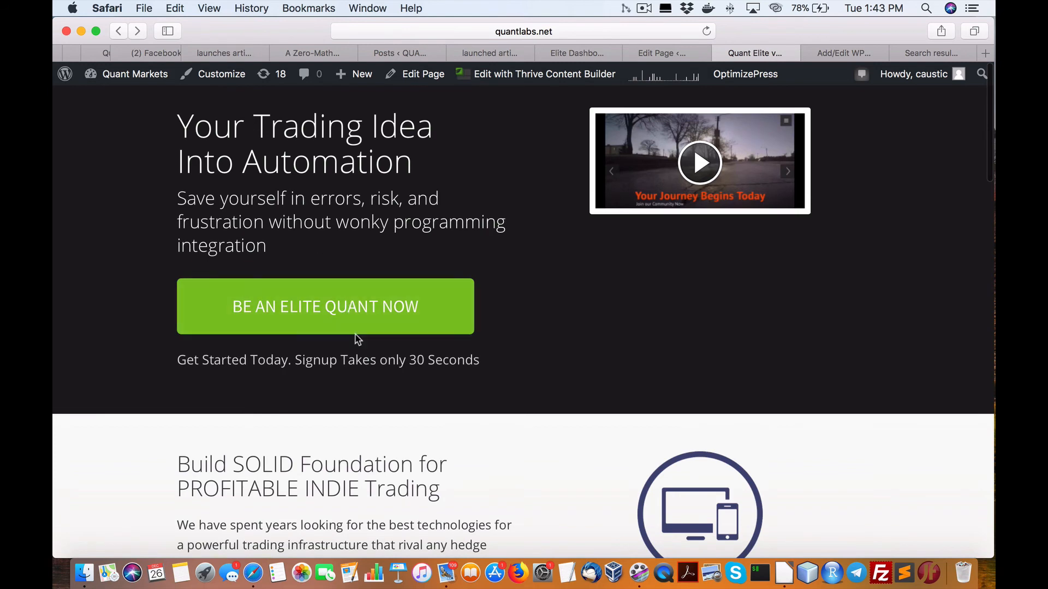
mouse_move(348, 307)
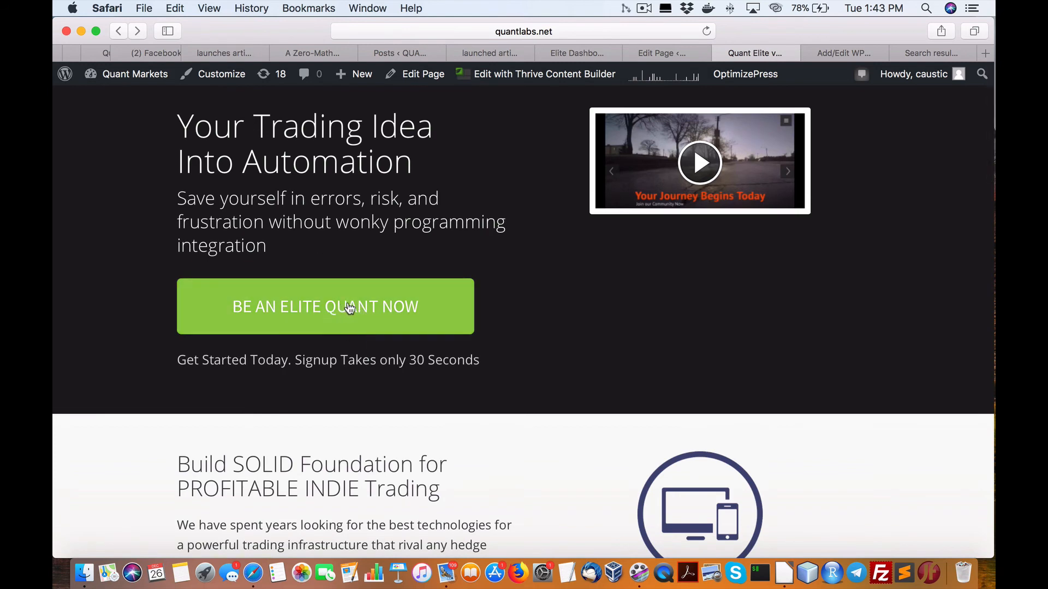
scroll(down, 3)
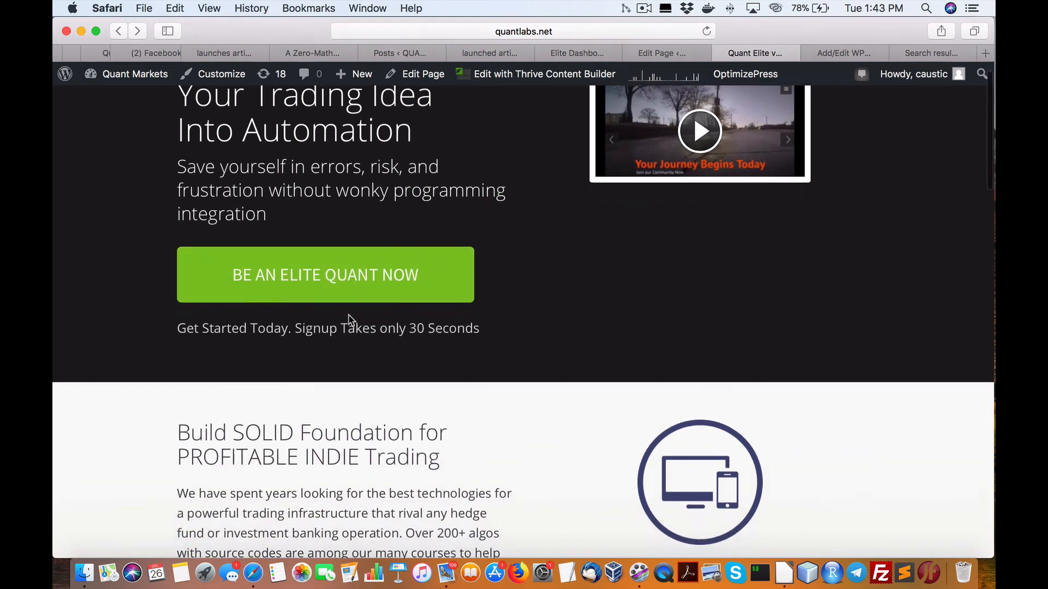
click(325, 274)
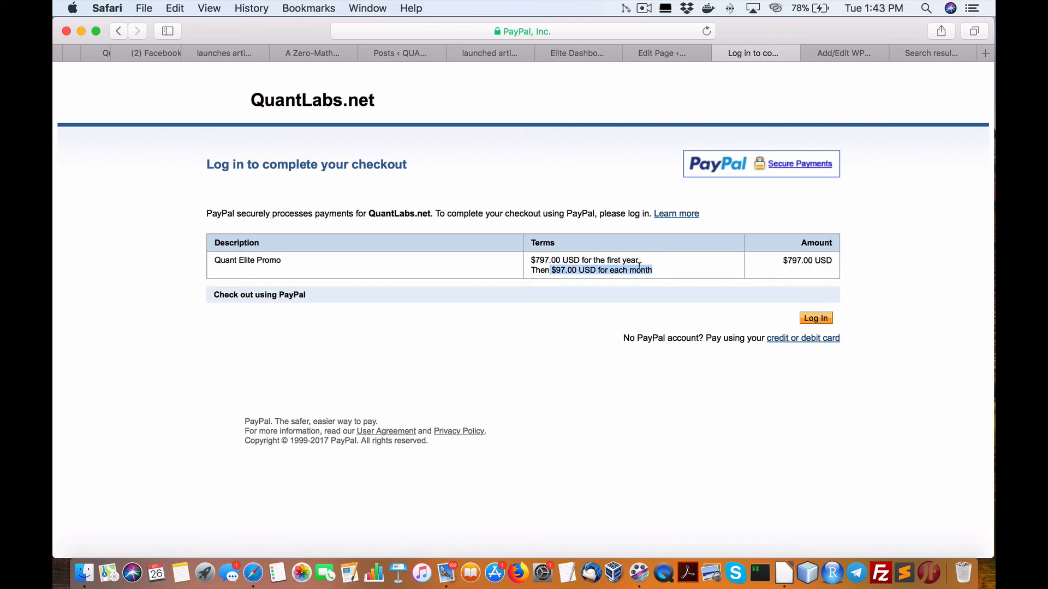
mouse_move(611, 289)
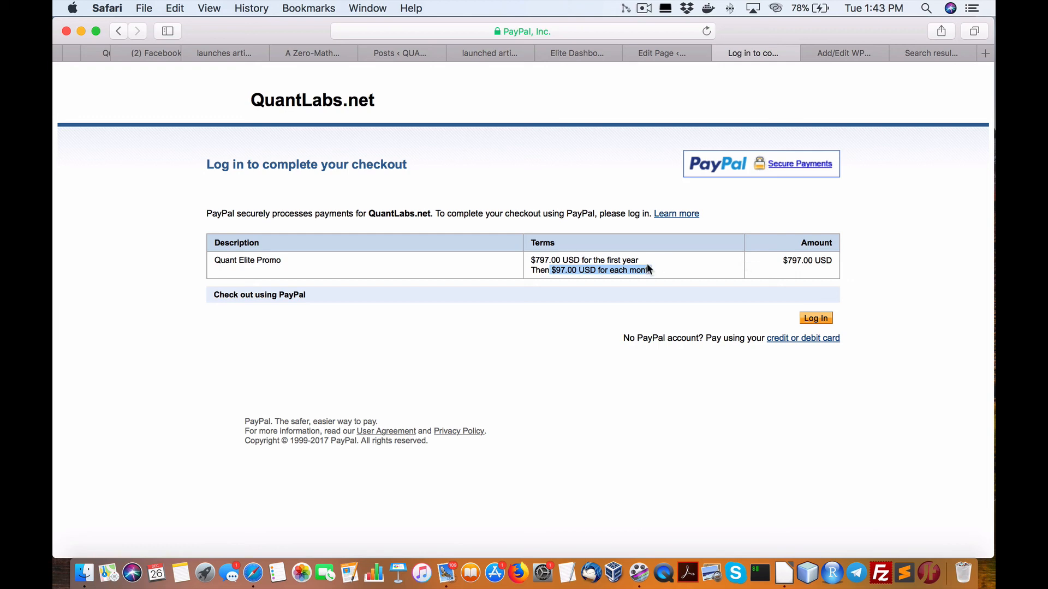
mouse_move(508, 167)
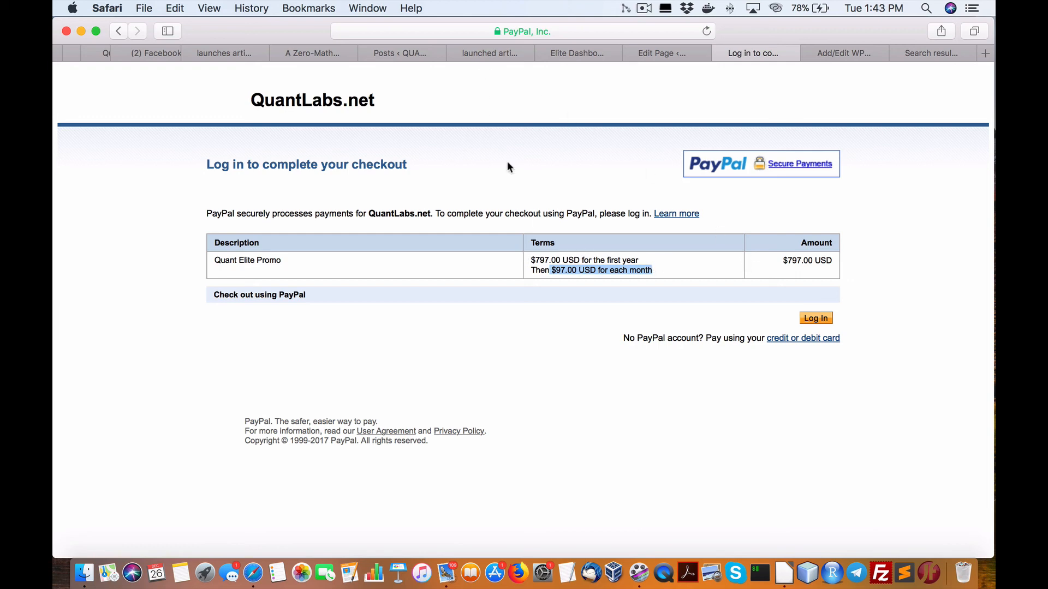
mouse_move(683, 274)
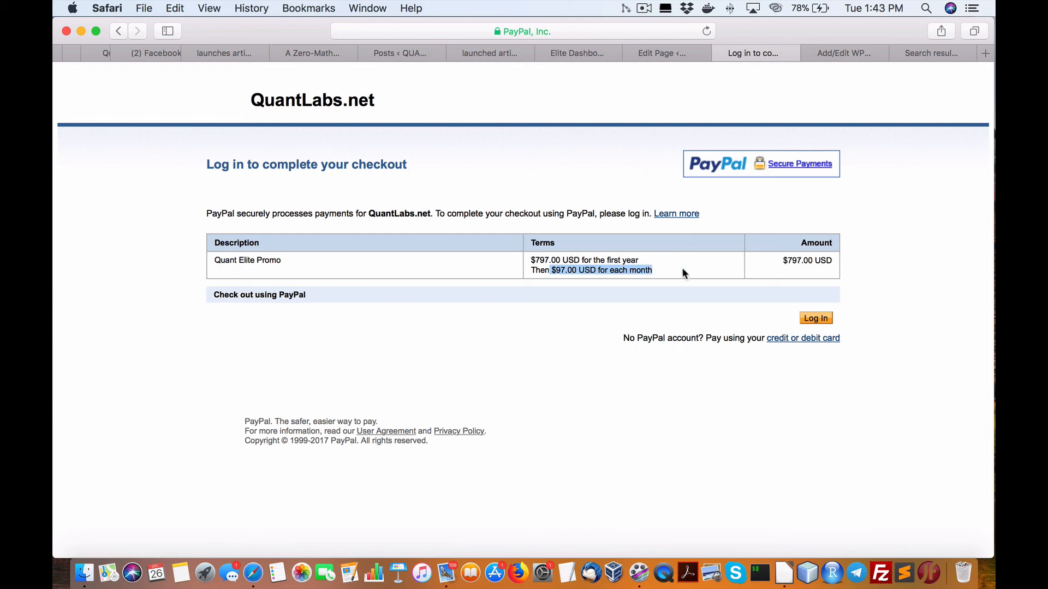
mouse_move(576, 53)
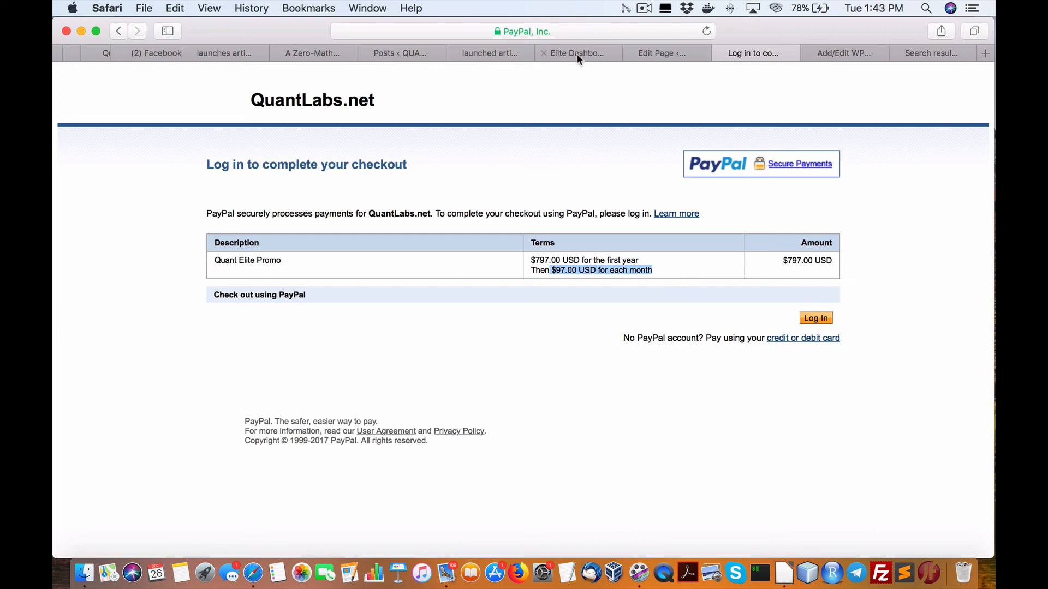
Switch to Elite Dashboard 2 and browse to the Python C++ Trading Infrastructure Building Blocks module
click(577, 53)
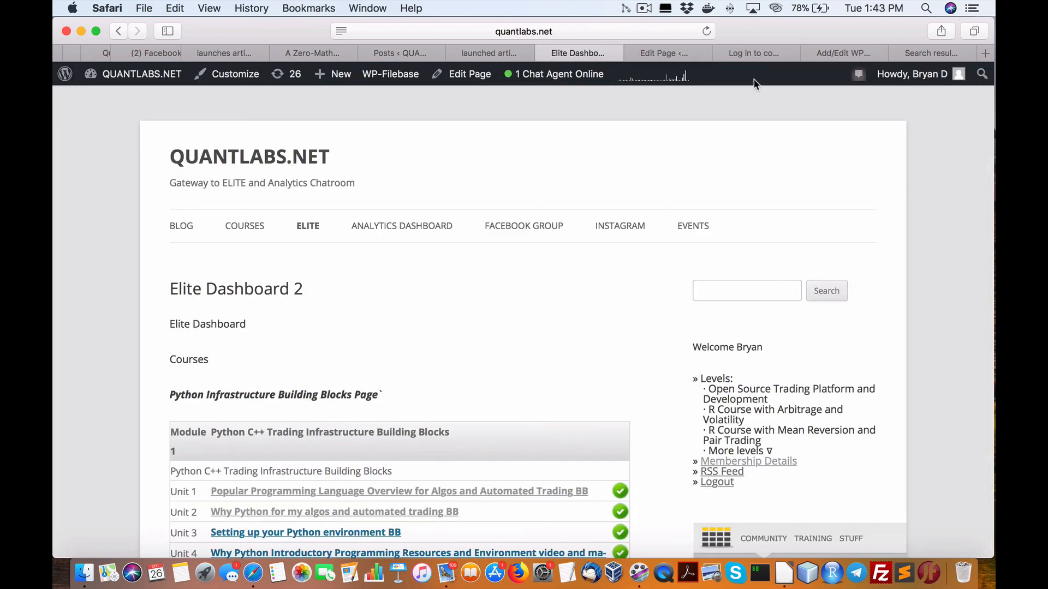
mouse_move(402, 225)
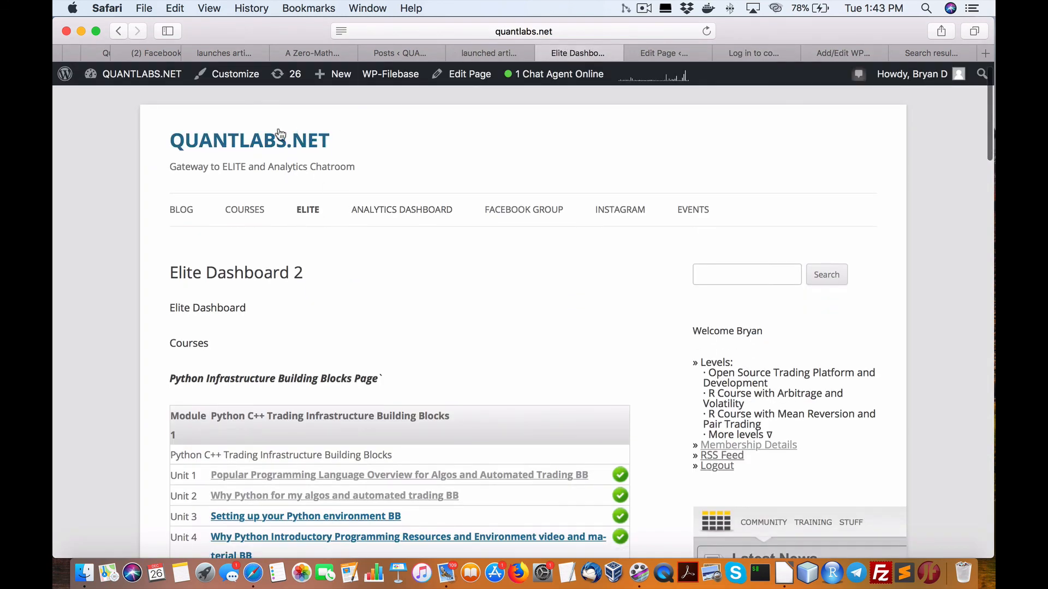
mouse_move(242, 160)
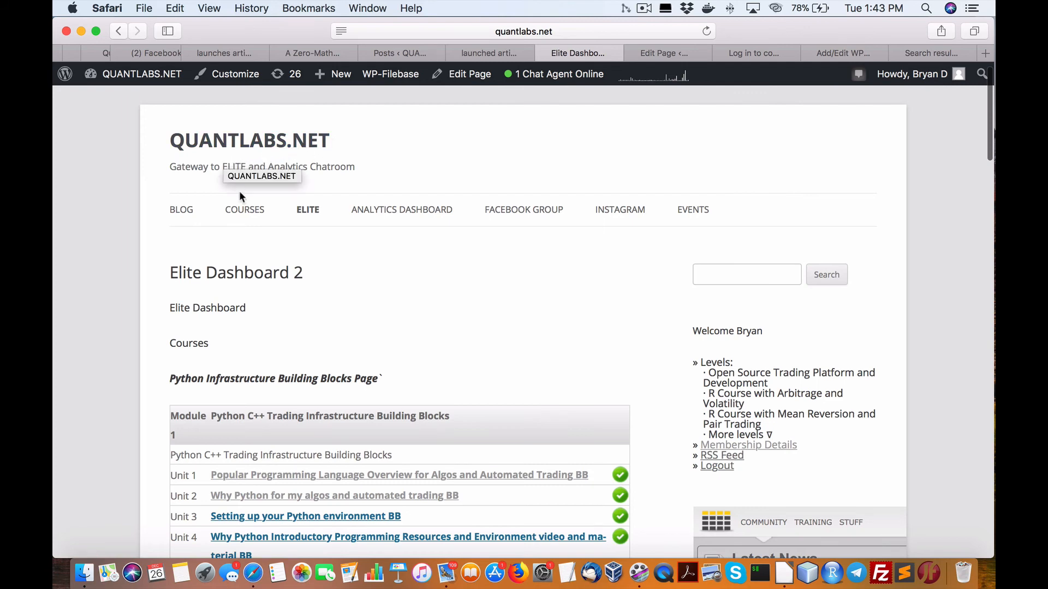
mouse_move(374, 156)
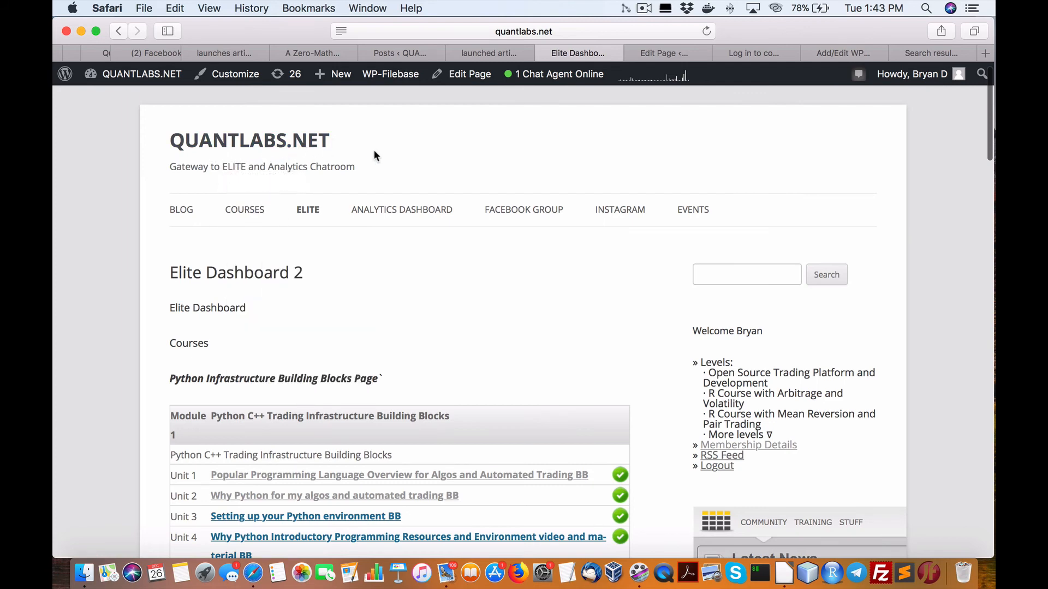
mouse_move(397, 288)
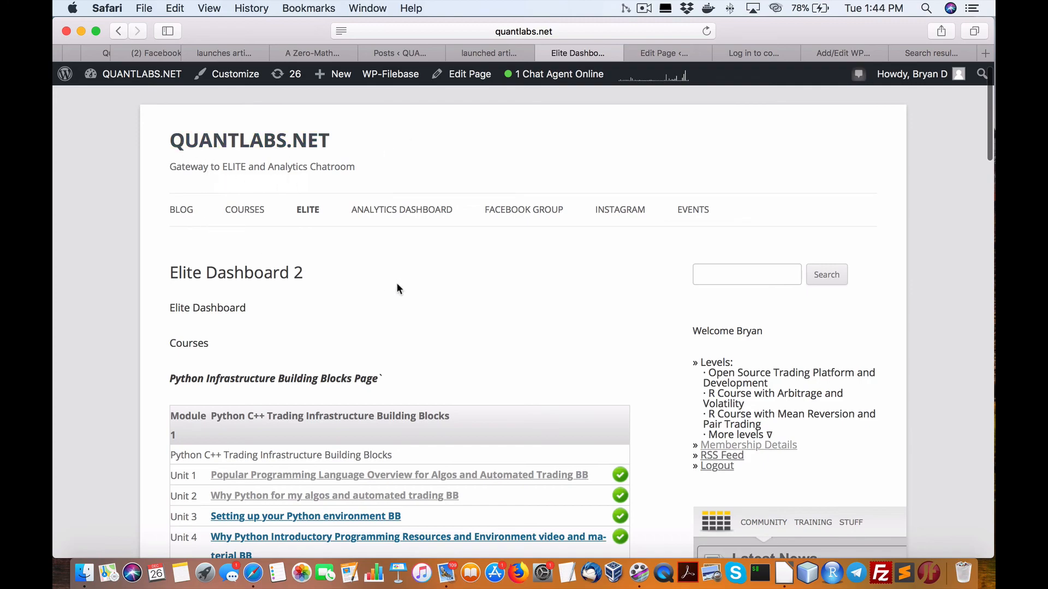
scroll(down, 3)
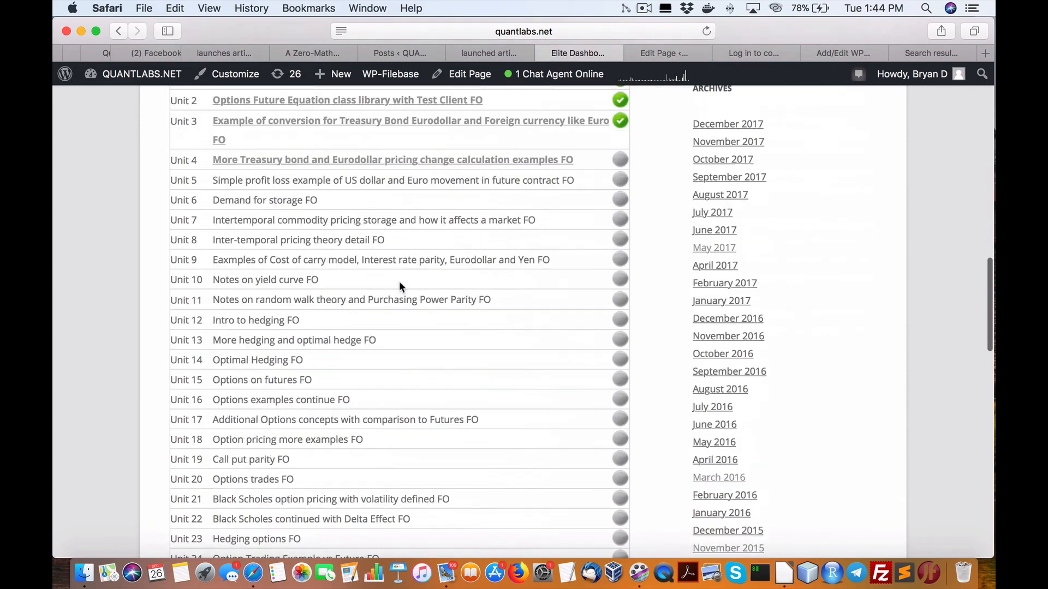
scroll(down, 3)
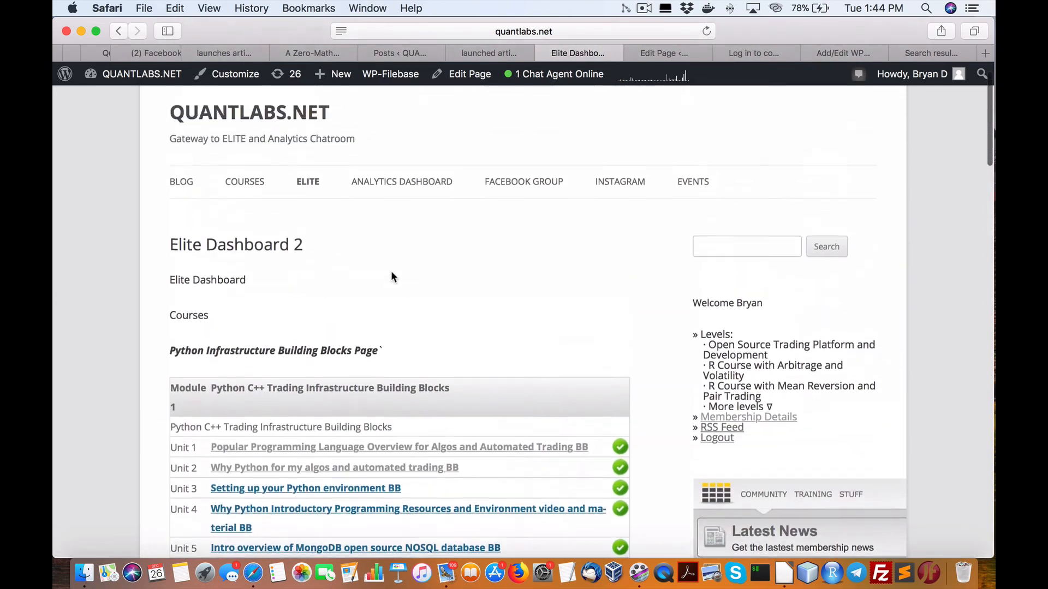
scroll(down, 3)
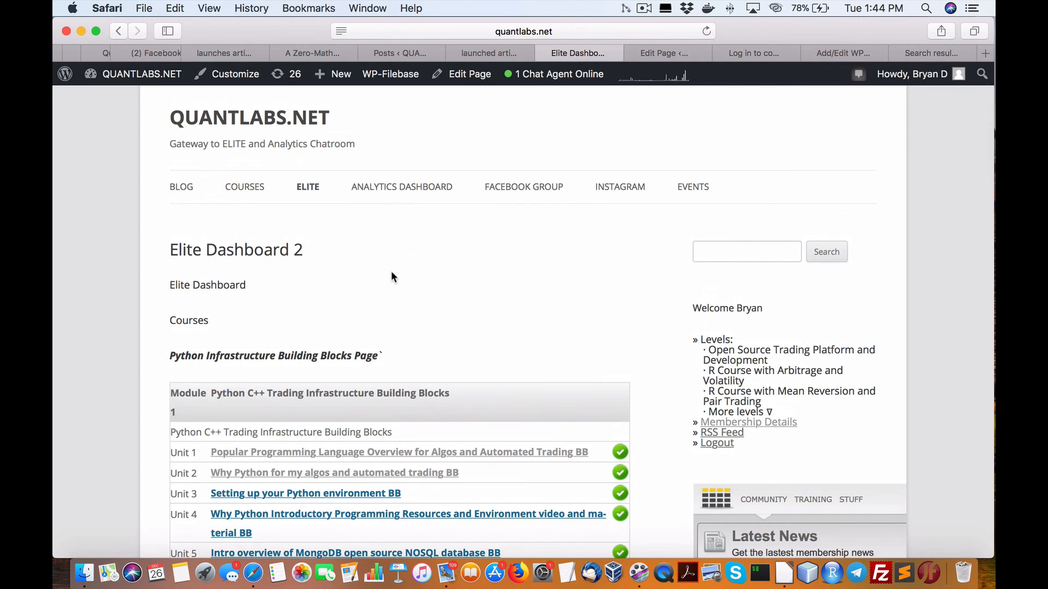
mouse_move(381, 314)
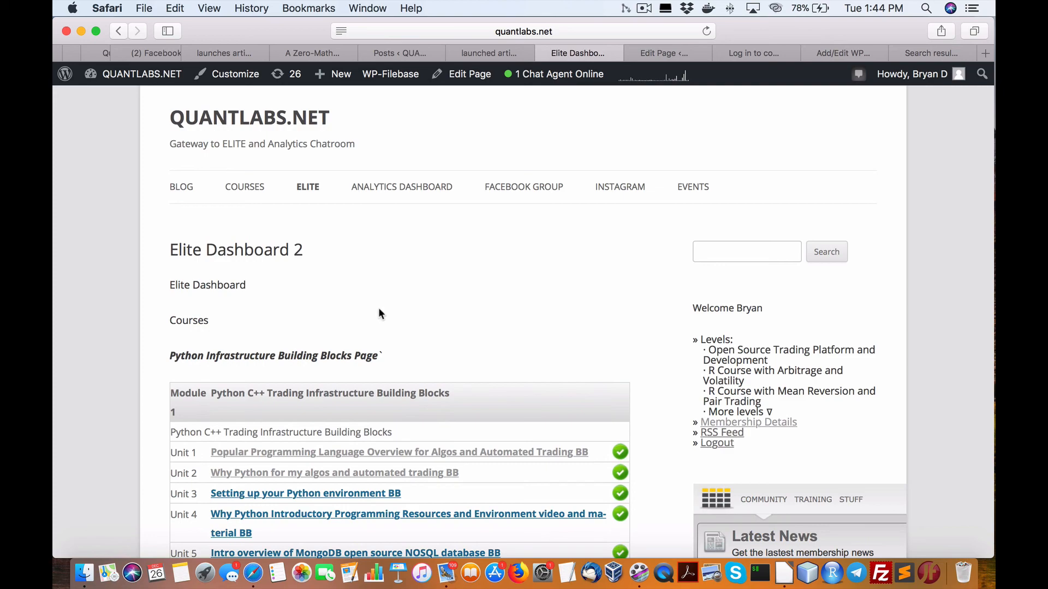
scroll(down, 3)
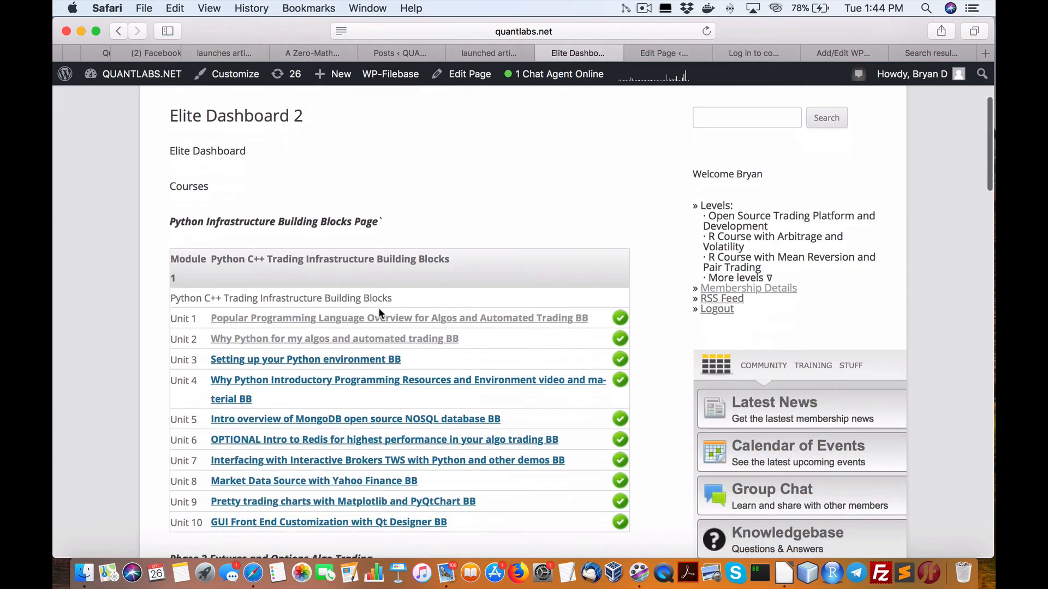
scroll(down, 3)
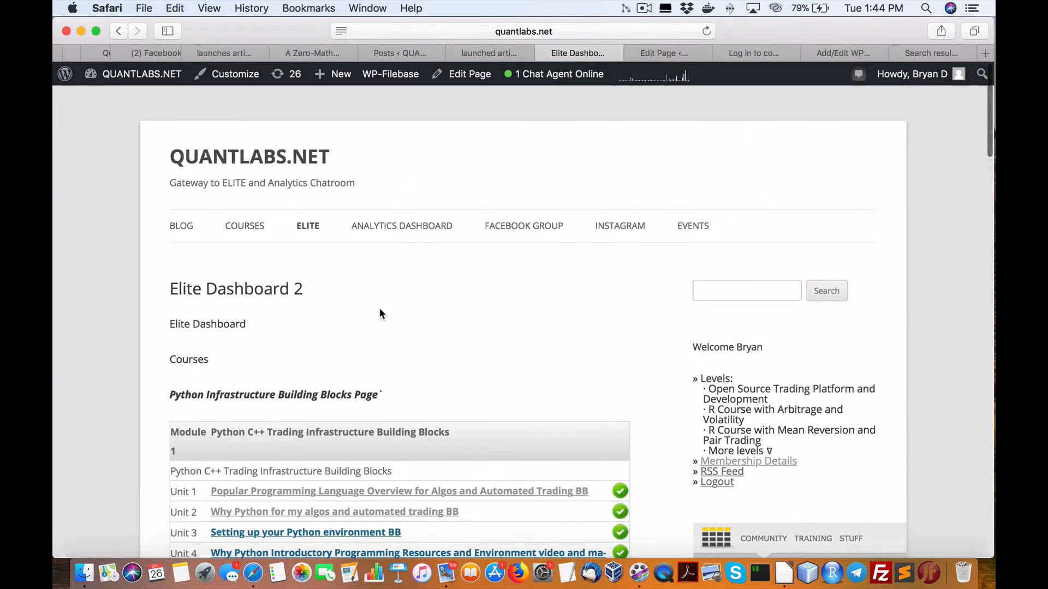
scroll(down, 3)
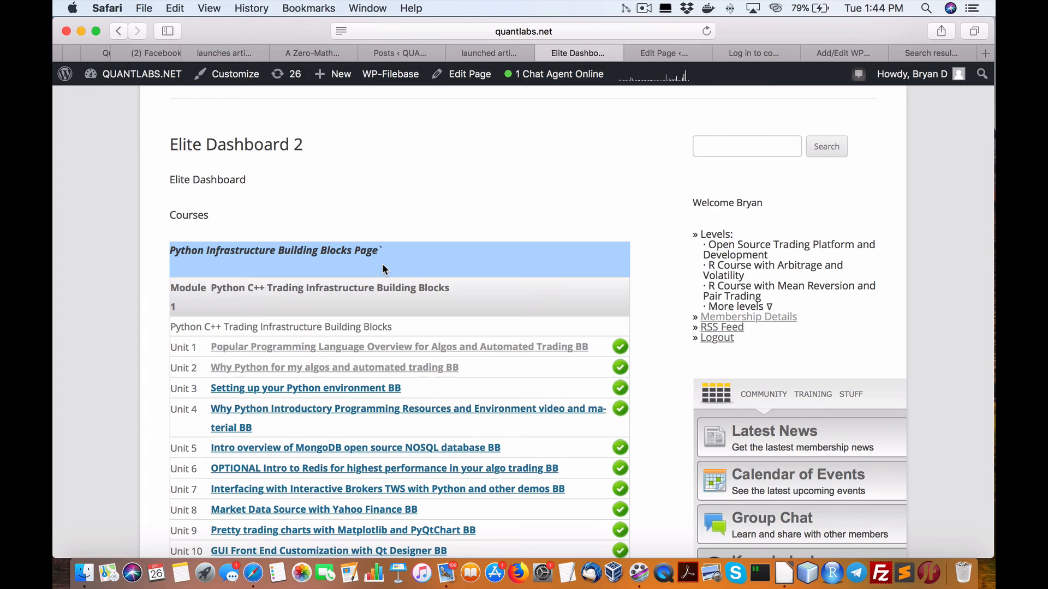
scroll(down, 3)
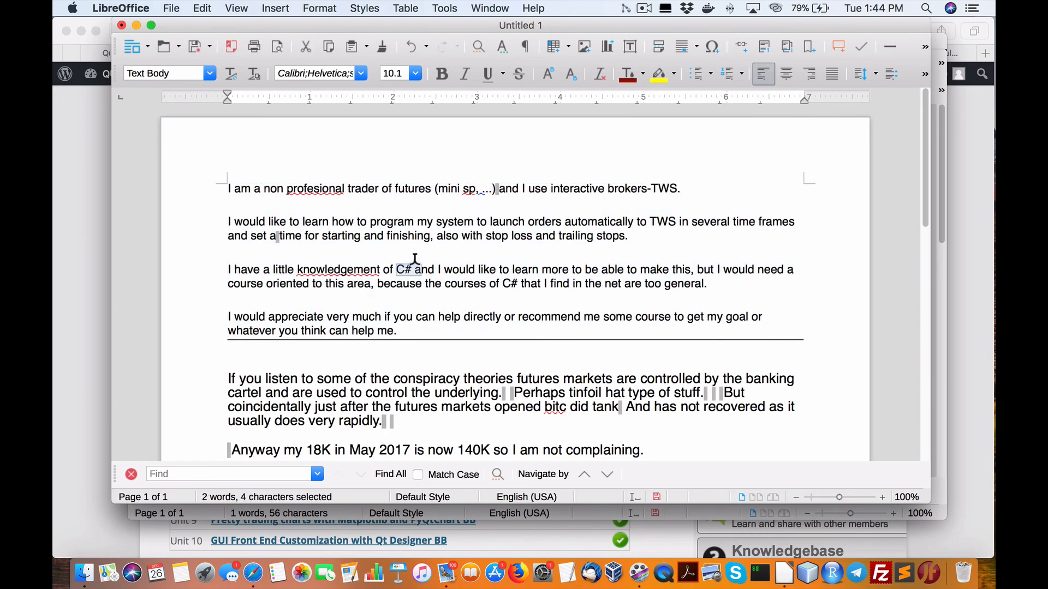
mouse_move(275, 572)
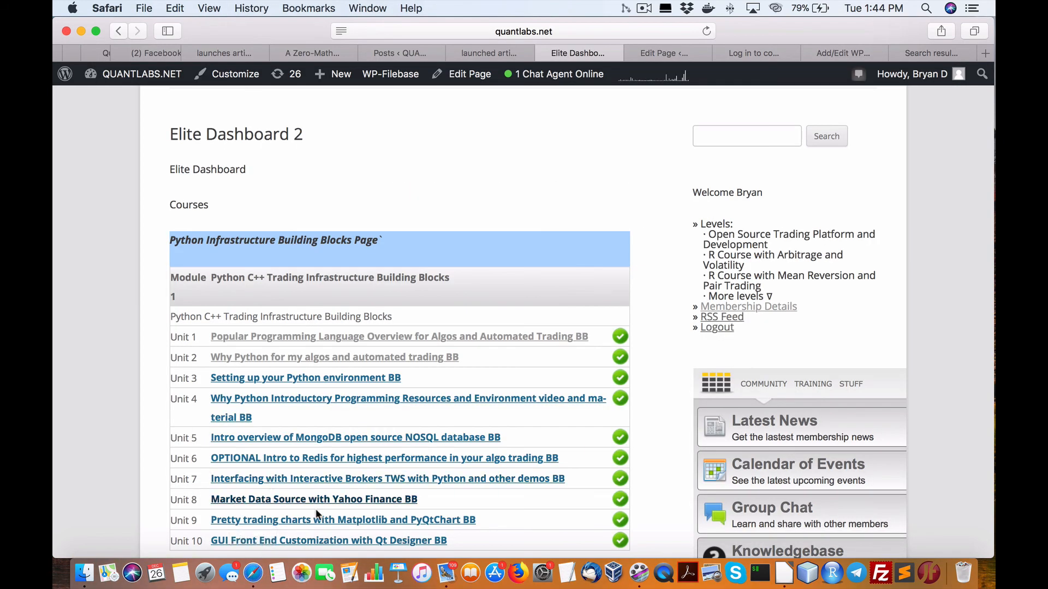
Select the letter's comment paragraphs through the Christmas thanks message
scroll(down, 3)
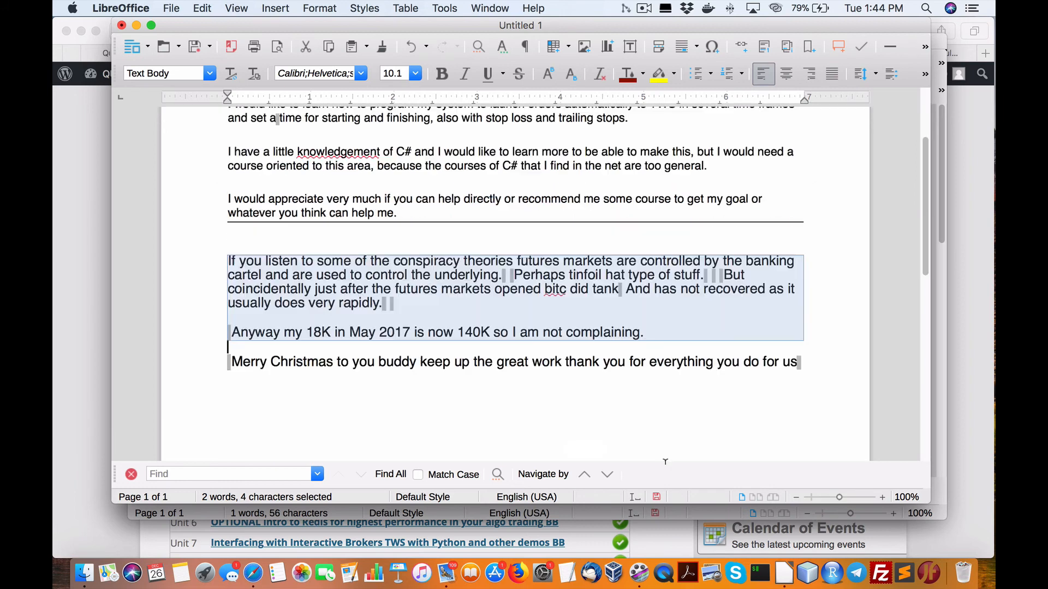
key(Cmd+A)
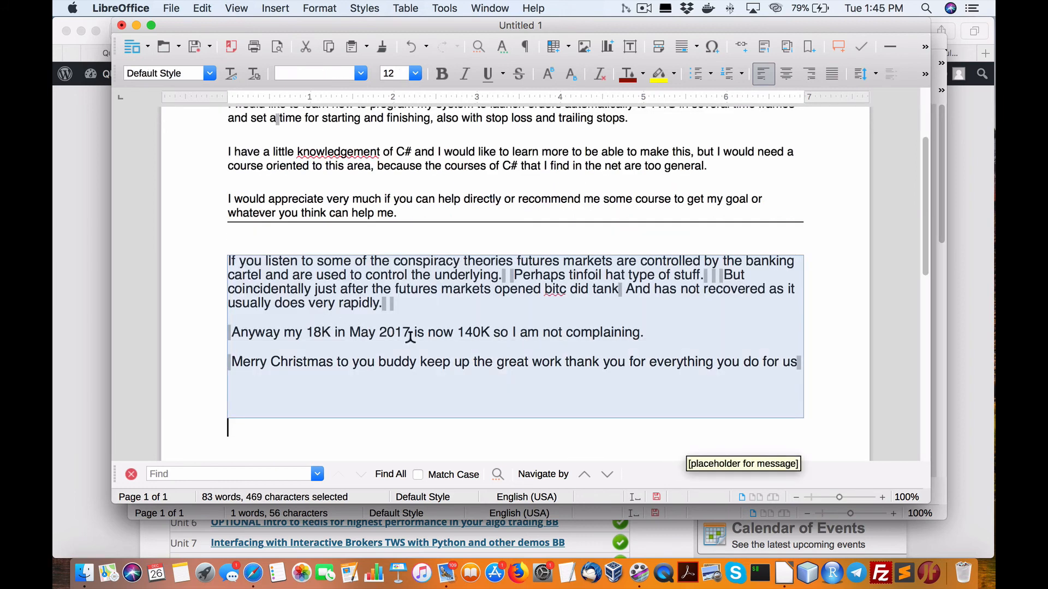
mouse_move(148, 328)
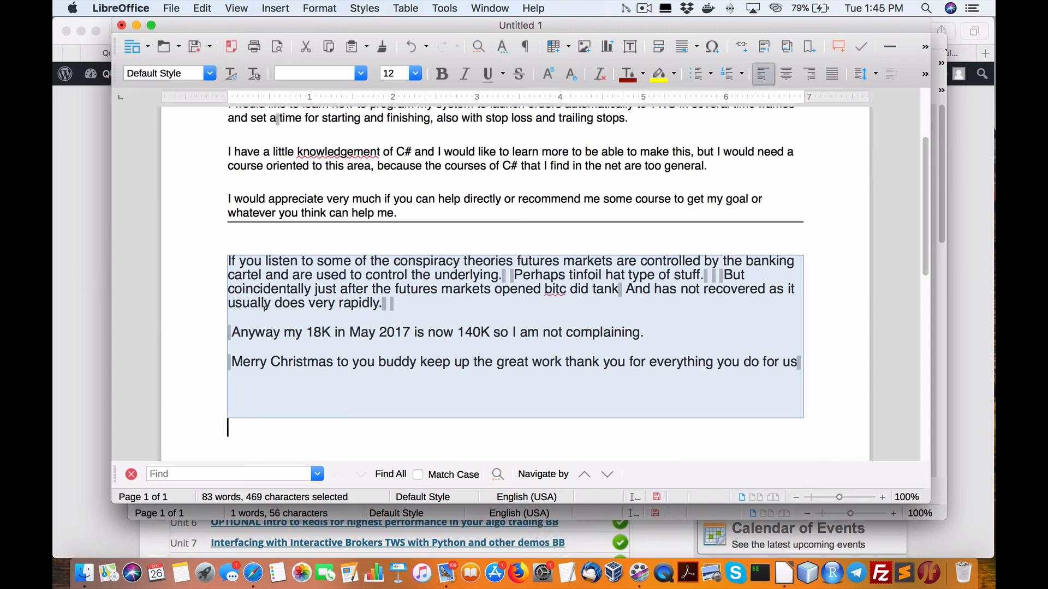
mouse_move(304, 295)
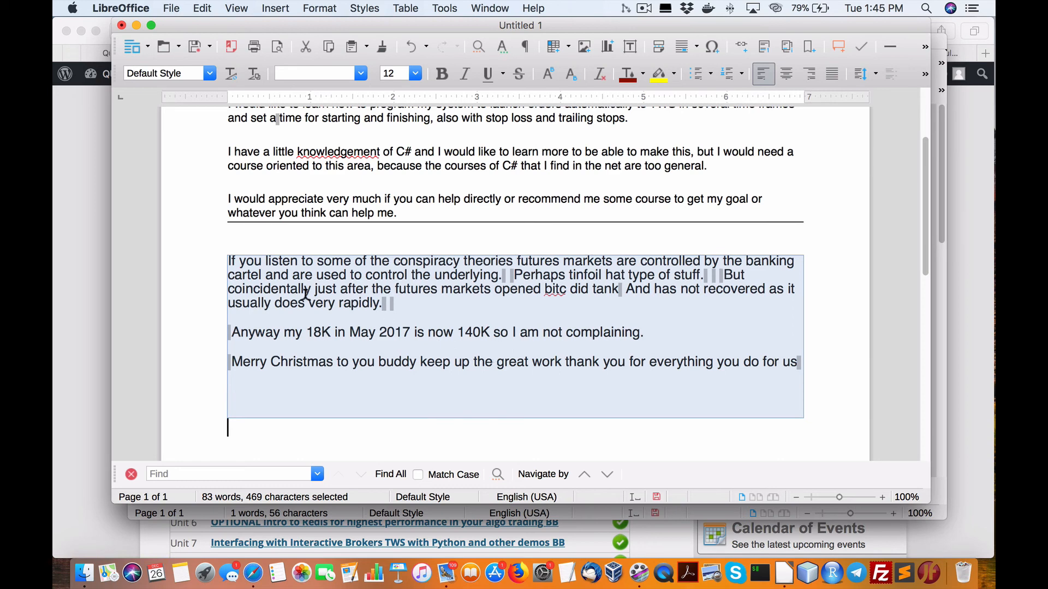
mouse_move(62, 197)
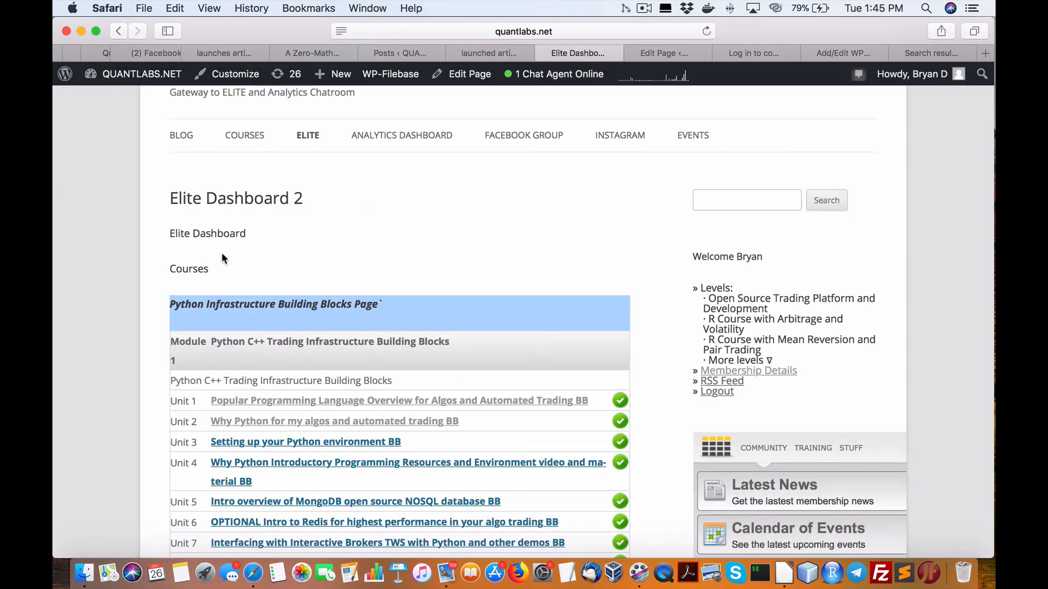
mouse_move(302, 293)
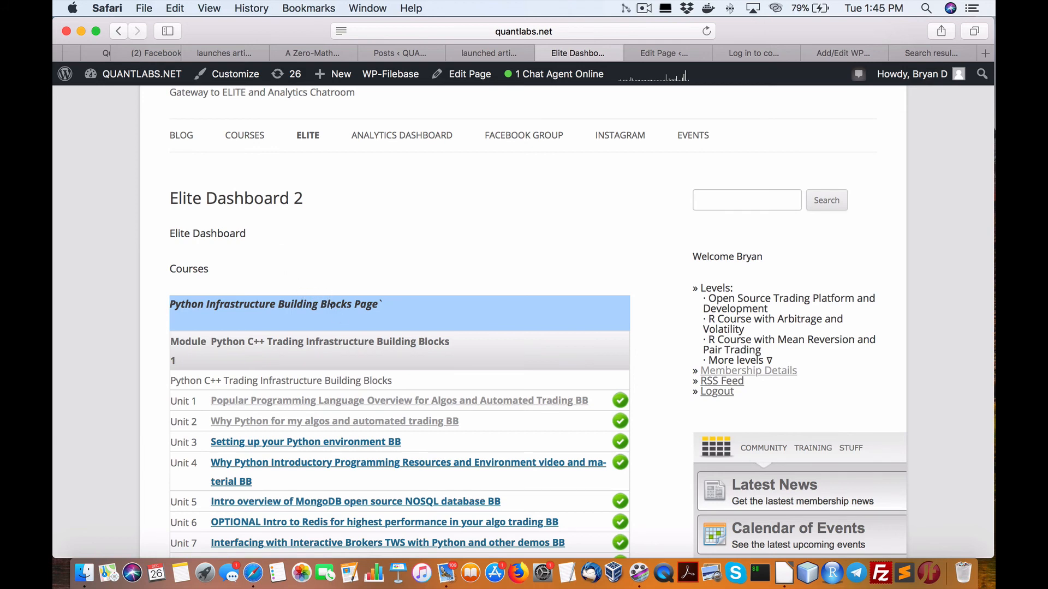
Scroll Elite Dashboard 2 to the Python C++ Infrastructure module table with all ten units checked
scroll(down, 3)
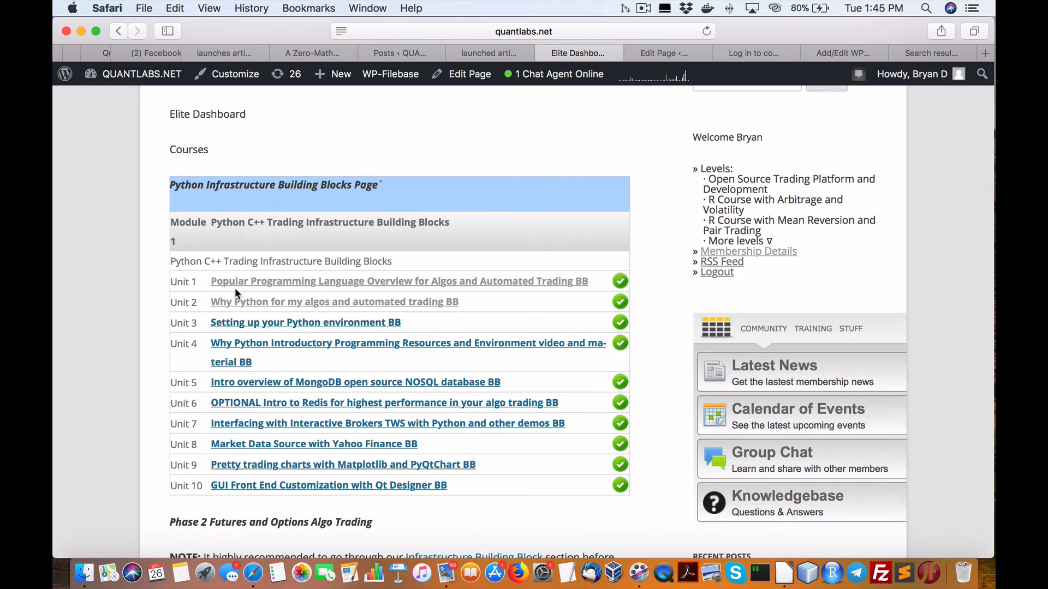
scroll(down, 3)
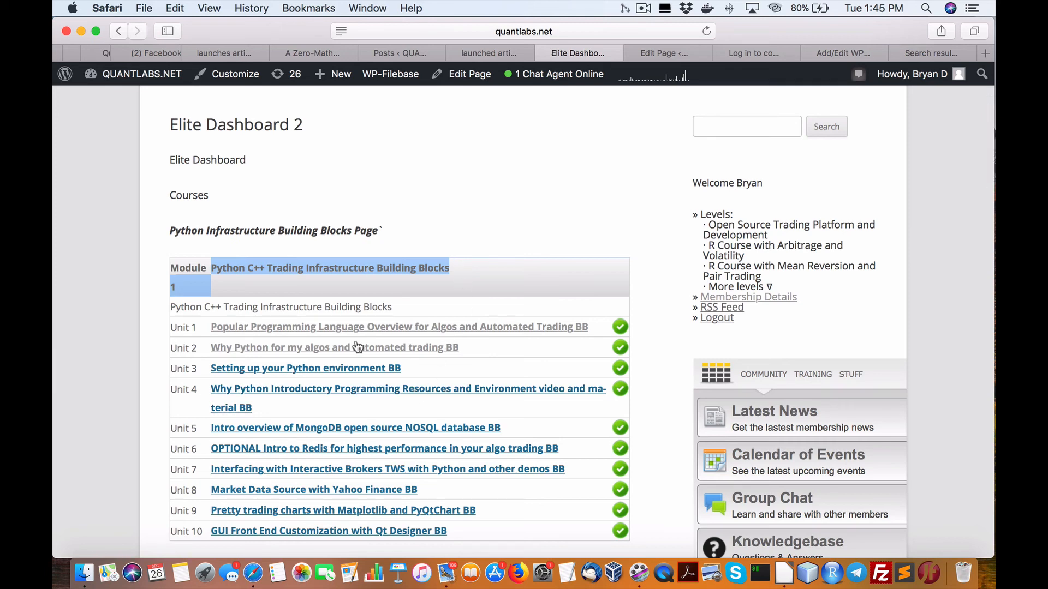
scroll(down, 3)
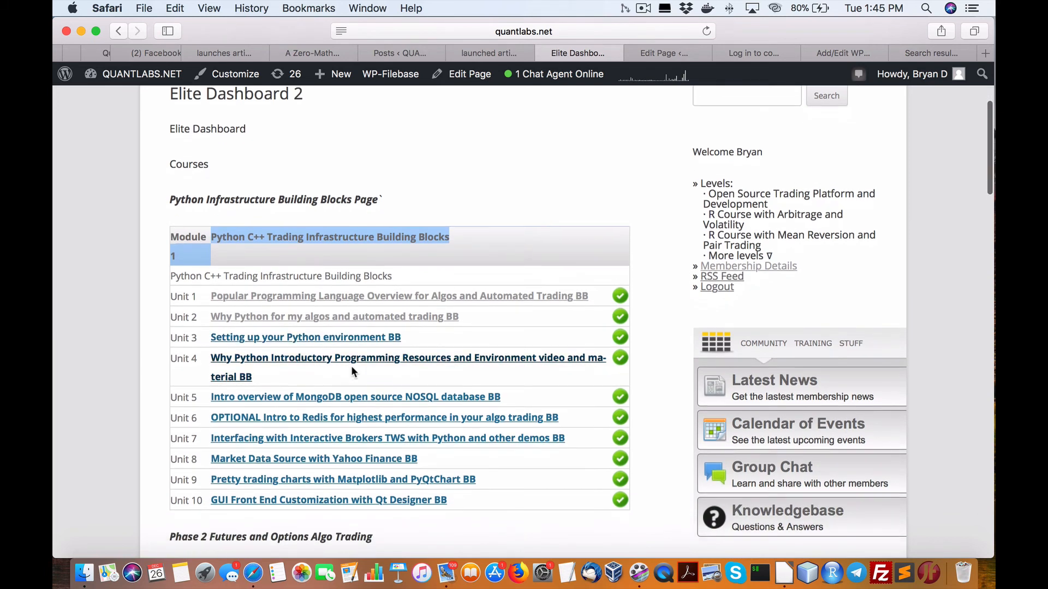
scroll(down, 3)
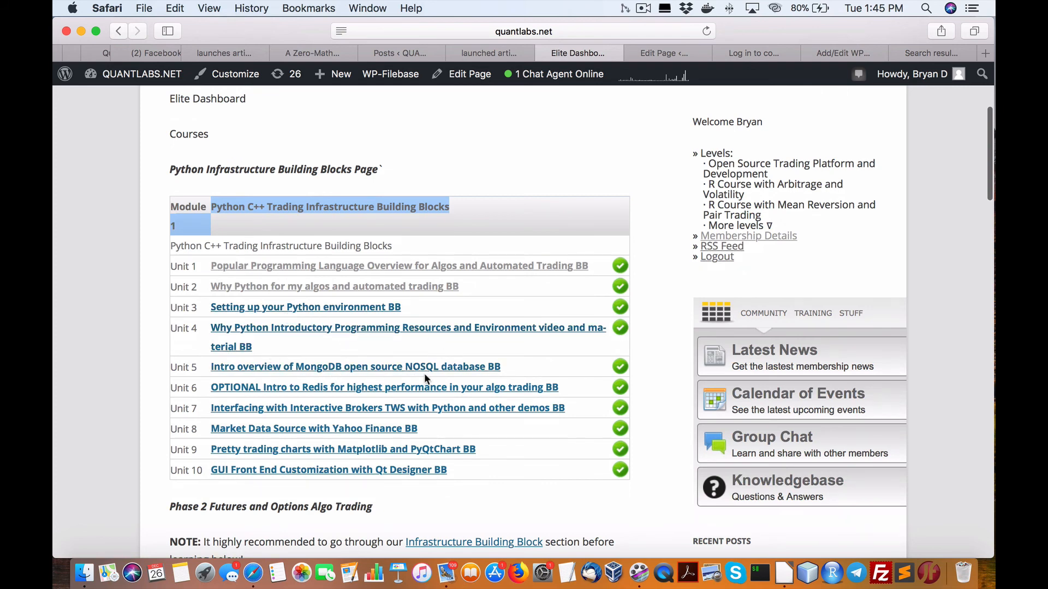
mouse_move(346, 420)
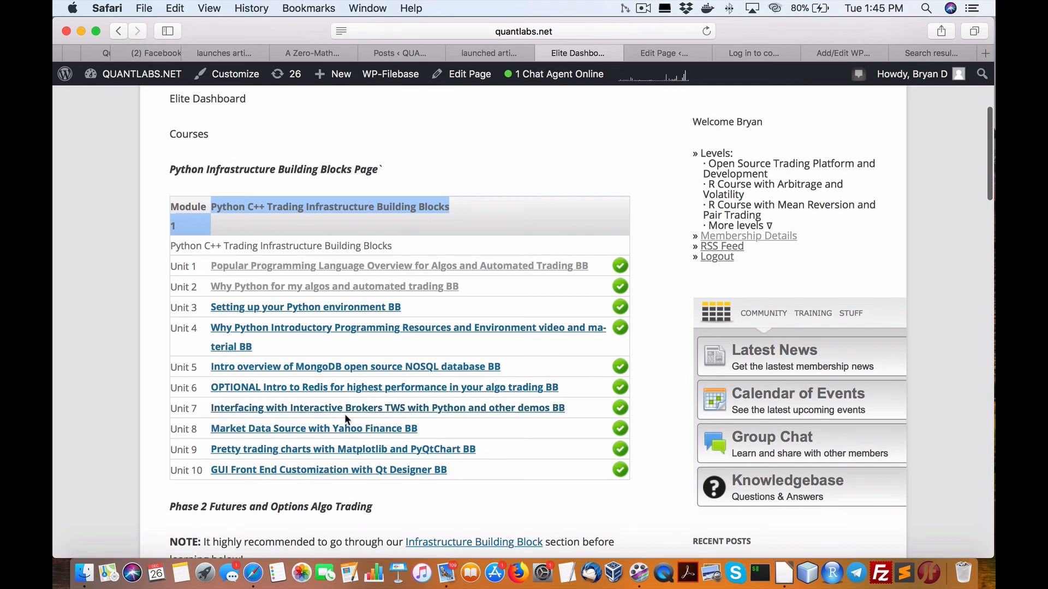
scroll(down, 3)
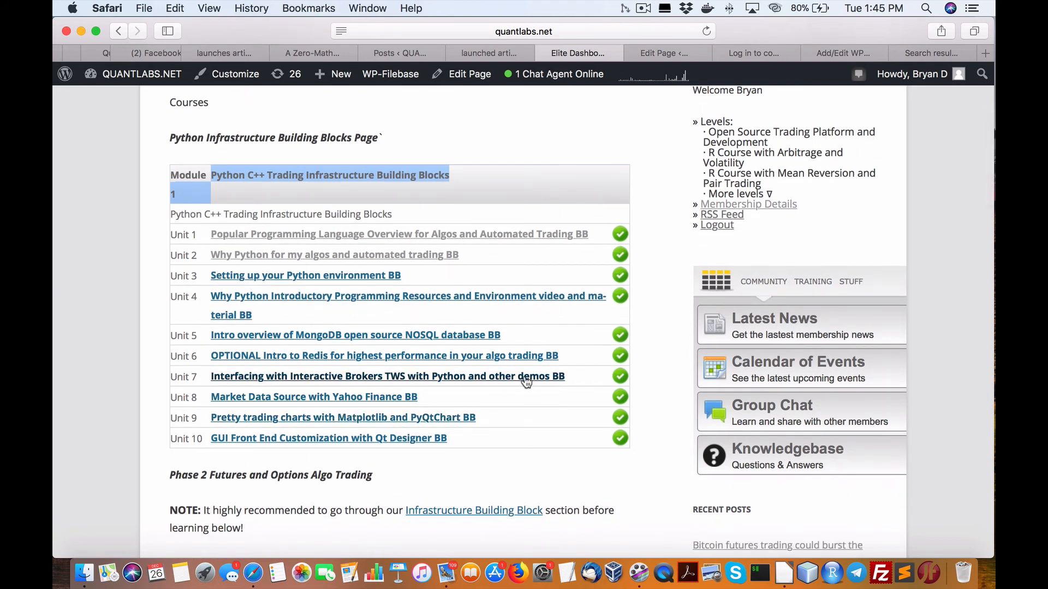
mouse_move(264, 412)
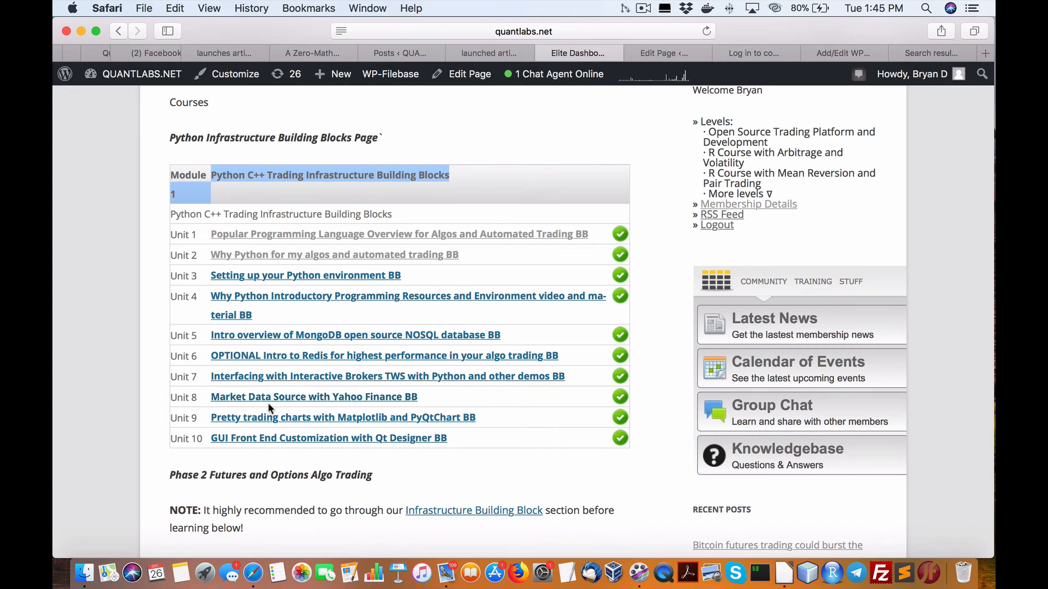
scroll(down, 3)
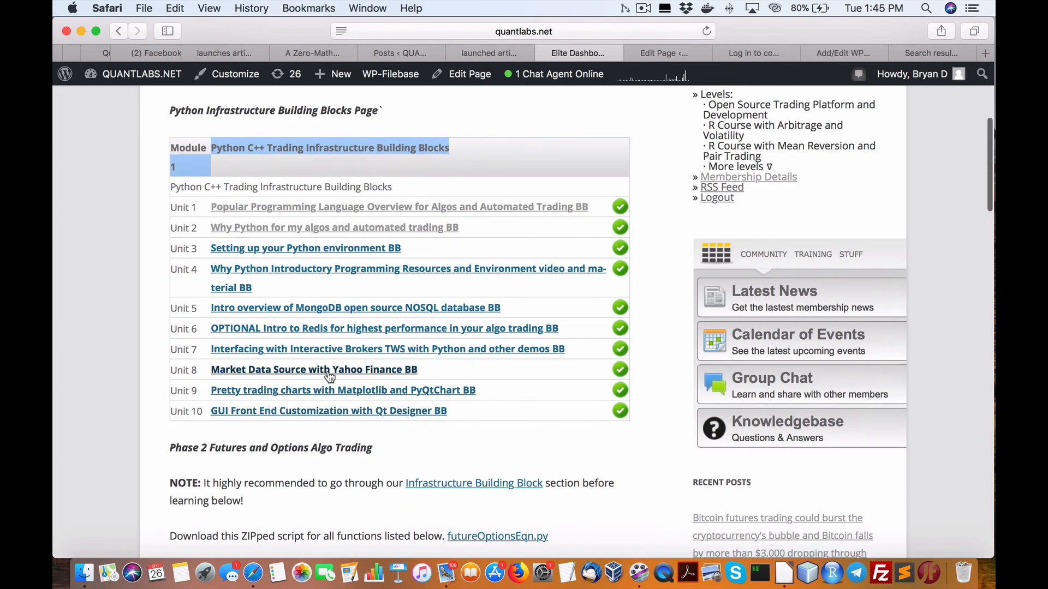
mouse_move(280, 402)
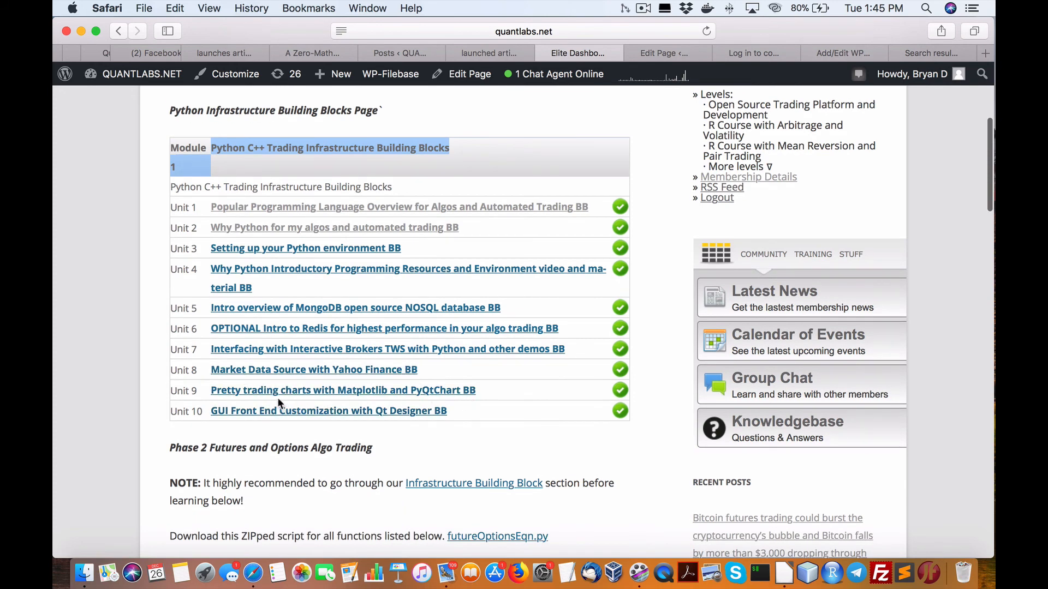
scroll(down, 3)
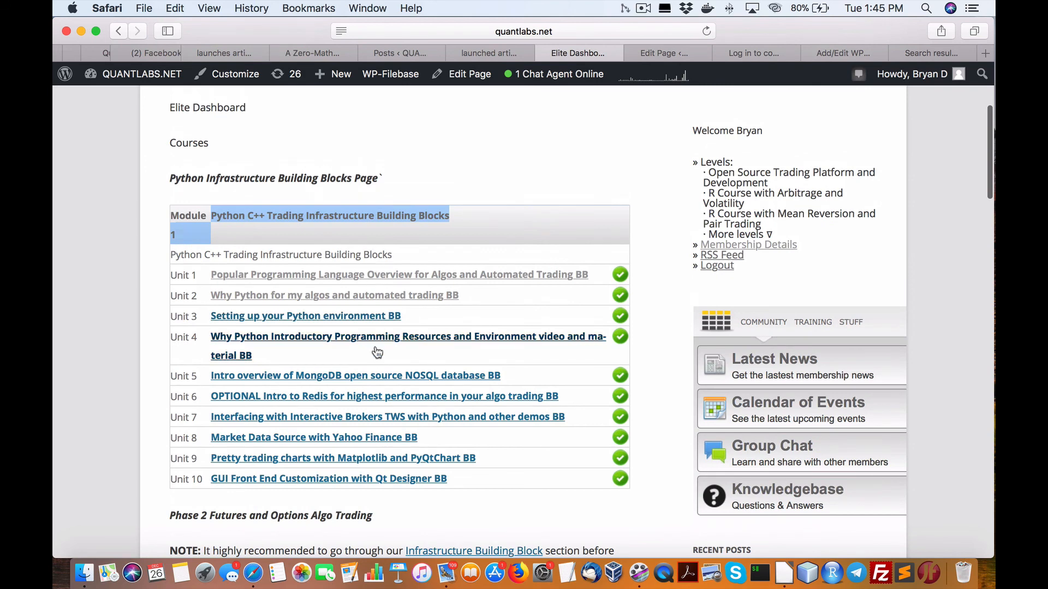
mouse_move(367, 284)
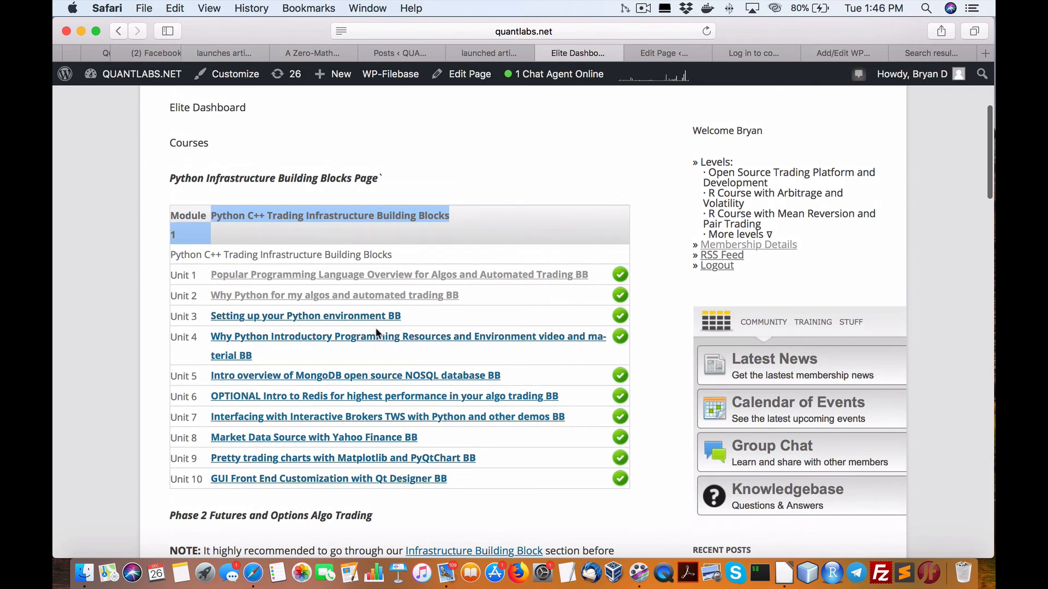
mouse_move(386, 416)
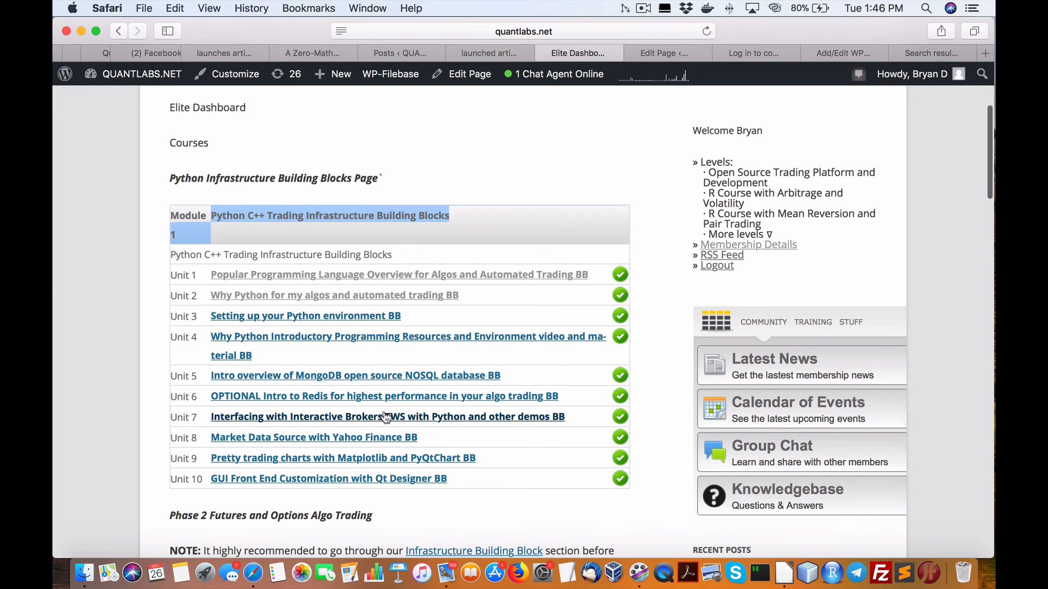
scroll(down, 3)
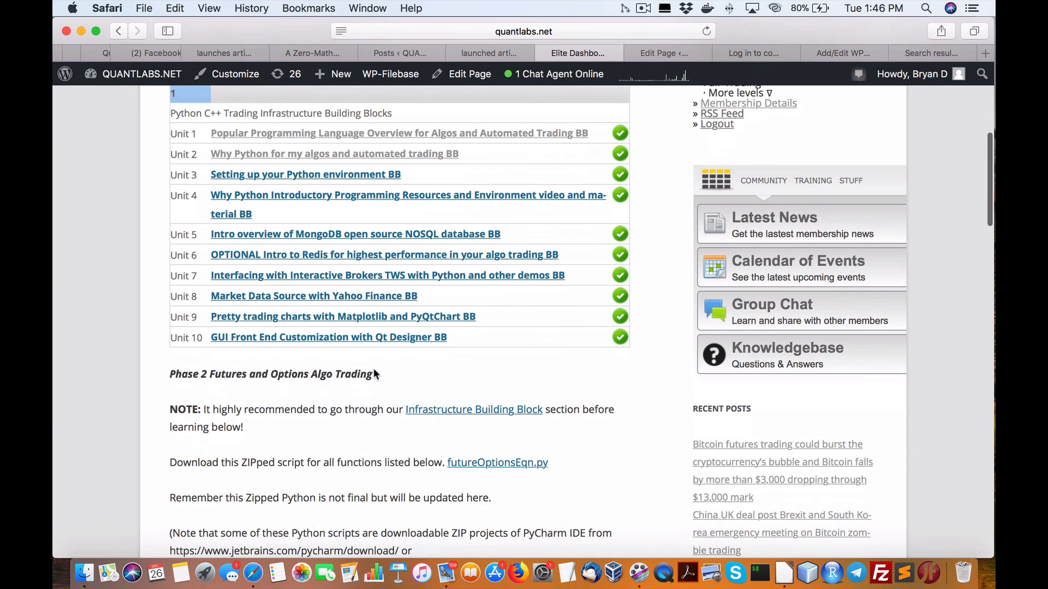
mouse_move(359, 308)
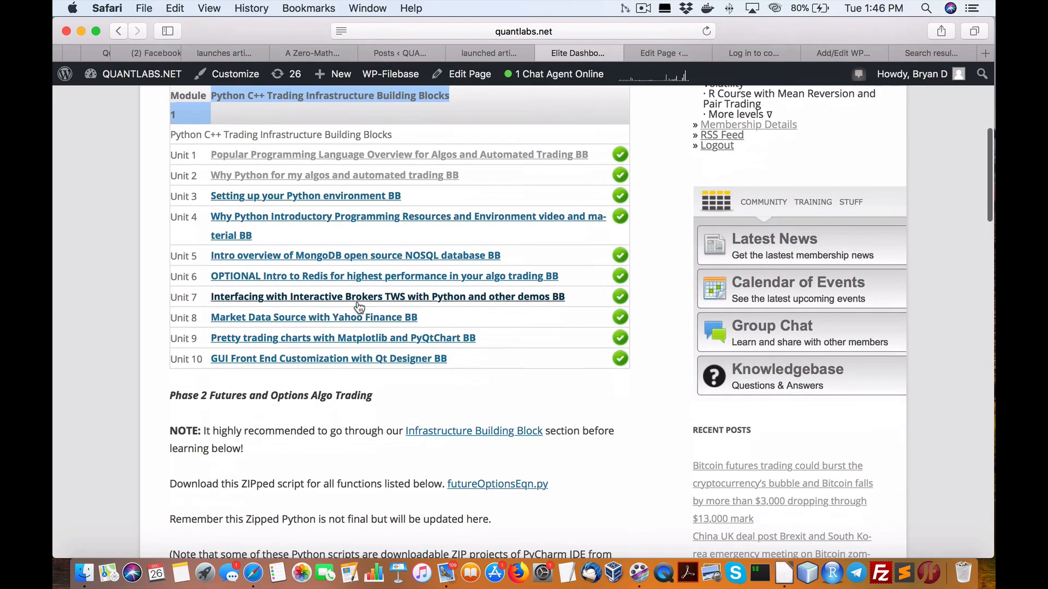
scroll(down, 3)
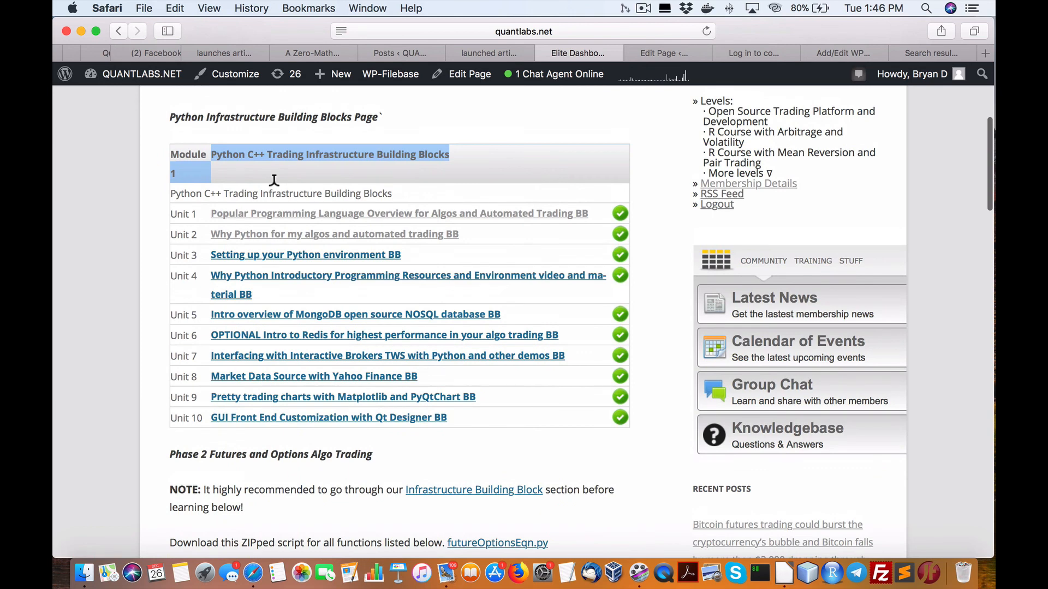
scroll(down, 3)
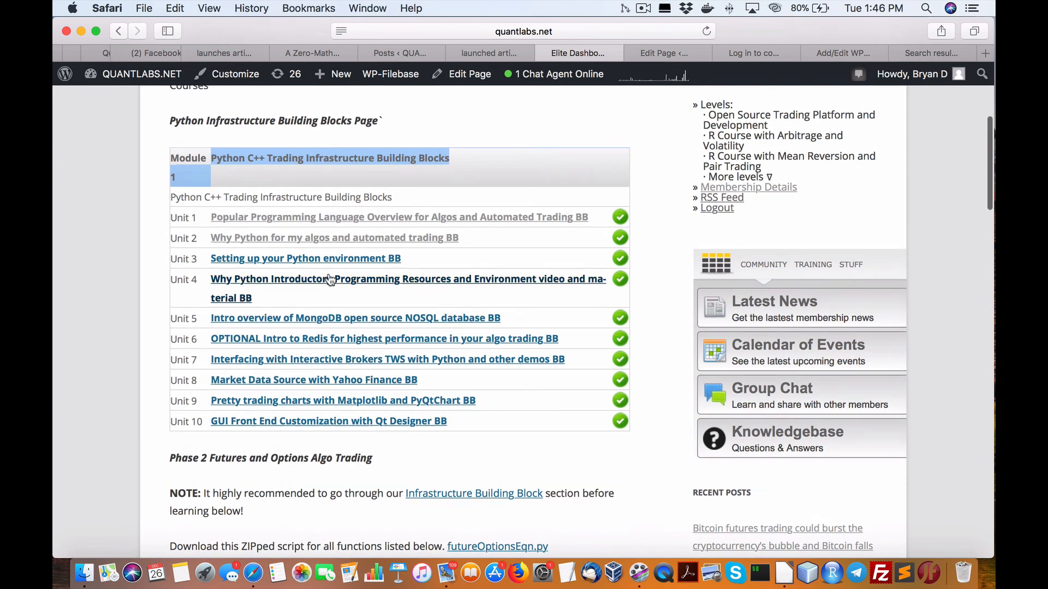
scroll(down, 3)
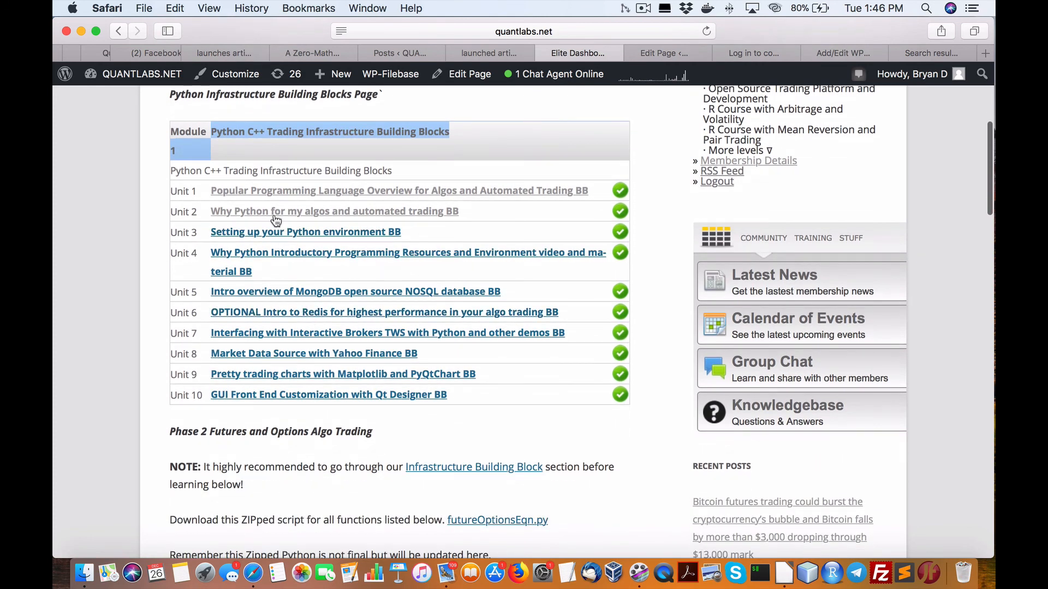
scroll(down, 3)
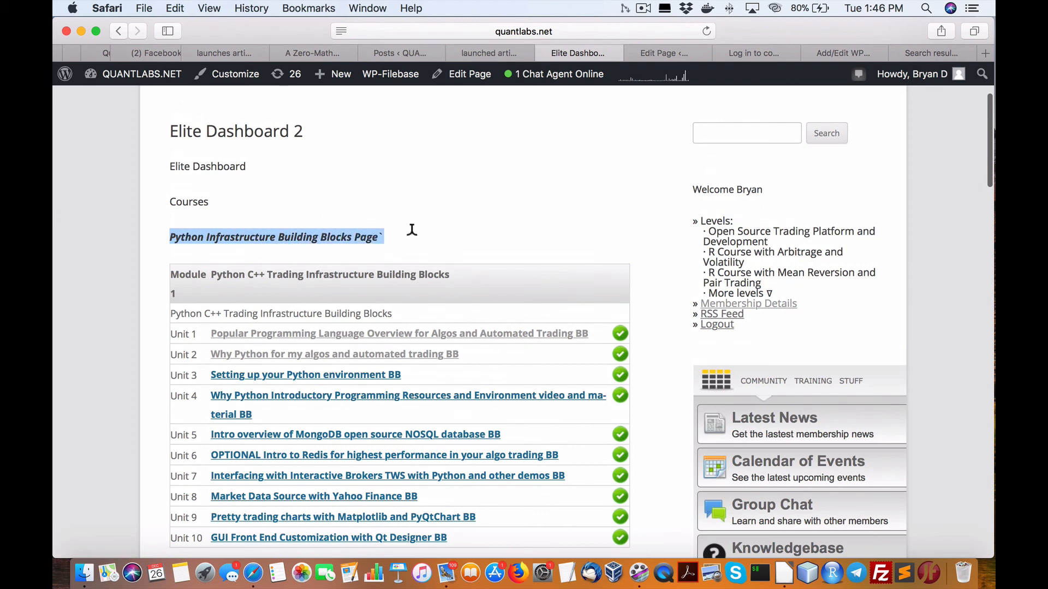
mouse_move(411, 245)
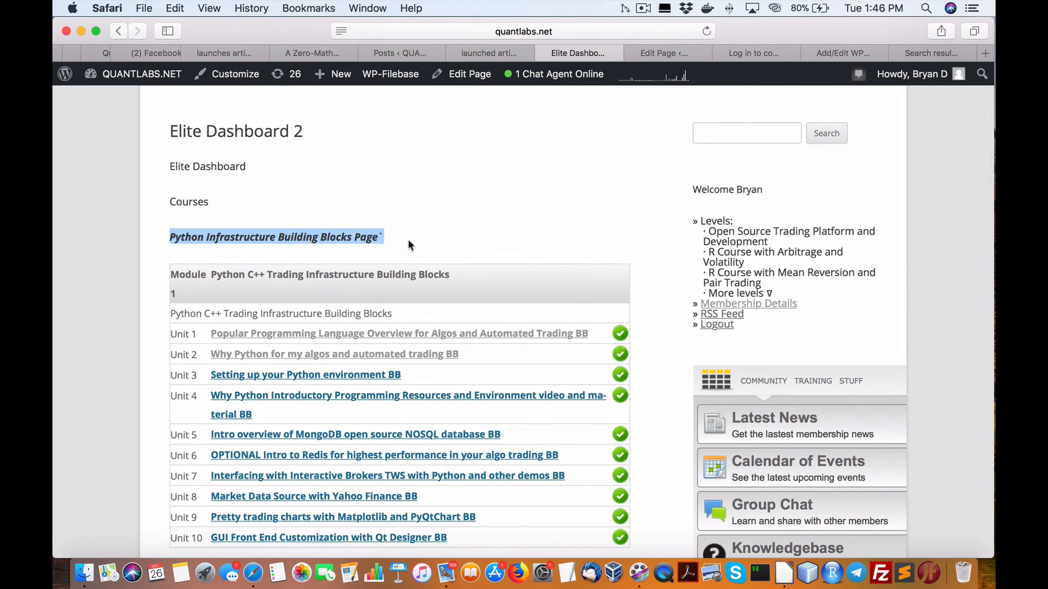
scroll(down, 3)
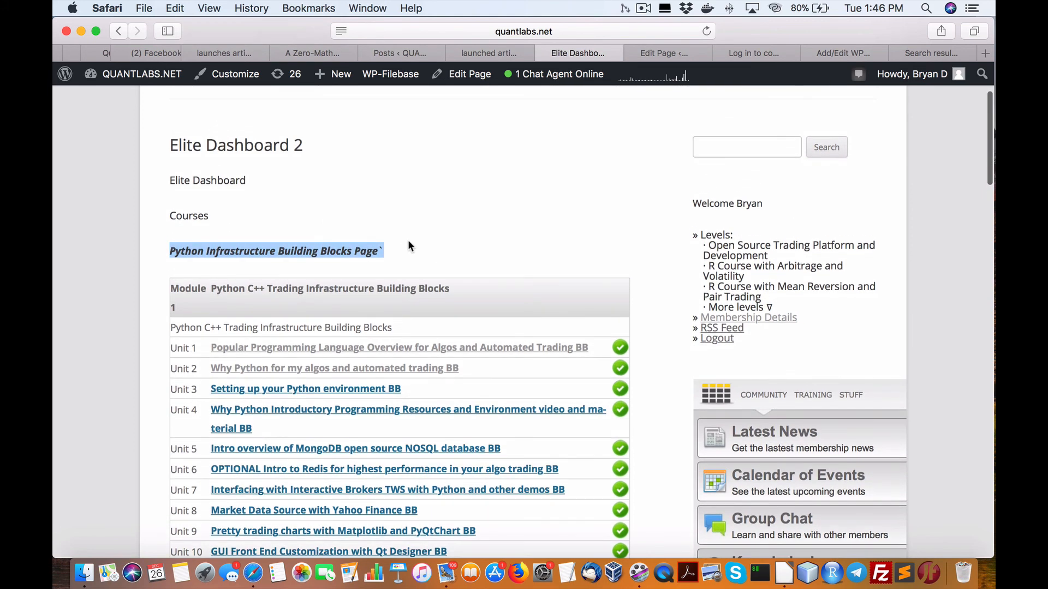
scroll(down, 3)
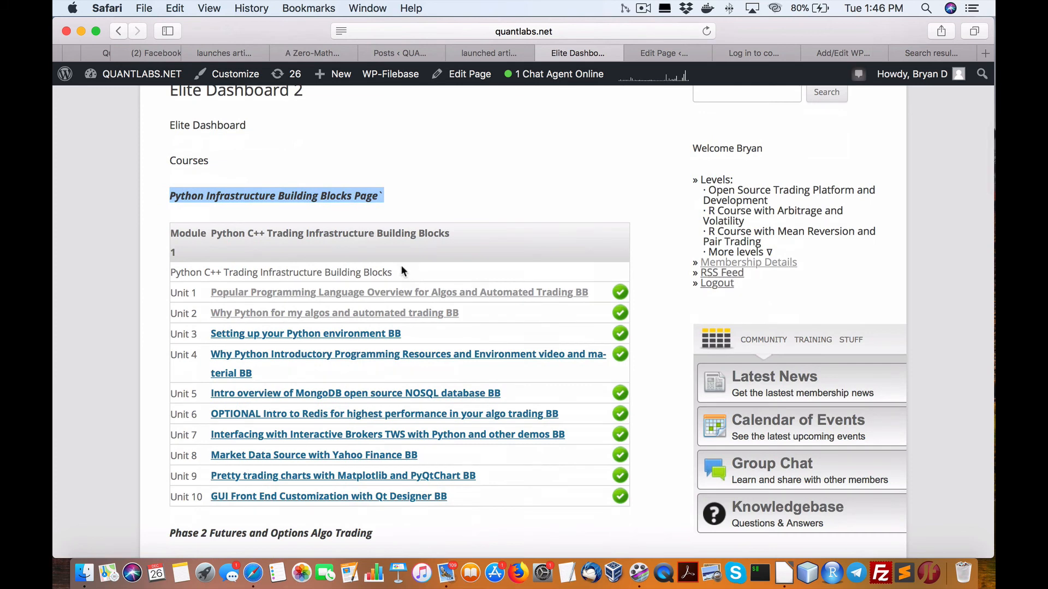
scroll(down, 3)
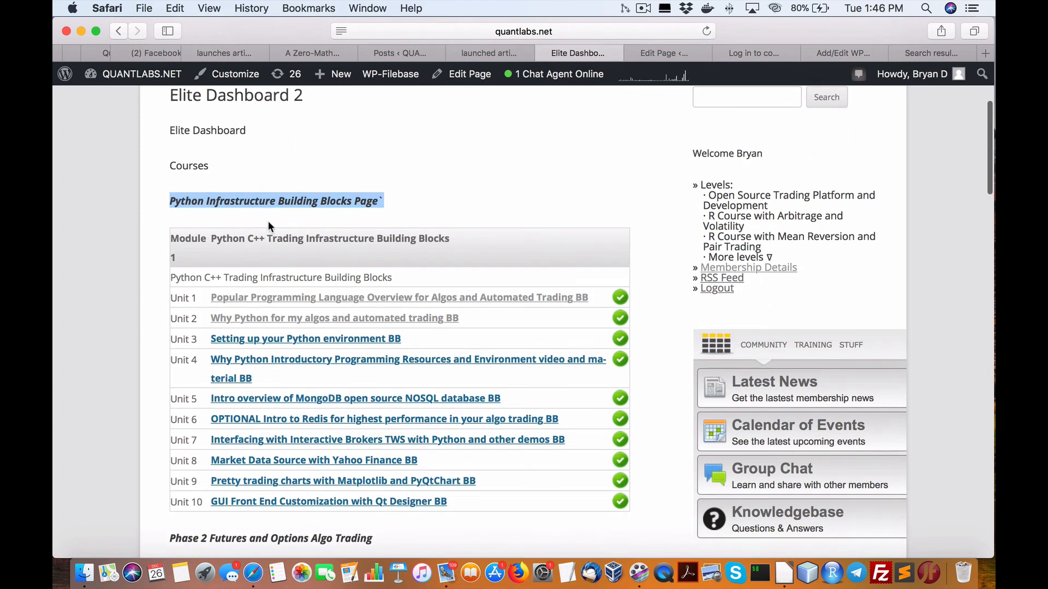
mouse_move(378, 383)
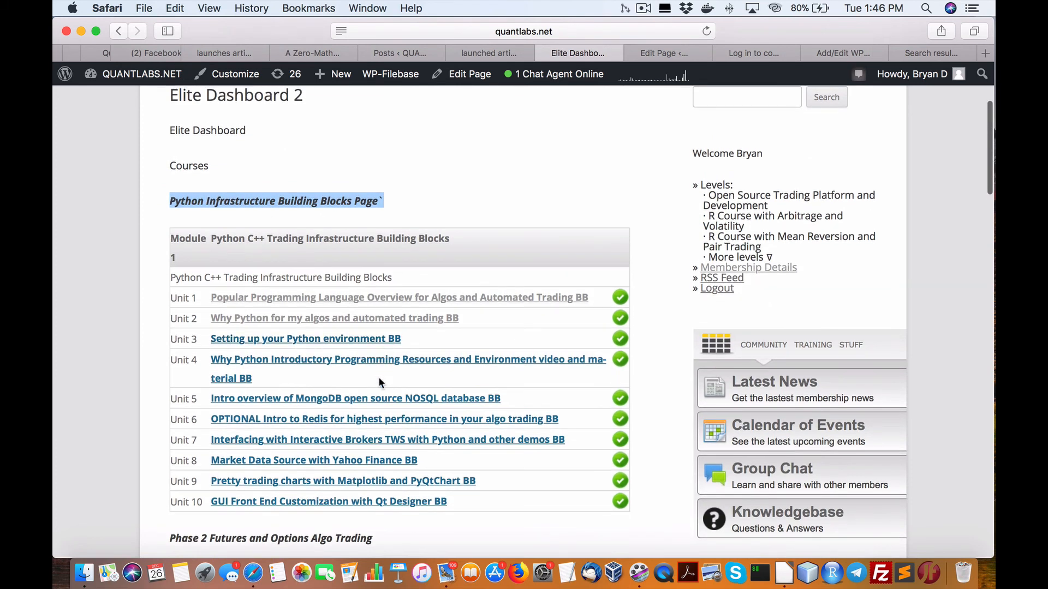
scroll(down, 3)
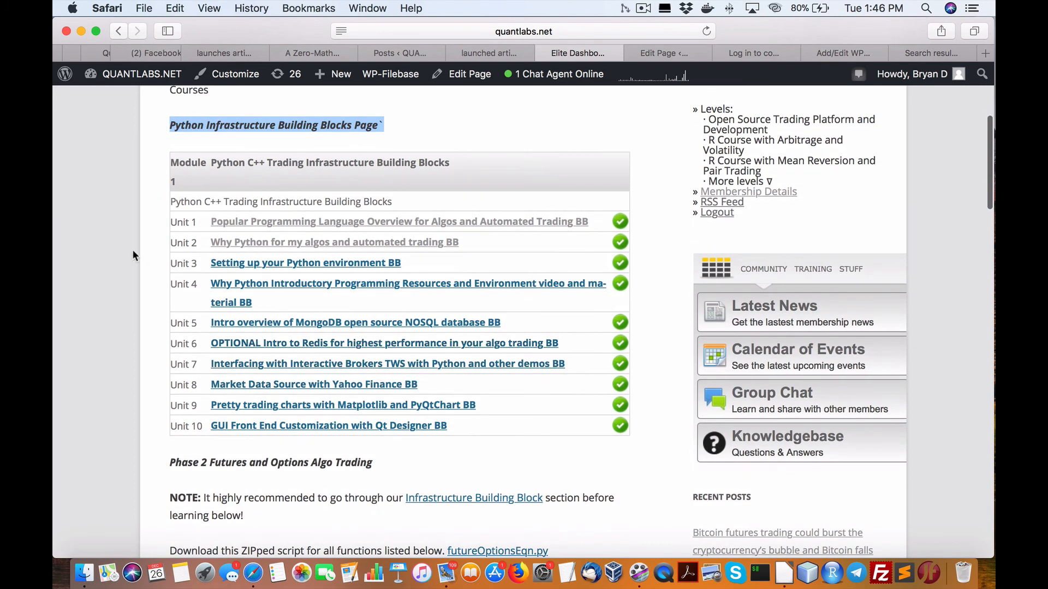
scroll(down, 3)
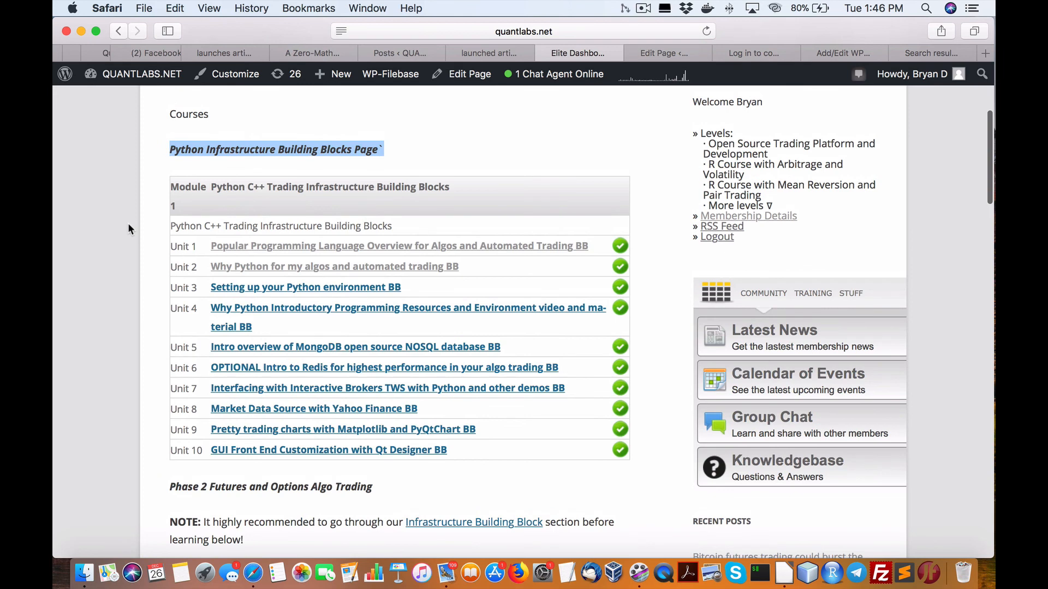
scroll(down, 3)
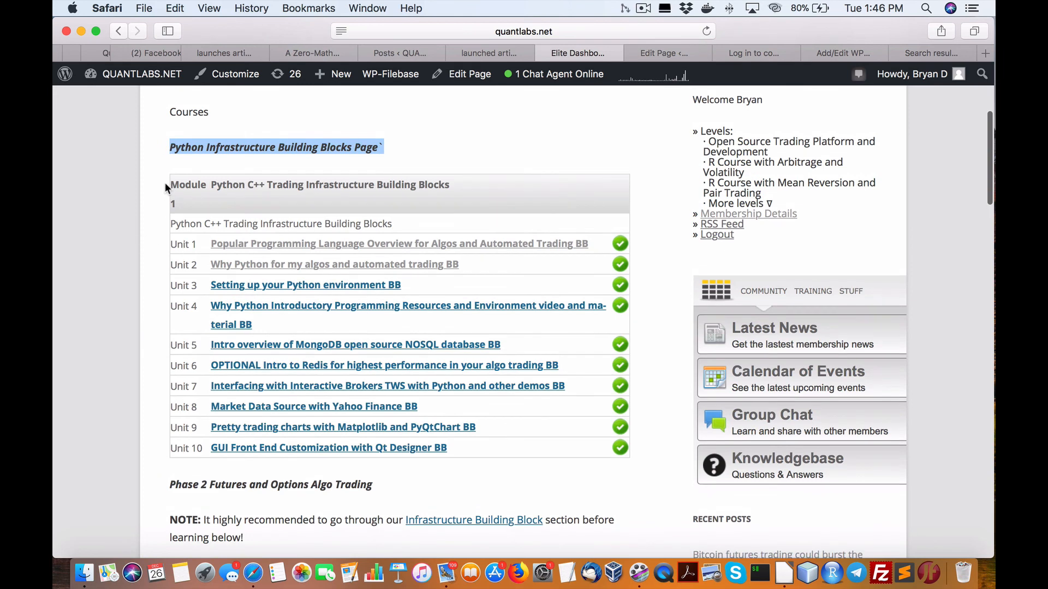
scroll(down, 3)
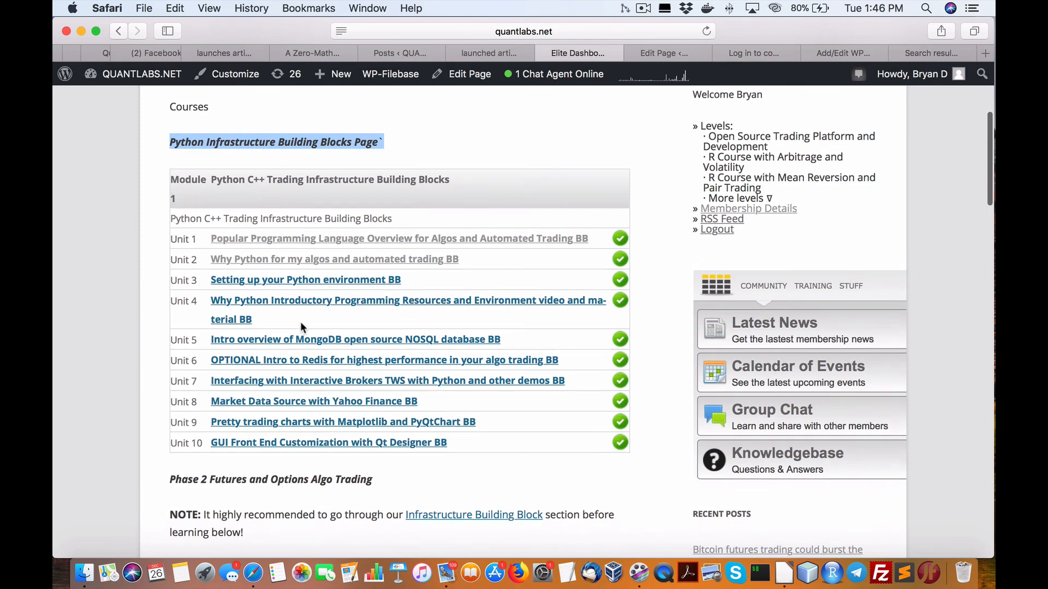
scroll(down, 3)
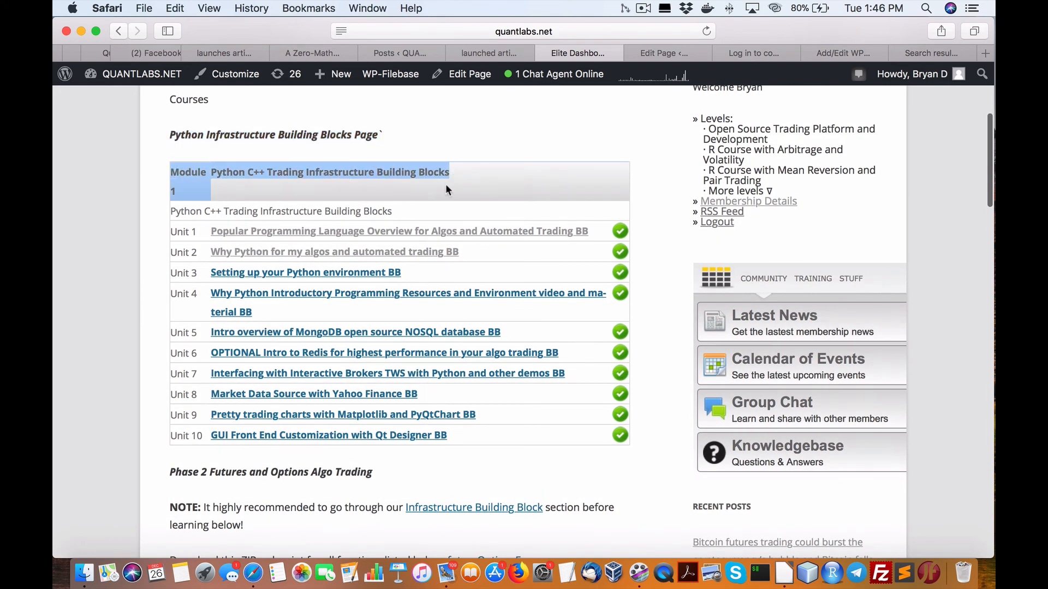
mouse_move(310, 230)
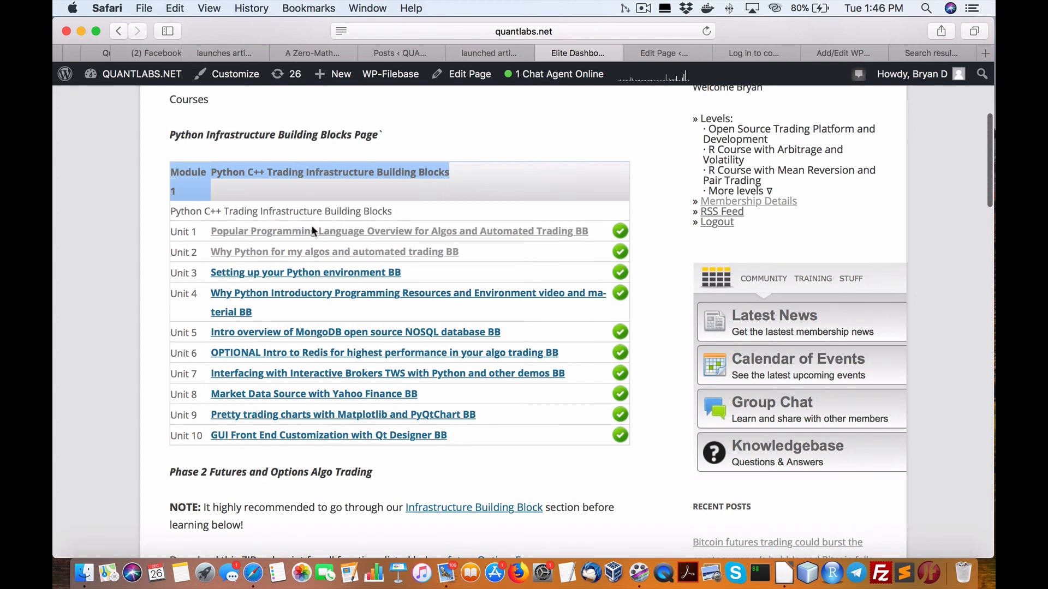
scroll(down, 3)
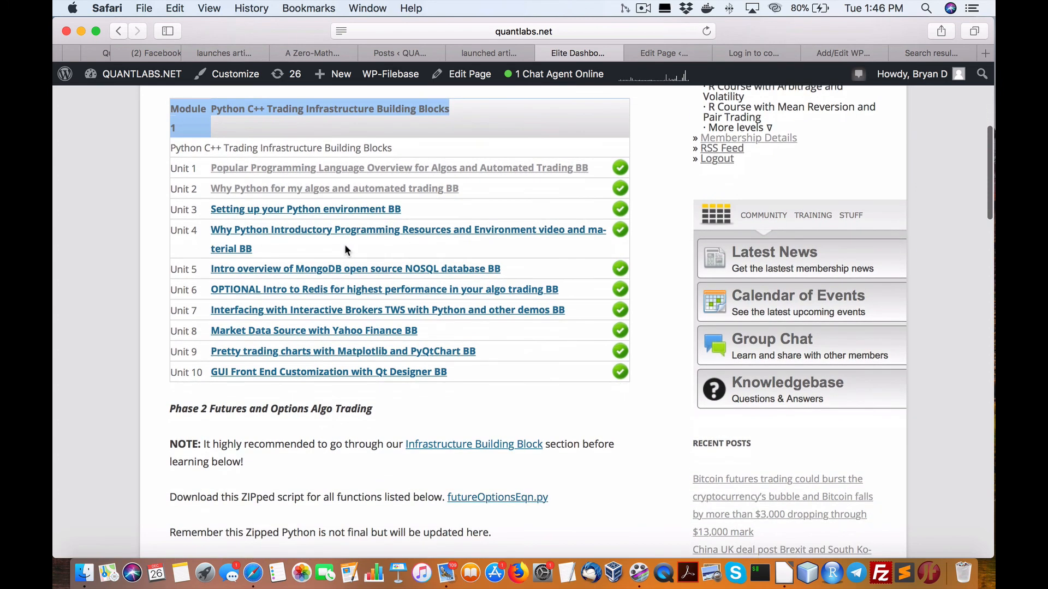
scroll(down, 3)
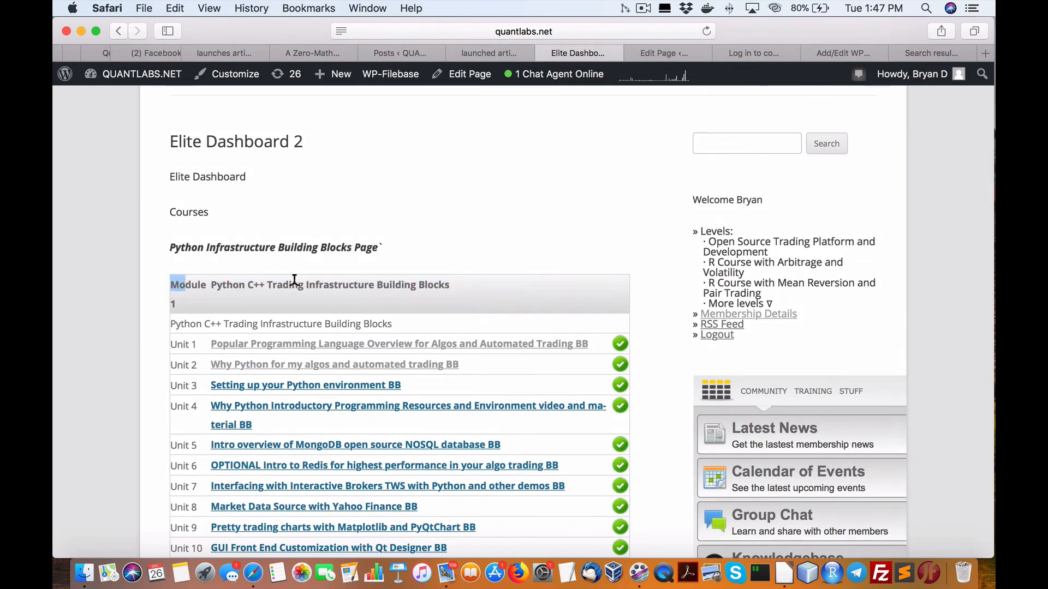
scroll(down, 3)
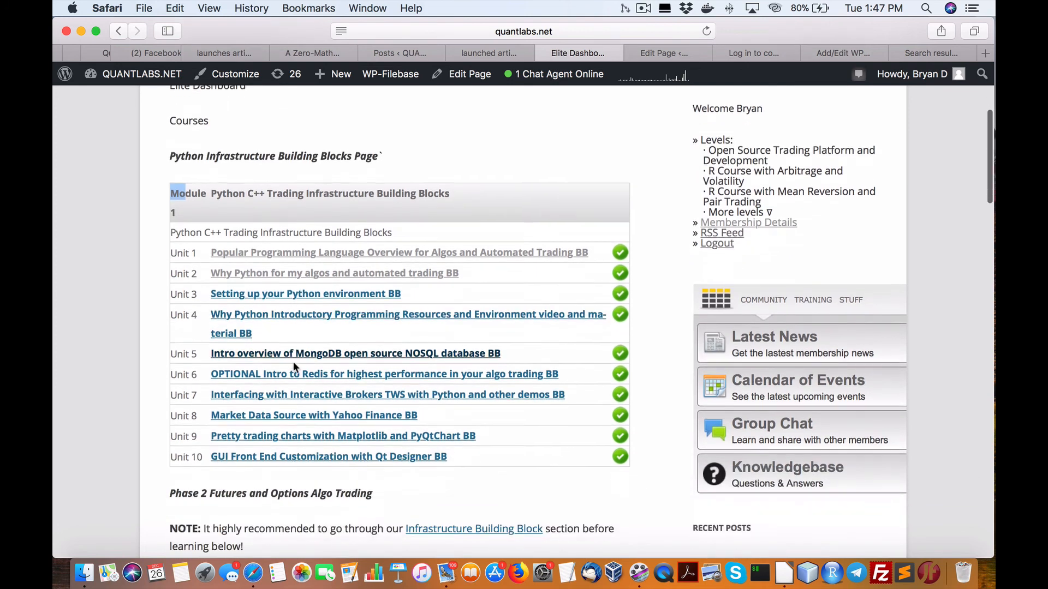
scroll(down, 3)
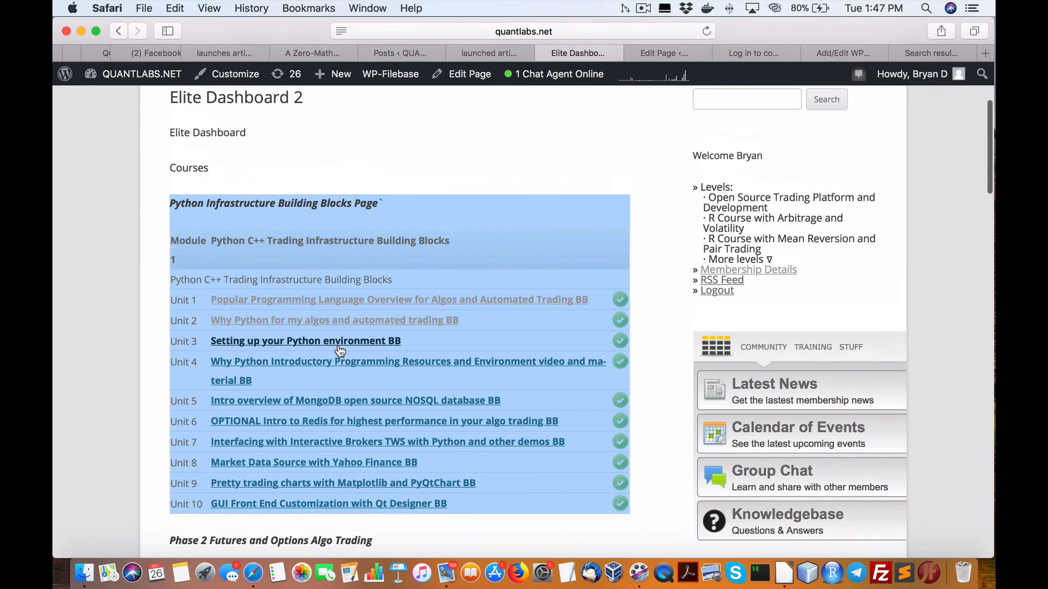
scroll(down, 3)
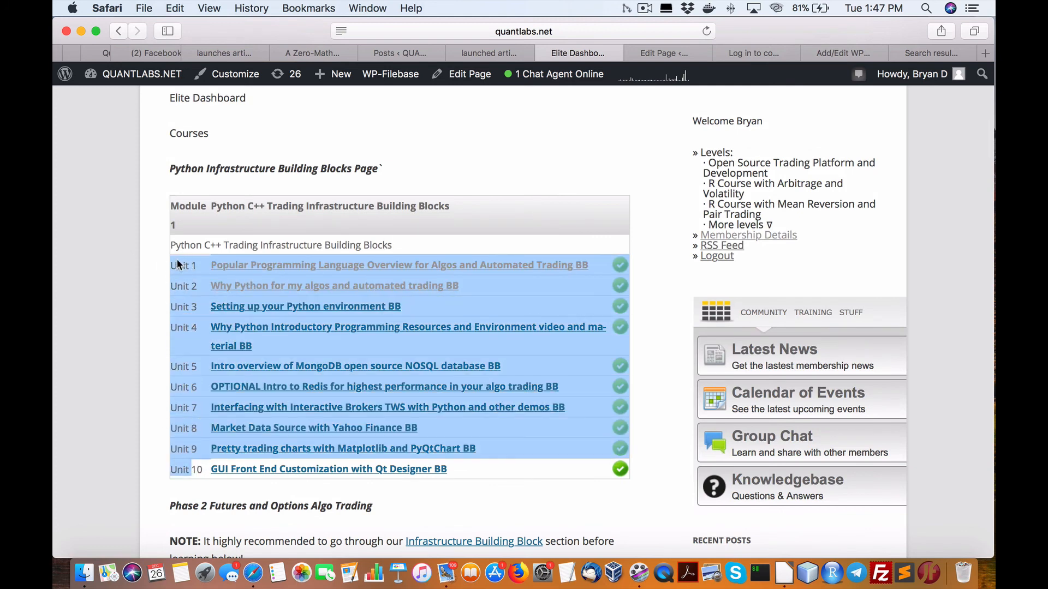
scroll(down, 3)
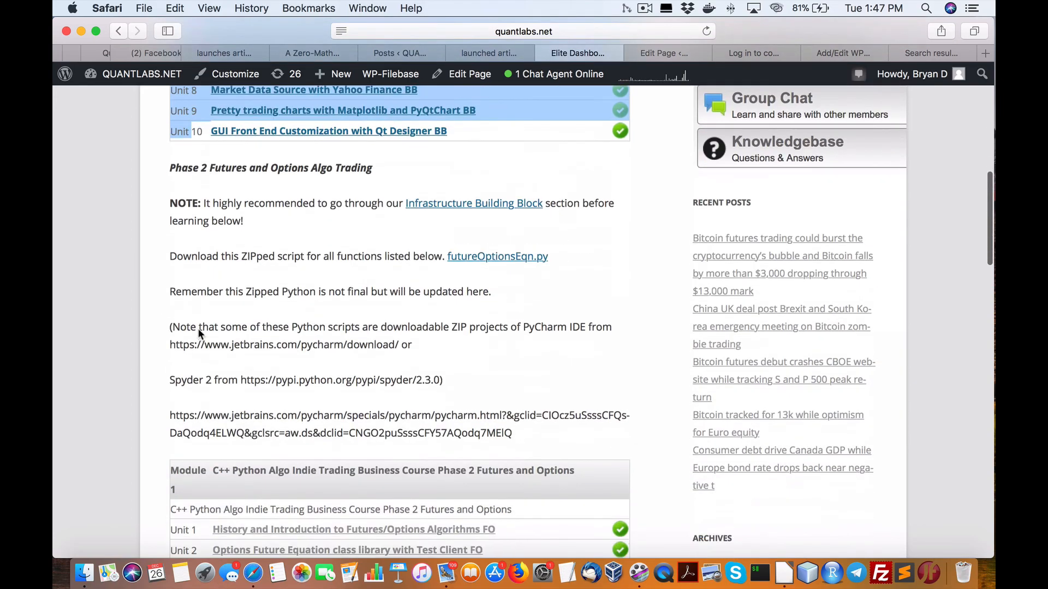
scroll(up, 3)
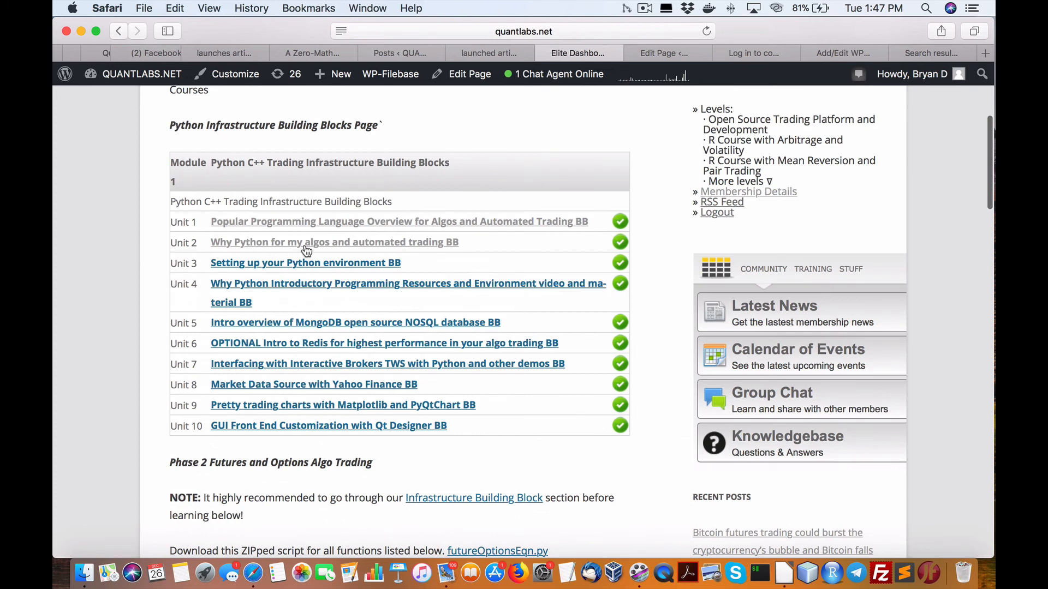
mouse_move(374, 249)
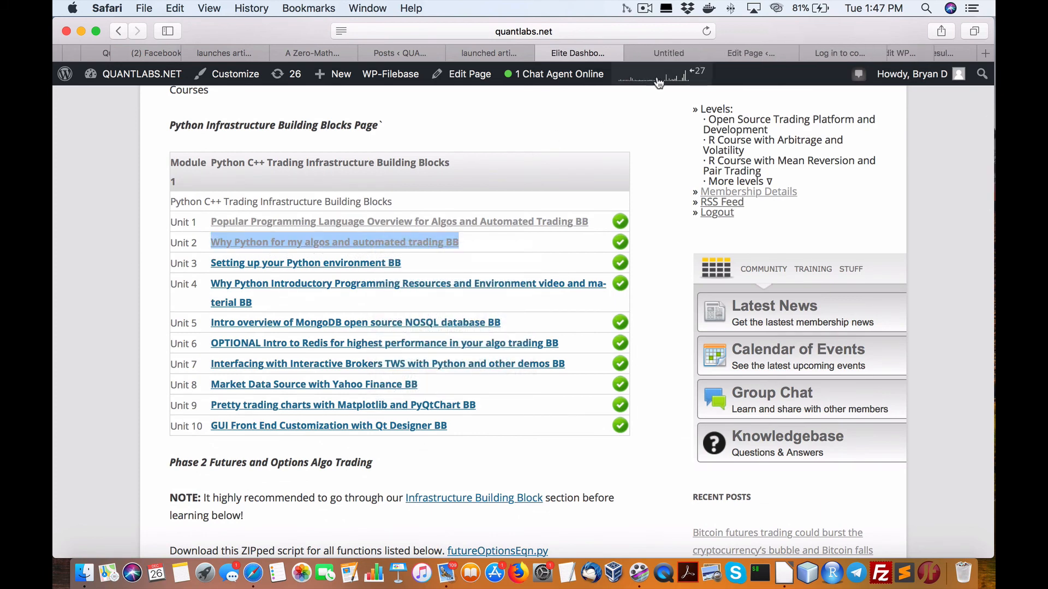
Open Unit 2 'Why Python', read to the bottom, and advance to the next unit
click(334, 242)
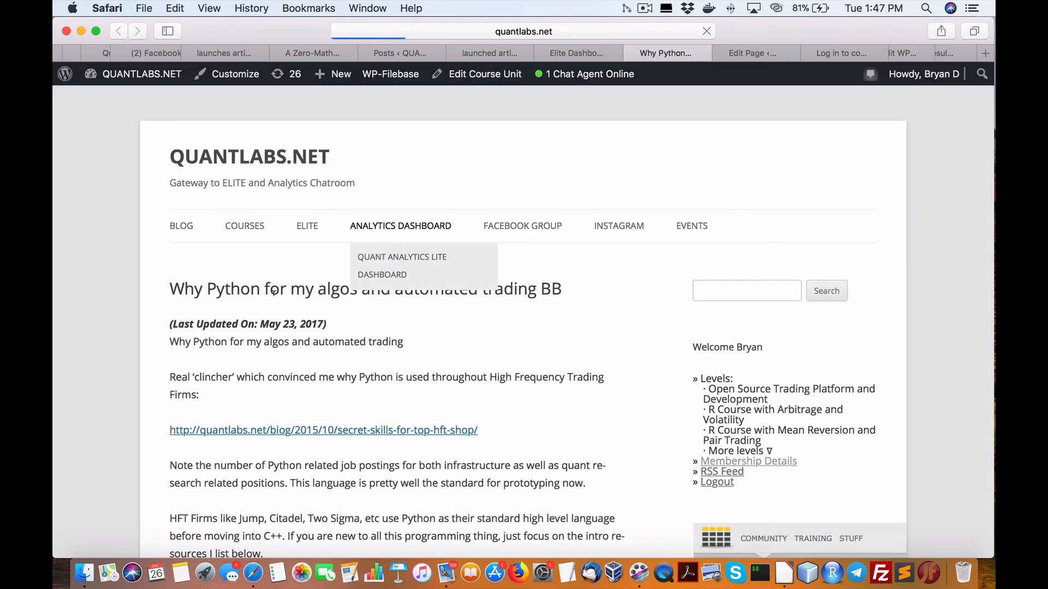
scroll(down, 3)
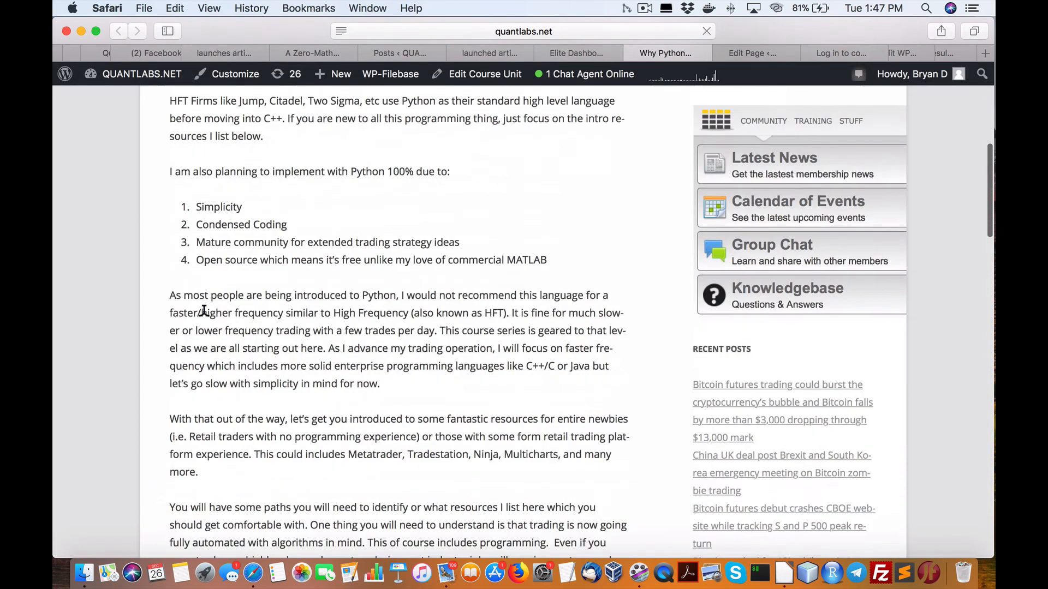
scroll(down, 3)
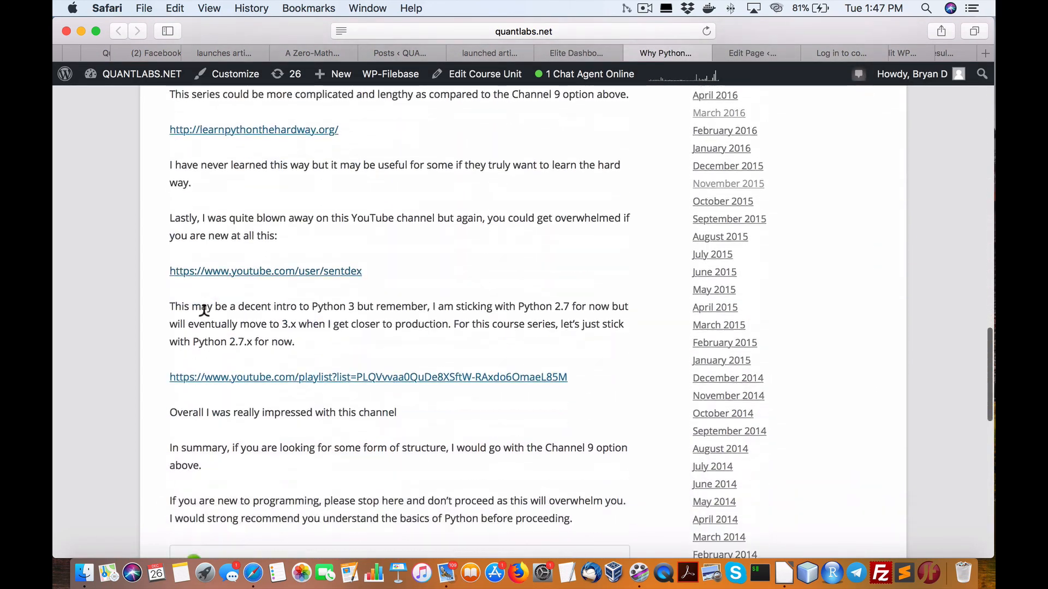
scroll(down, 3)
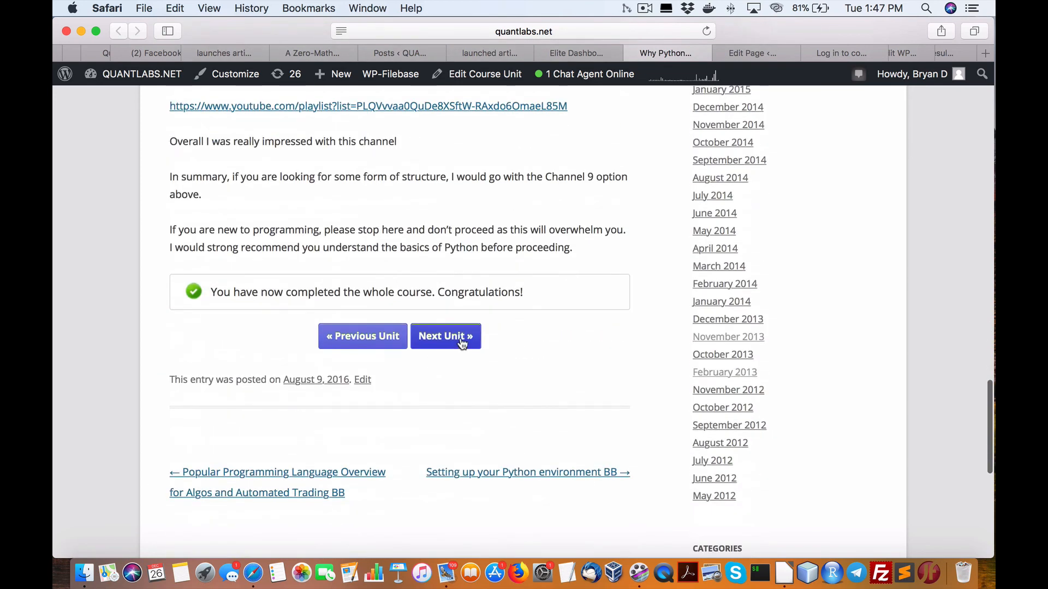
click(446, 336)
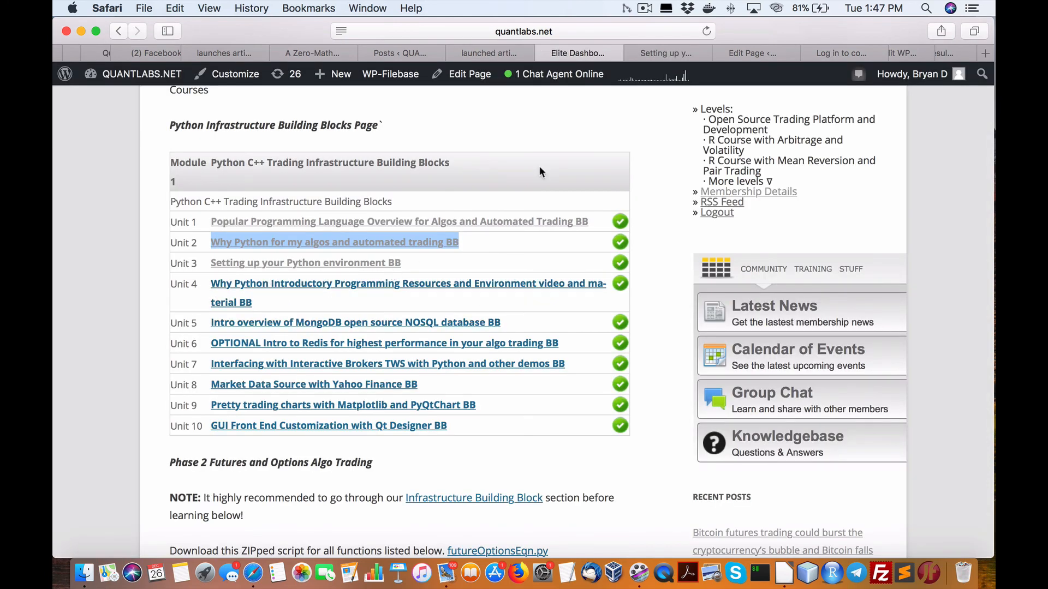
Read 'Setting up your Python environment', then open and scroll the Unit 4 resources lesson
click(304, 262)
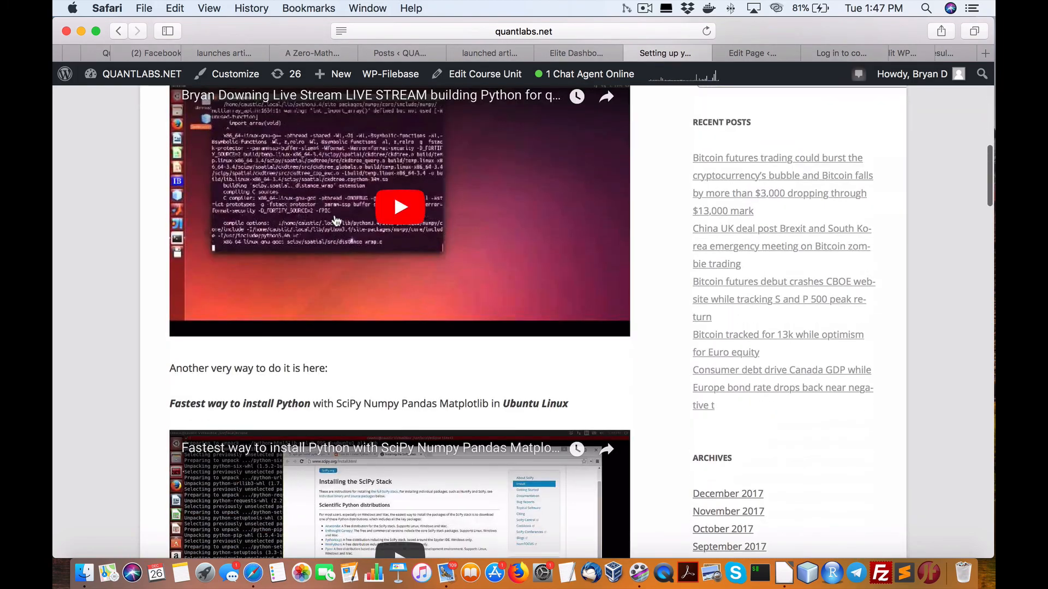
scroll(down, 3)
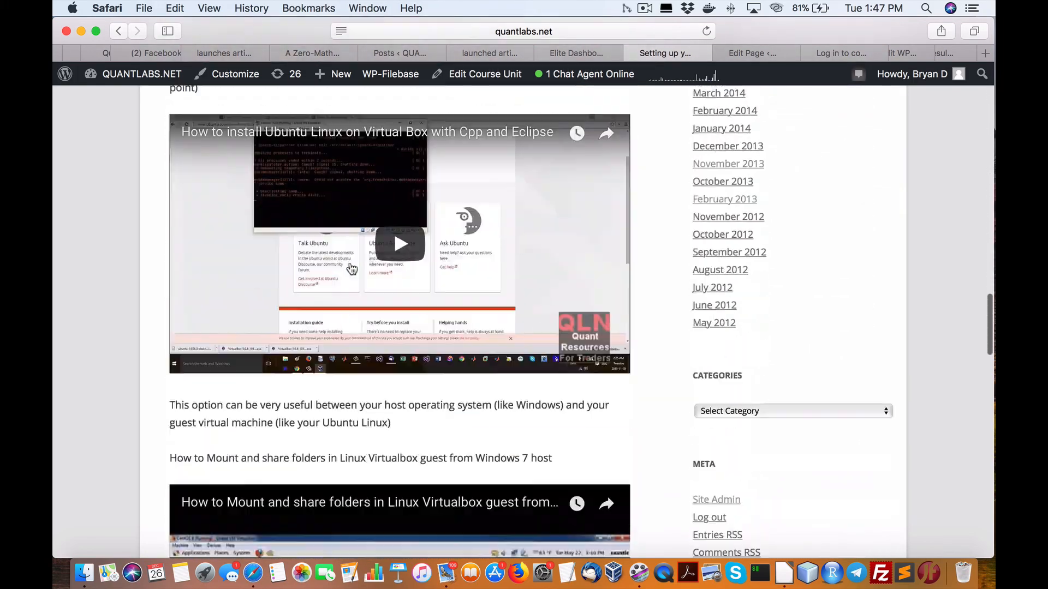
scroll(down, 3)
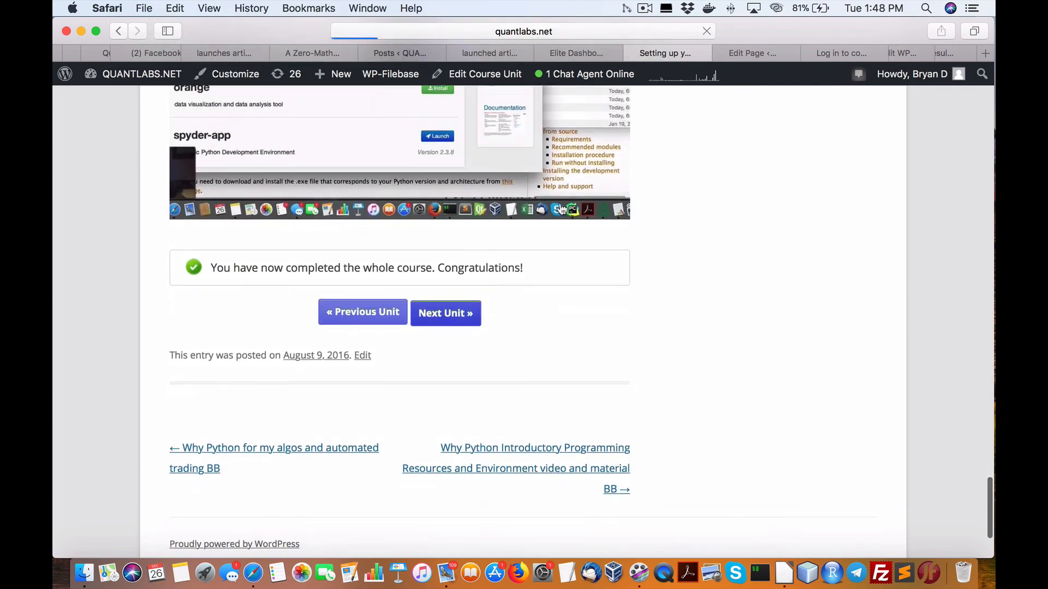
click(446, 313)
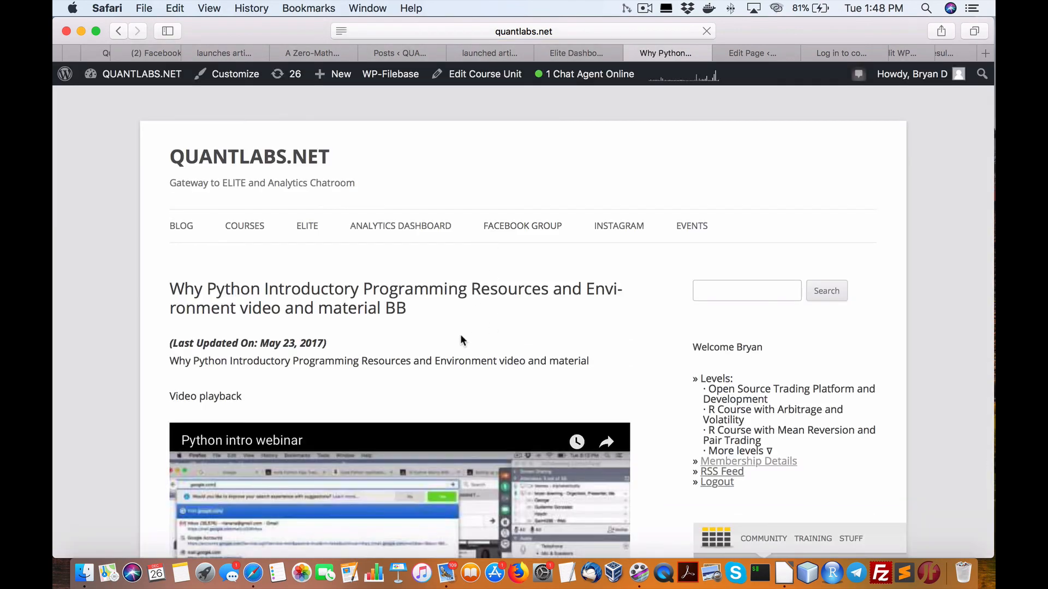
scroll(down, 3)
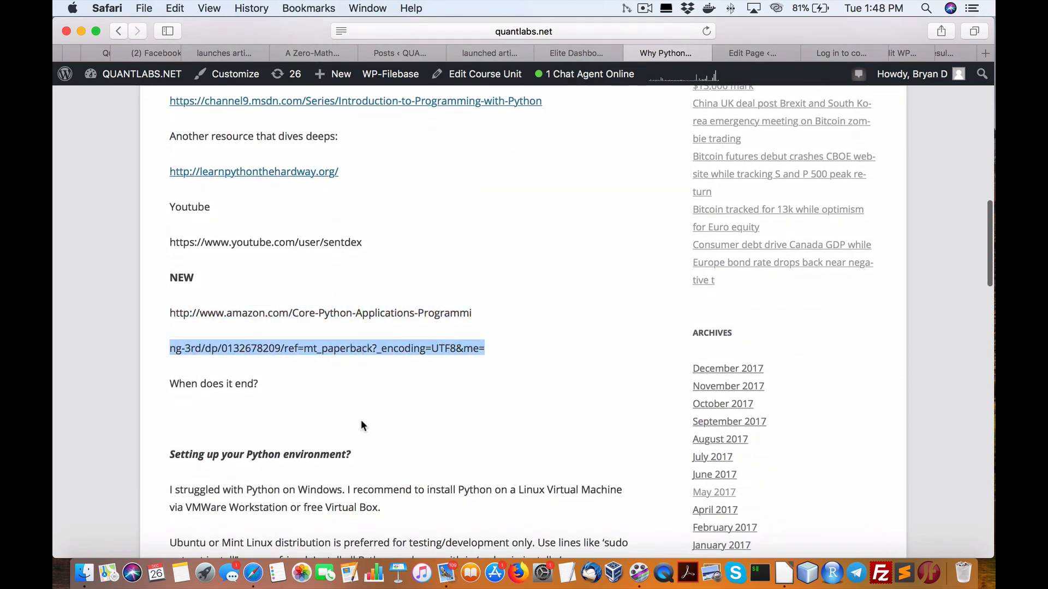
scroll(down, 3)
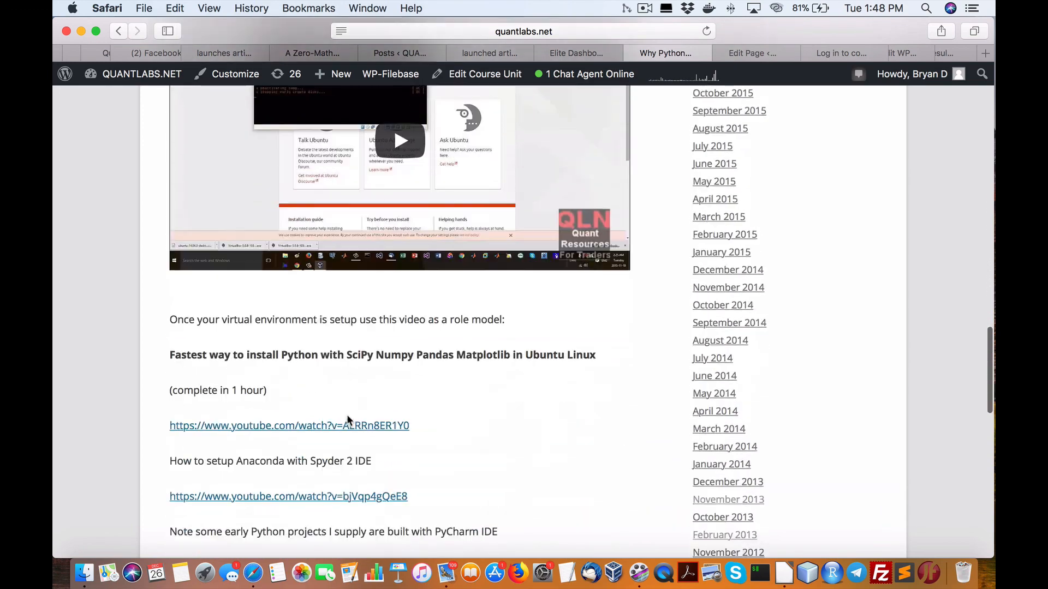
Scroll past the Python Infrastructure table to the Phase 2 Futures and Options module
scroll(down, 3)
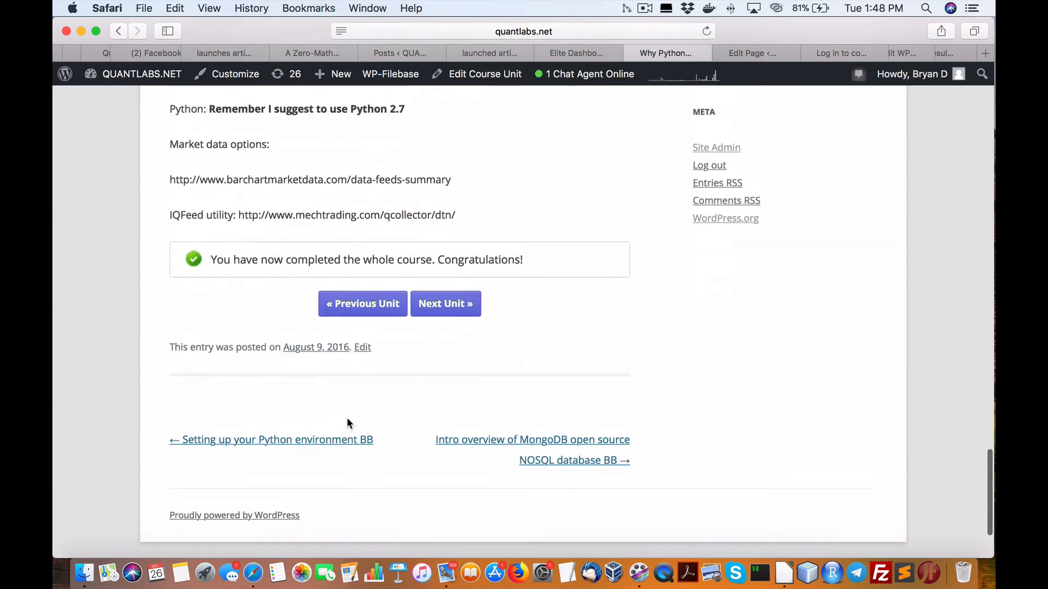
scroll(up, 3)
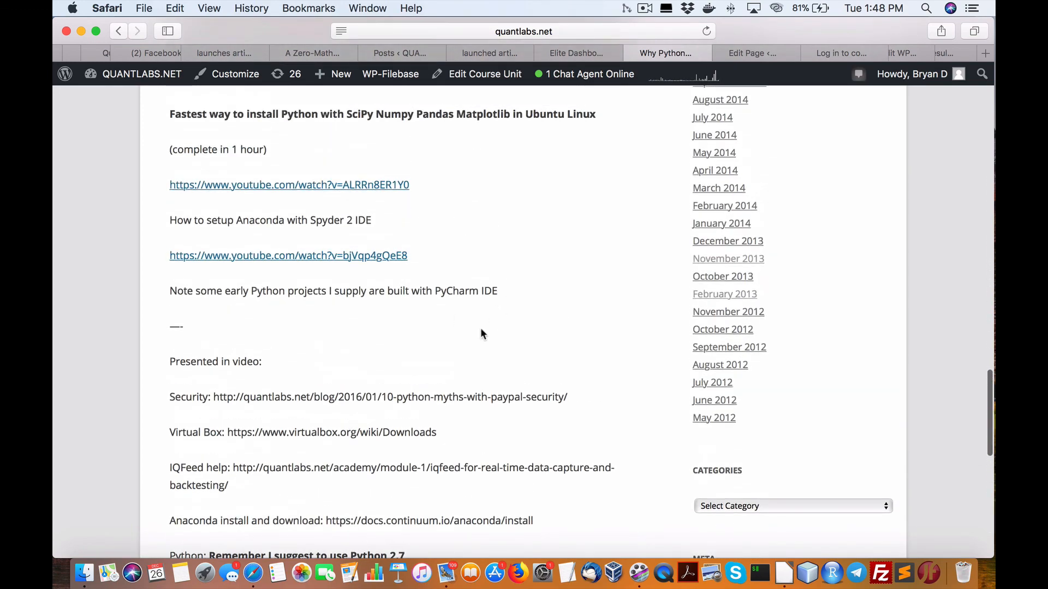
scroll(down, 3)
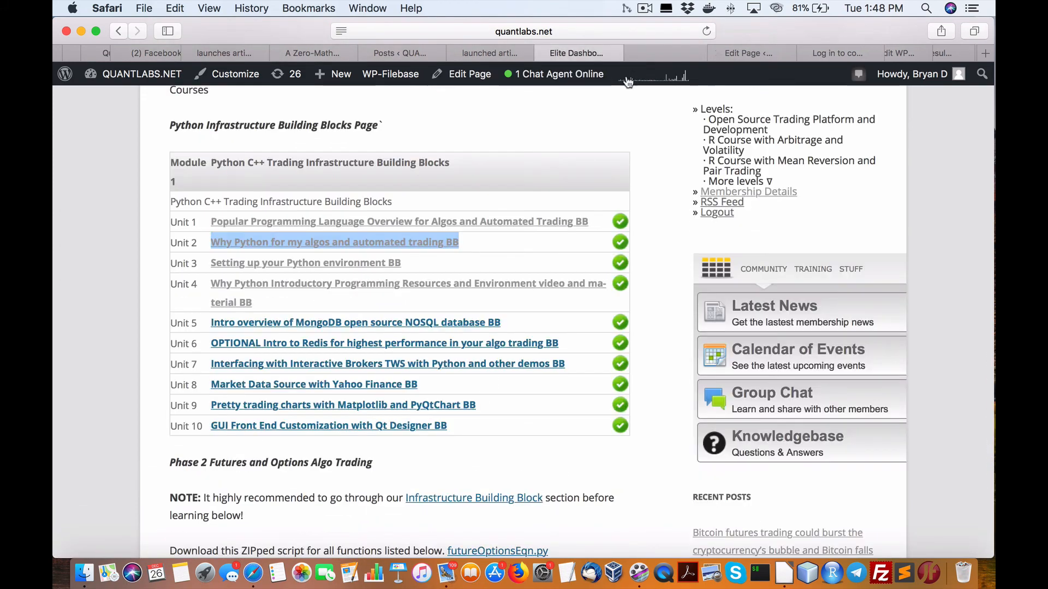
scroll(down, 3)
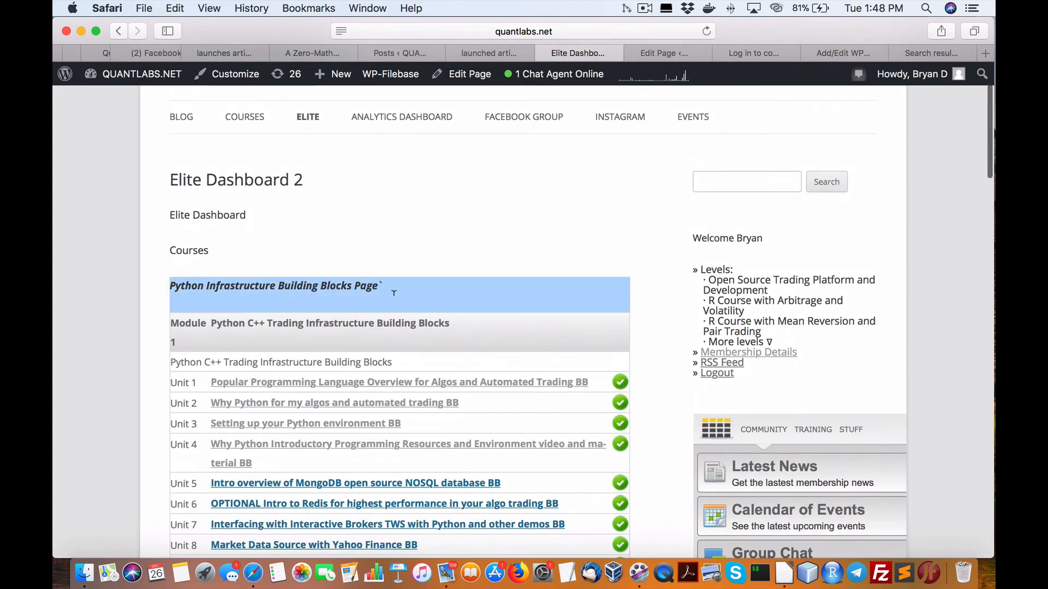
scroll(down, 3)
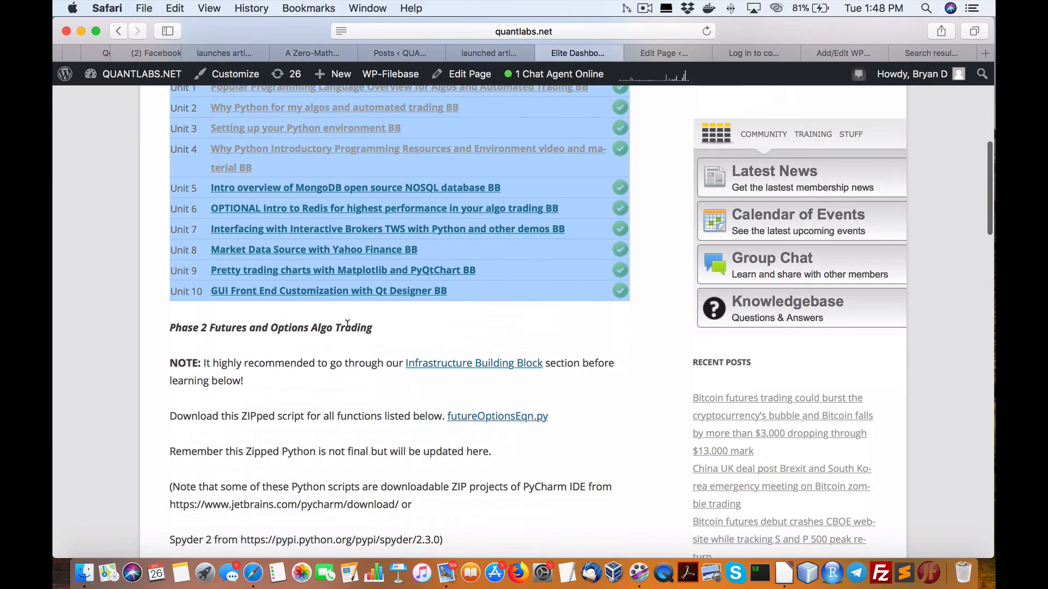
mouse_move(177, 327)
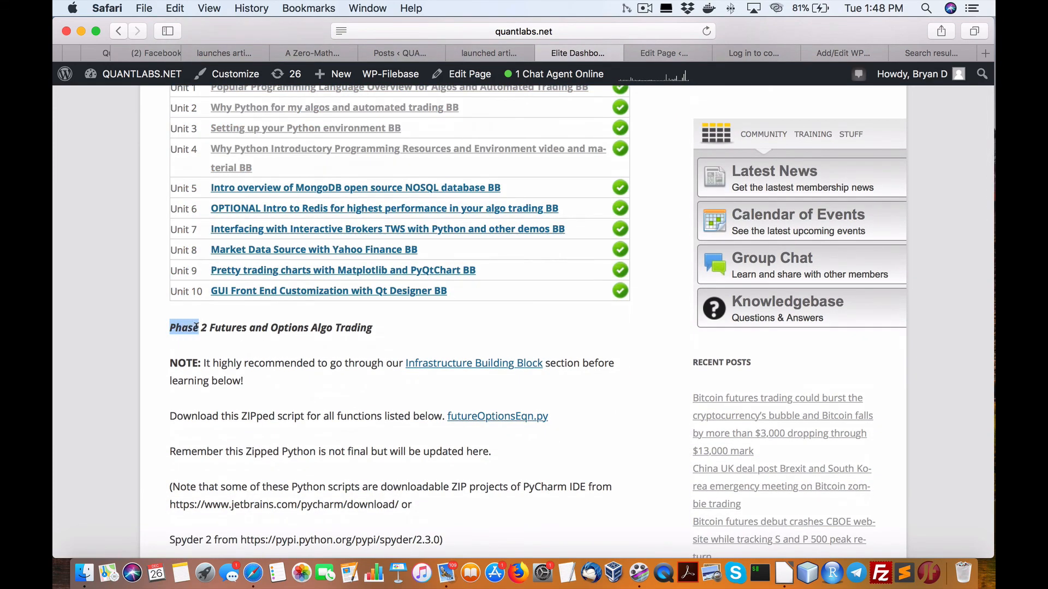
scroll(down, 3)
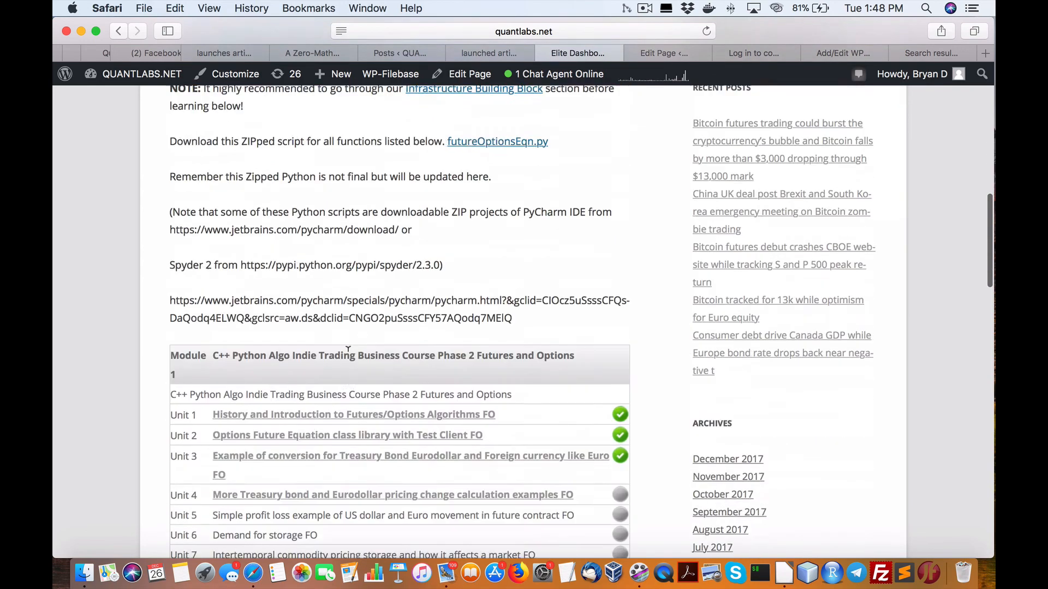
scroll(down, 3)
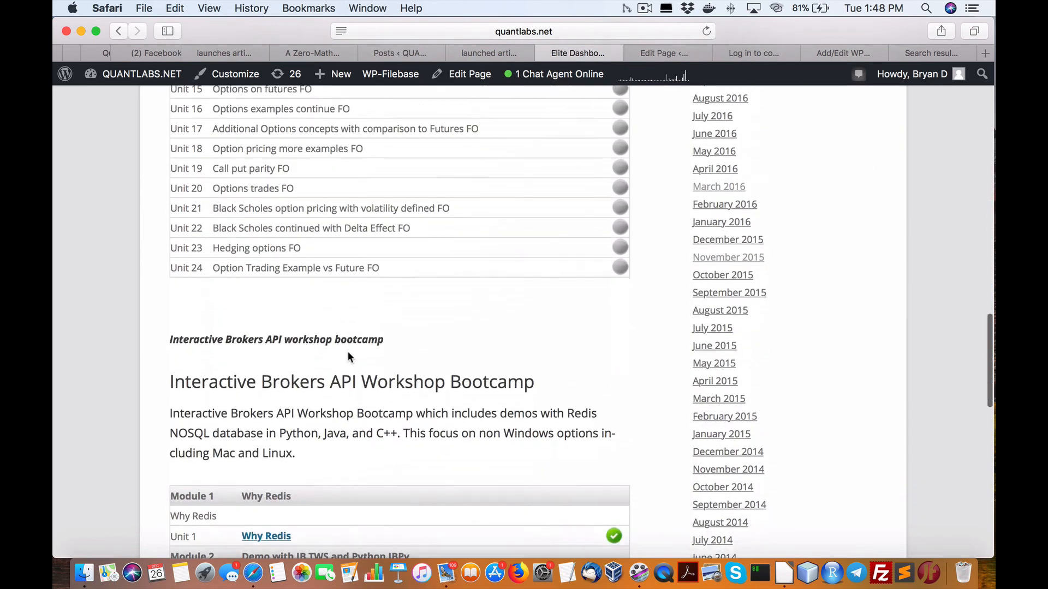
scroll(down, 3)
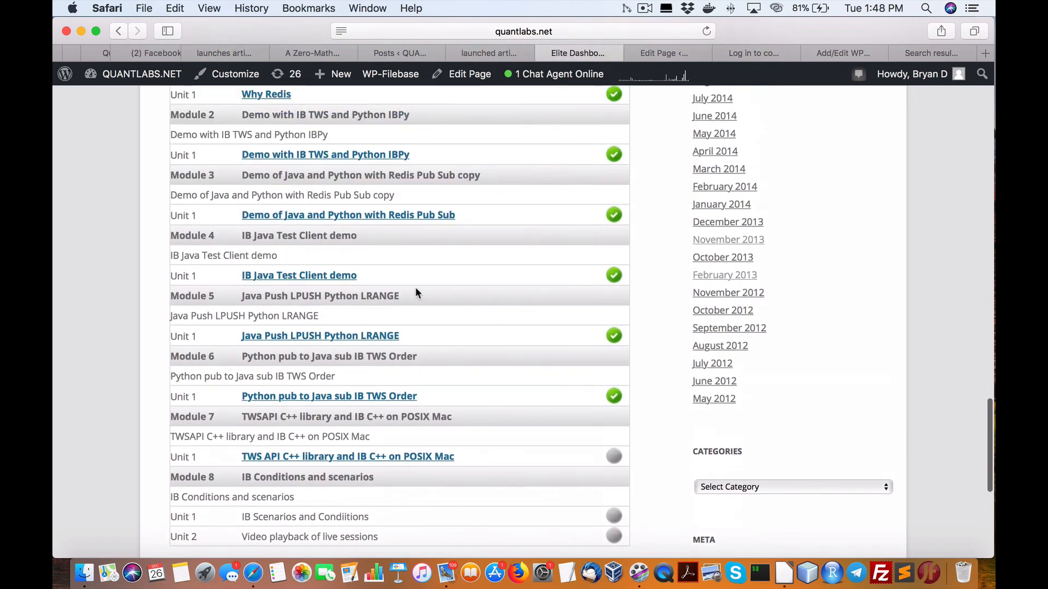
scroll(down, 3)
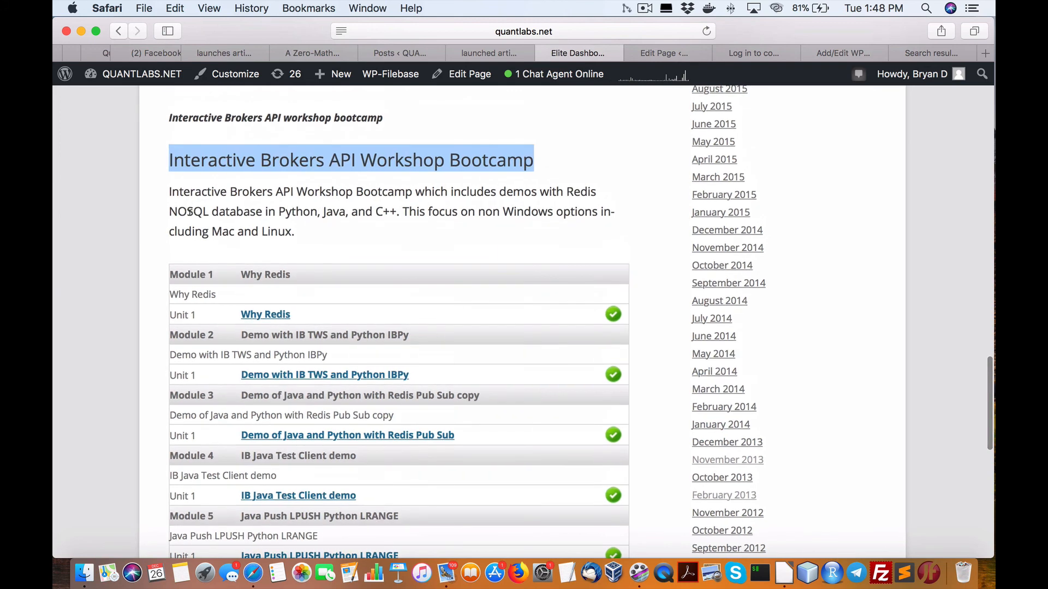
scroll(down, 3)
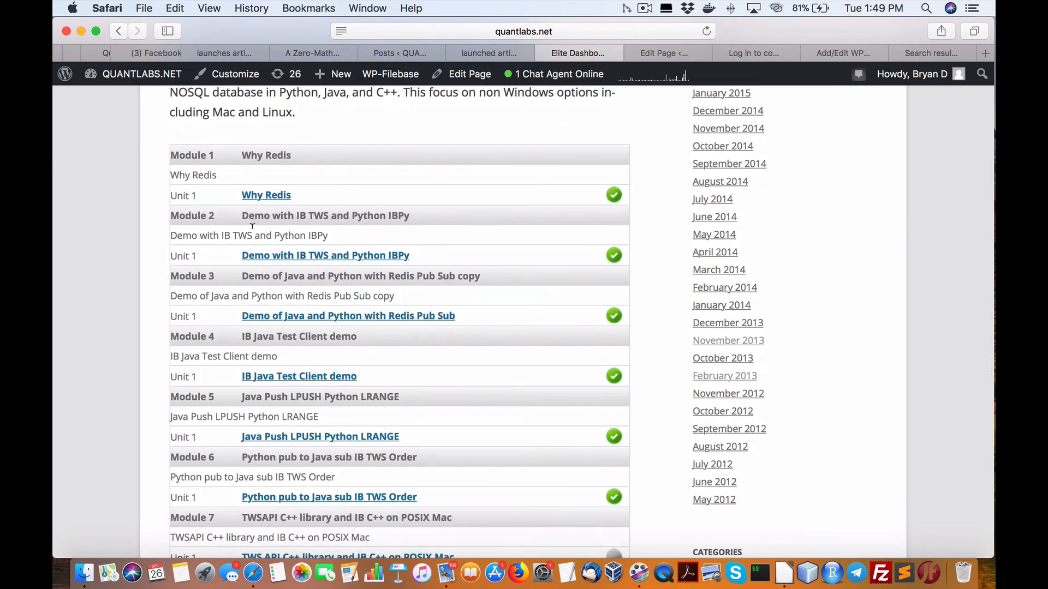
mouse_move(352, 253)
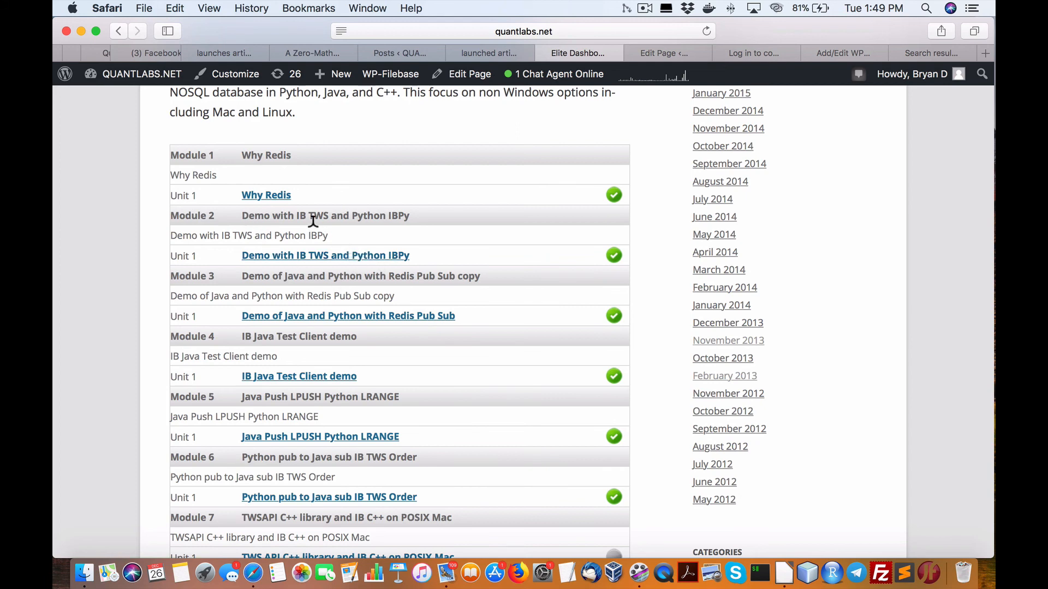
mouse_move(355, 231)
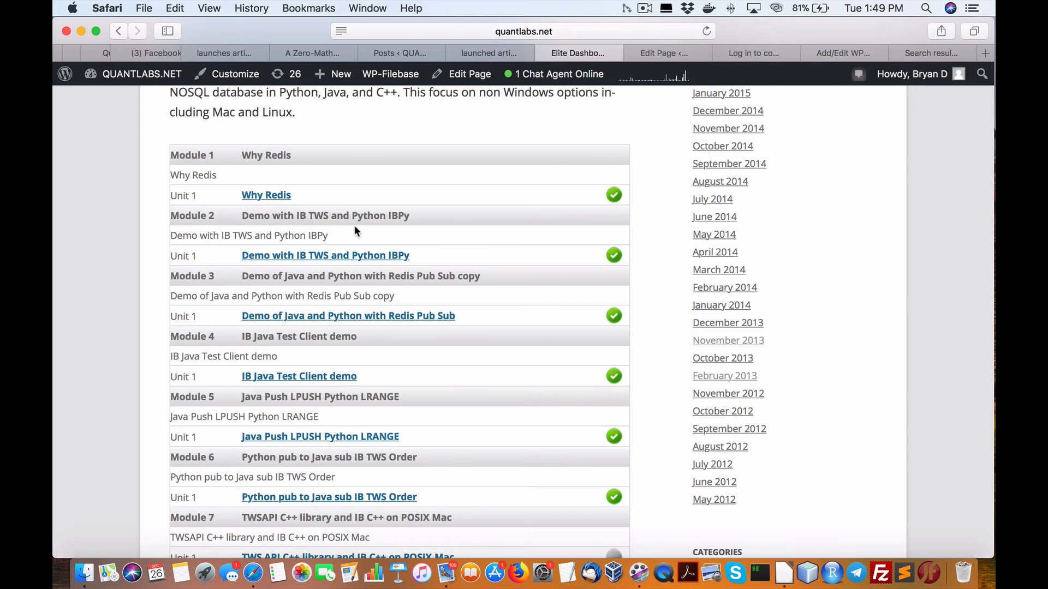
scroll(down, 3)
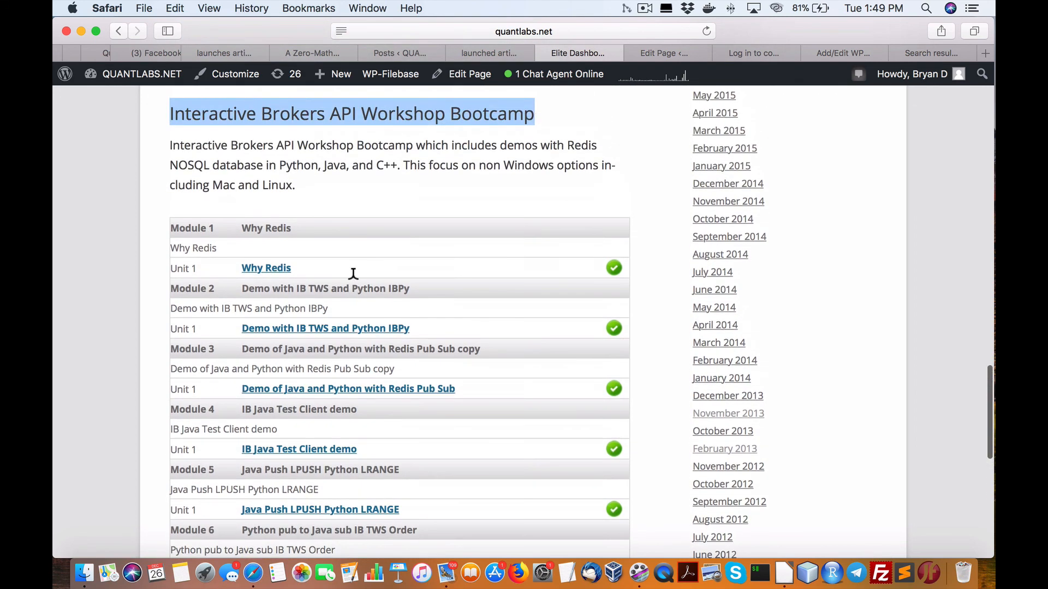
scroll(down, 3)
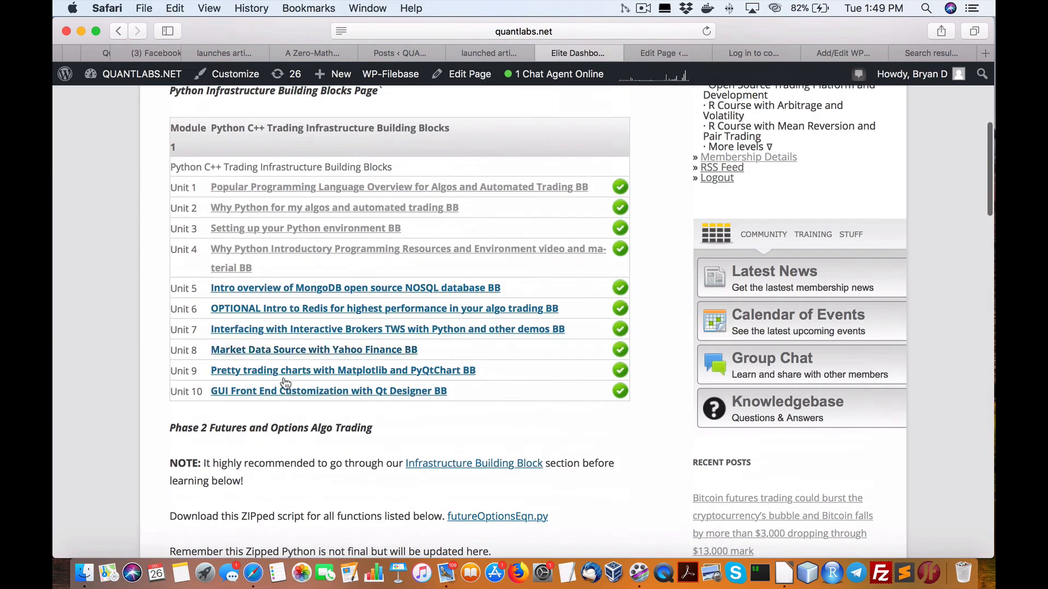
mouse_move(490, 341)
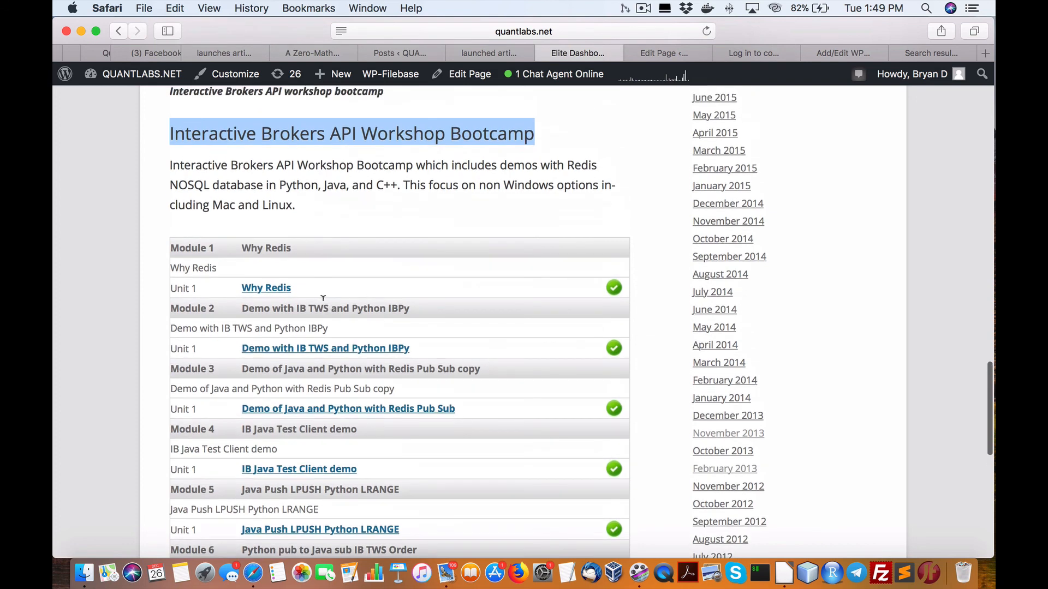
scroll(down, 3)
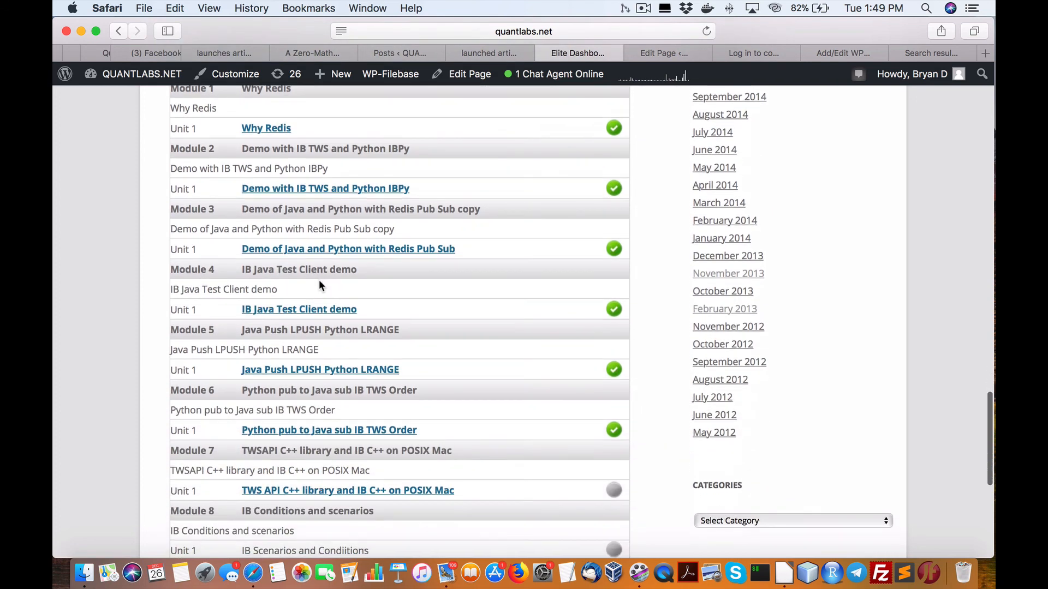
scroll(down, 3)
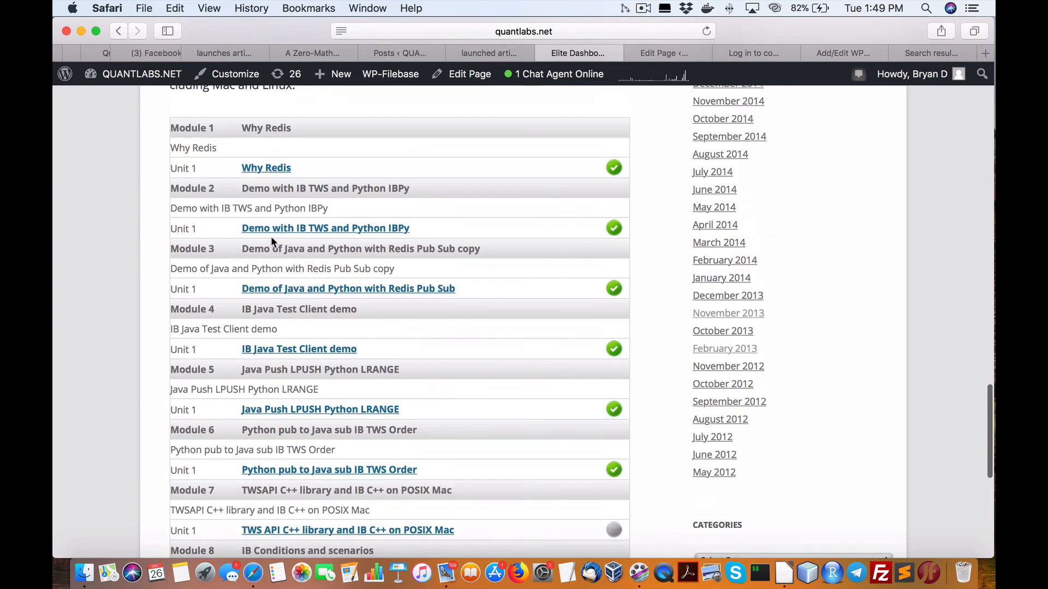
scroll(down, 3)
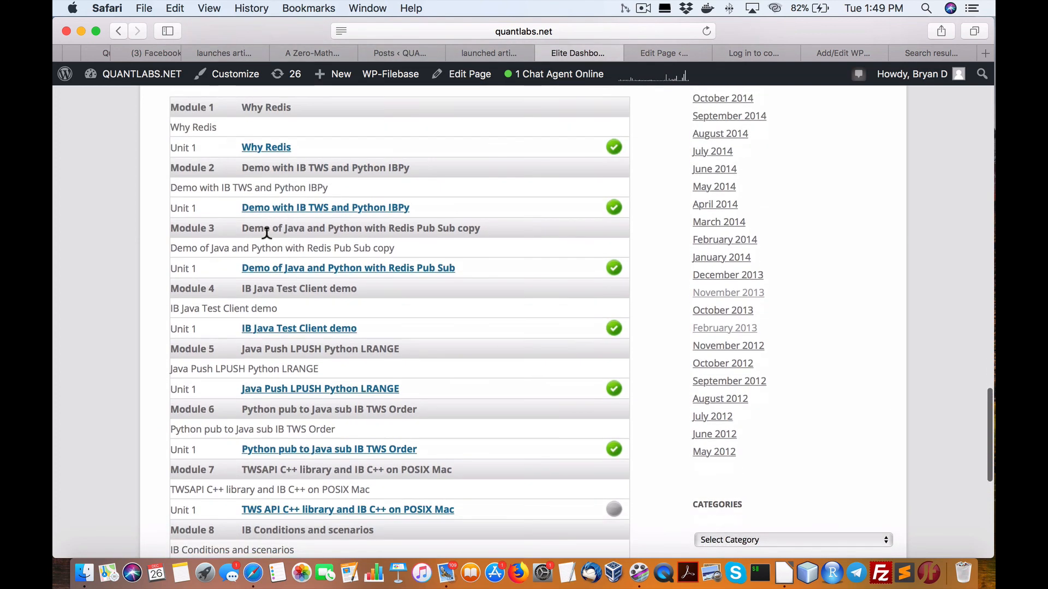
scroll(up, 3)
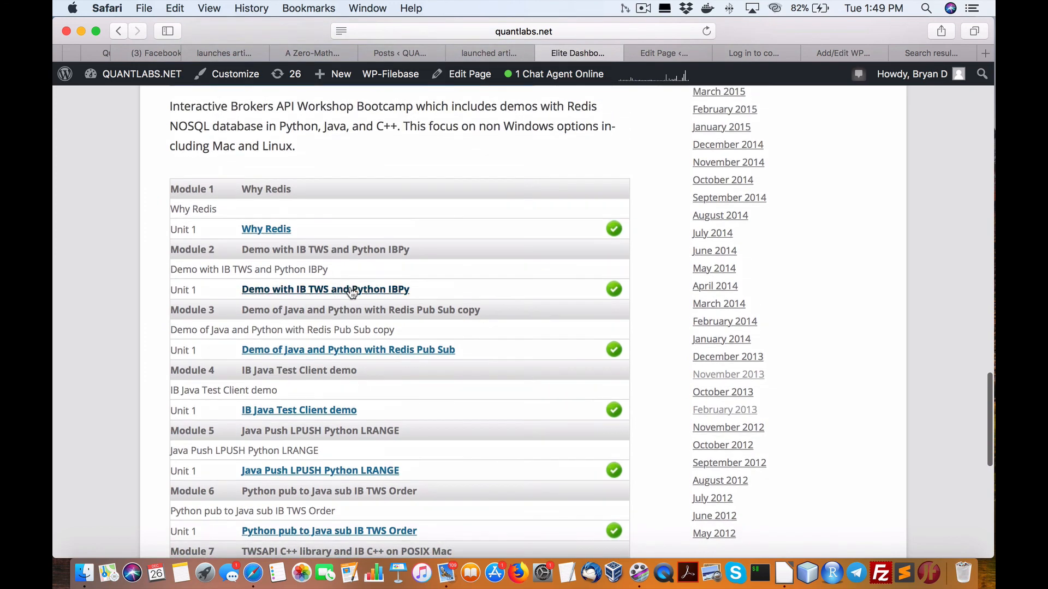
scroll(down, 3)
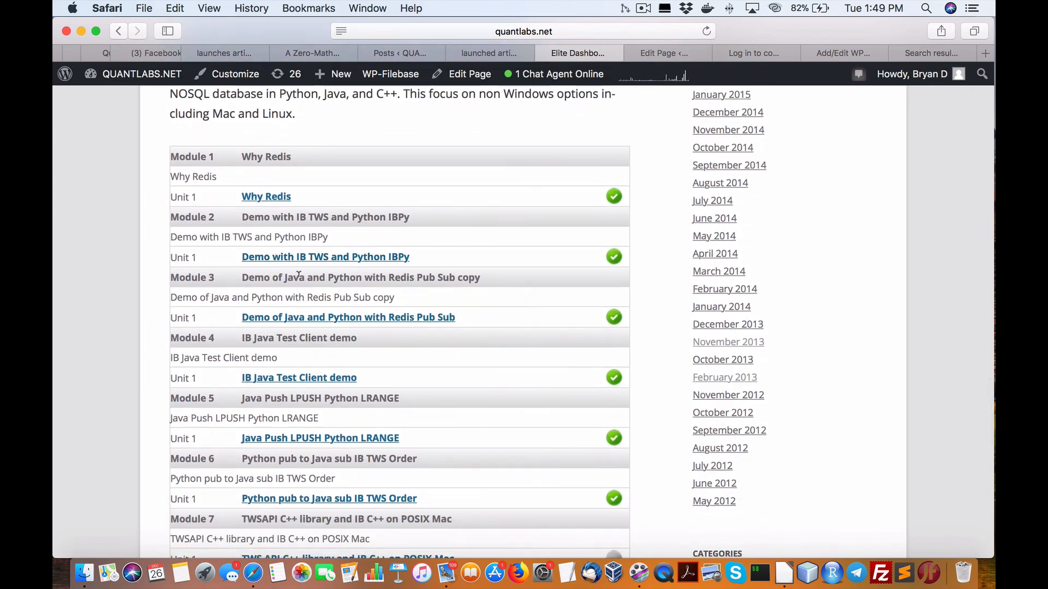
scroll(down, 3)
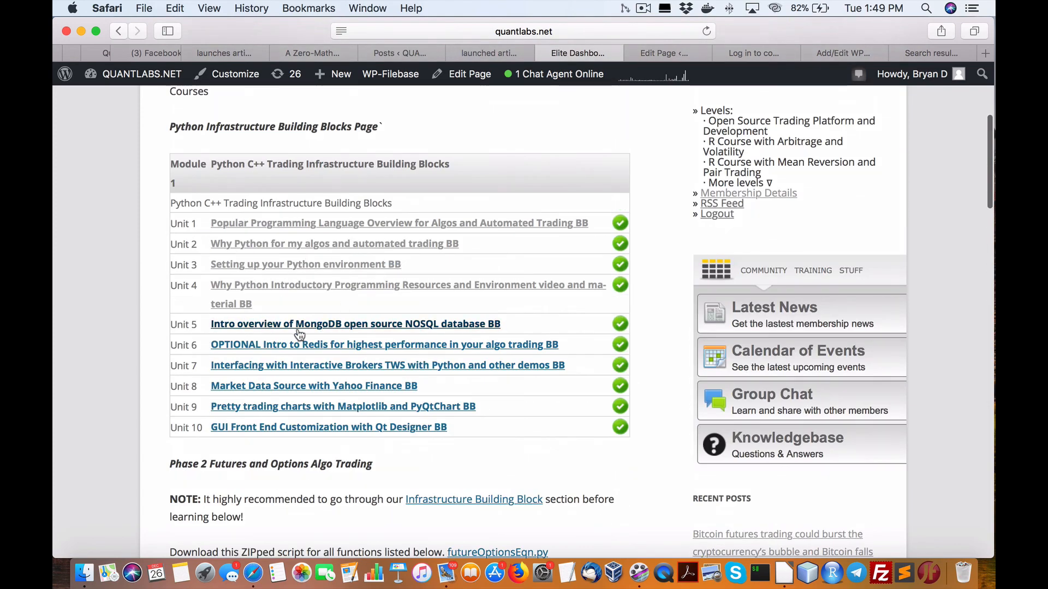
mouse_move(409, 333)
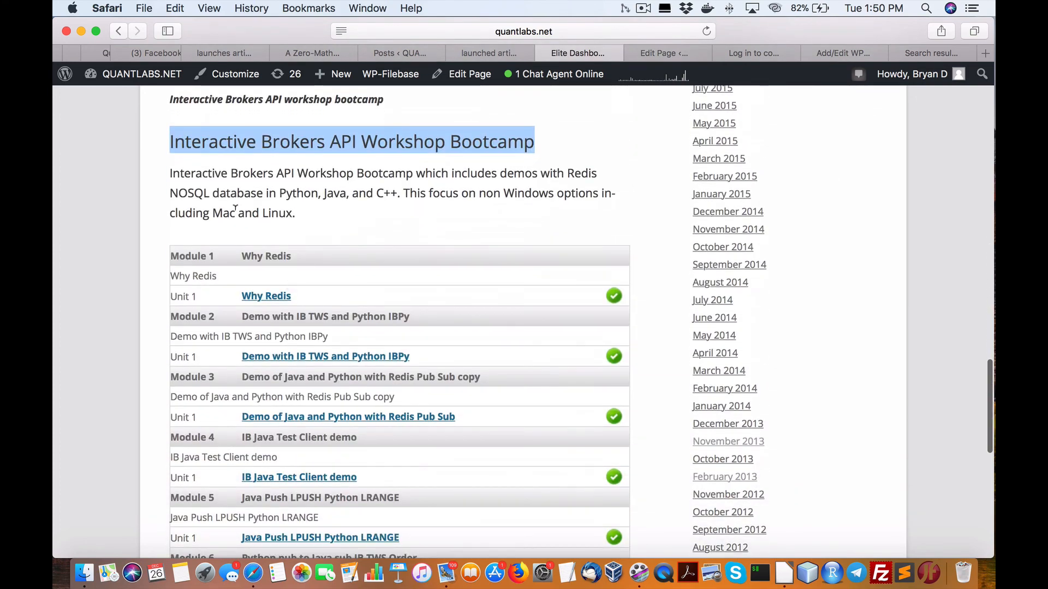
scroll(down, 3)
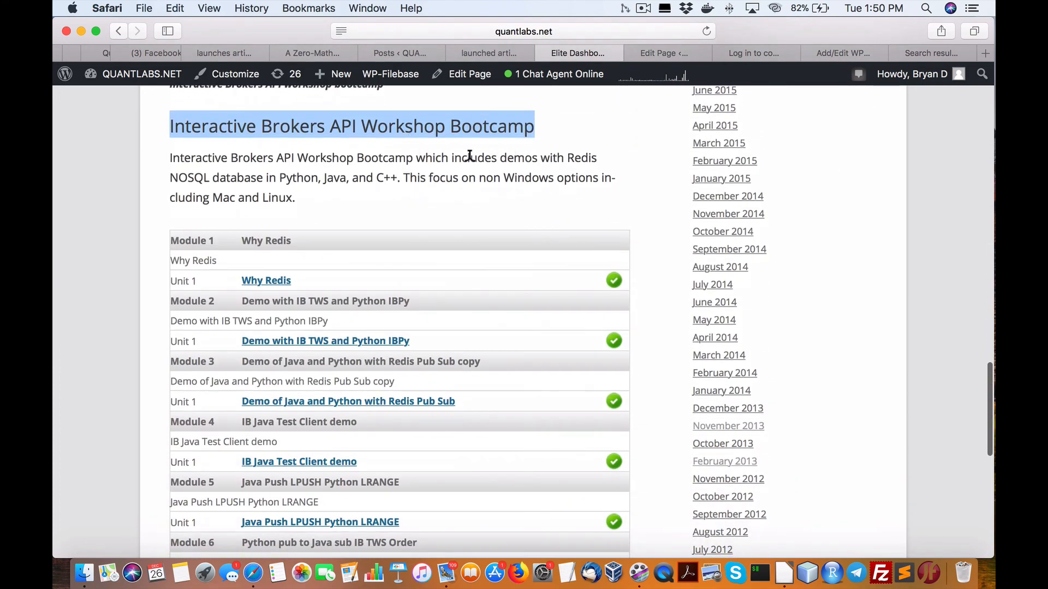
scroll(down, 3)
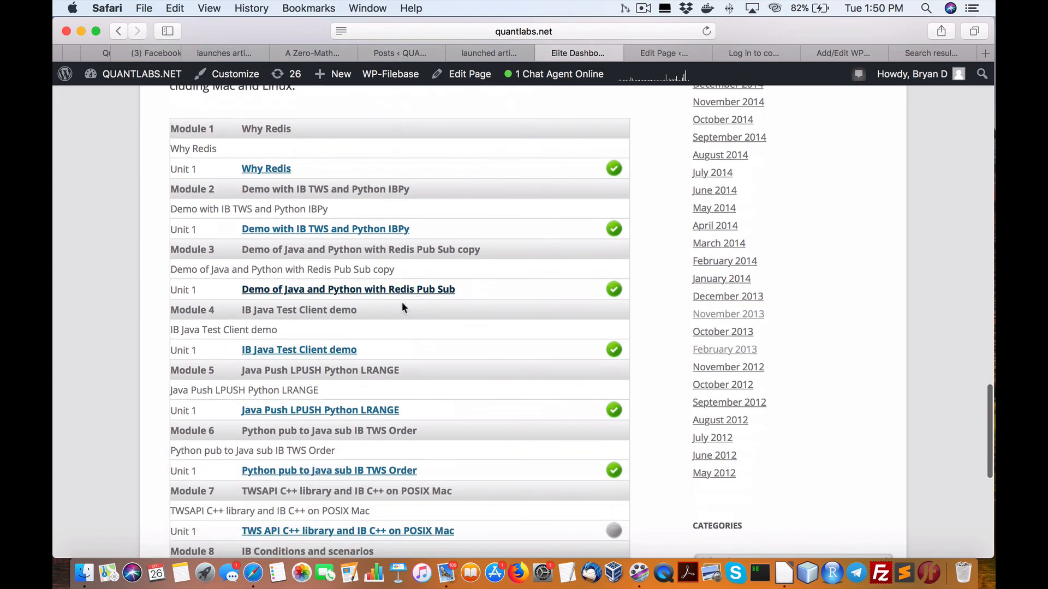
mouse_move(236, 384)
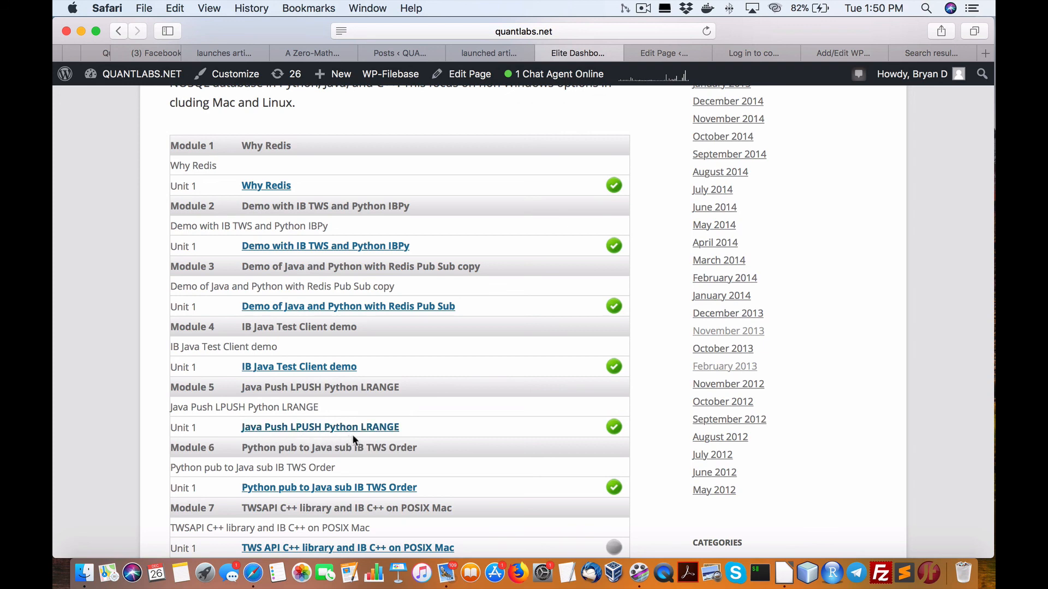
scroll(down, 3)
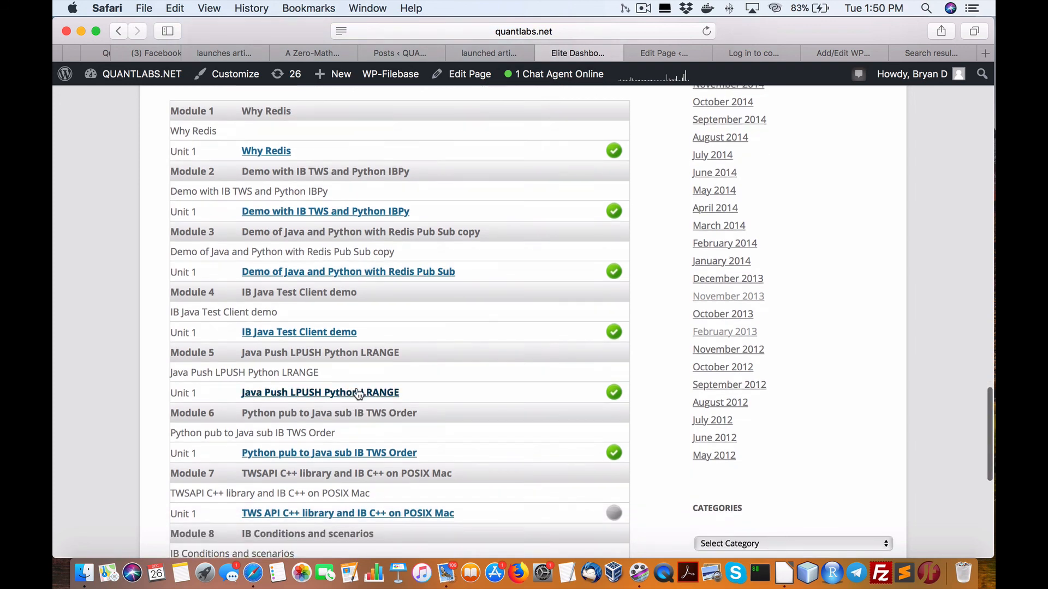
mouse_move(327, 393)
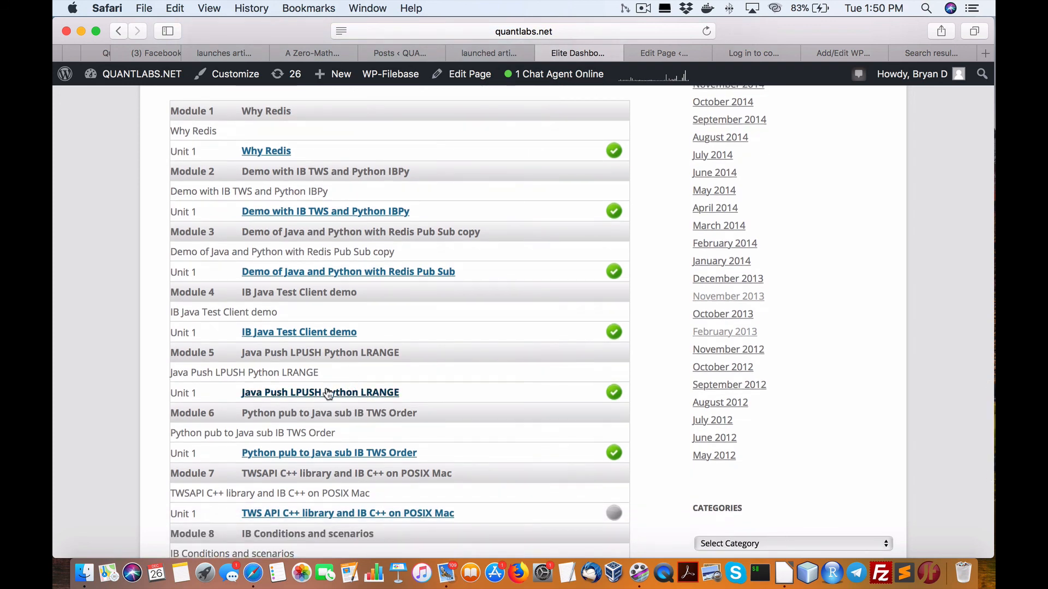
scroll(down, 3)
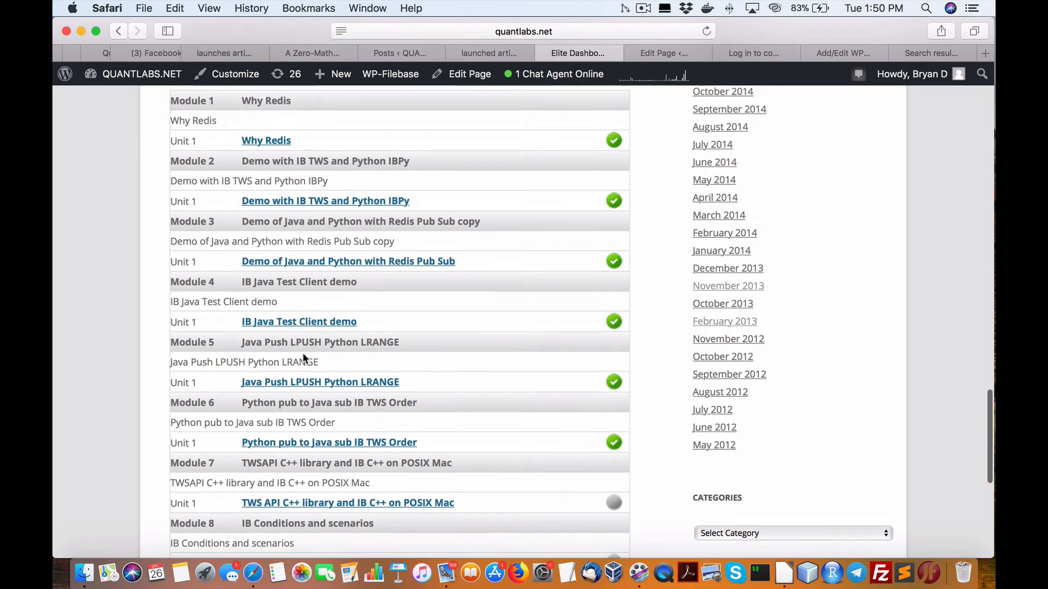
scroll(down, 3)
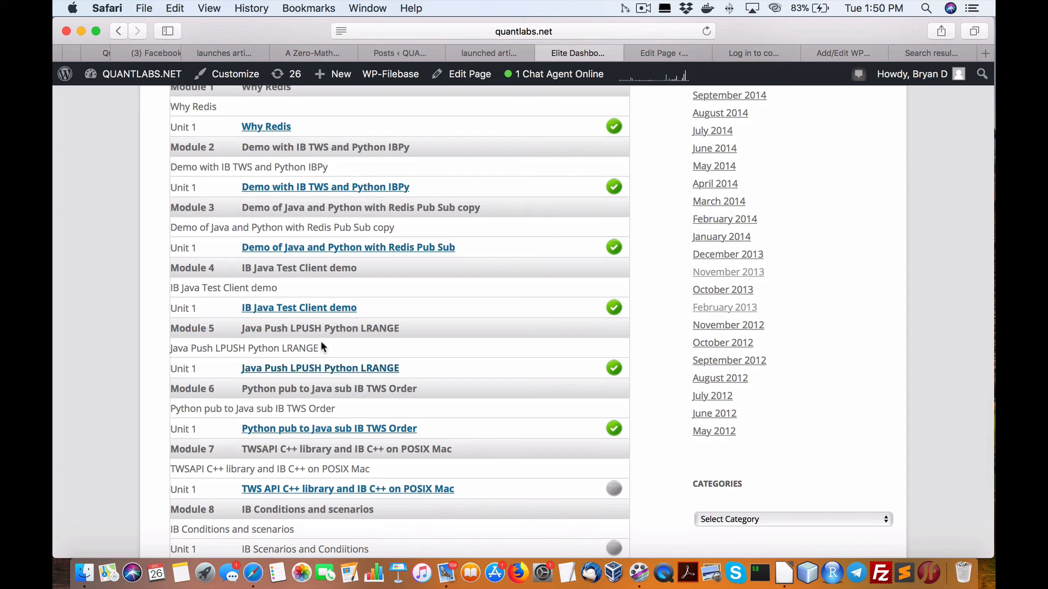
scroll(down, 3)
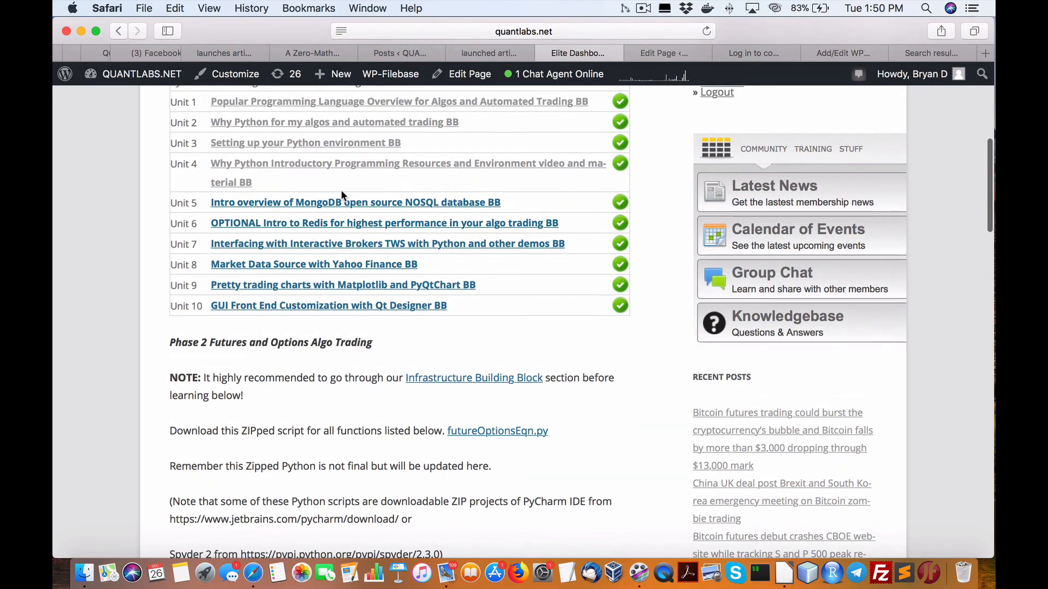
Scroll to the Interactive Brokers API Workshop Bootcamp table, revealing Modules 7 and 8
scroll(down, 3)
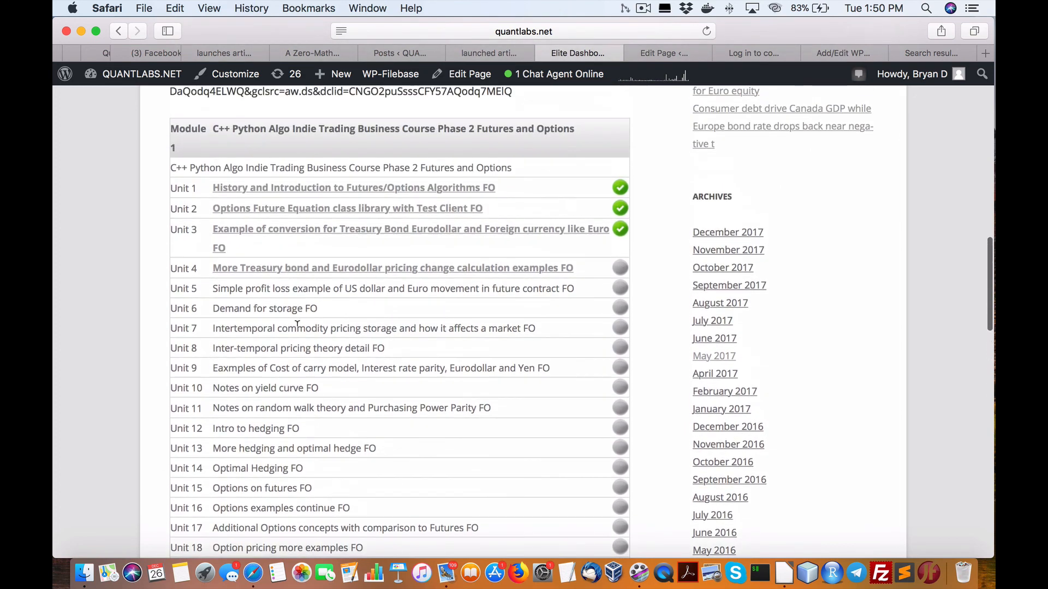
scroll(down, 3)
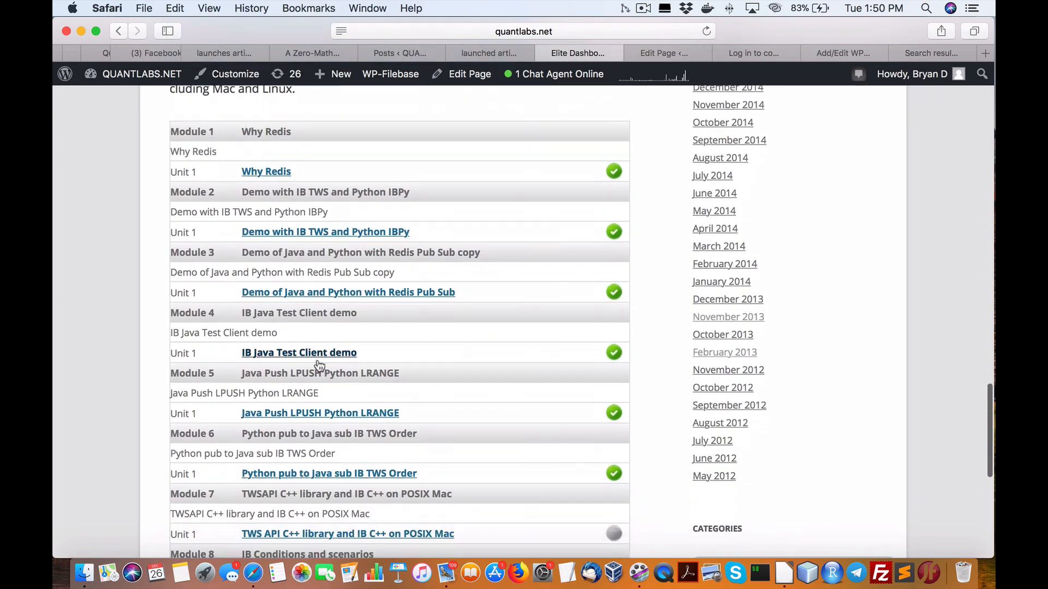
scroll(down, 3)
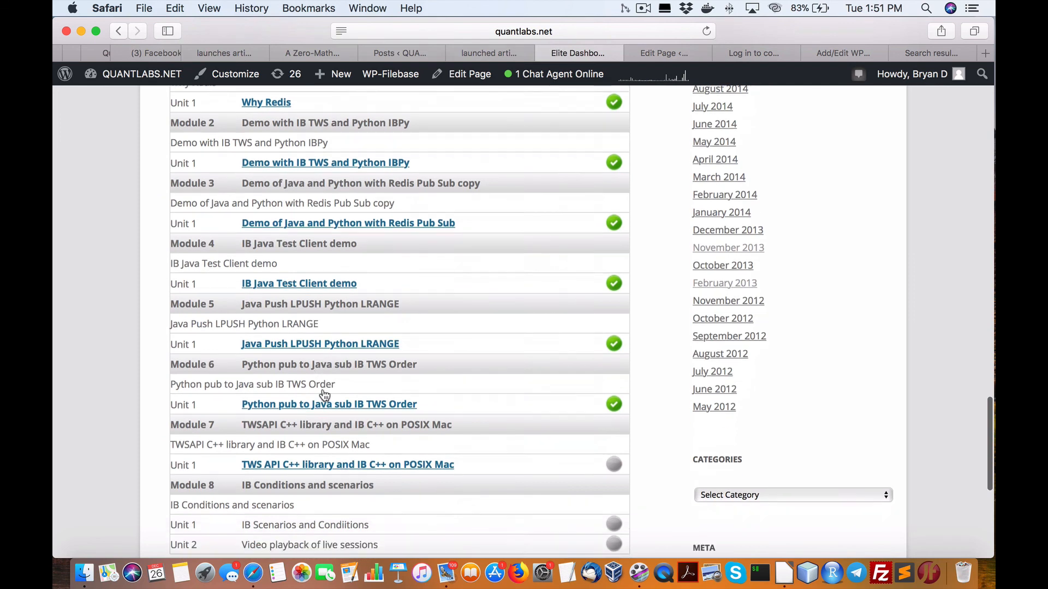
scroll(down, 3)
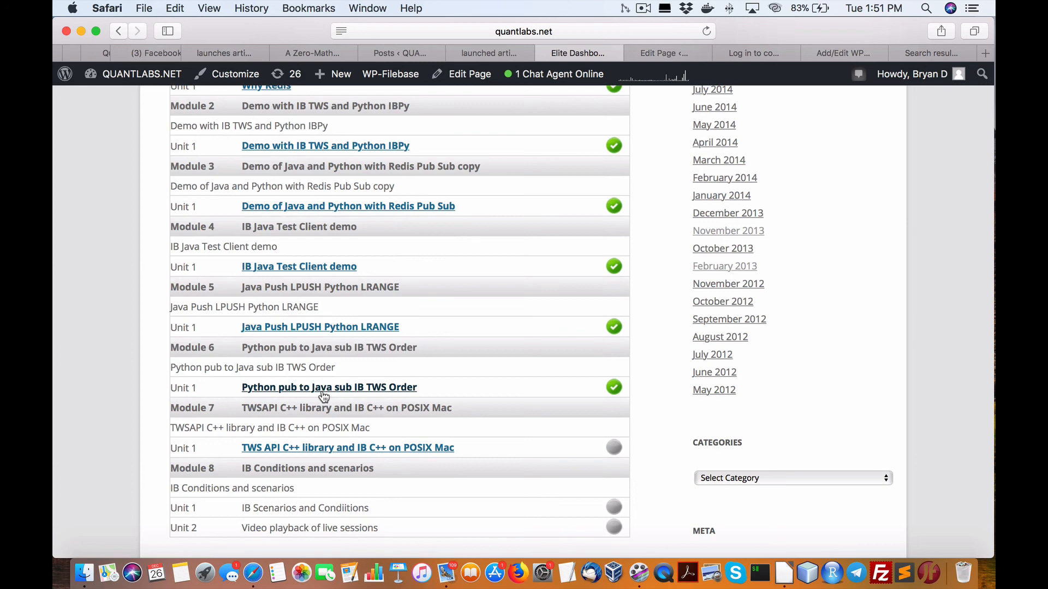
scroll(down, 3)
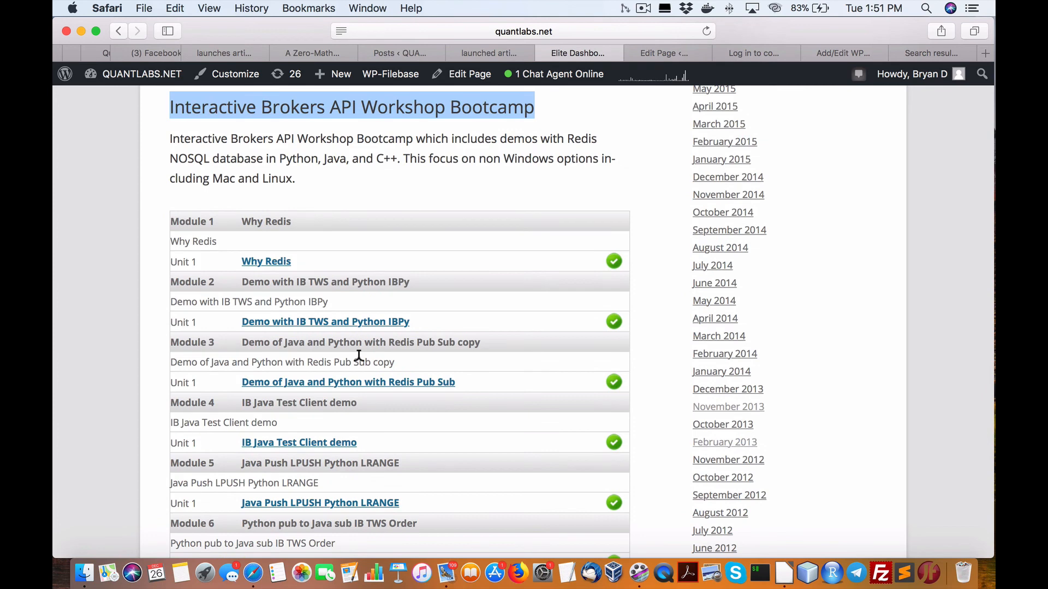
scroll(down, 3)
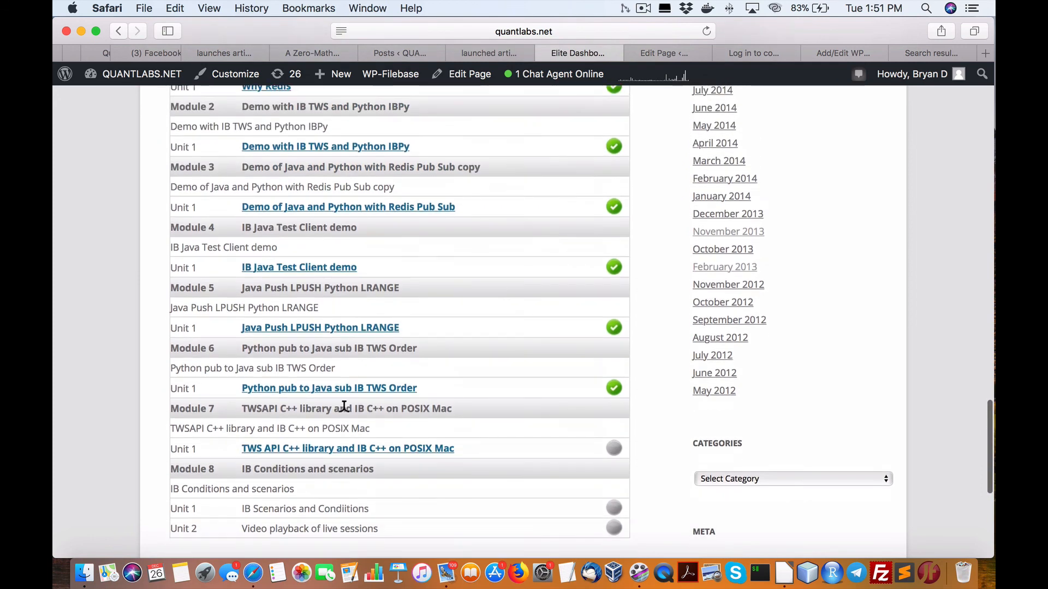
scroll(down, 3)
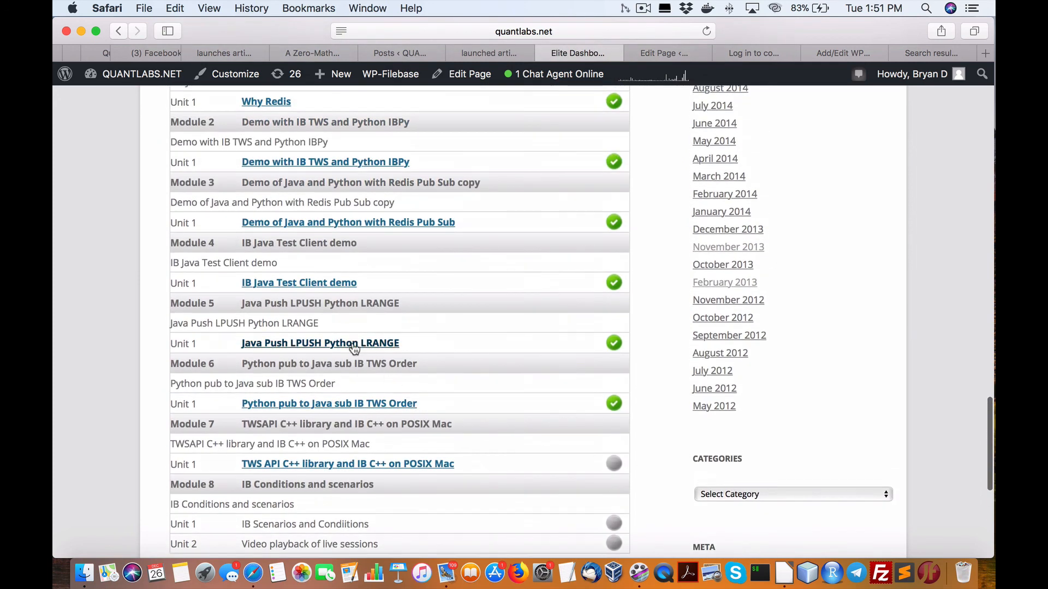
scroll(up, 3)
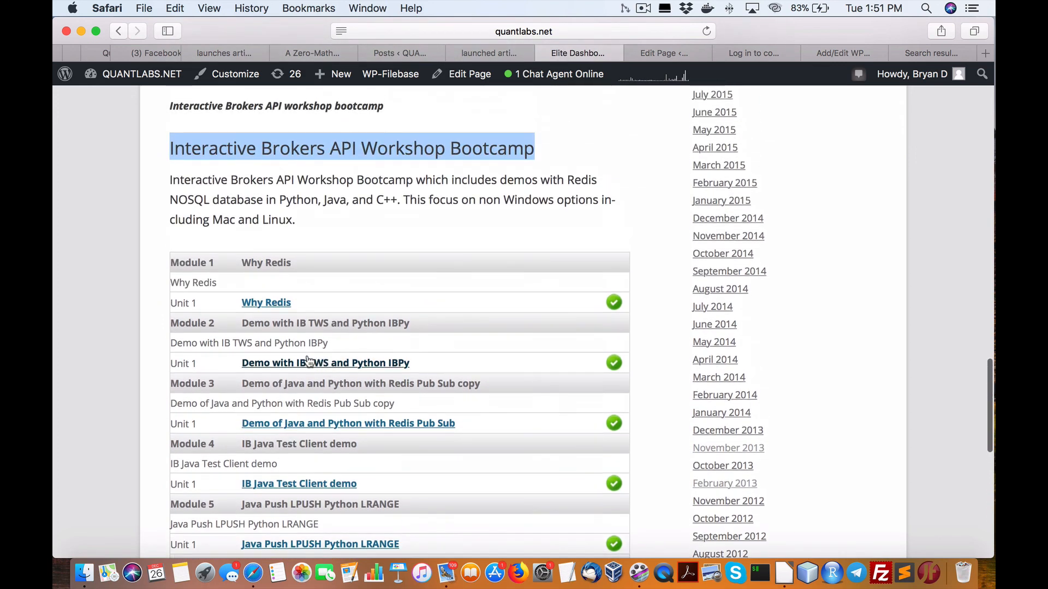
scroll(down, 3)
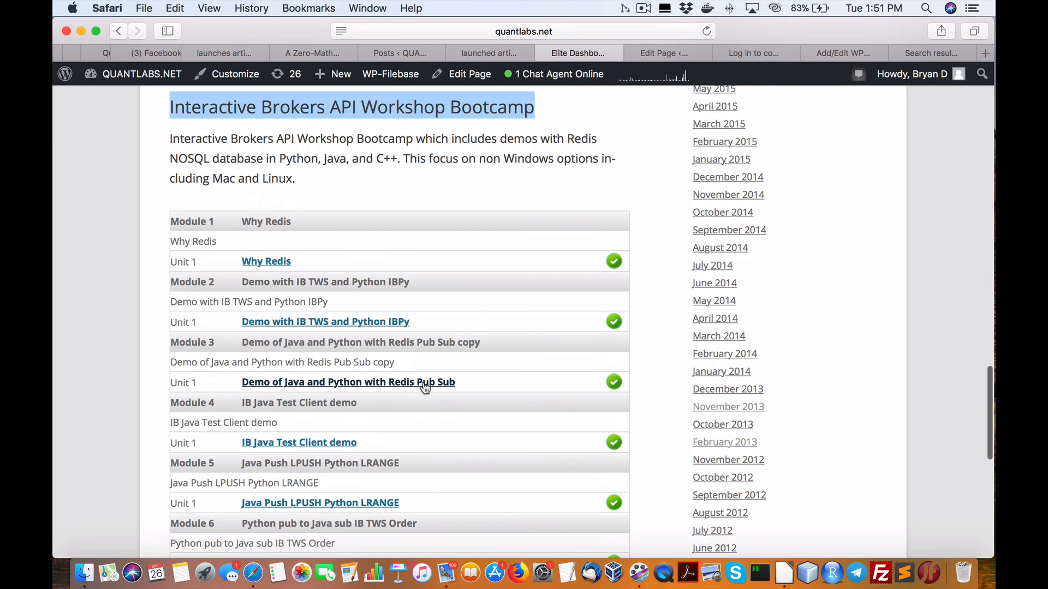
click(348, 382)
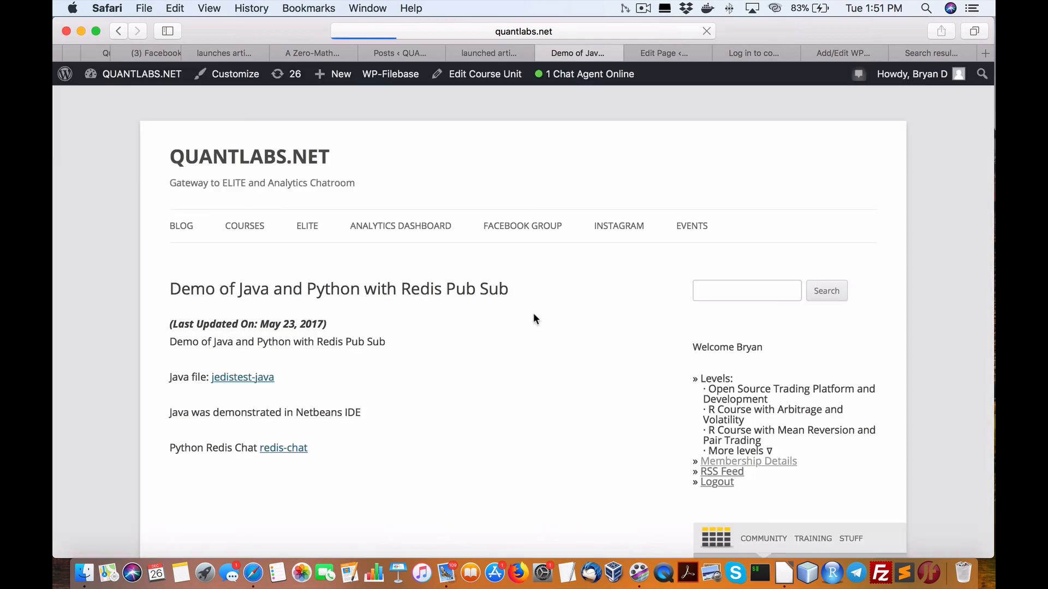
scroll(down, 3)
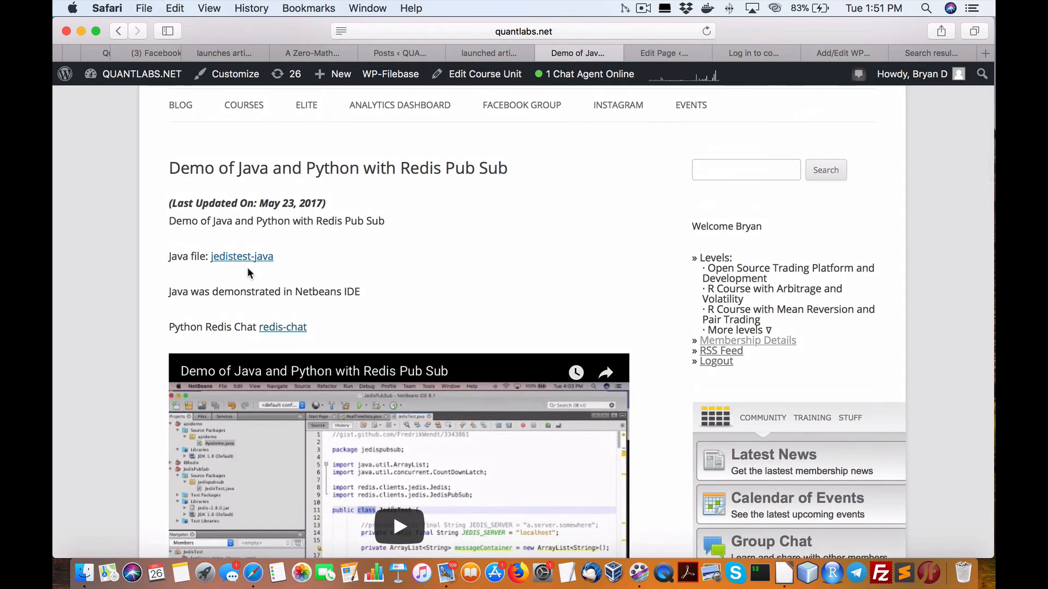
scroll(down, 3)
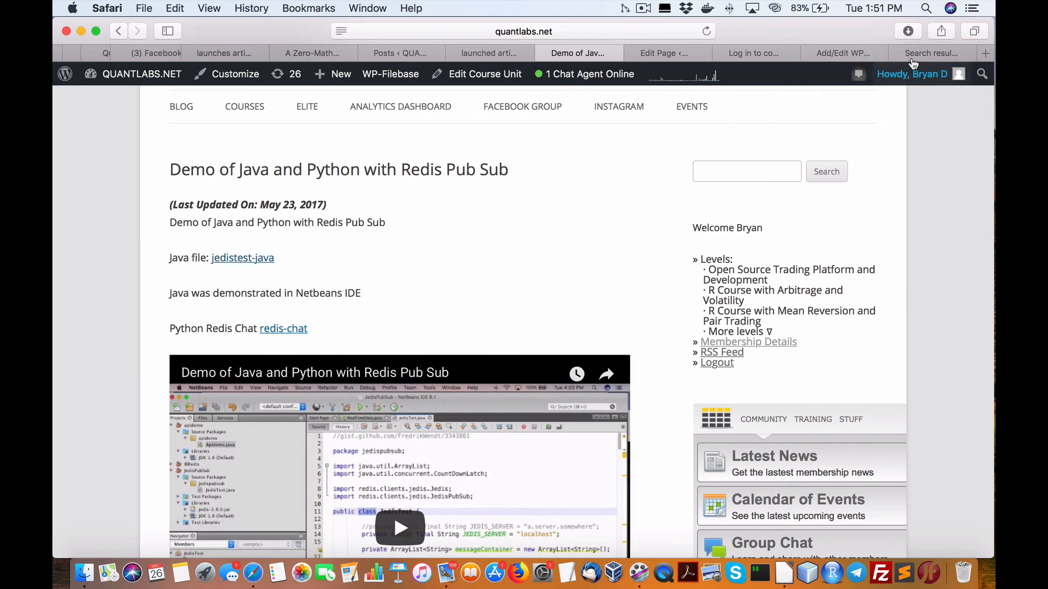
click(907, 31)
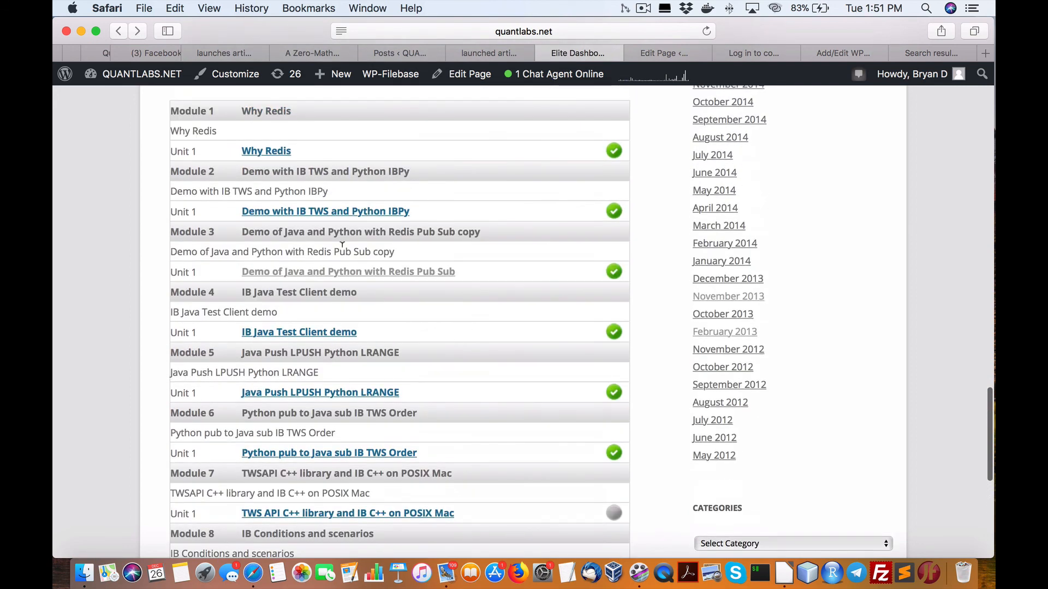
Scroll through the Interactive Brokers bootcamp table to the Module 8 units at the page bottom
scroll(down, 3)
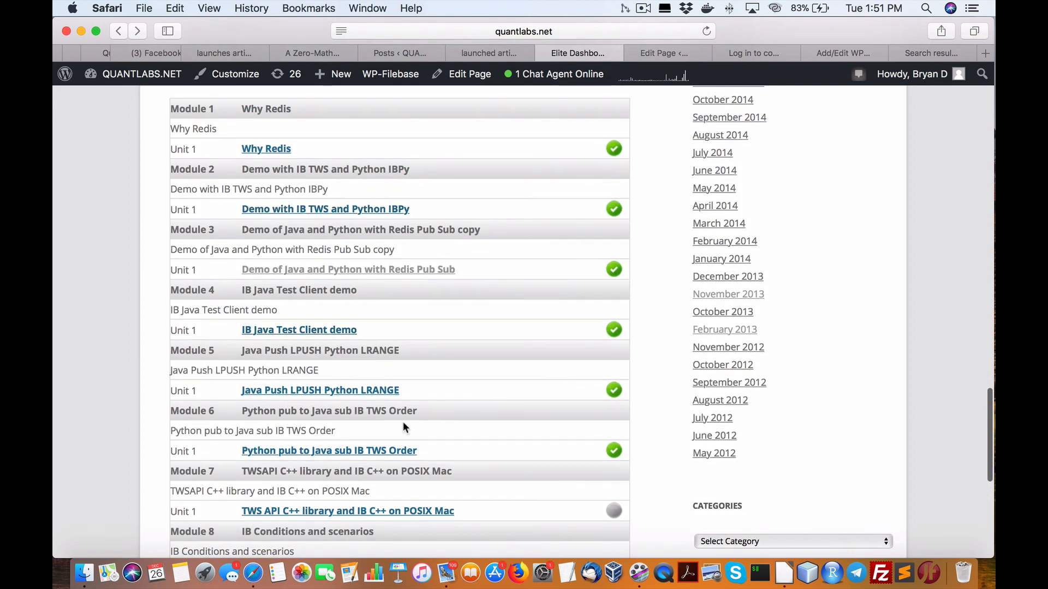
scroll(down, 3)
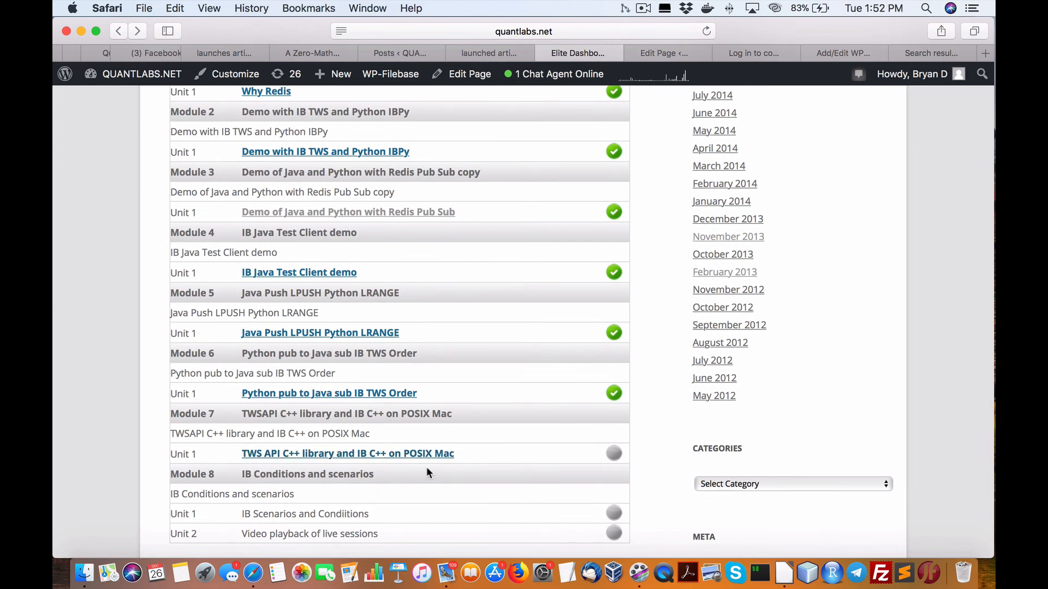
scroll(up, 3)
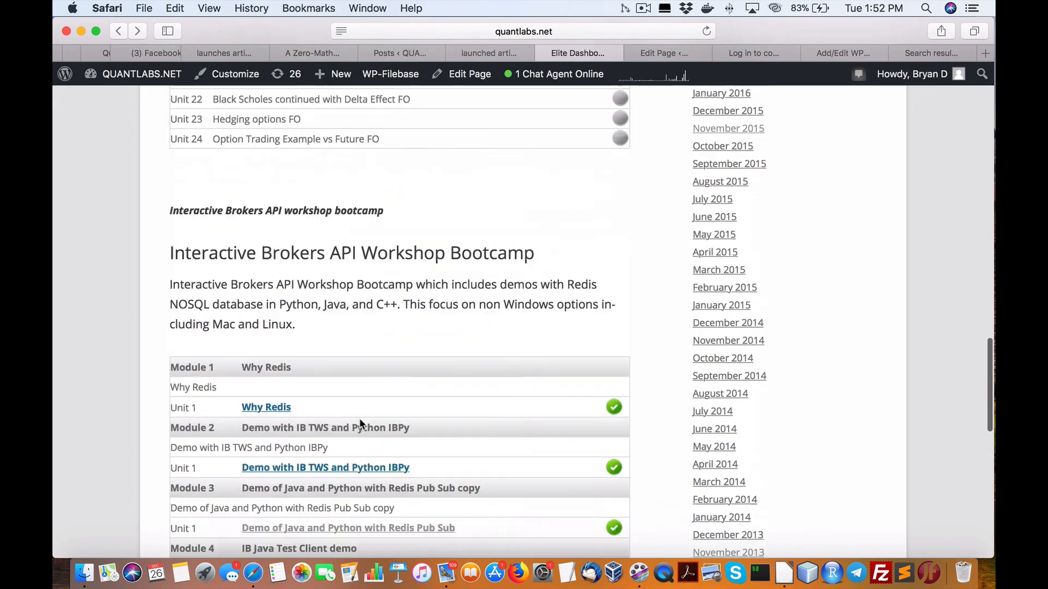
scroll(down, 3)
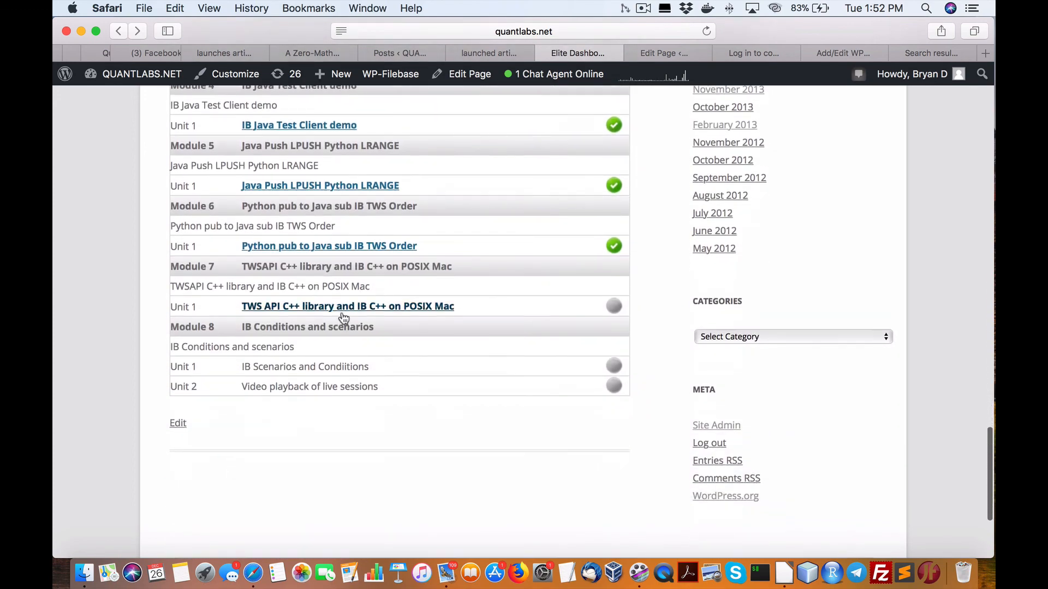
scroll(up, 3)
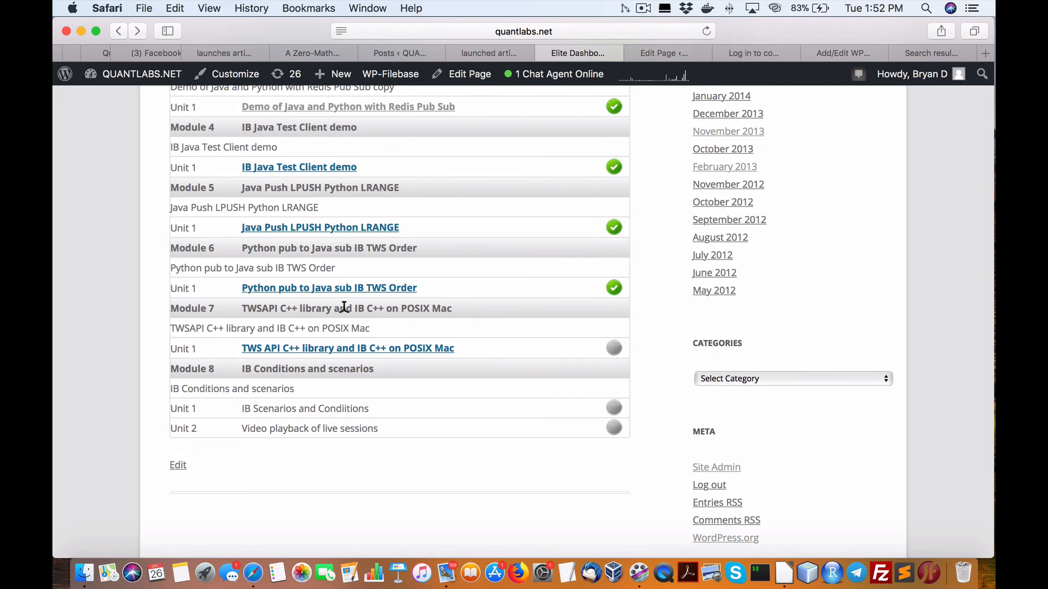
scroll(down, 3)
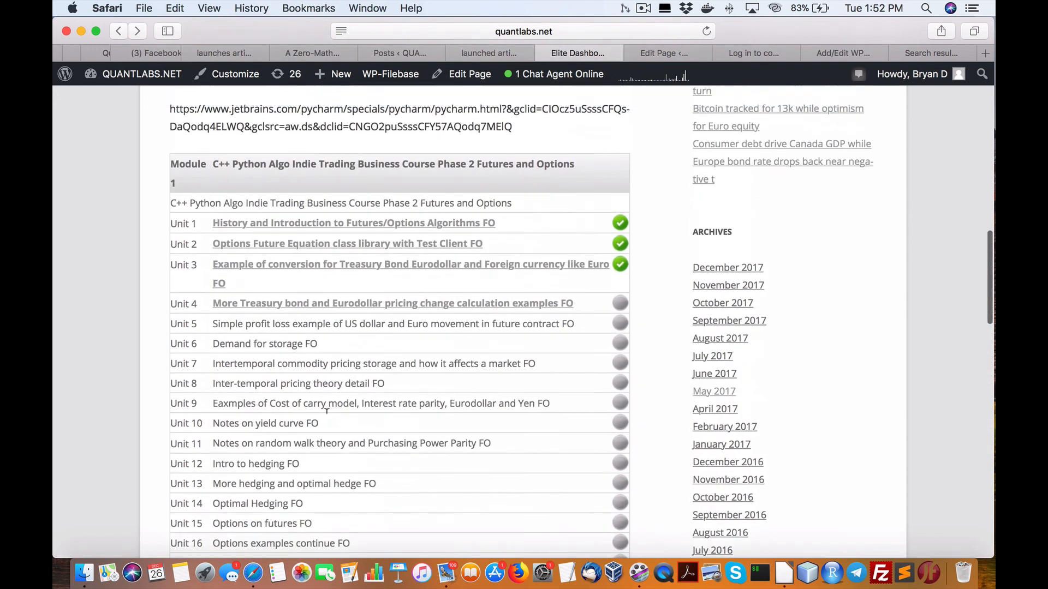
Read the Phase 2 Futures and Options unit list down to Unit 24, 'Option Trading Example vs Future'
scroll(down, 3)
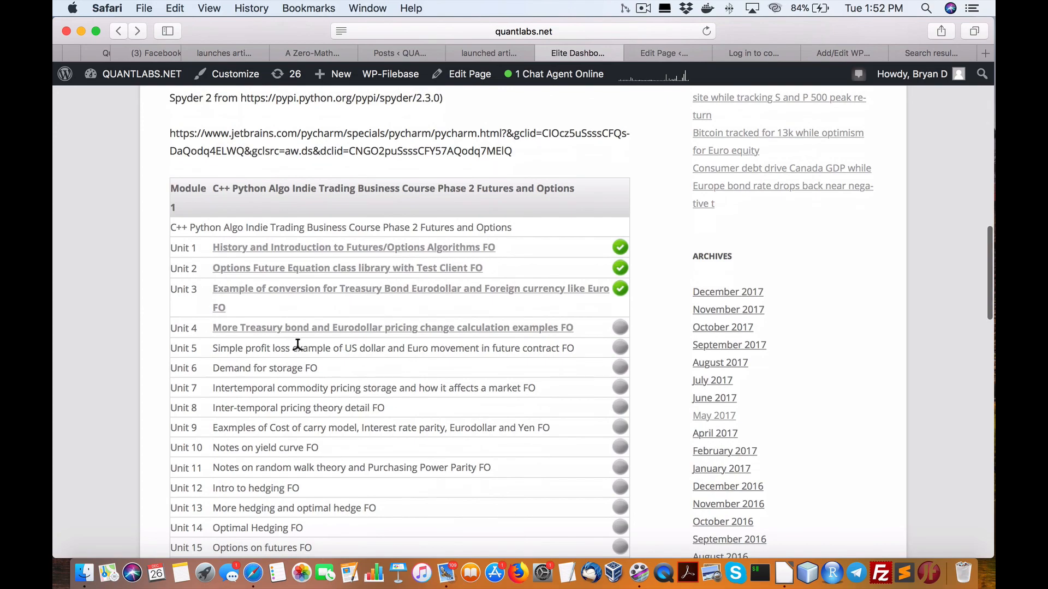
scroll(down, 3)
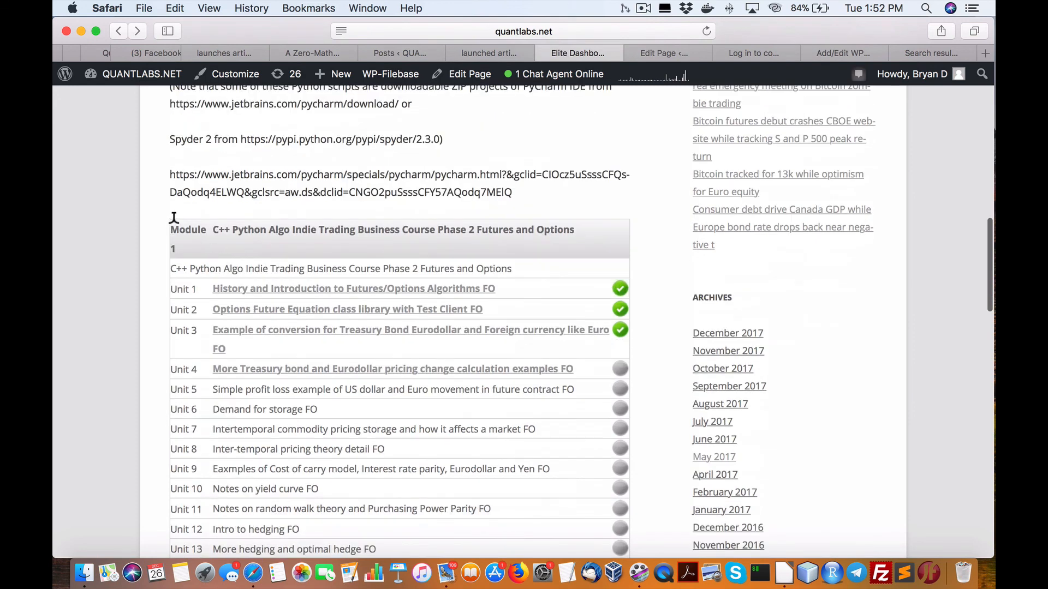
scroll(down, 3)
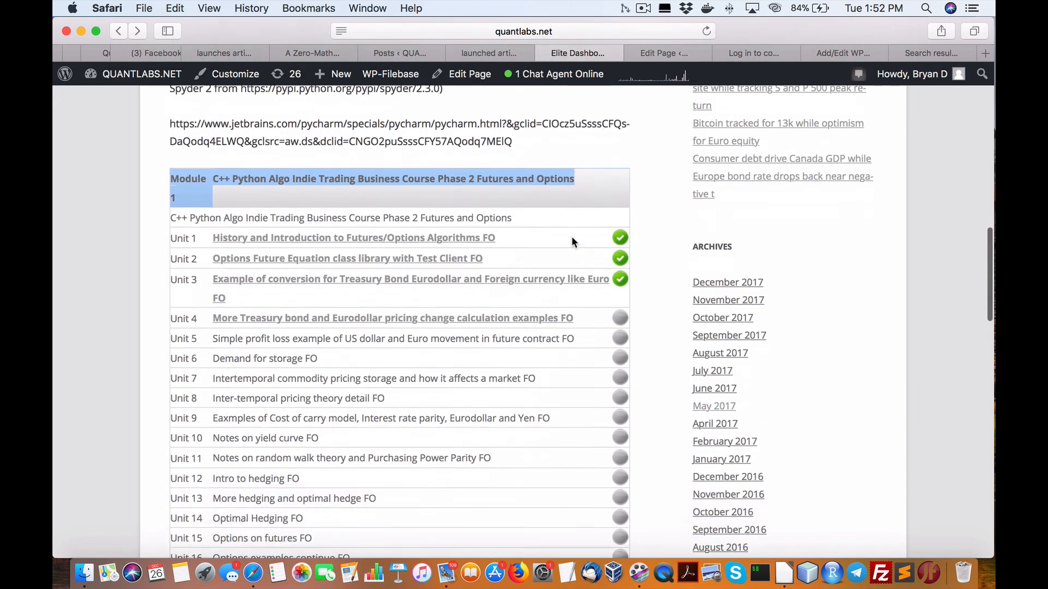
scroll(down, 3)
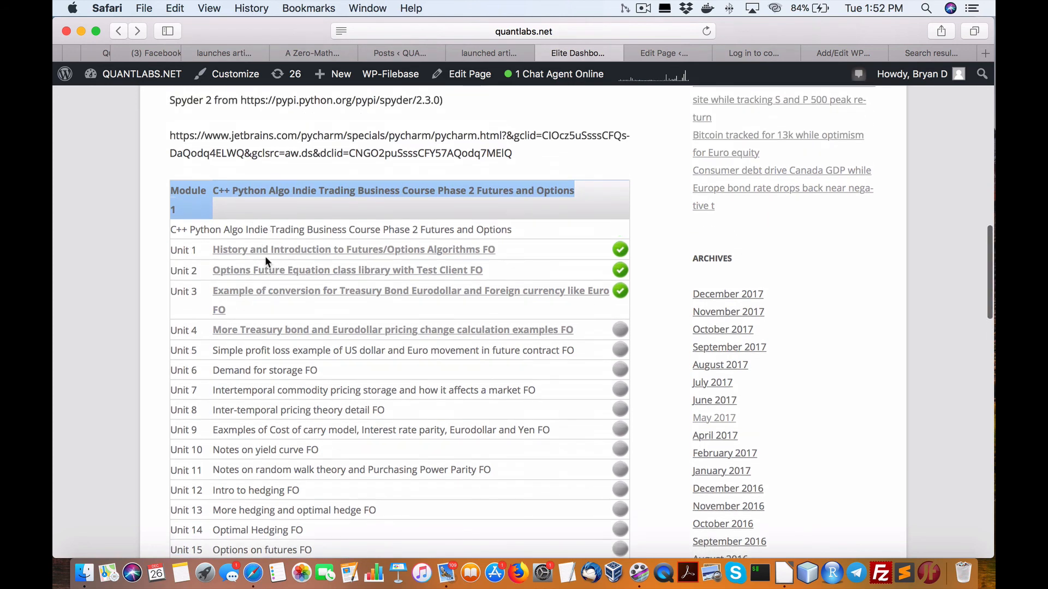
scroll(down, 3)
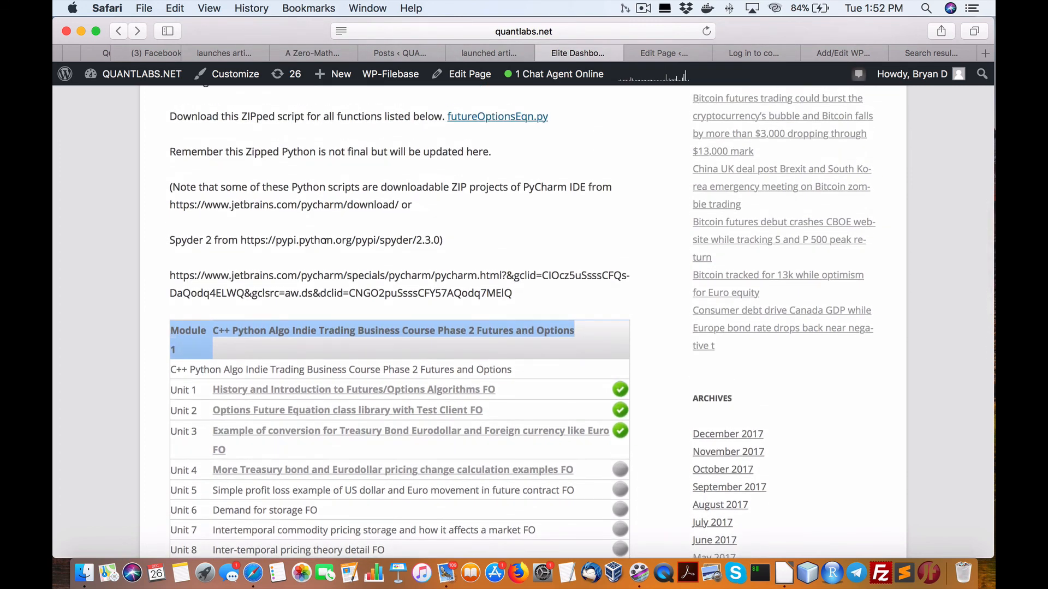
scroll(down, 3)
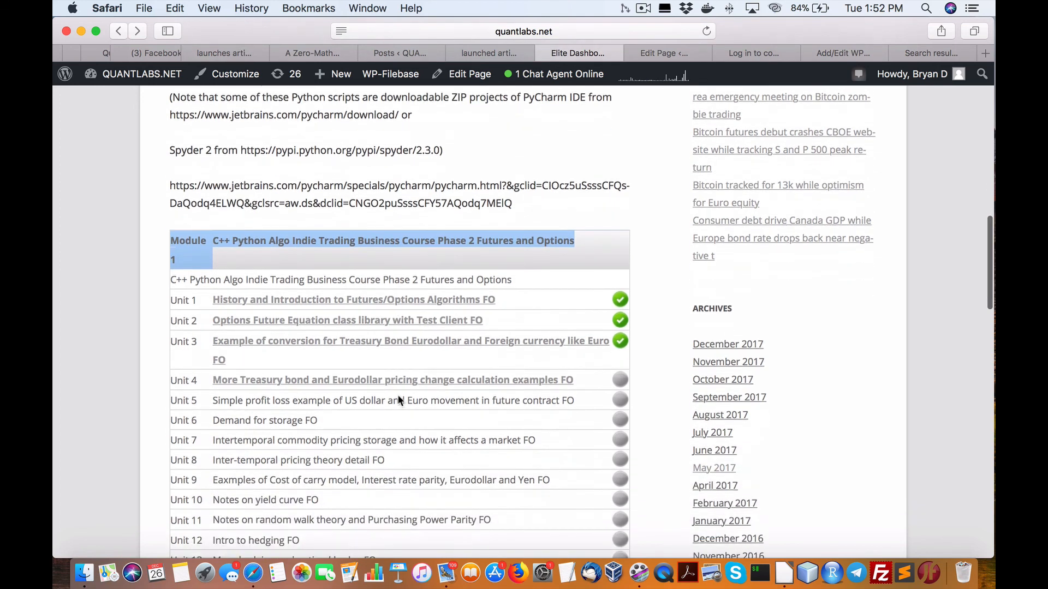
scroll(down, 3)
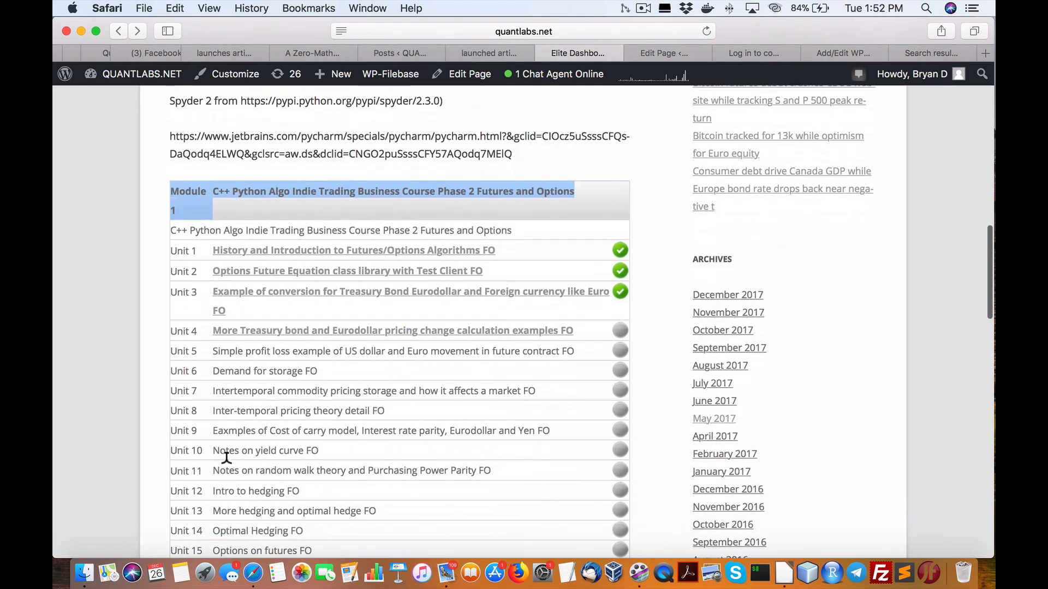
scroll(down, 3)
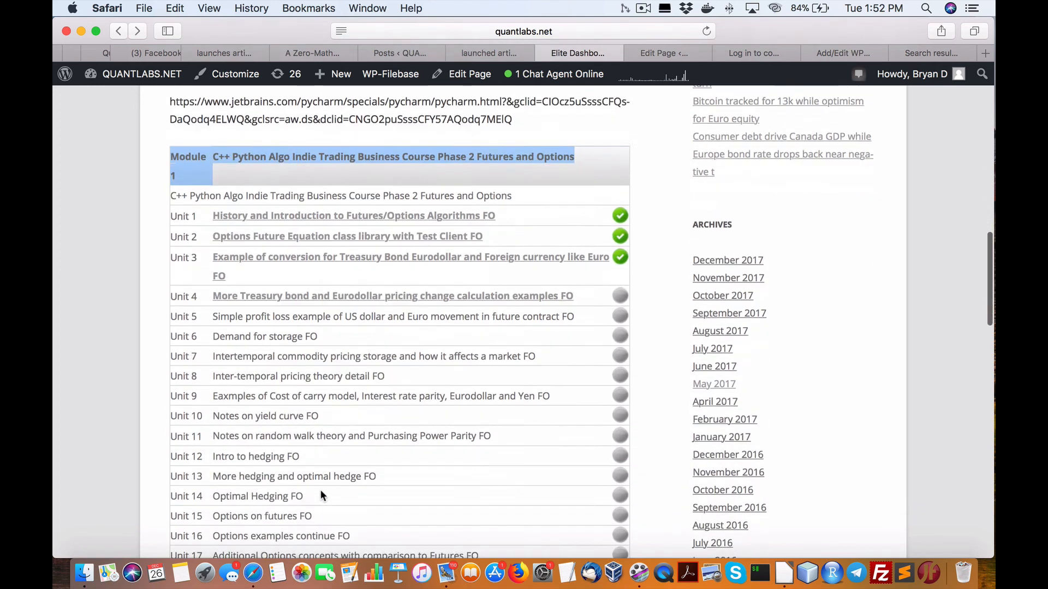
scroll(down, 3)
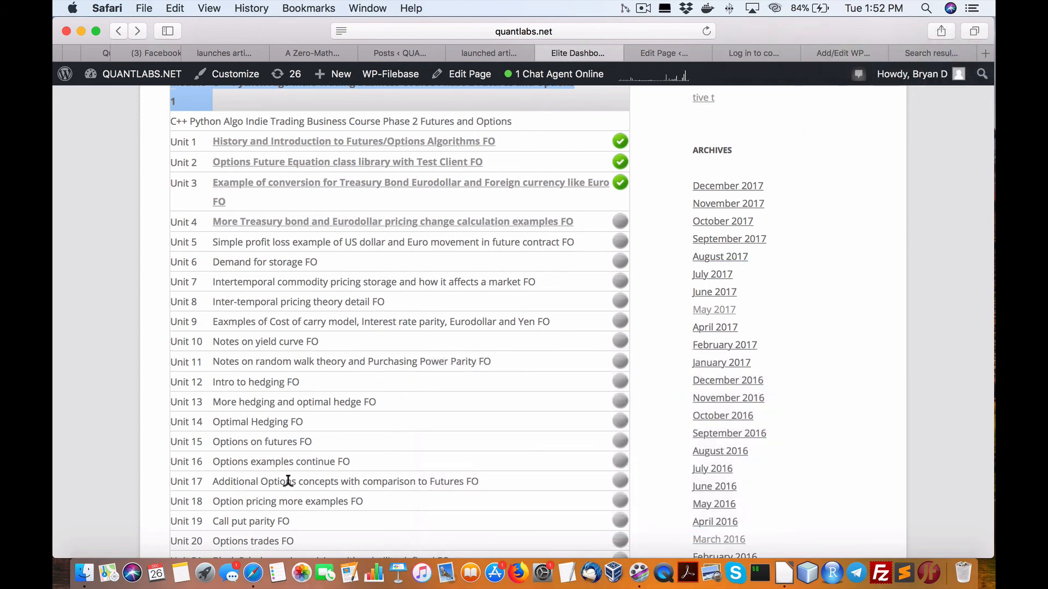
scroll(down, 3)
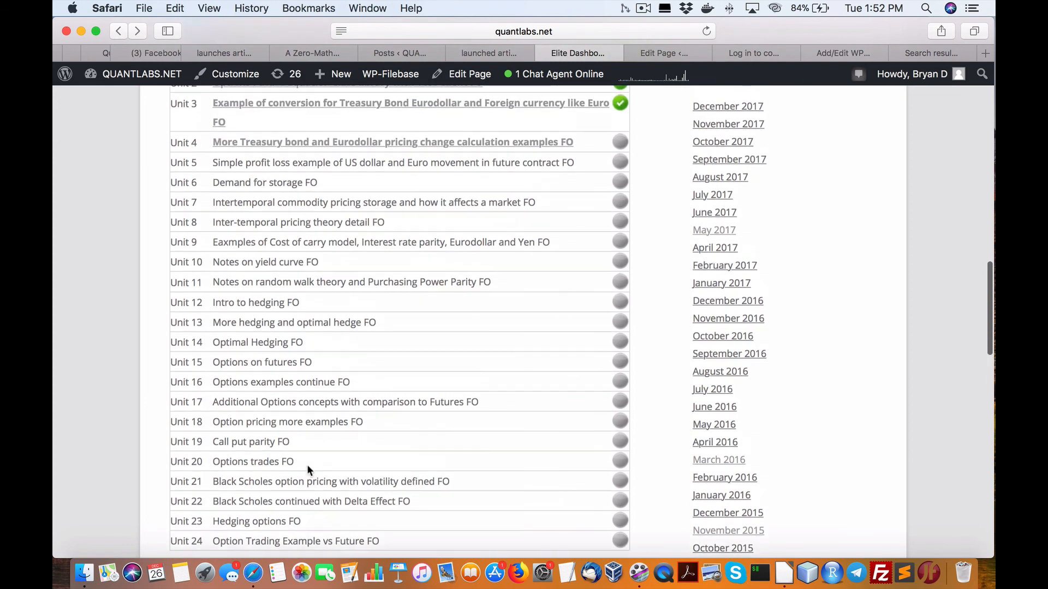
scroll(down, 3)
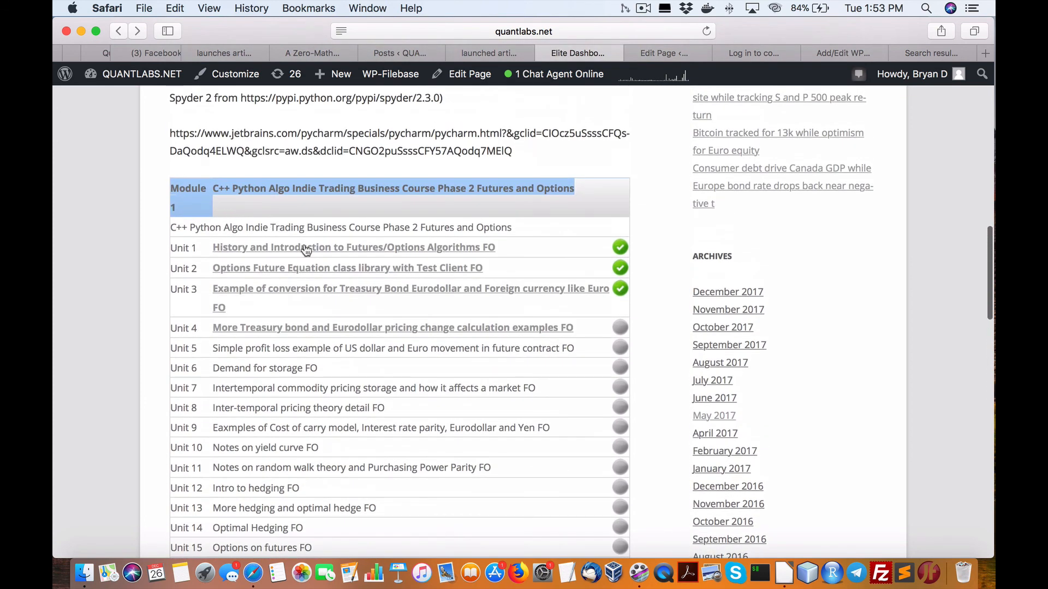
mouse_move(459, 277)
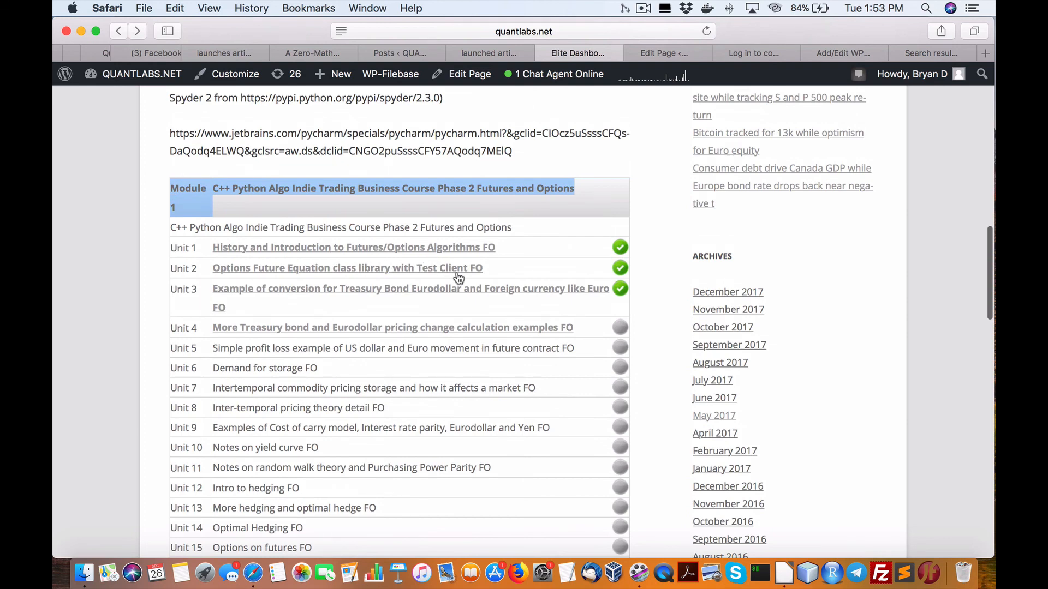
scroll(down, 3)
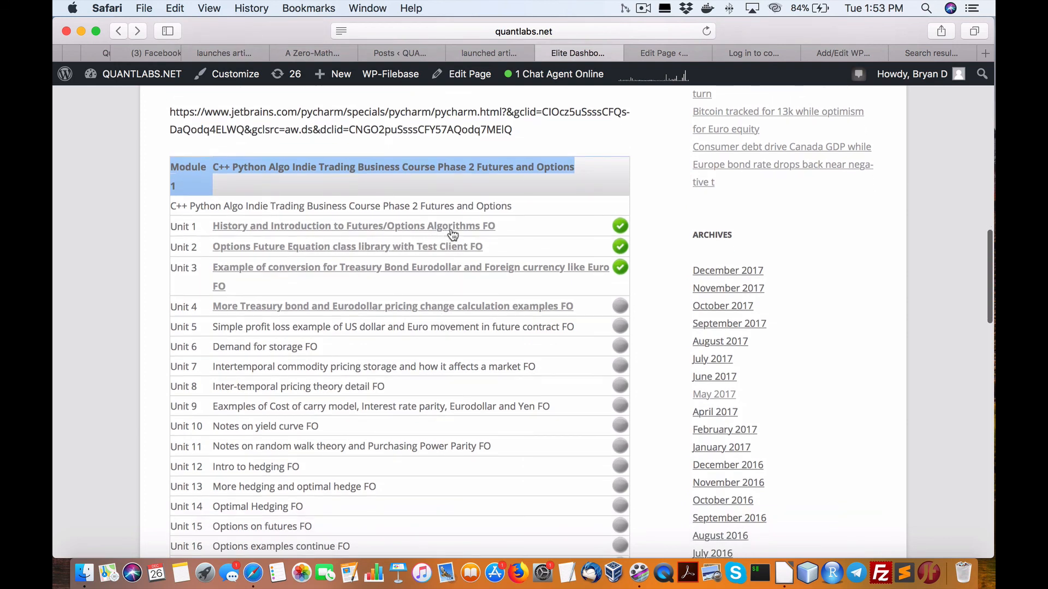
mouse_move(393, 256)
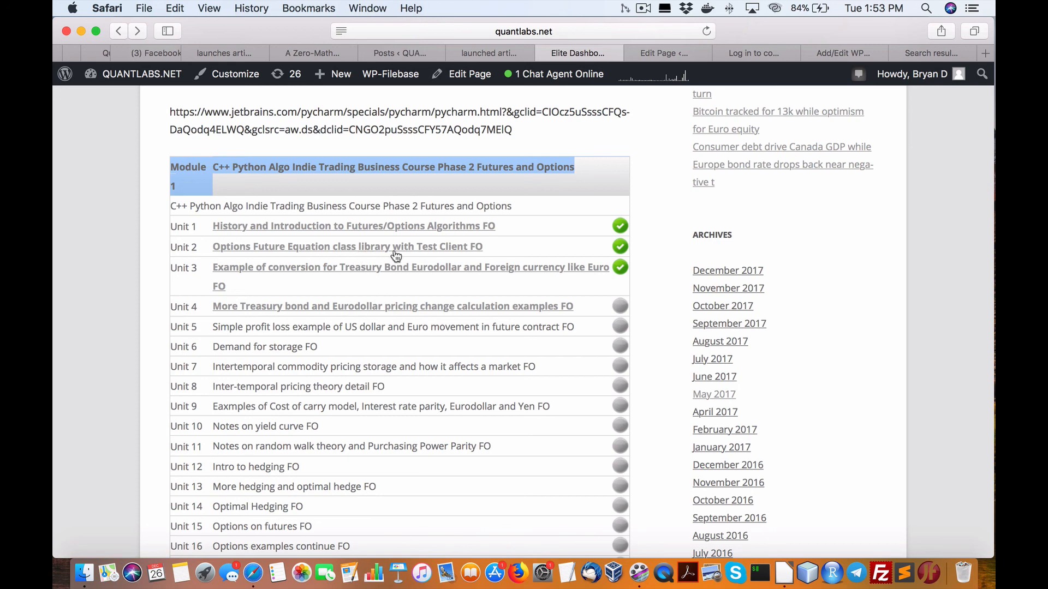
mouse_move(461, 254)
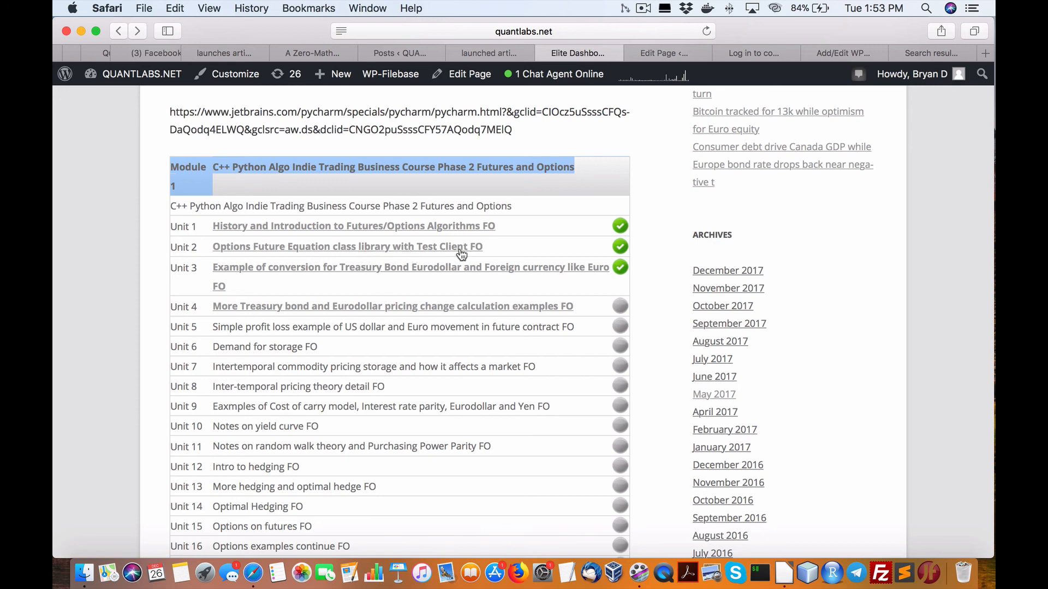
Open the 'Options Future Equation class library with Test Client FO' lesson and scroll to its test client video
click(347, 246)
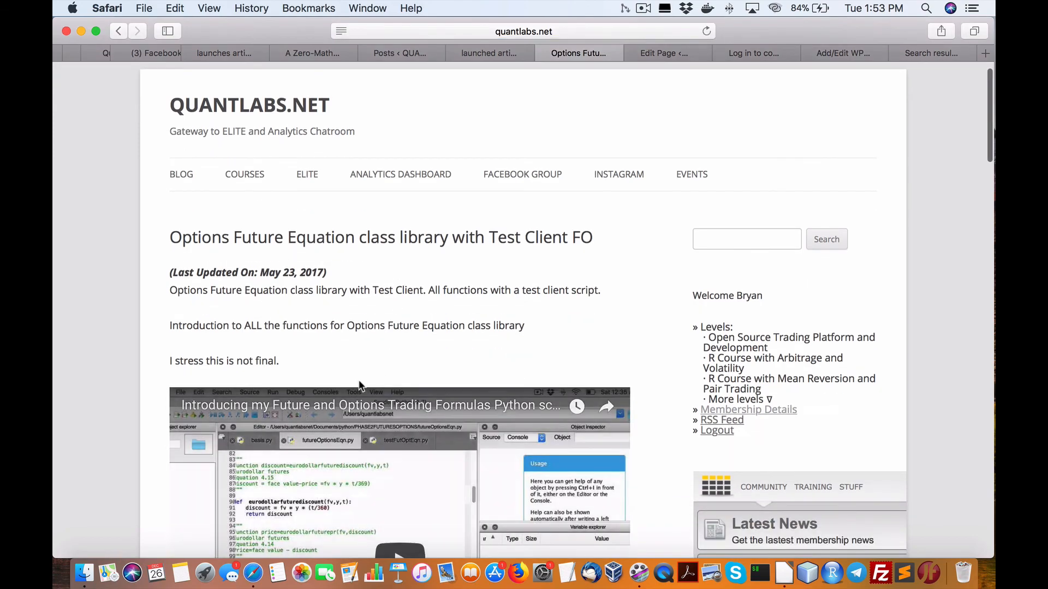
scroll(down, 3)
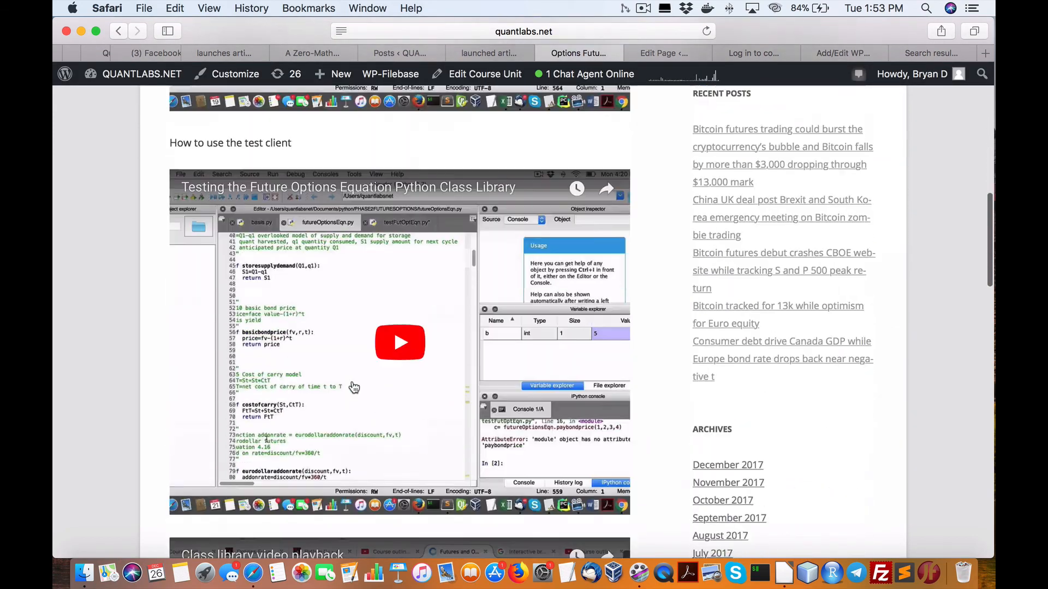
scroll(down, 3)
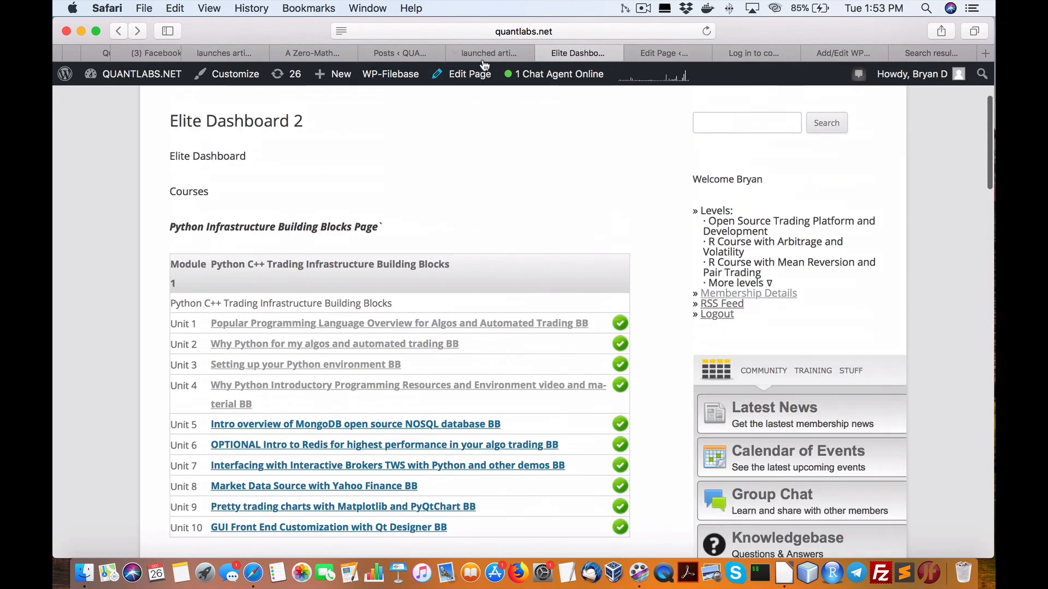
mouse_move(856, 61)
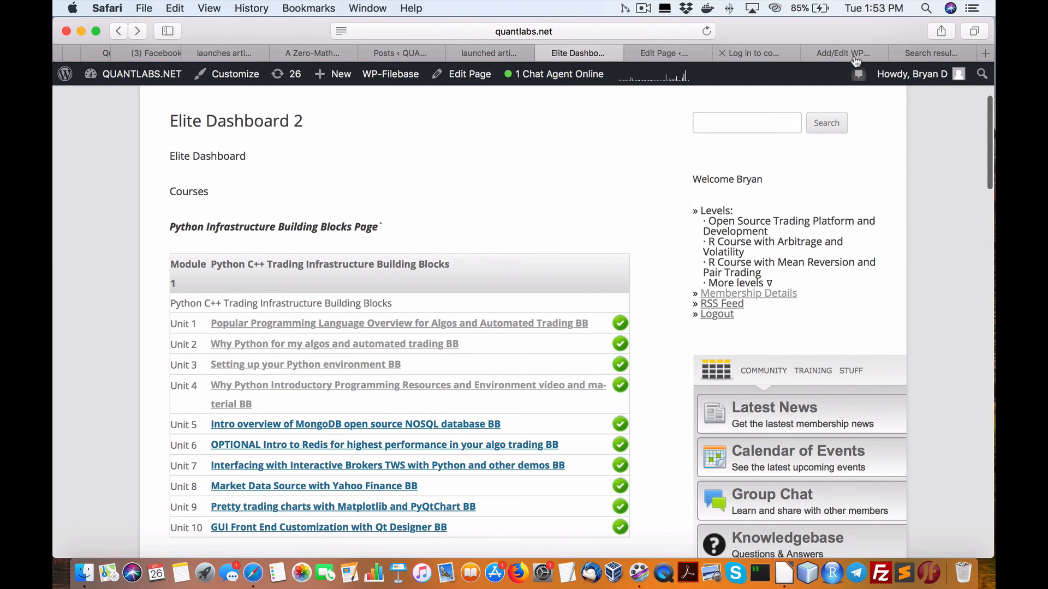
Return to the Elite Dashboard 2 tab listing the Python Infrastructure Building Blocks units
click(753, 52)
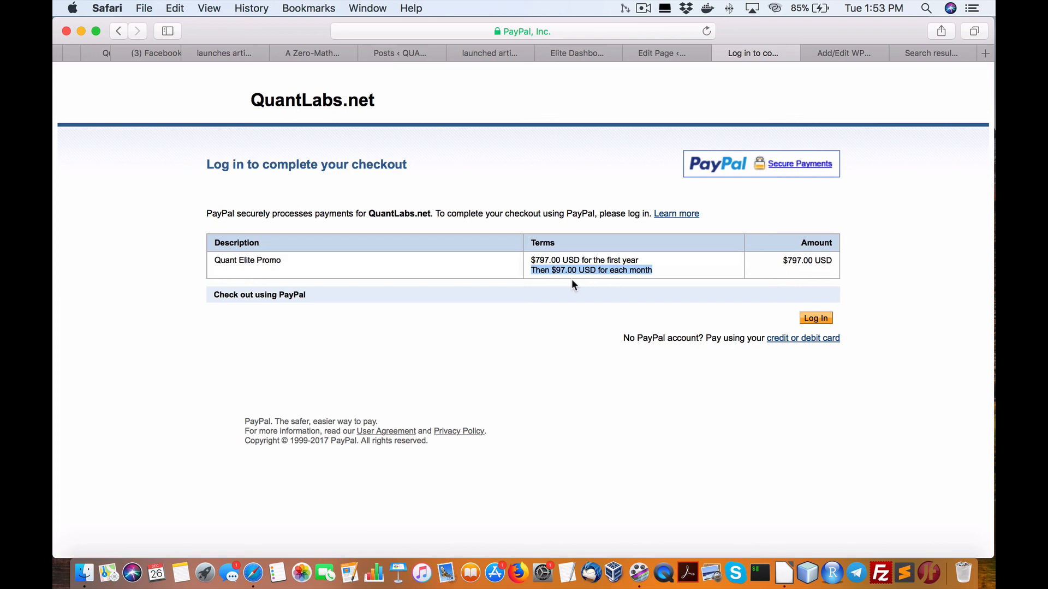
mouse_move(604, 230)
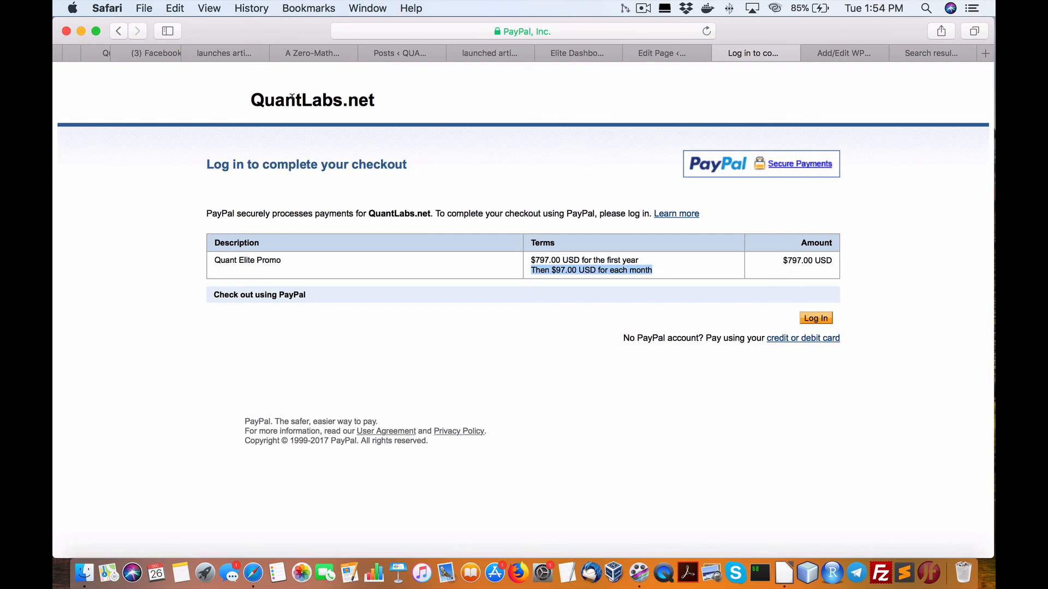
Bring up the PayPal checkout for Quant Elite Promo: $797.00 first year, then $97.00 monthly
click(815, 318)
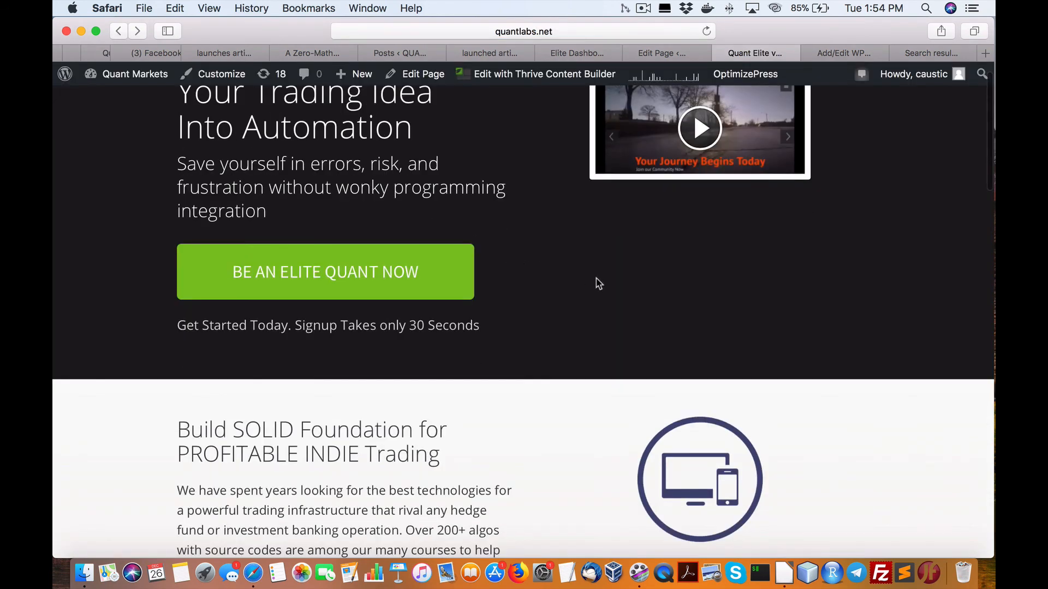
Scroll the Quant Elite sales page past Be an Elite Quant Now to its features section
scroll(down, 3)
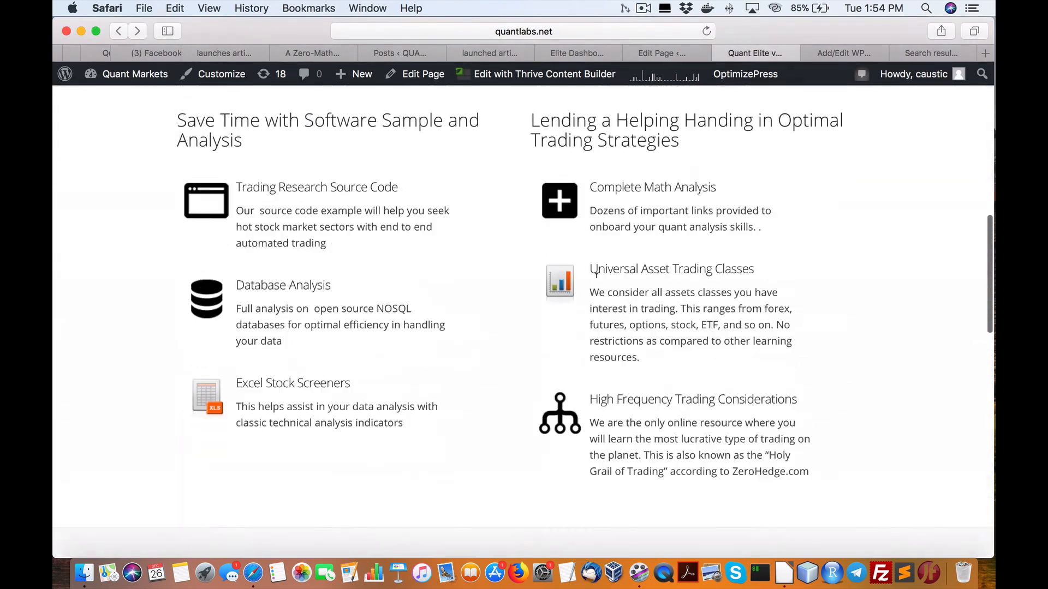
scroll(up, 3)
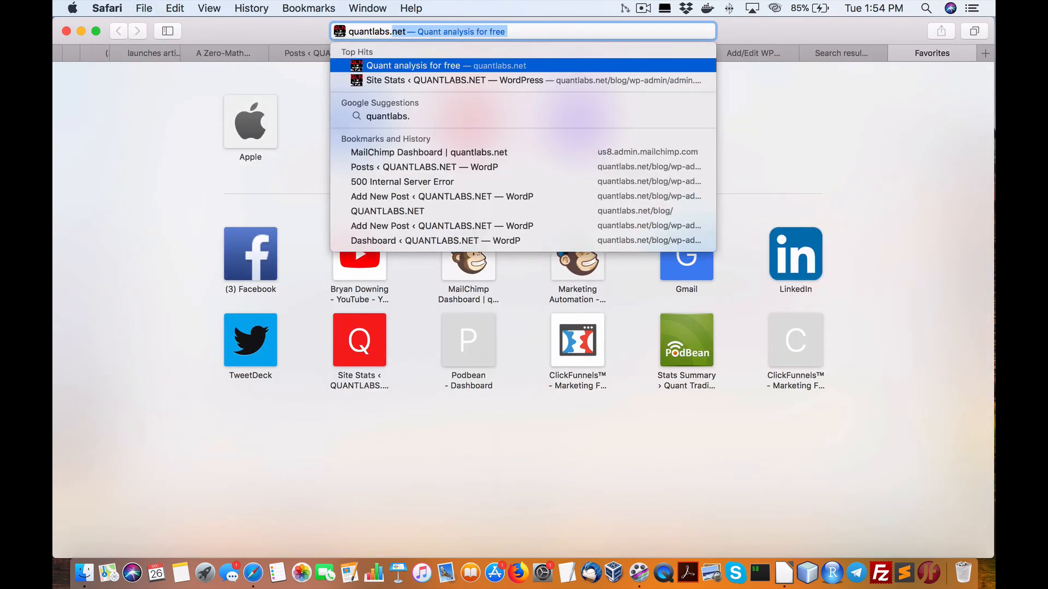
Load the quantlabs.net Our Mission home page and follow its RESULTS link
key(enter)
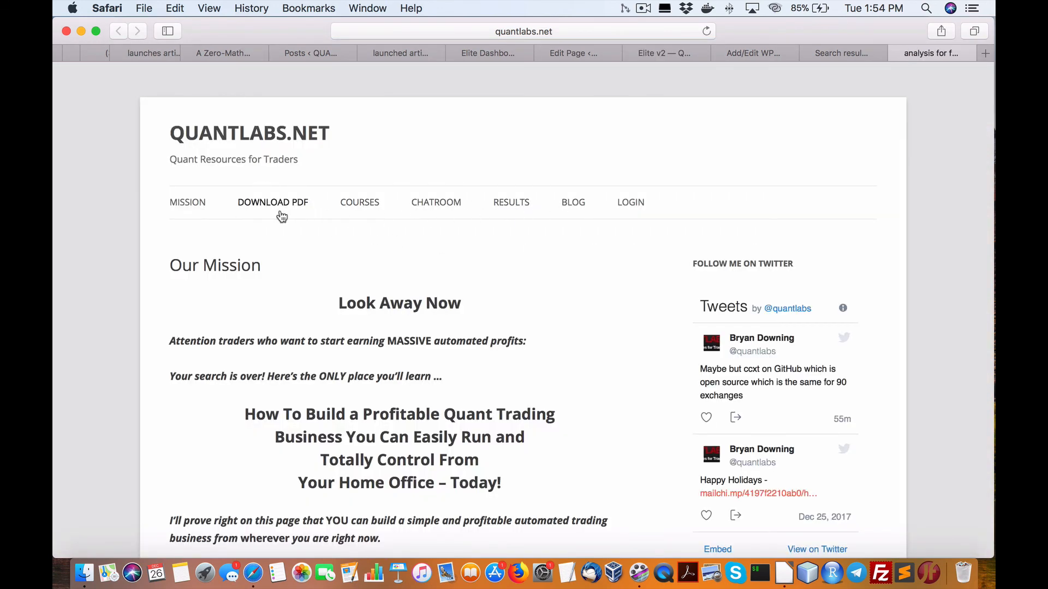
scroll(down, 3)
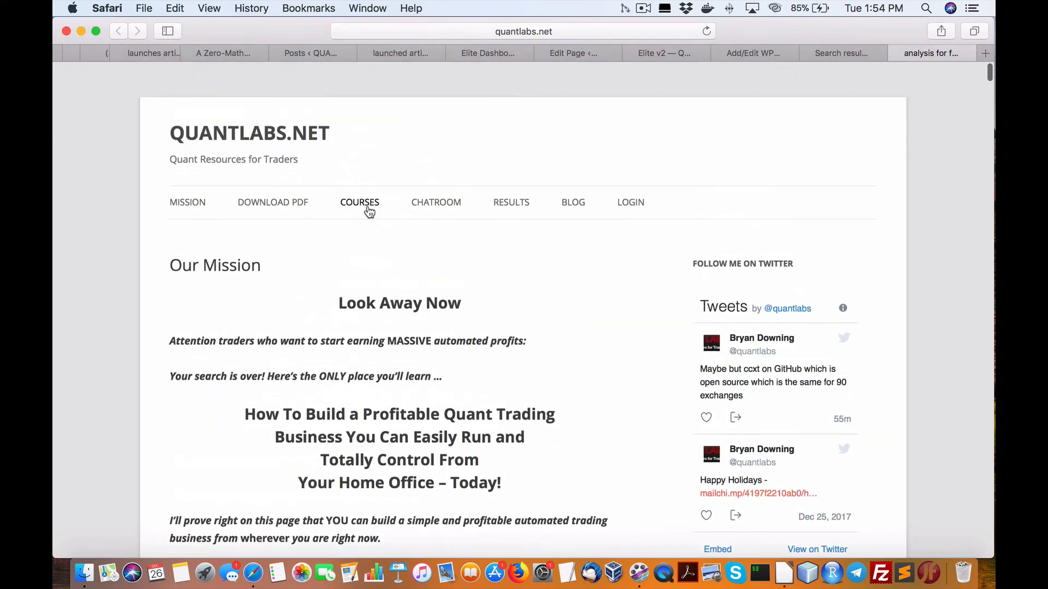
mouse_move(411, 194)
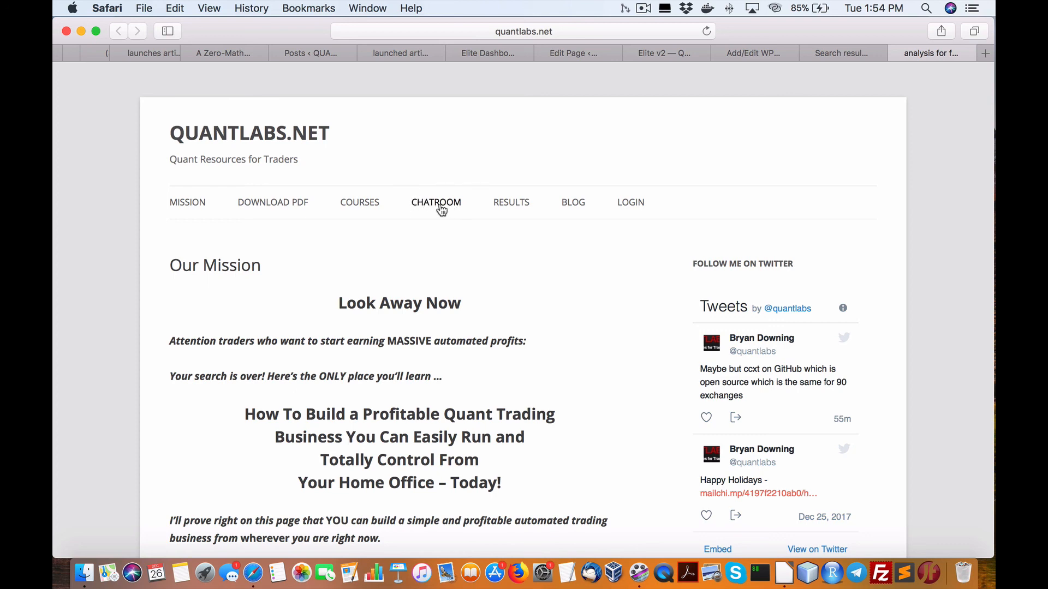
mouse_move(433, 209)
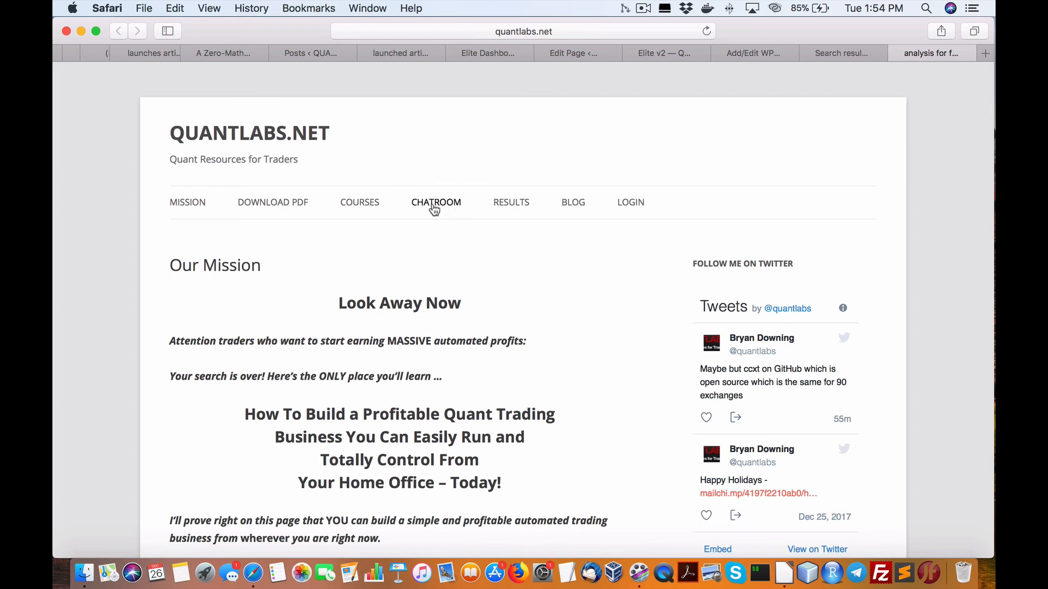
mouse_move(418, 213)
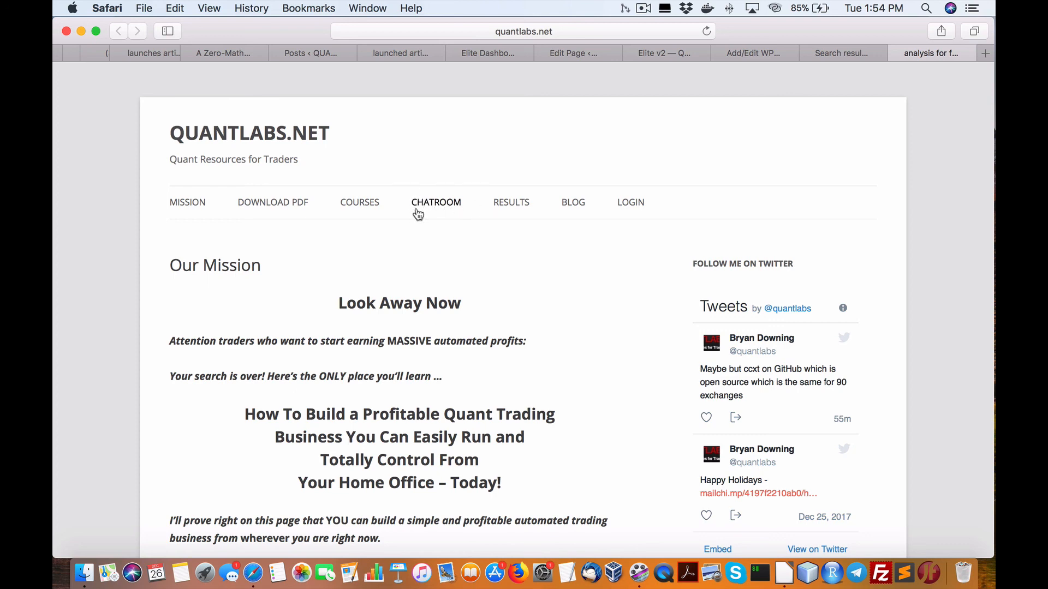
mouse_move(421, 205)
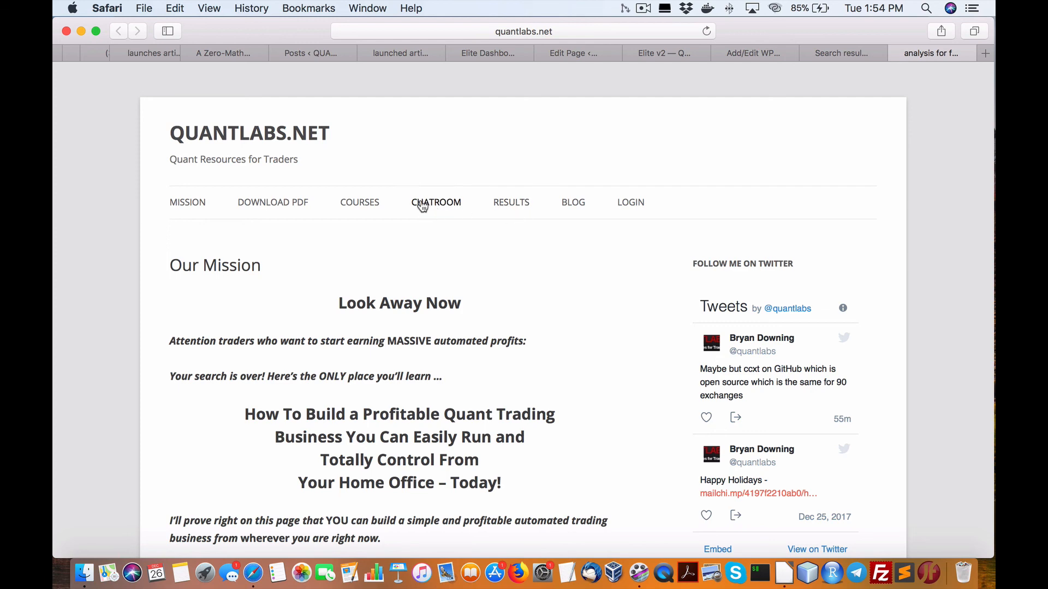
mouse_move(528, 207)
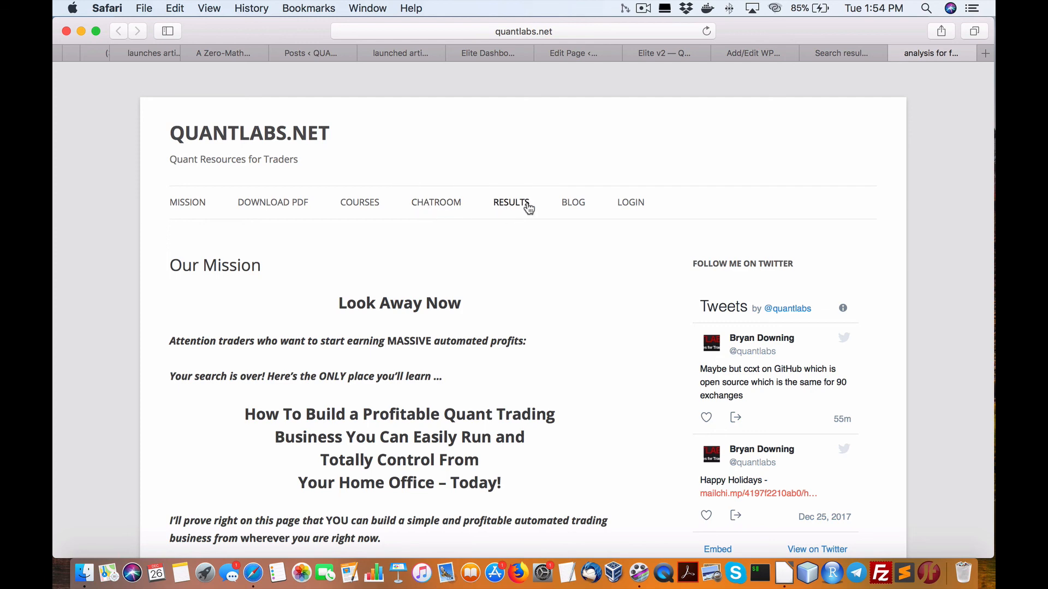
click(511, 202)
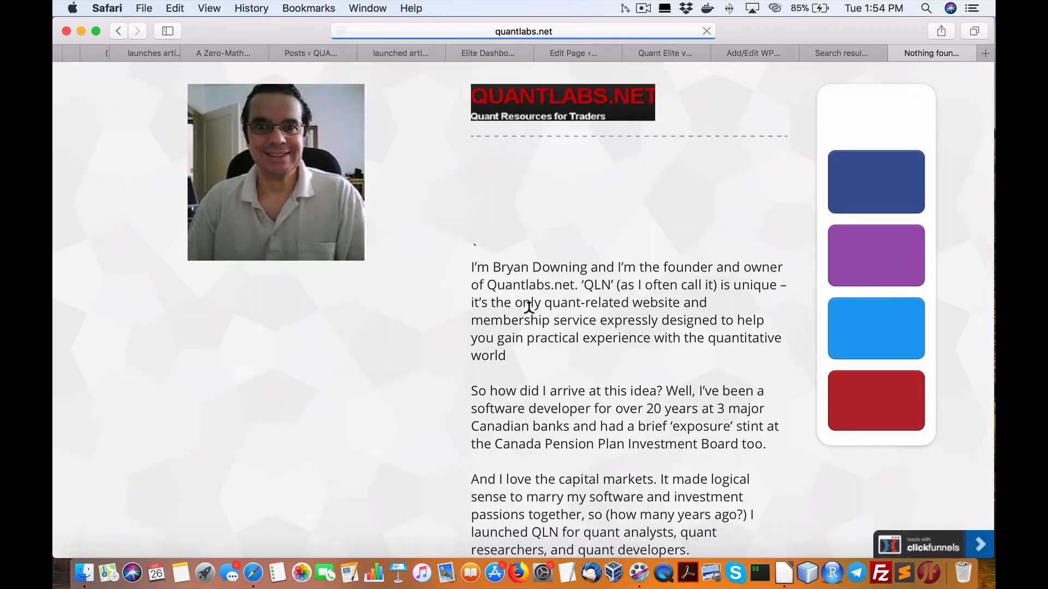
Read Chapter 2, selecting the 40% earnings statistic and opening then closing the verified metrics link
scroll(down, 3)
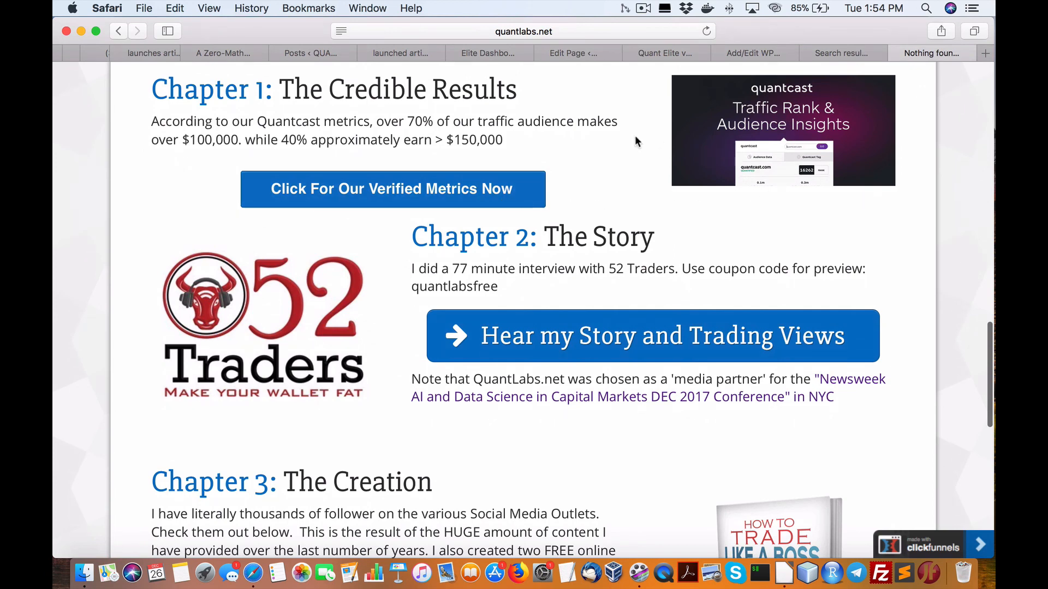
drag(280, 140, 505, 154)
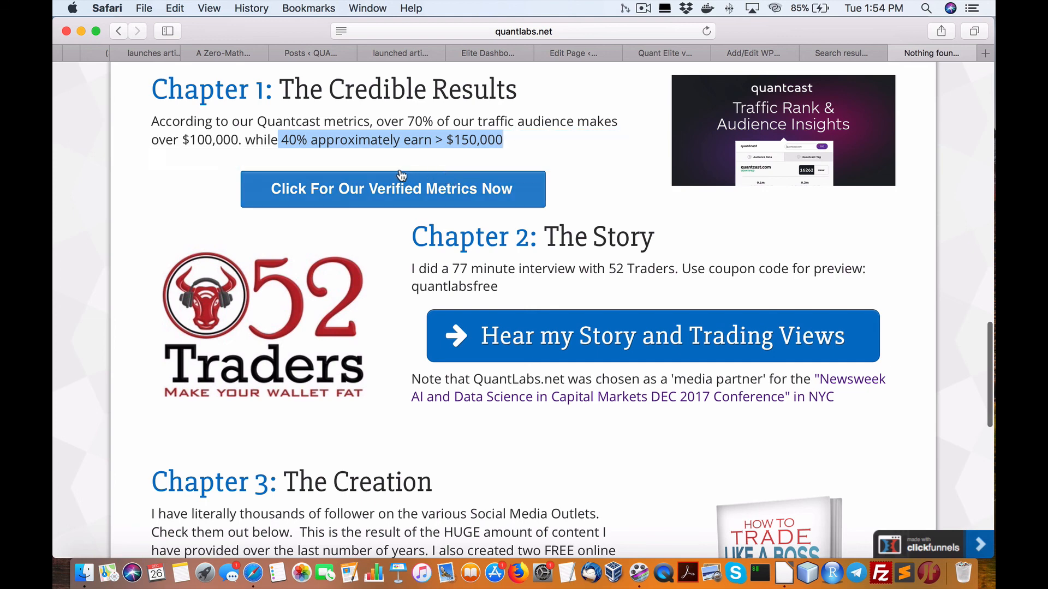
mouse_move(552, 162)
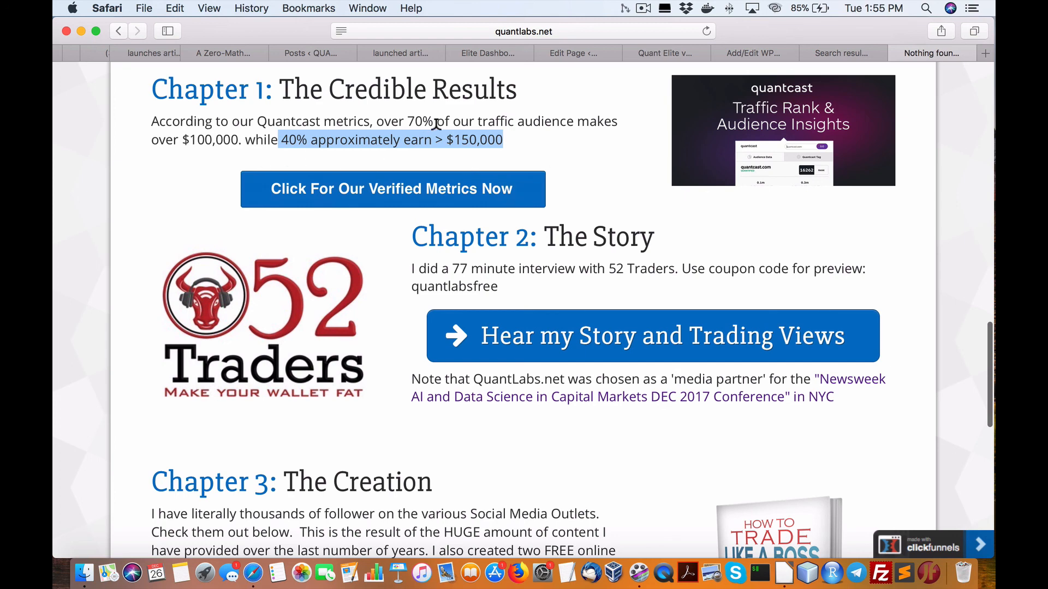
mouse_move(101, 164)
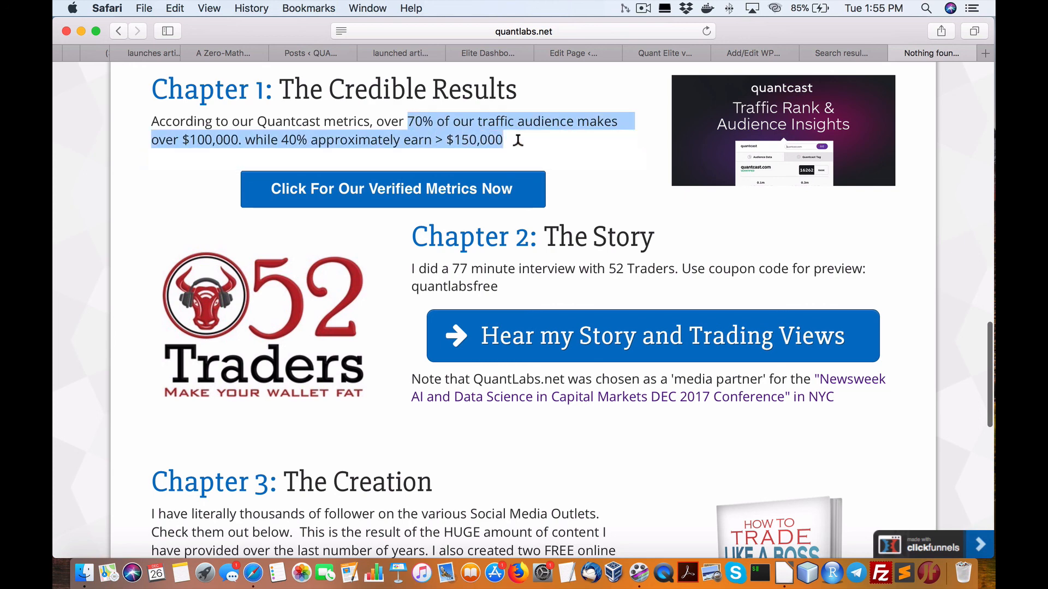
mouse_move(302, 167)
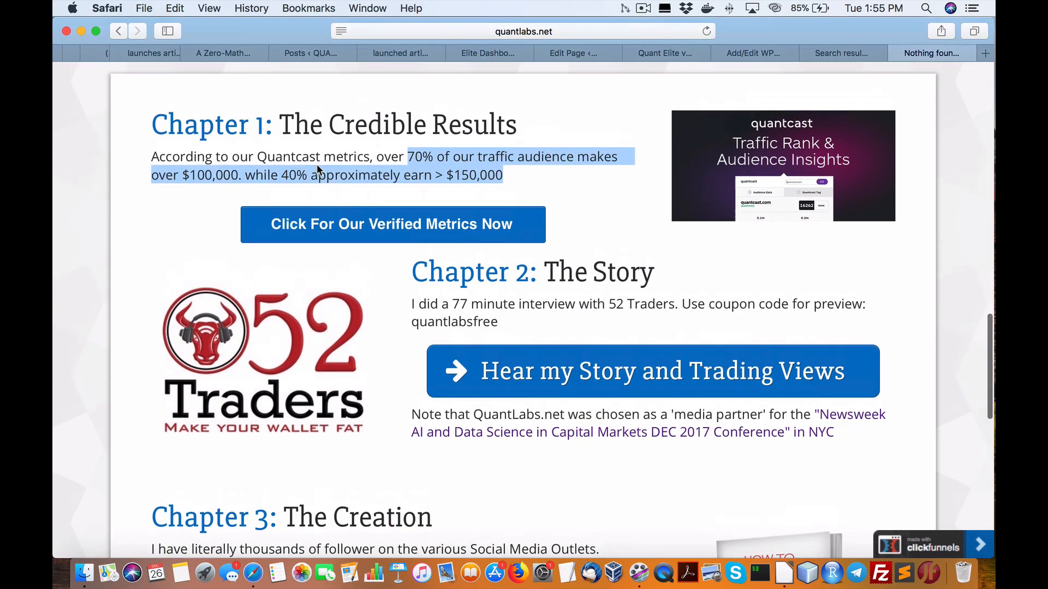
scroll(down, 3)
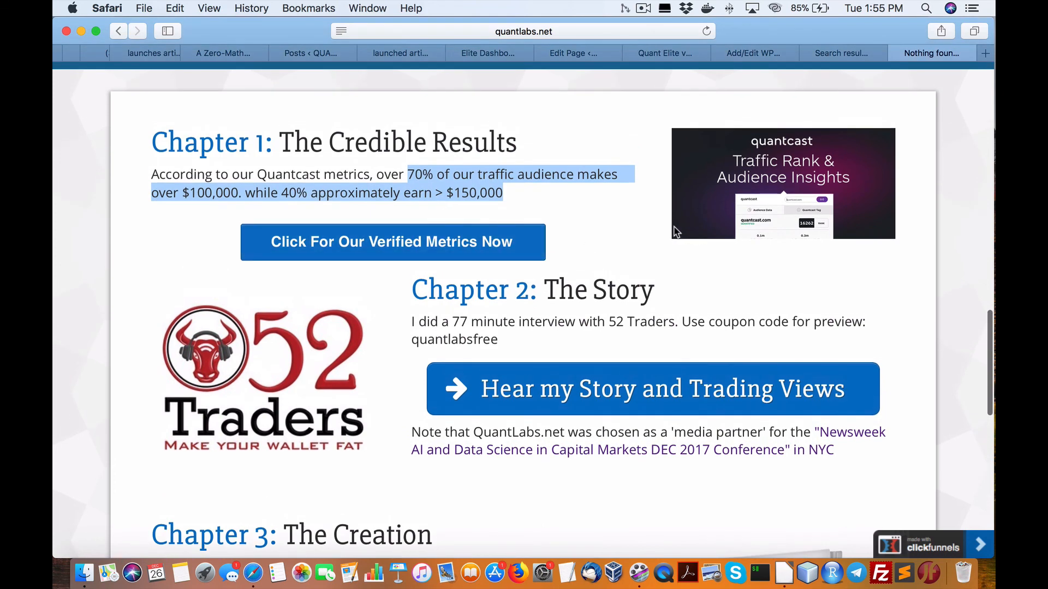
right_click(392, 241)
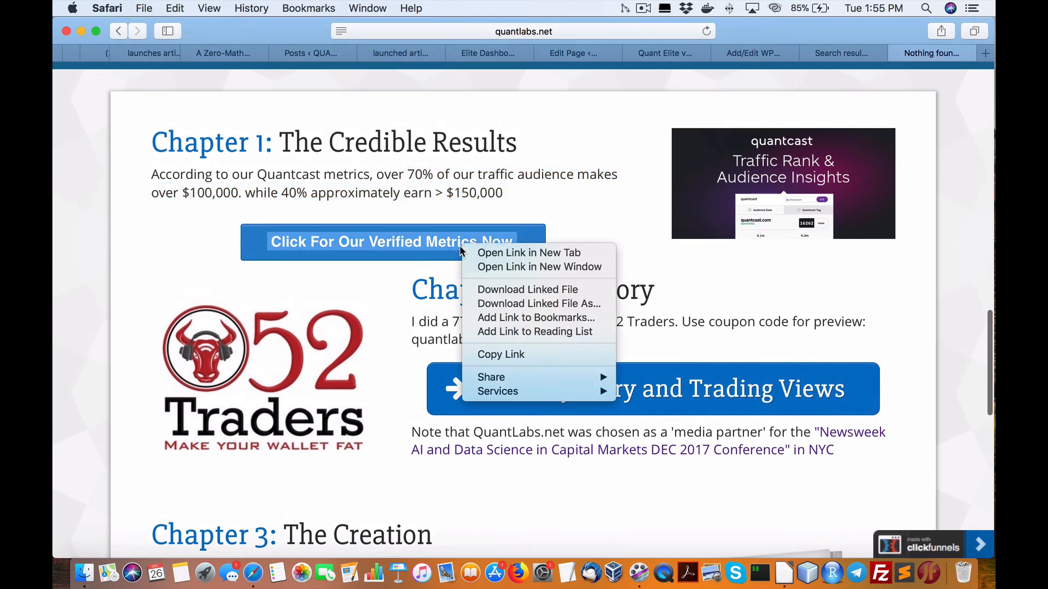
click(529, 252)
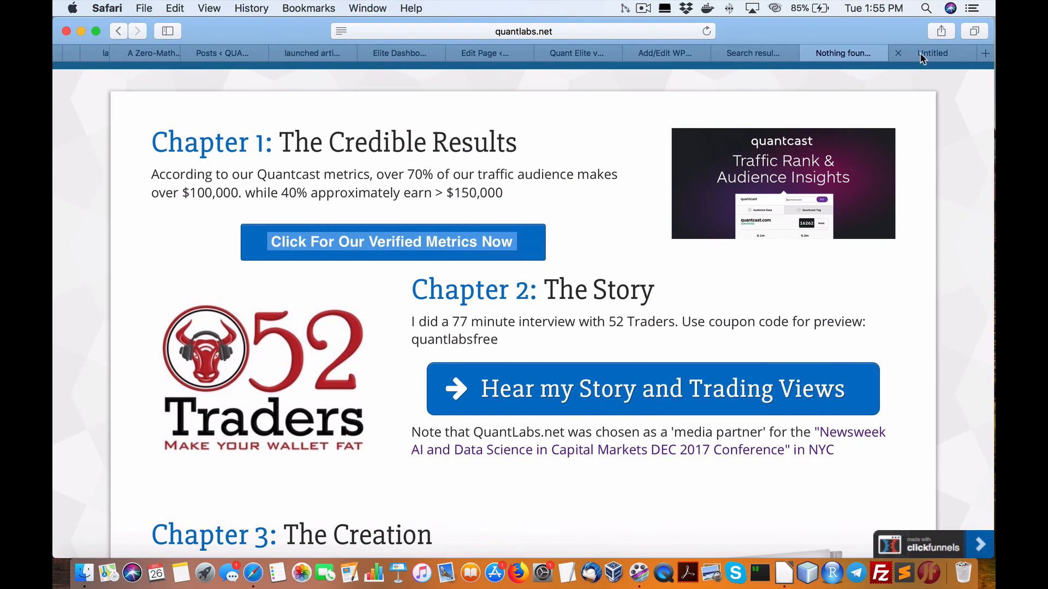
click(391, 242)
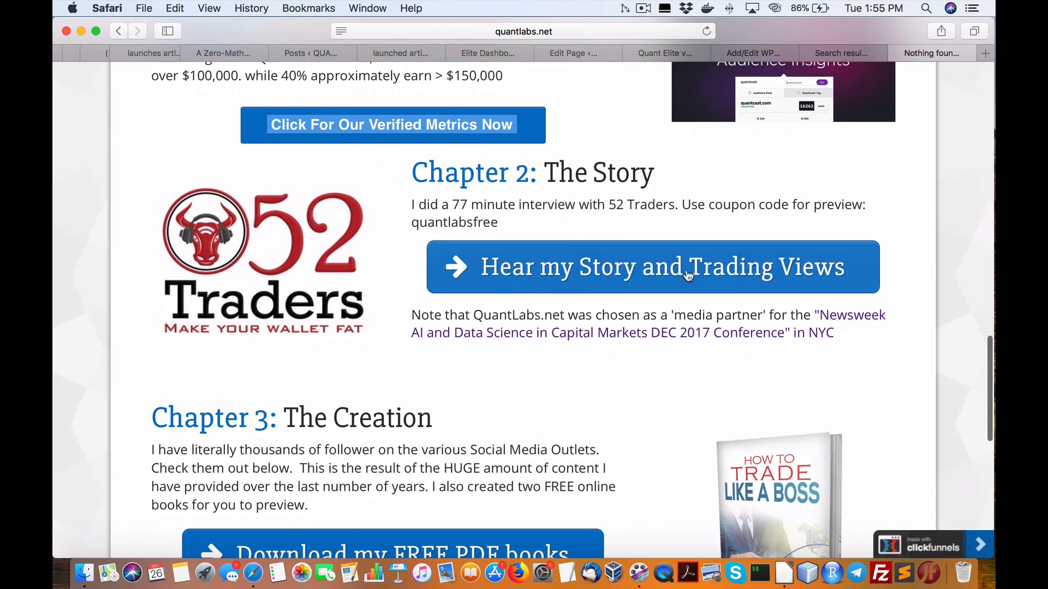
mouse_move(454, 301)
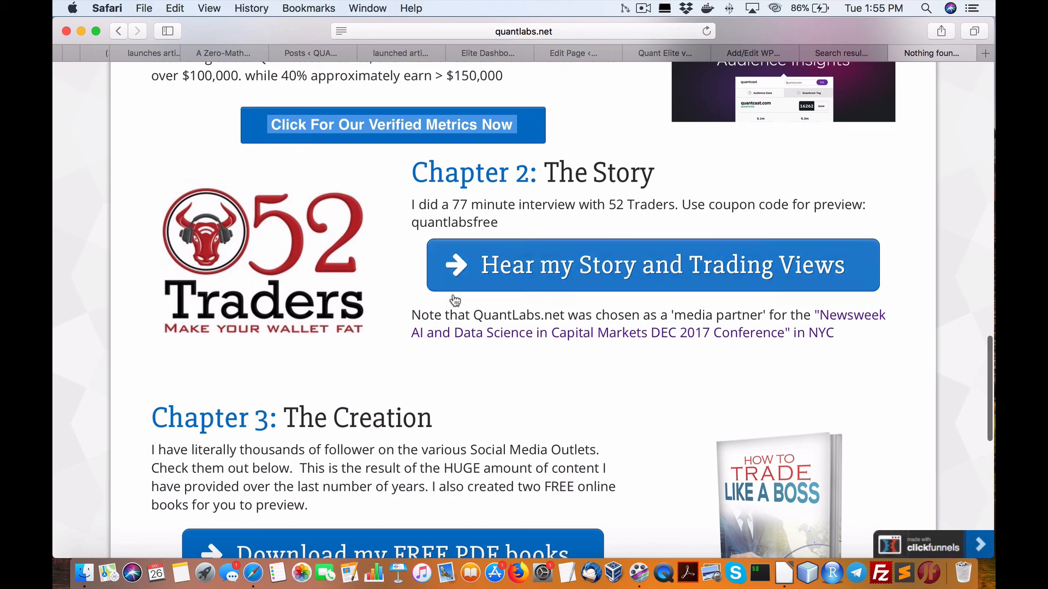
Scroll down through Chapter 3 to the 'Follow Me On Social Media' buttons
scroll(down, 3)
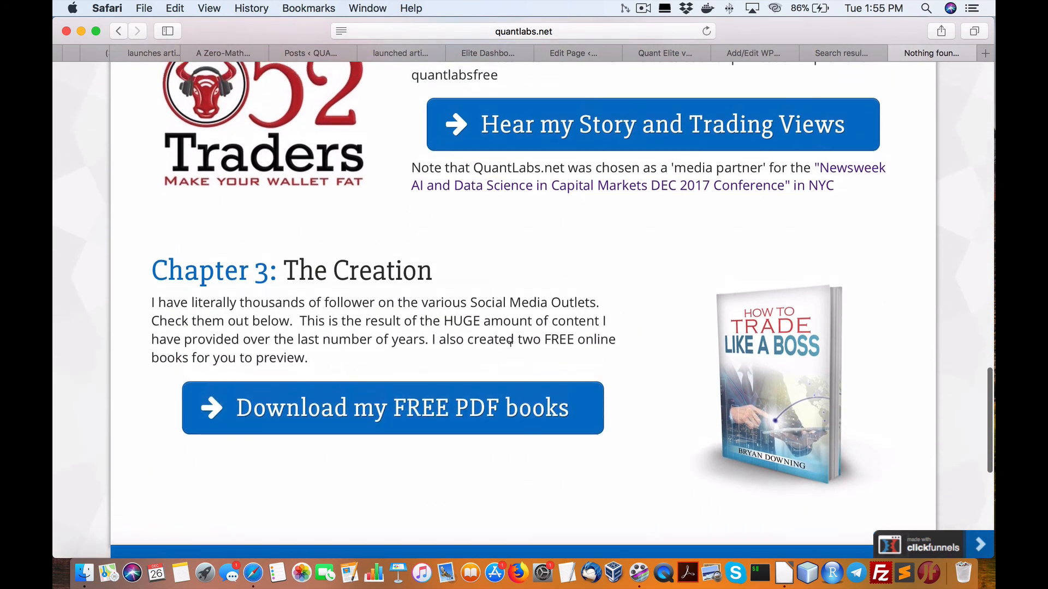
scroll(up, 3)
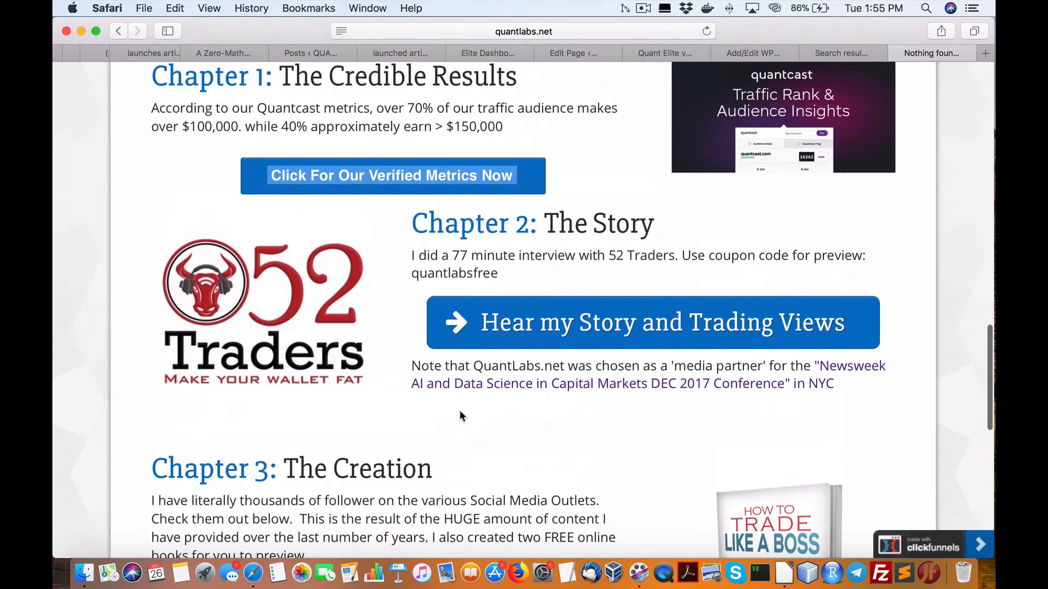
scroll(down, 3)
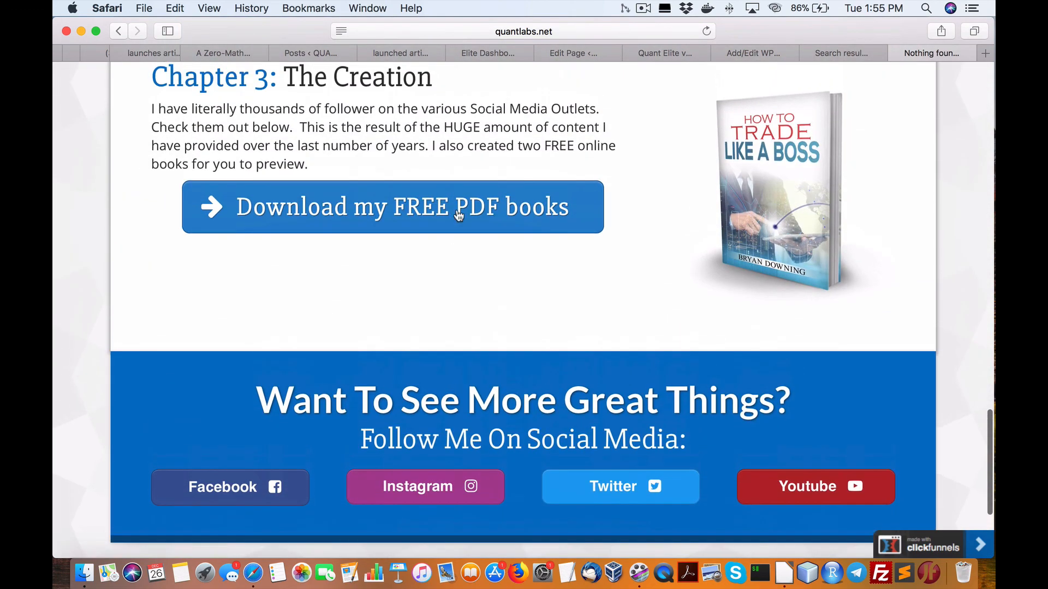
click(393, 206)
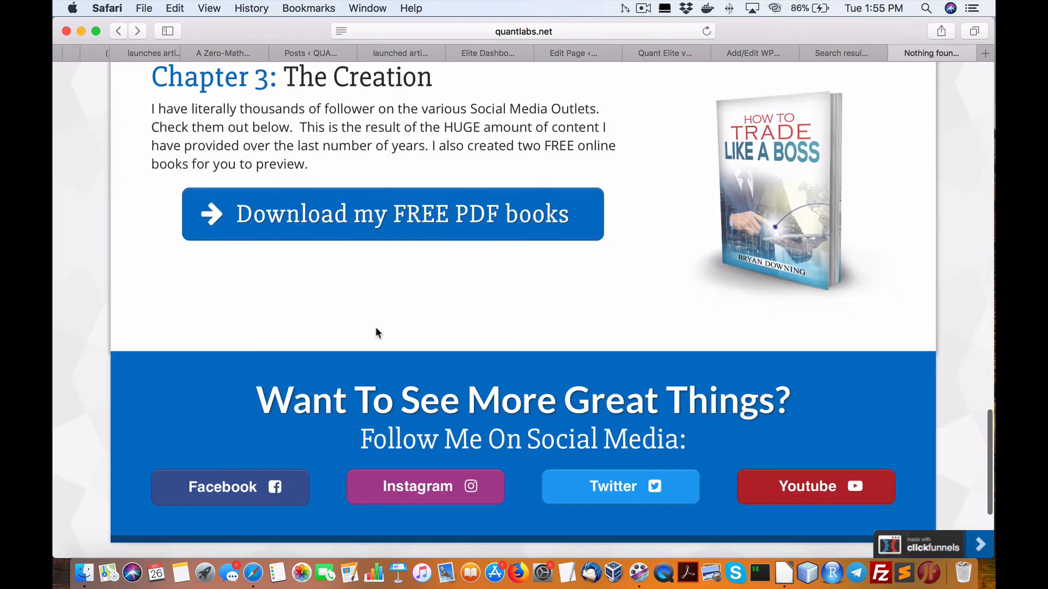
mouse_move(491, 518)
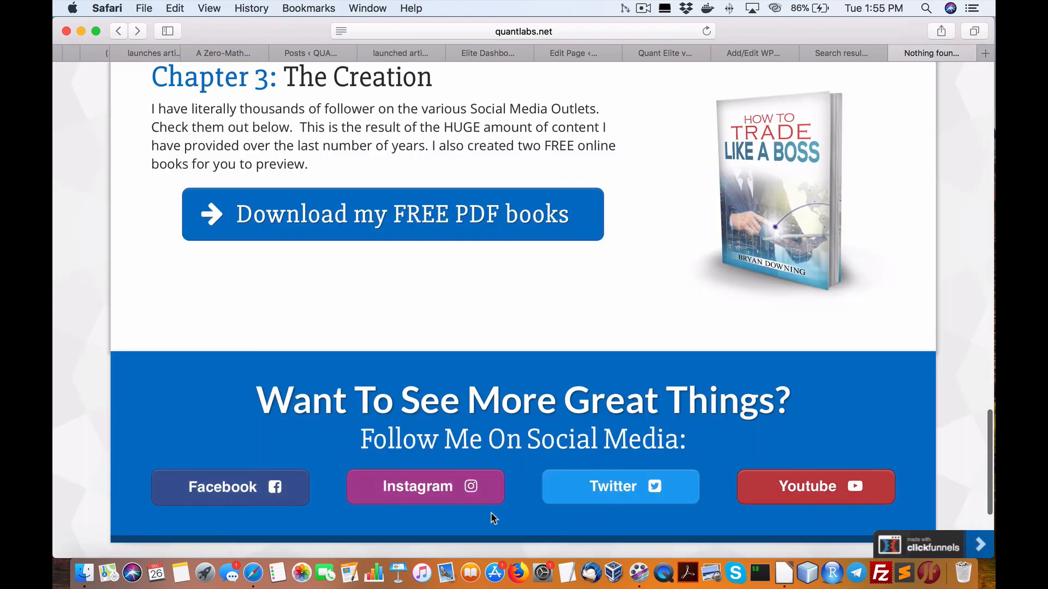
click(230, 486)
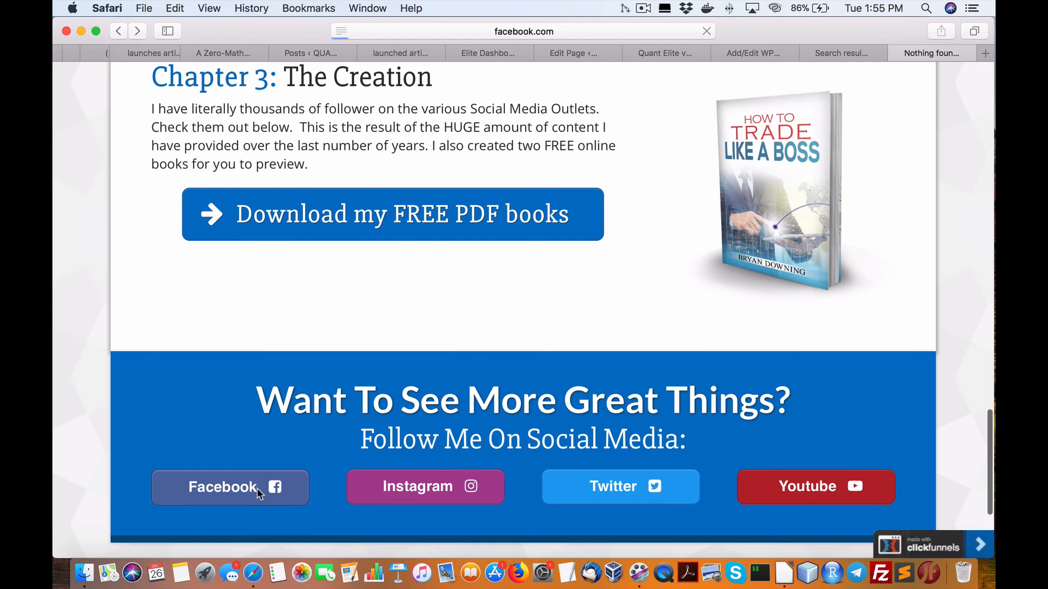
click(229, 486)
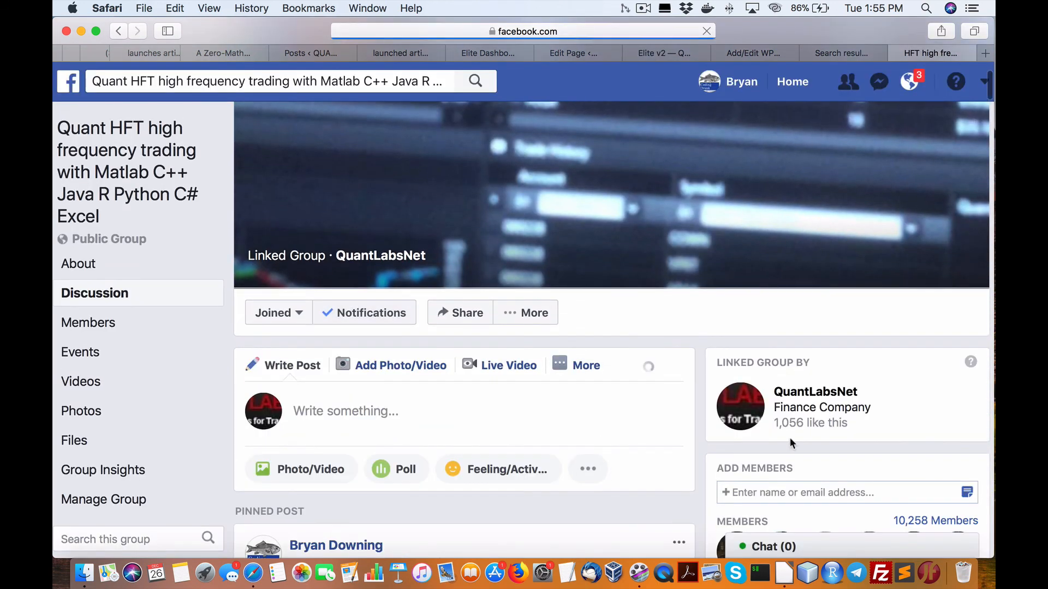
scroll(down, 3)
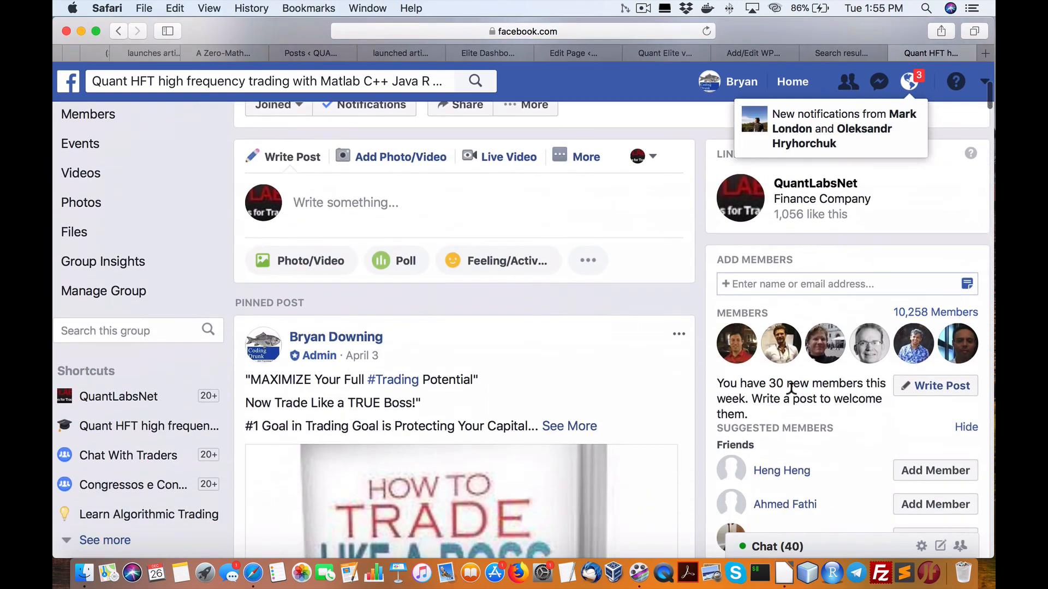
scroll(down, 3)
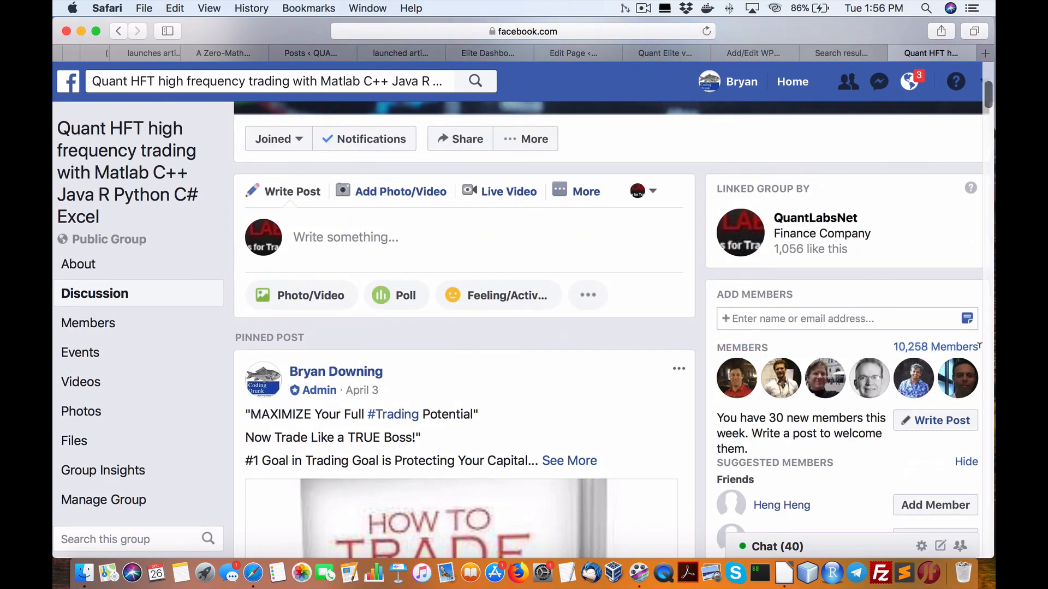
mouse_move(164, 64)
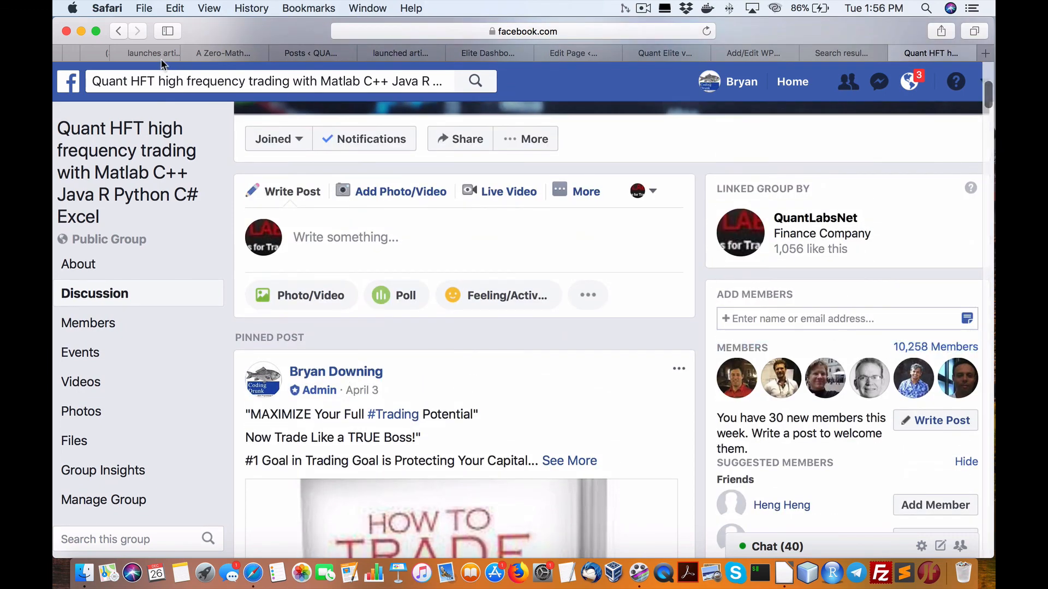
click(929, 53)
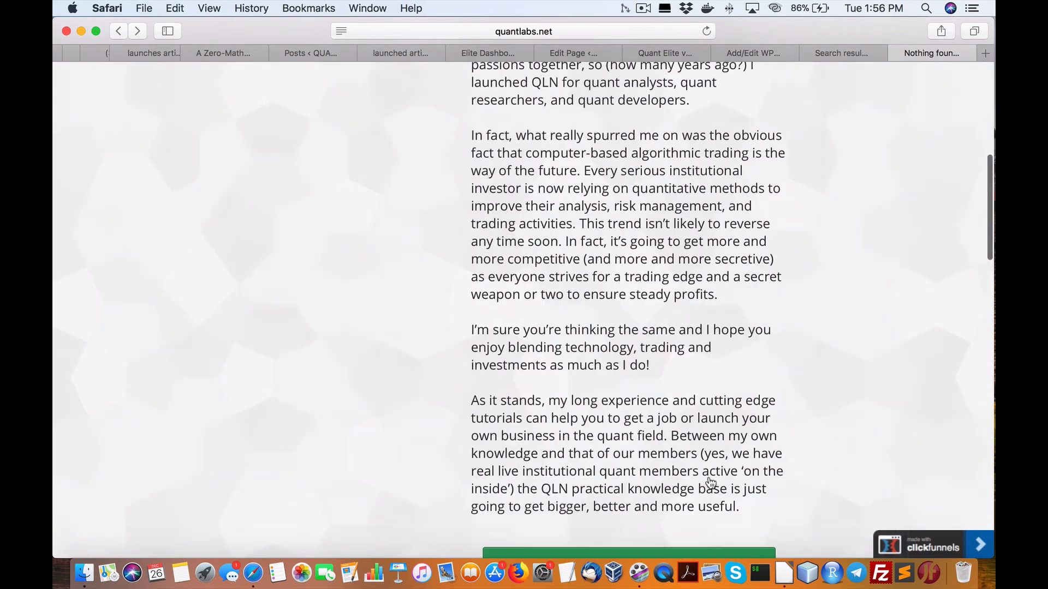
Scroll the founder page, then go to the quantlabs.net home page with Our Mission and Twitter feed
scroll(down, 3)
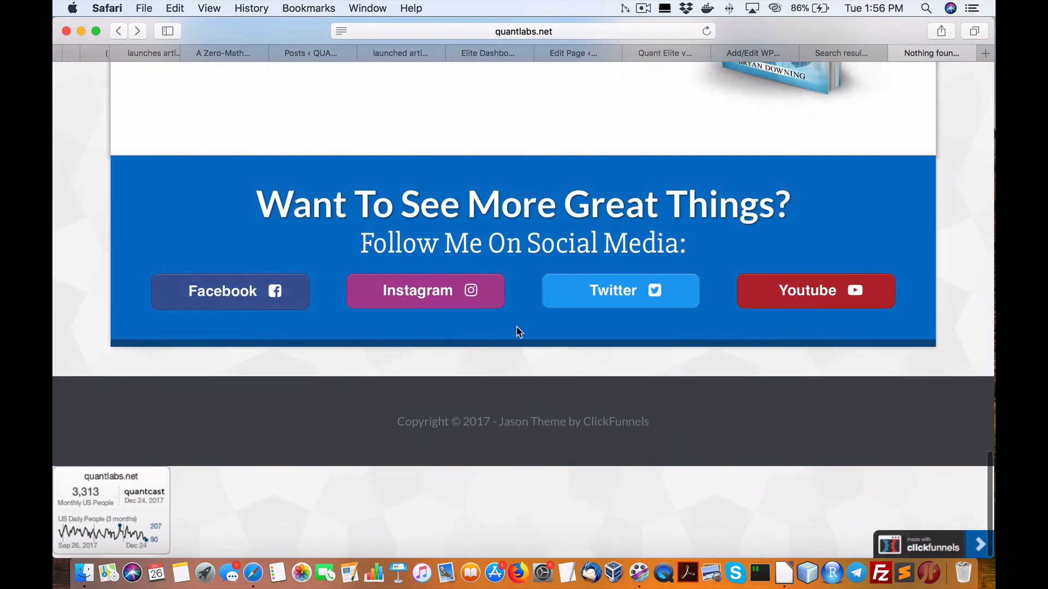
click(815, 291)
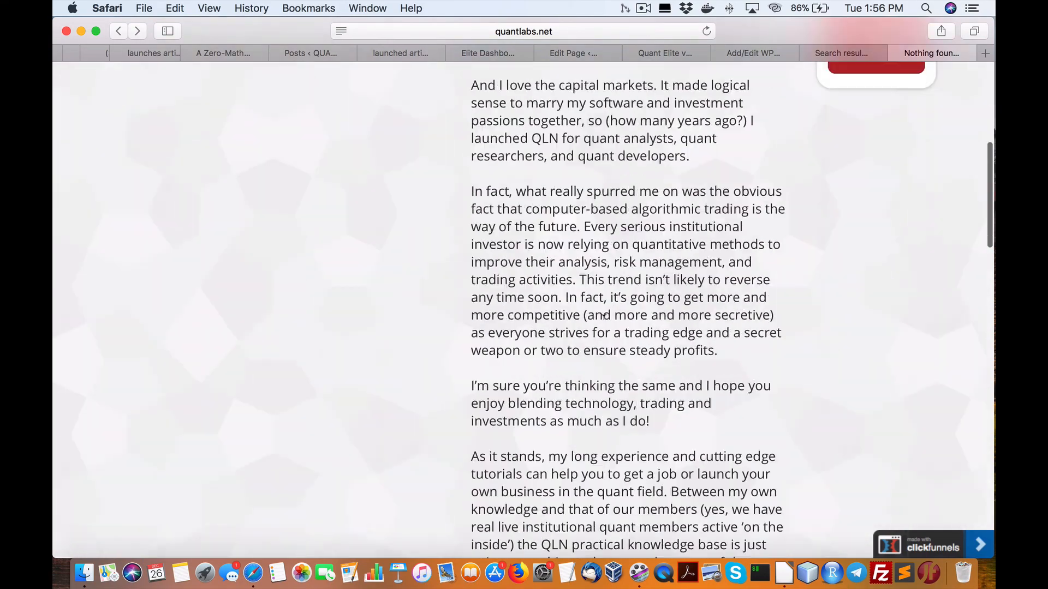
scroll(down, 3)
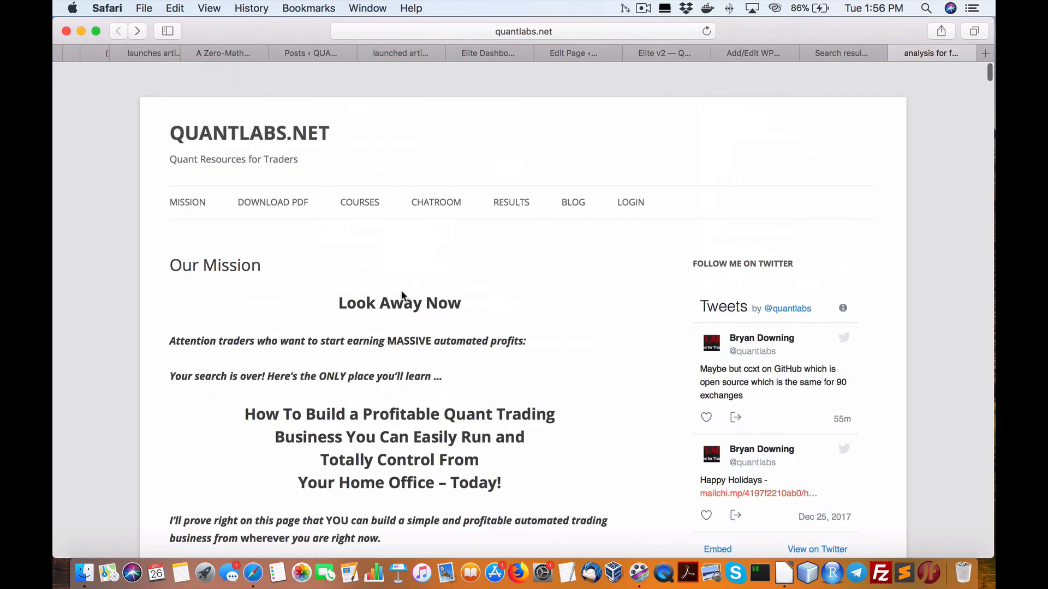
mouse_move(381, 220)
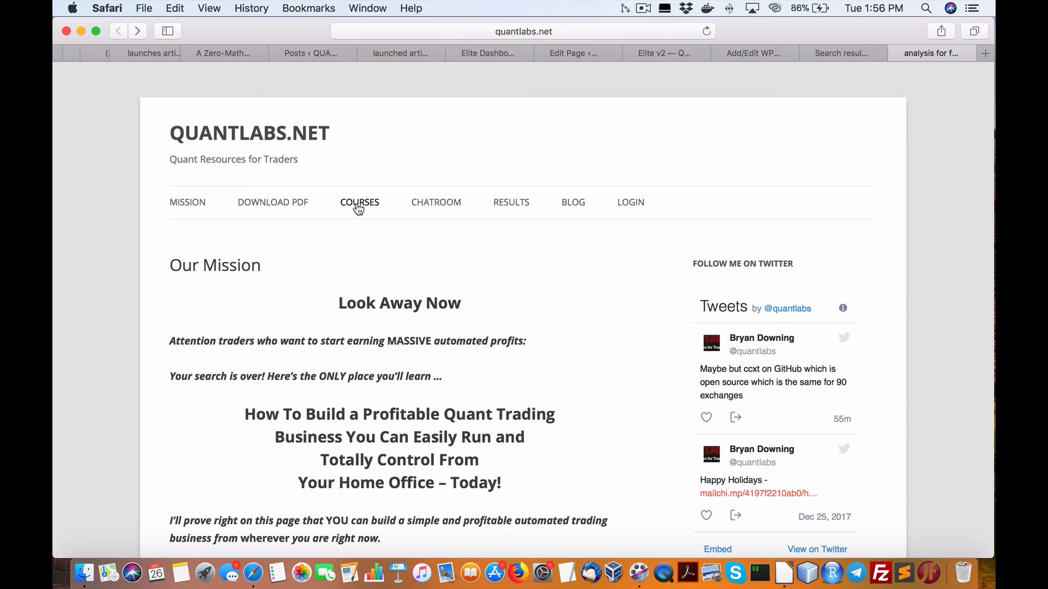
scroll(down, 3)
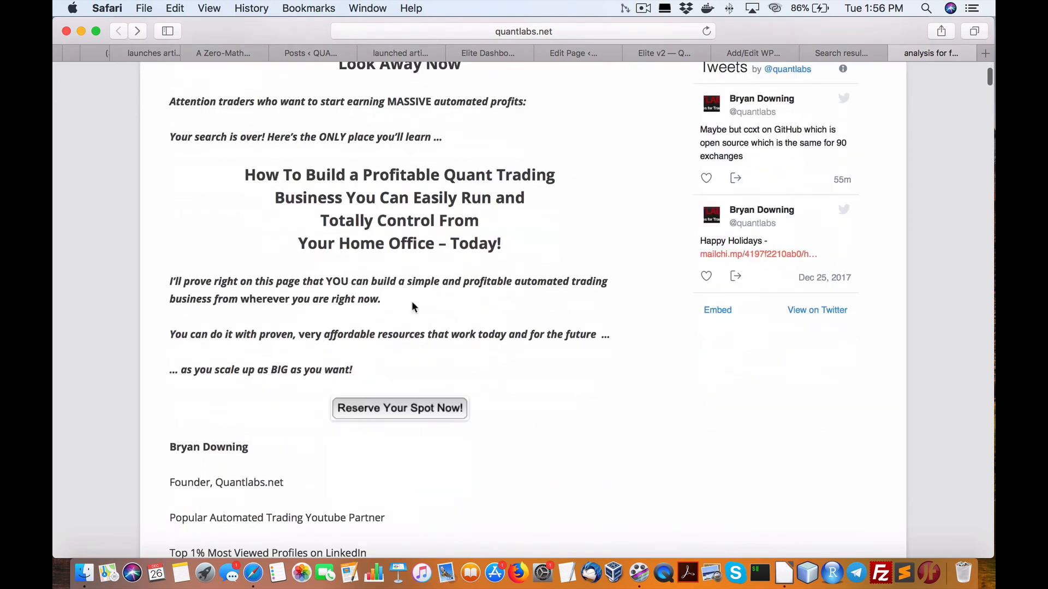
scroll(up, 3)
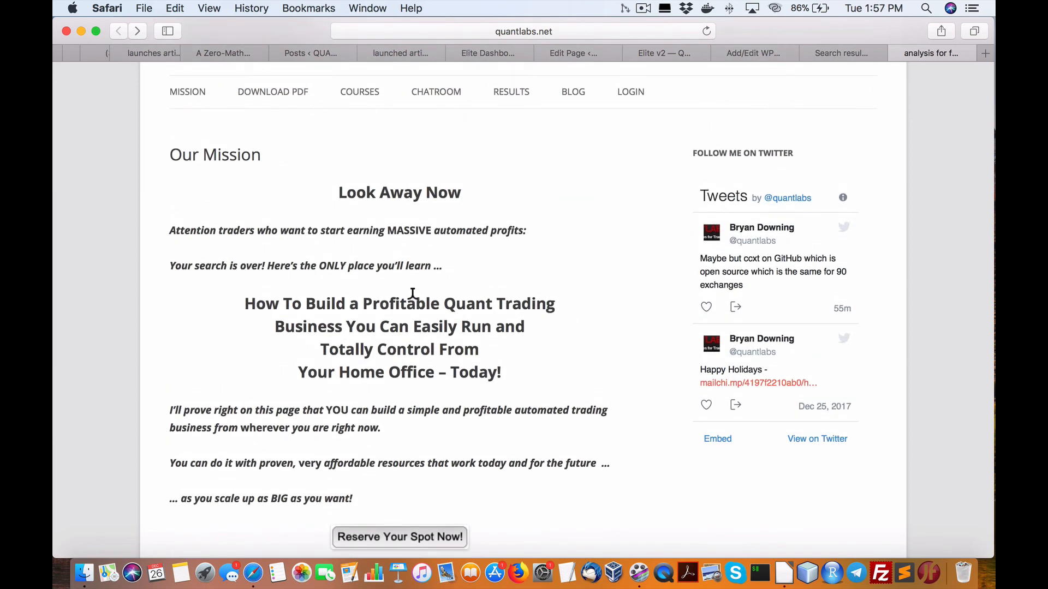
mouse_move(365, 342)
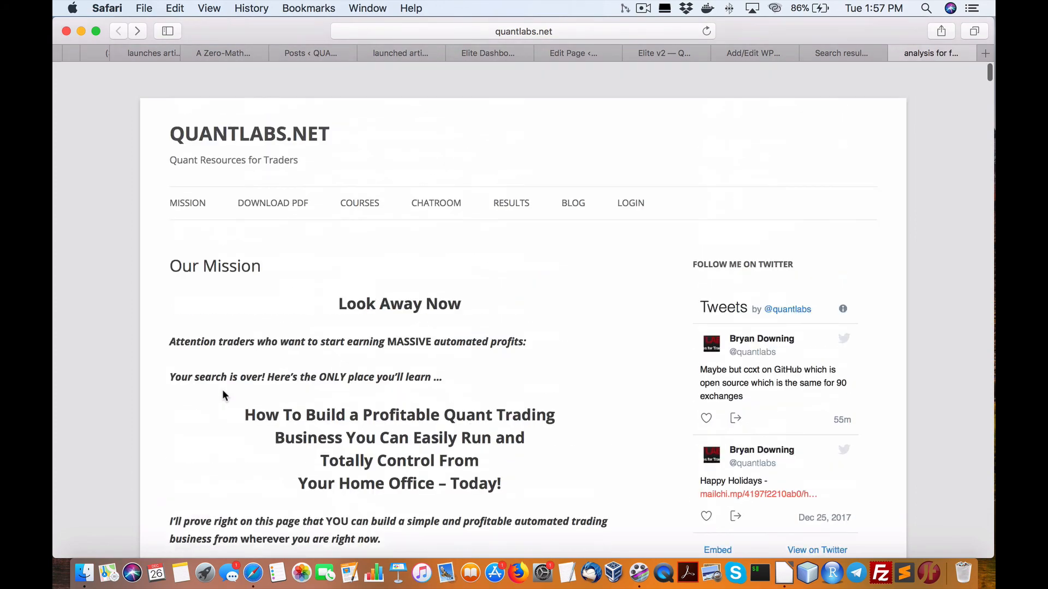
scroll(down, 3)
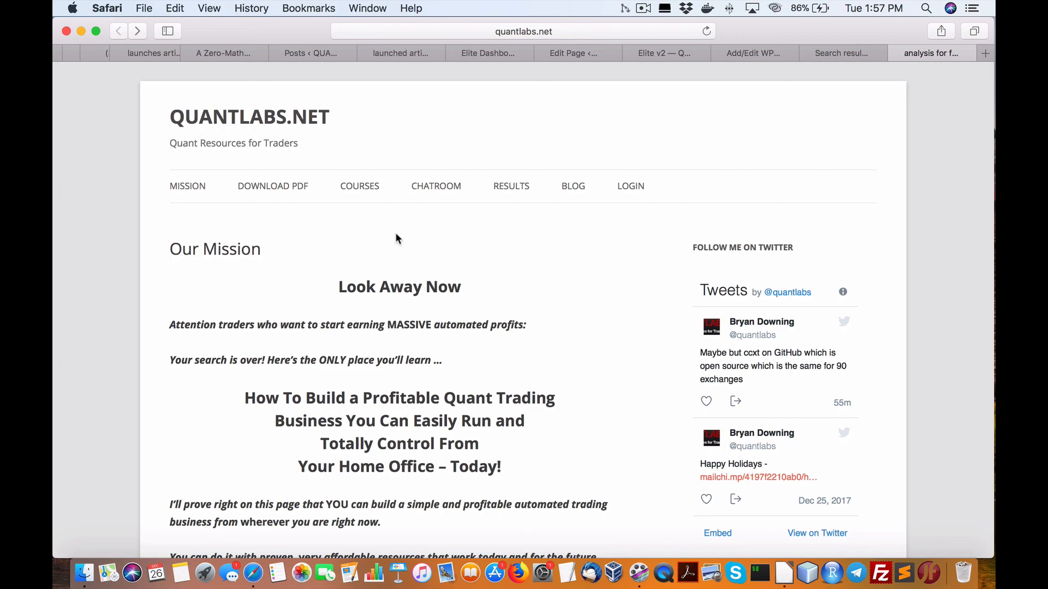
scroll(down, 3)
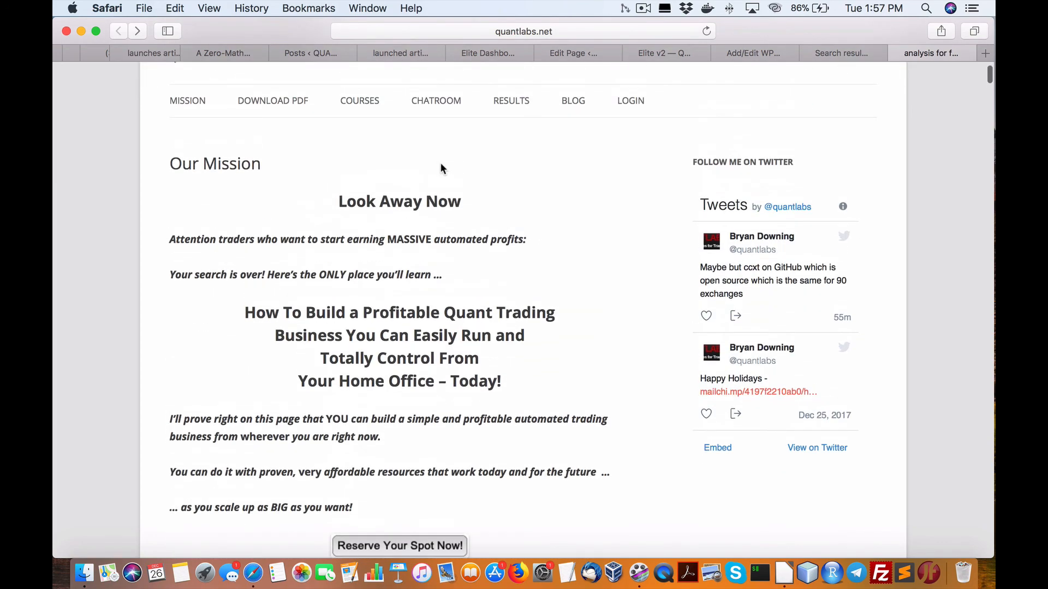
scroll(down, 3)
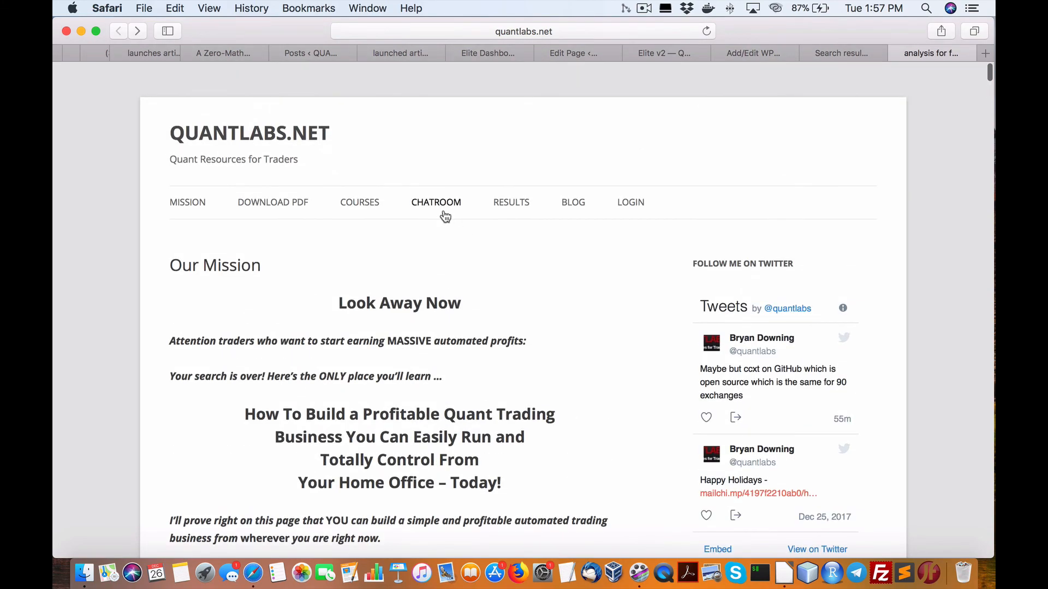
mouse_move(416, 212)
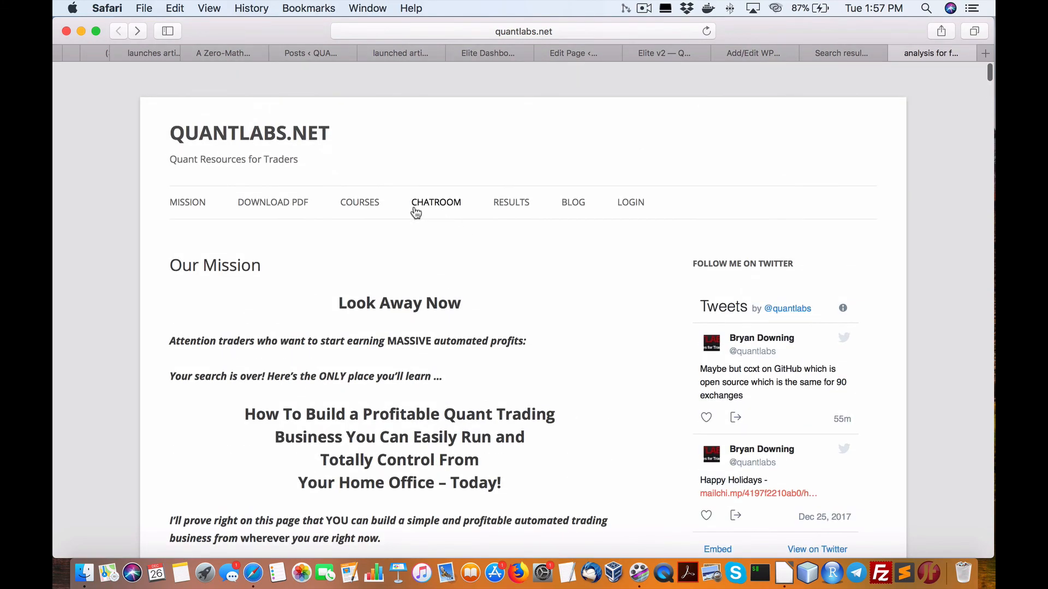
mouse_move(402, 250)
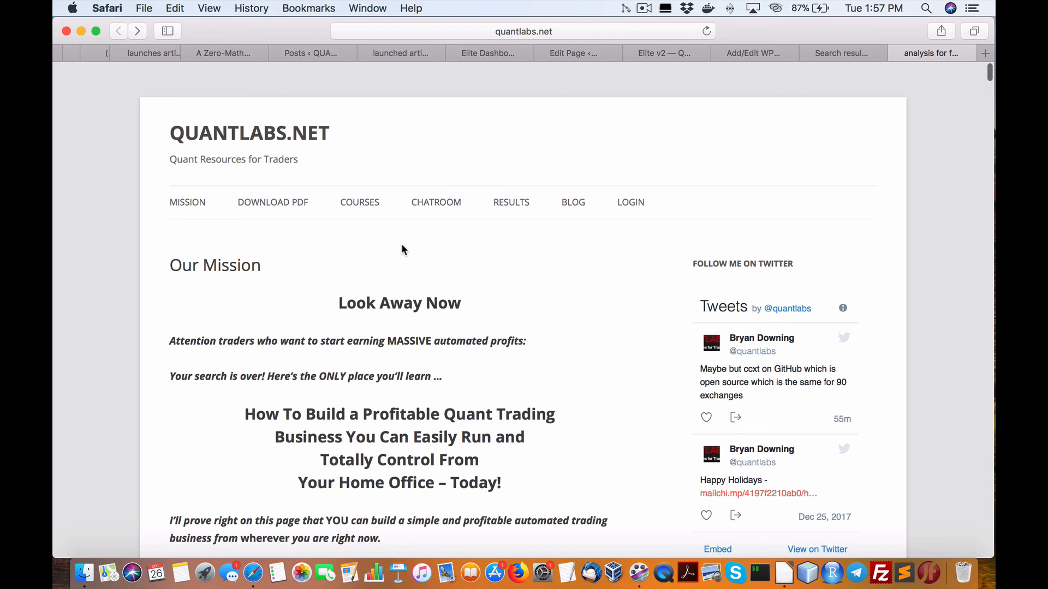
mouse_move(478, 322)
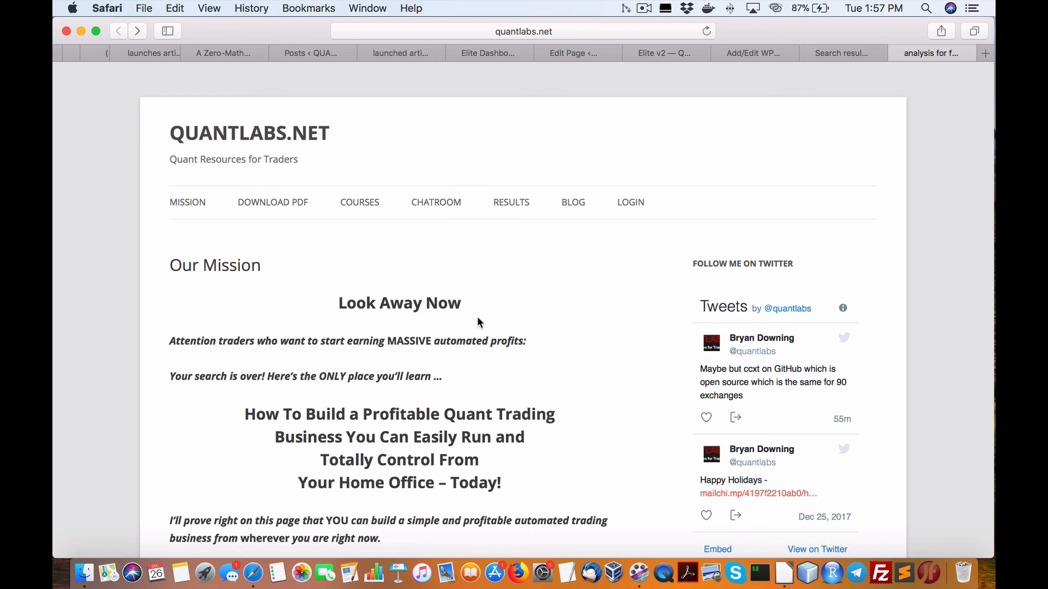
mouse_move(403, 272)
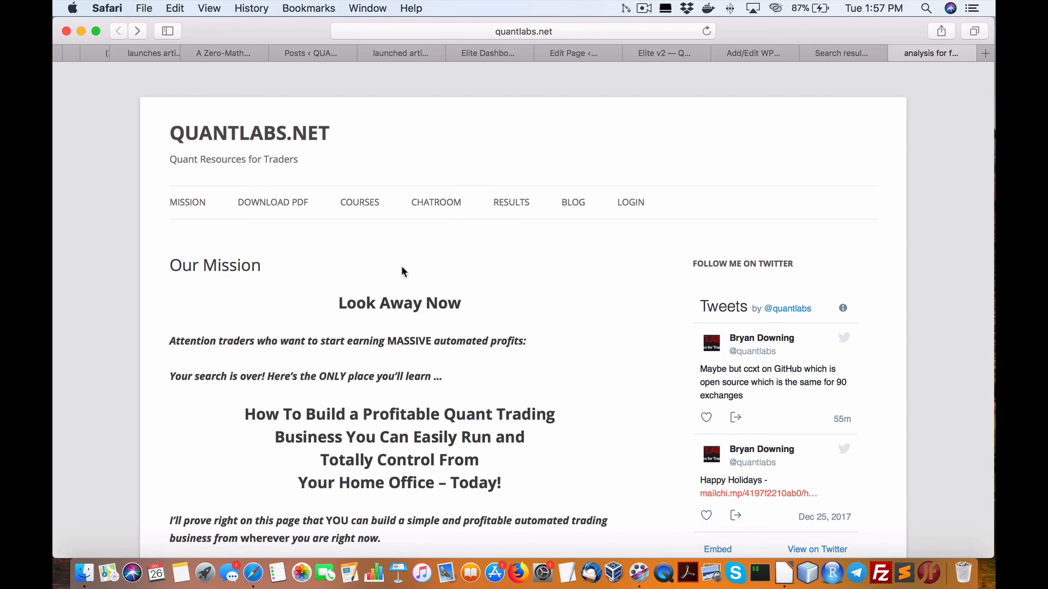
mouse_move(396, 262)
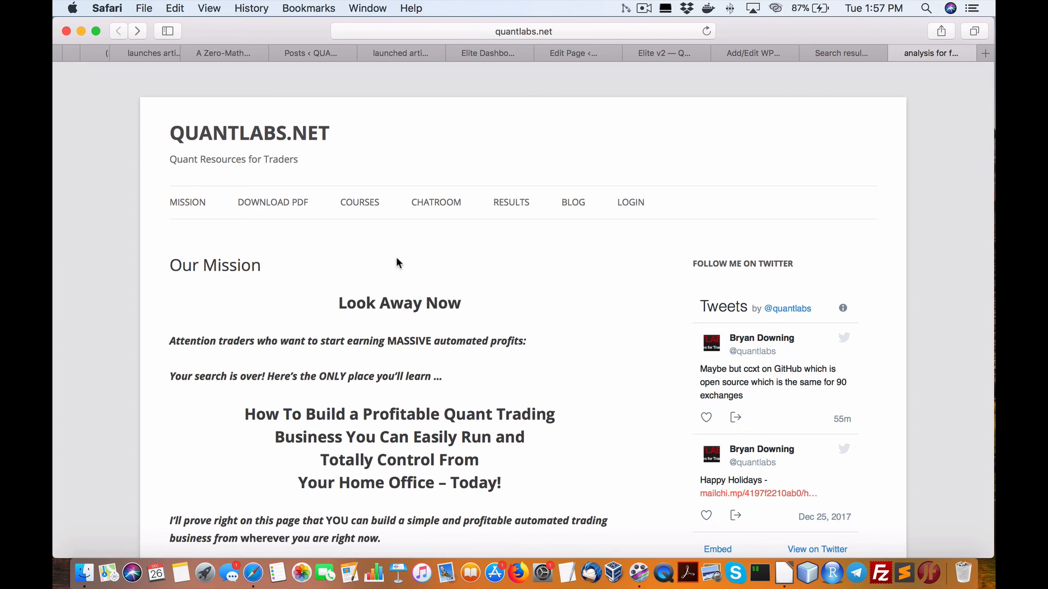
mouse_move(663, 435)
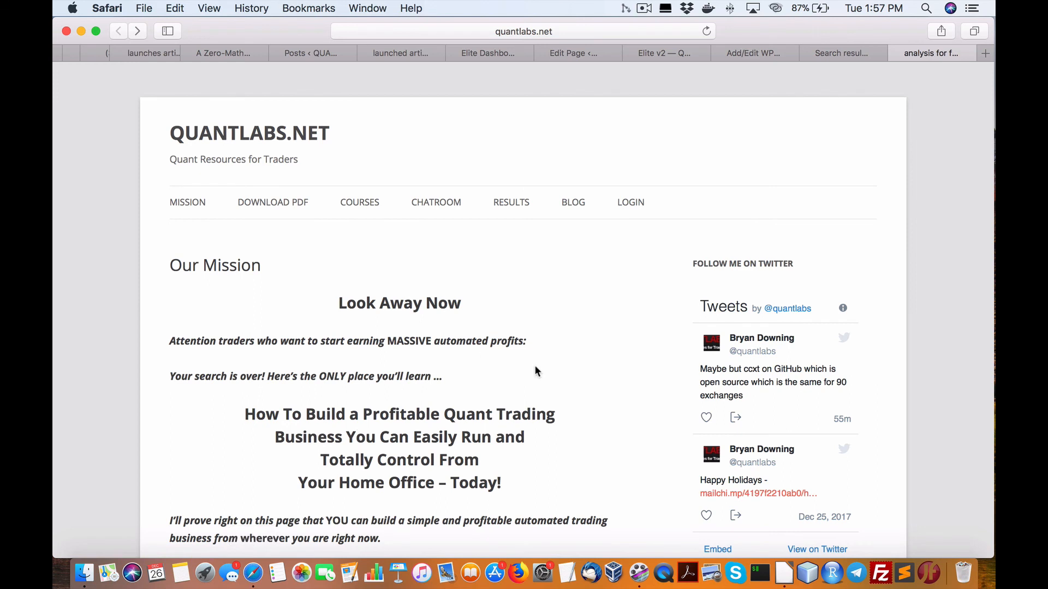
scroll(down, 3)
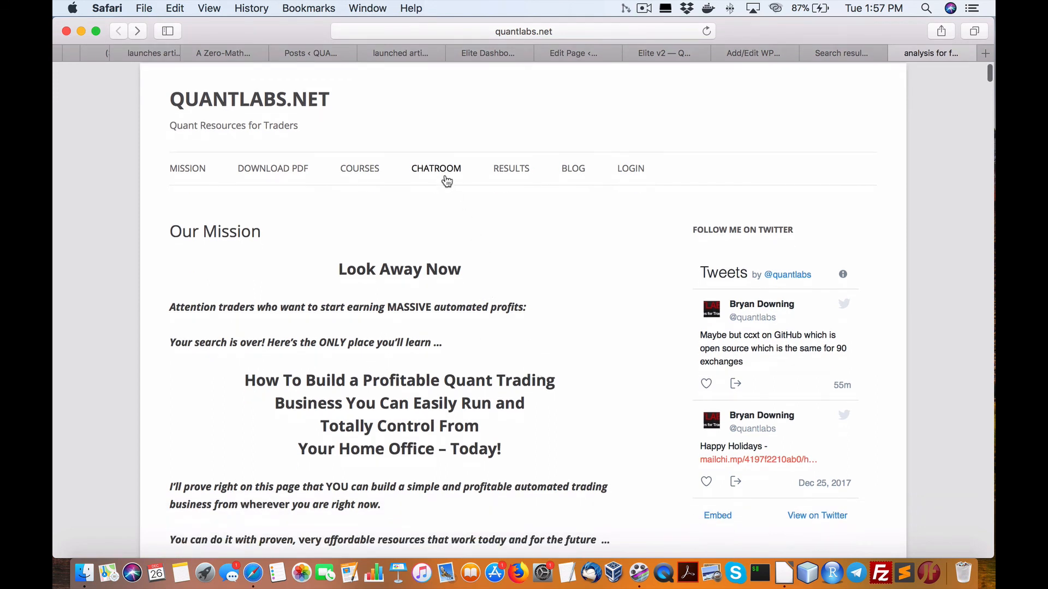
mouse_move(369, 185)
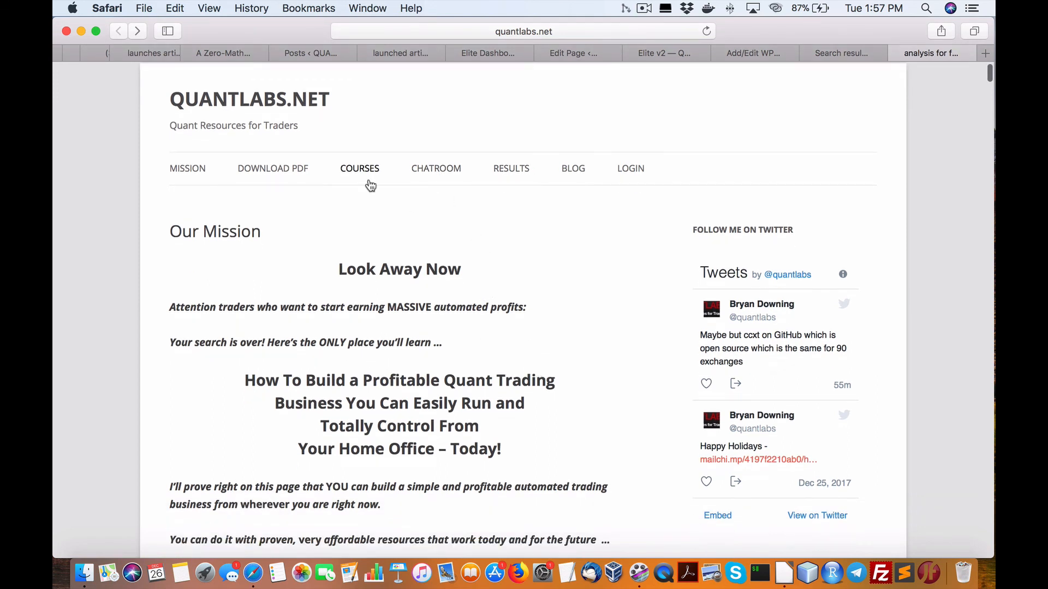
mouse_move(363, 178)
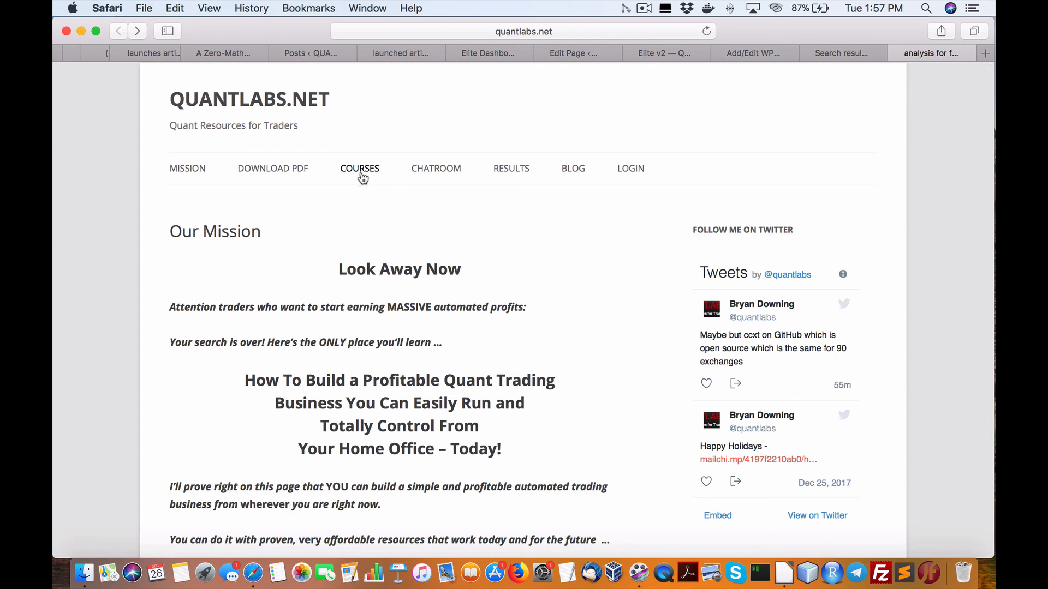
mouse_move(361, 178)
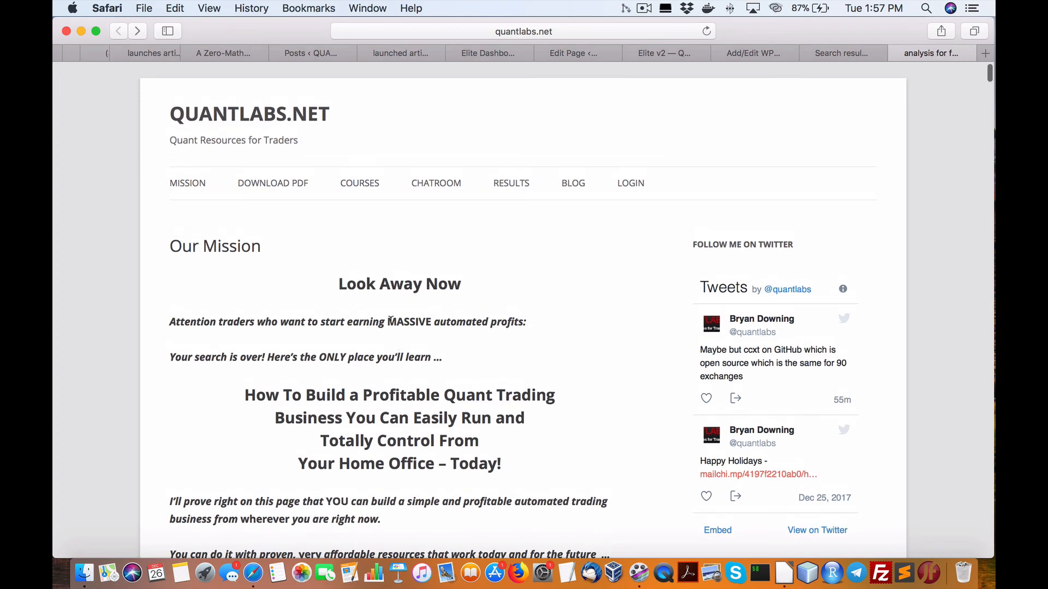
mouse_move(383, 226)
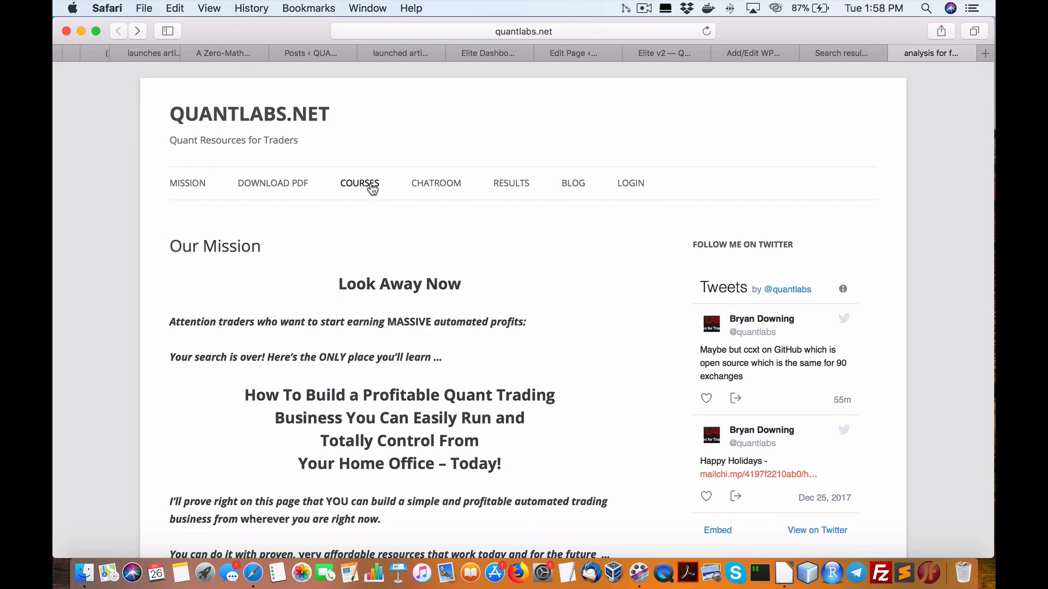
mouse_move(373, 197)
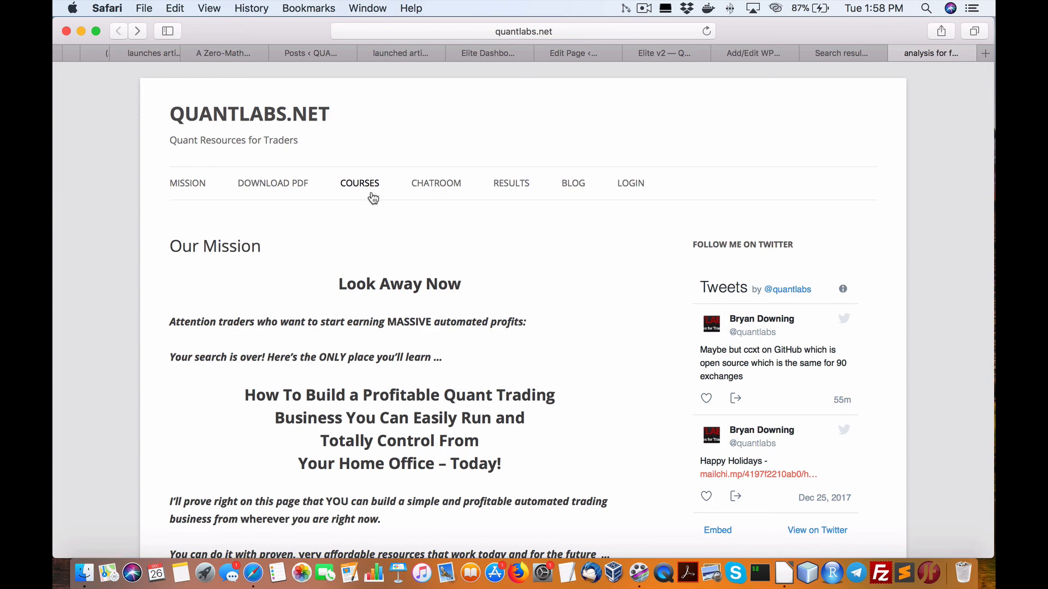
mouse_move(321, 158)
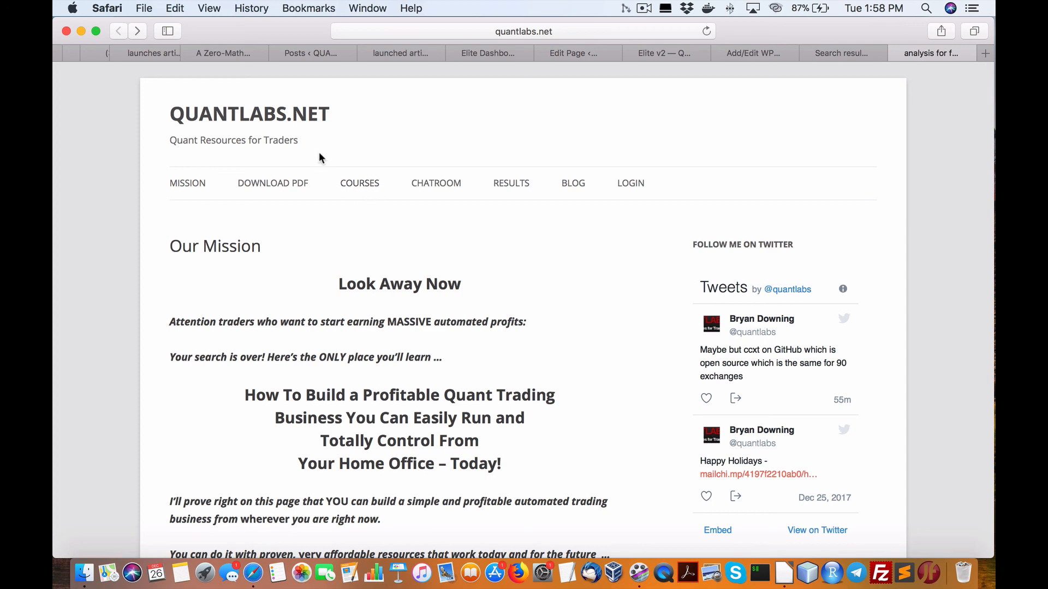
mouse_move(322, 157)
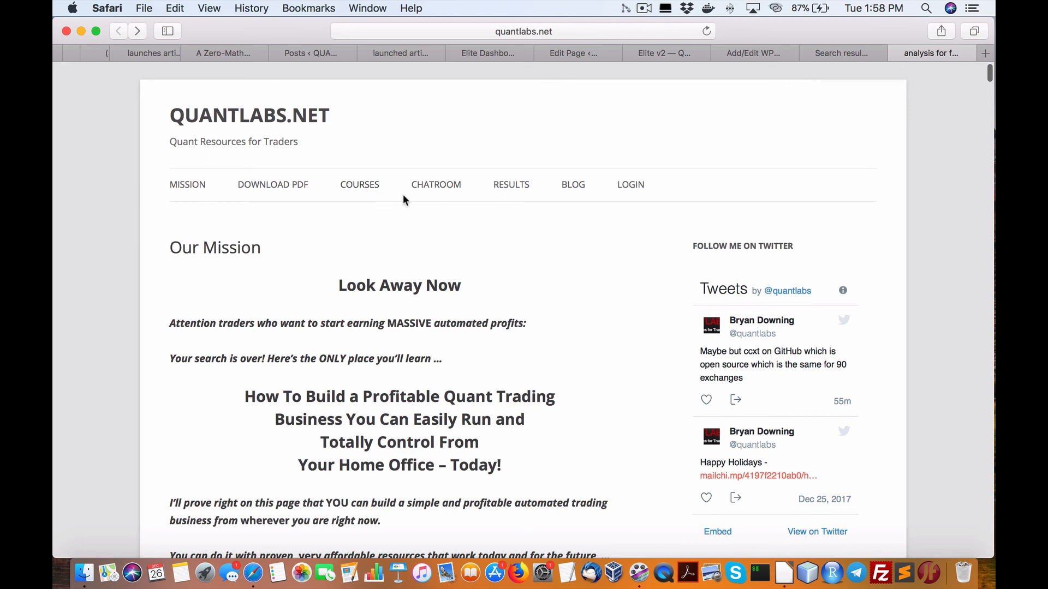
mouse_move(541, 222)
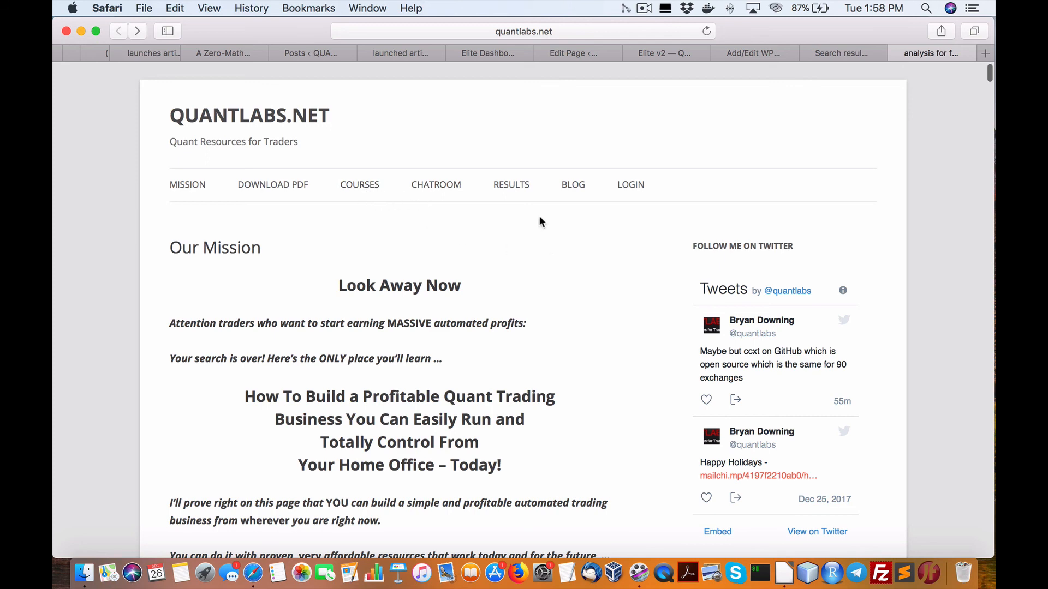
mouse_move(435, 193)
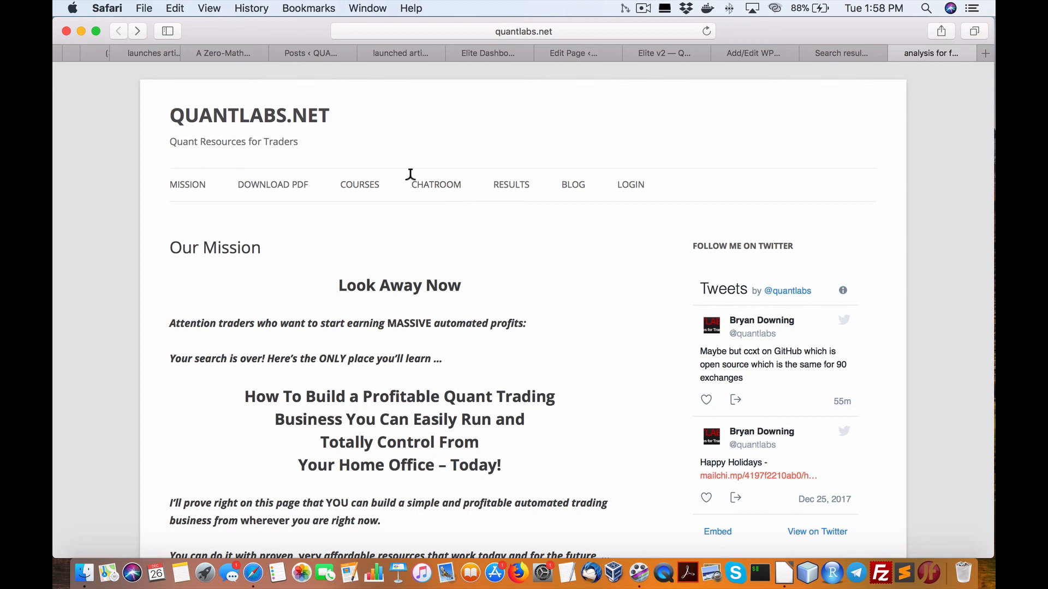
mouse_move(392, 194)
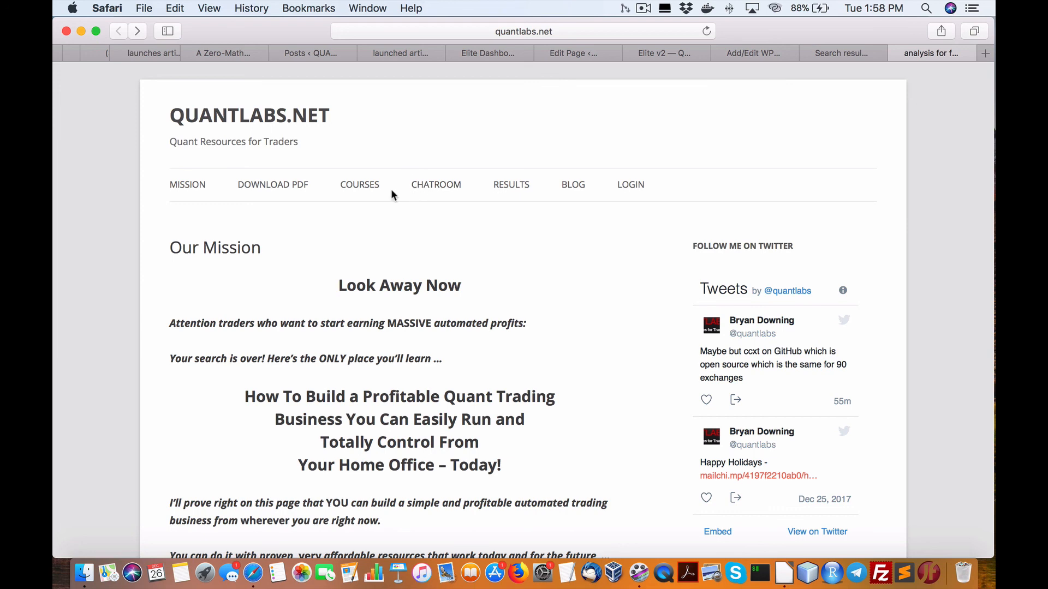
mouse_move(363, 195)
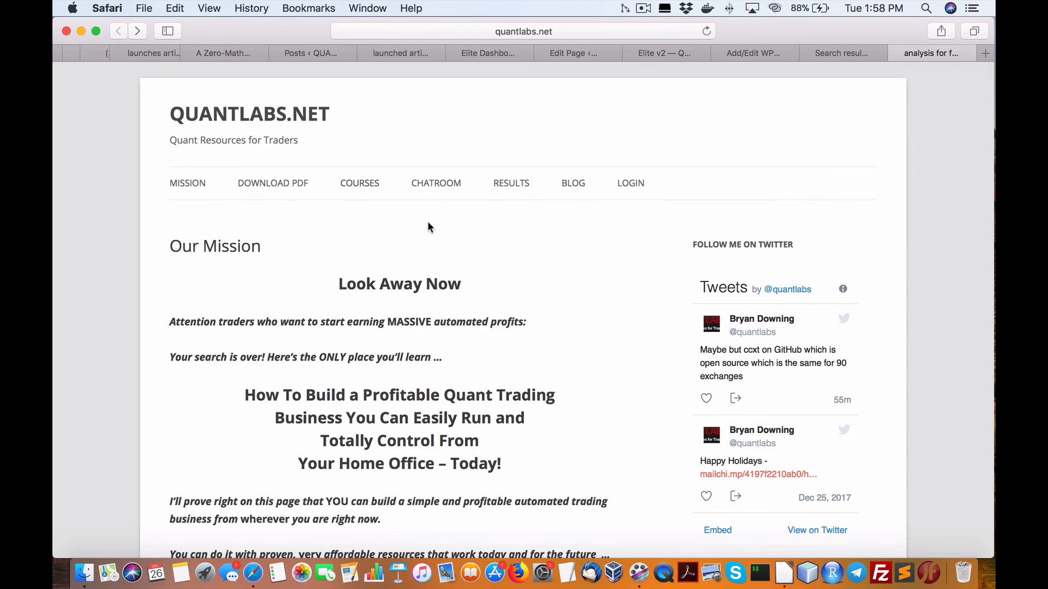
scroll(down, 3)
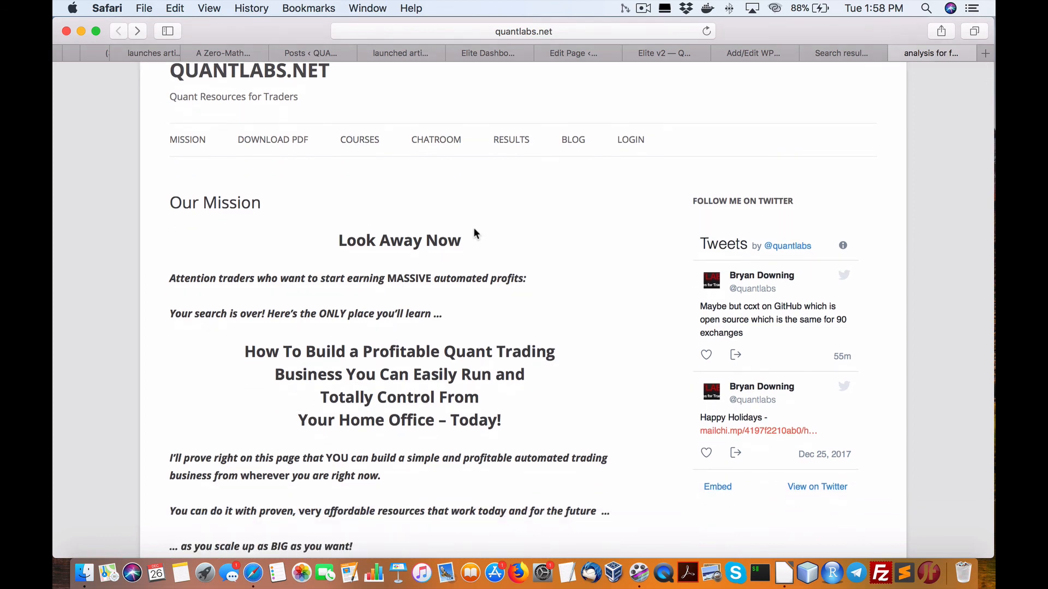
scroll(up, 3)
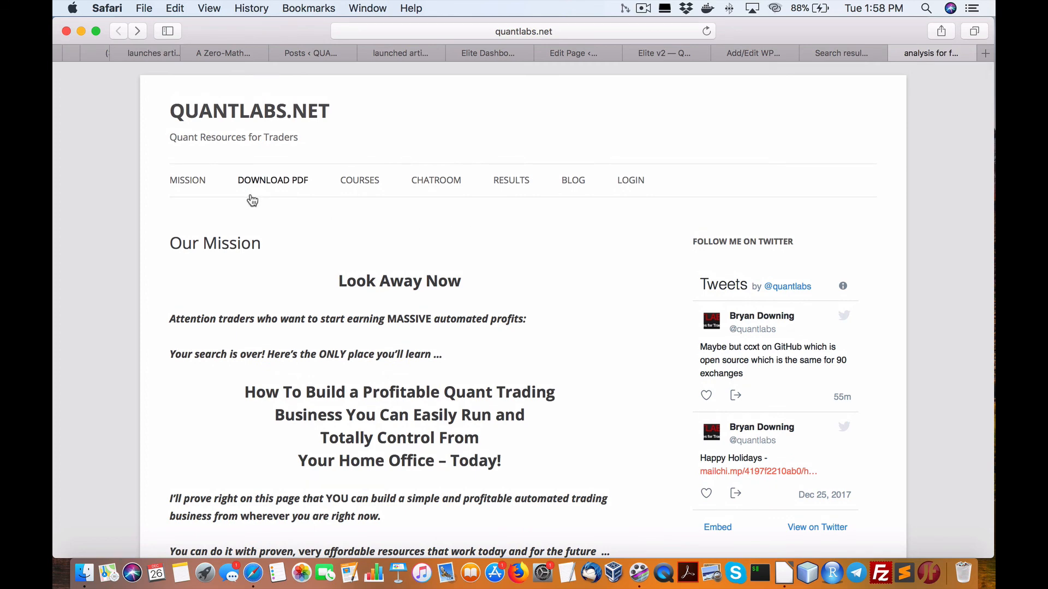
mouse_move(360, 184)
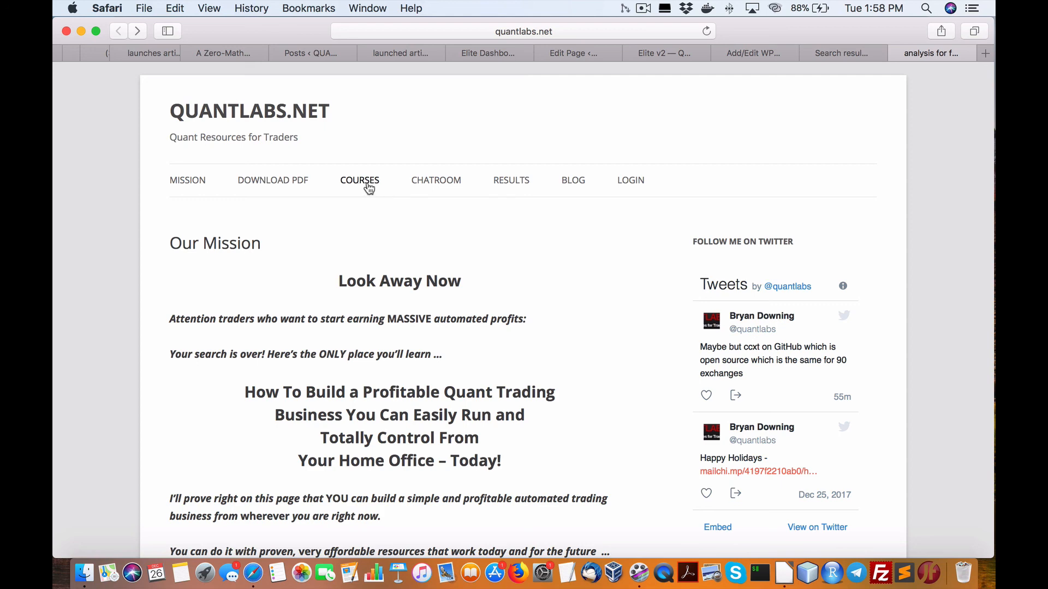
mouse_move(363, 193)
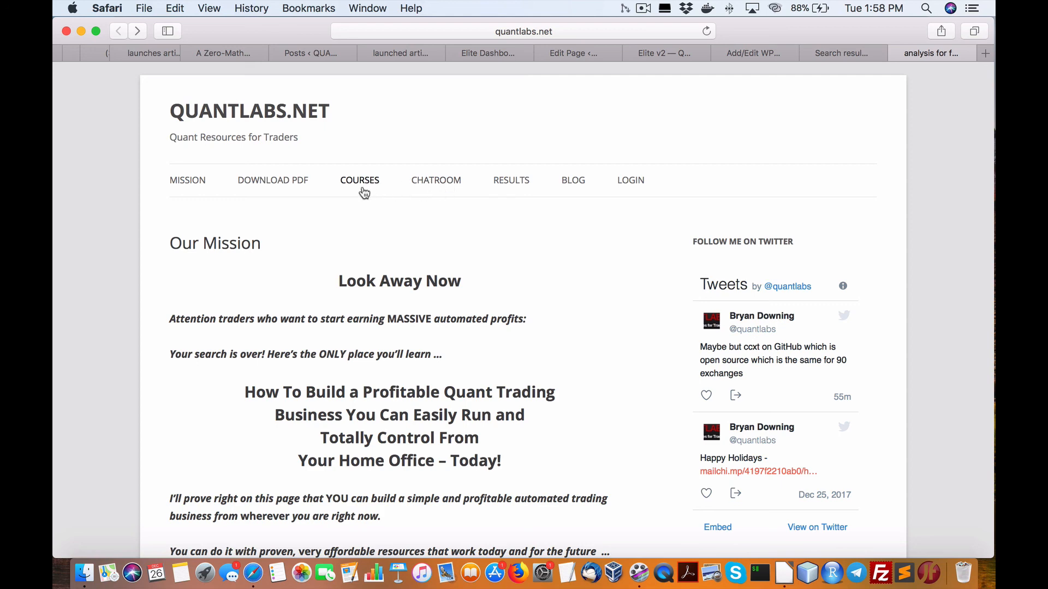
mouse_move(347, 203)
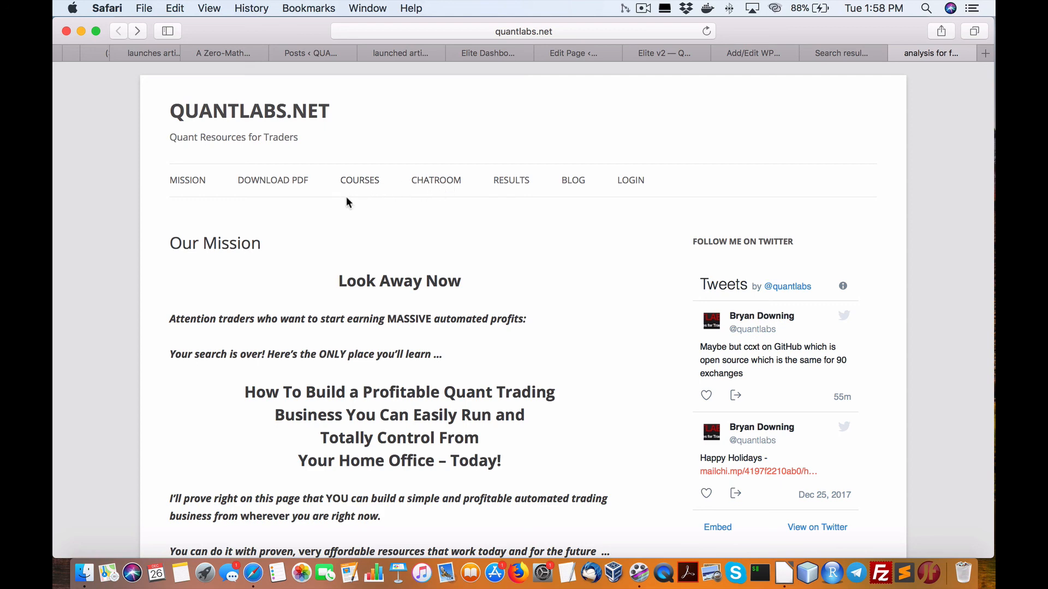
mouse_move(383, 189)
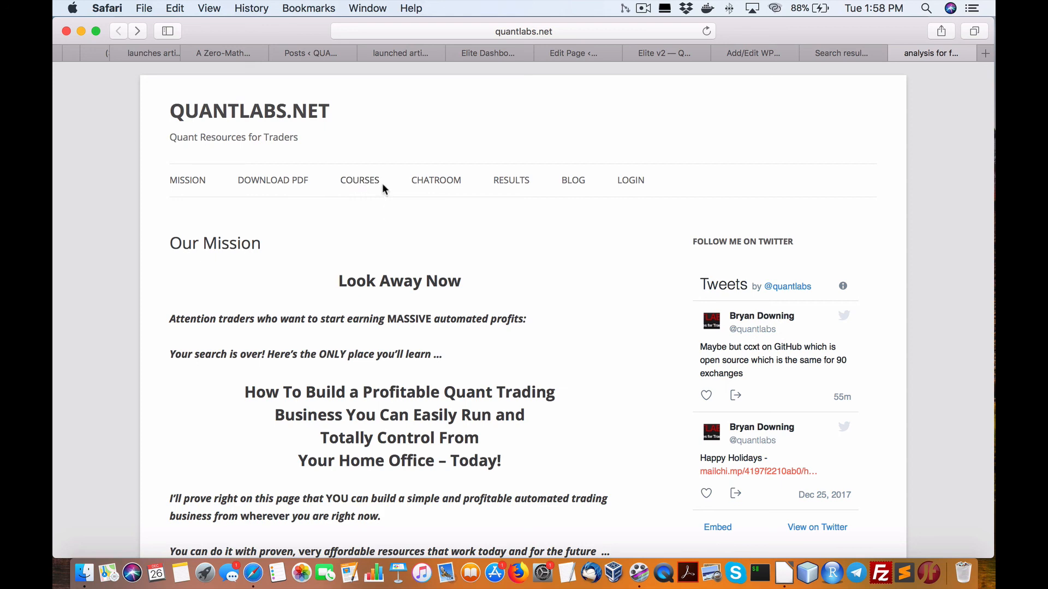
mouse_move(363, 190)
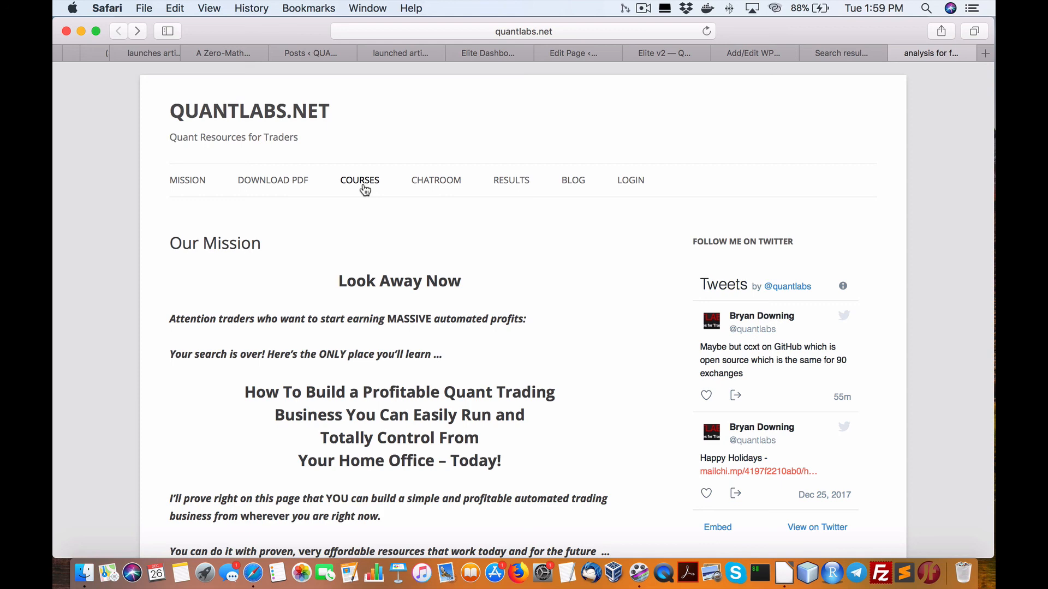
mouse_move(427, 193)
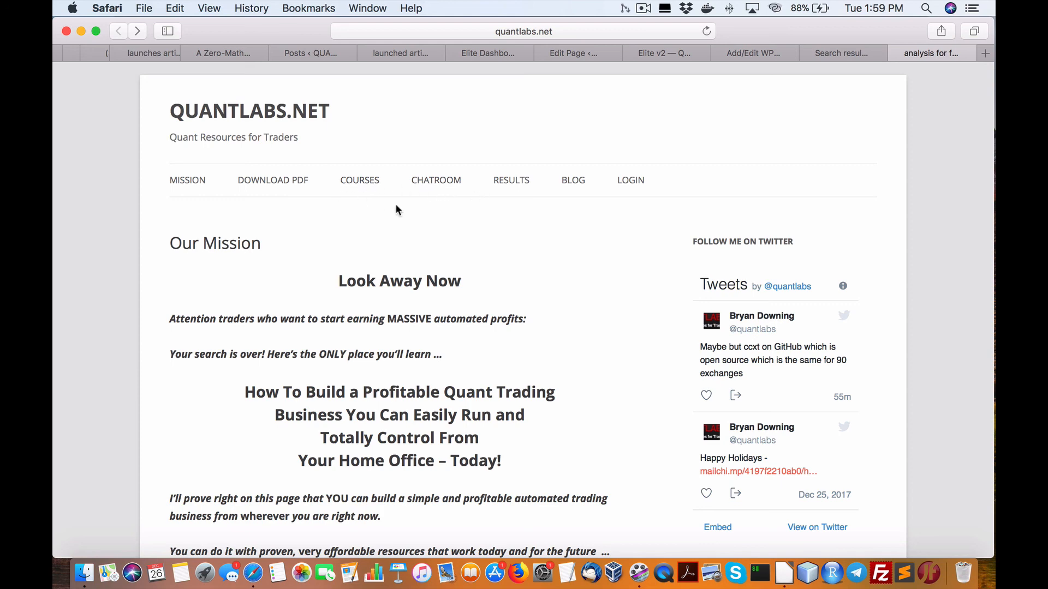
mouse_move(364, 211)
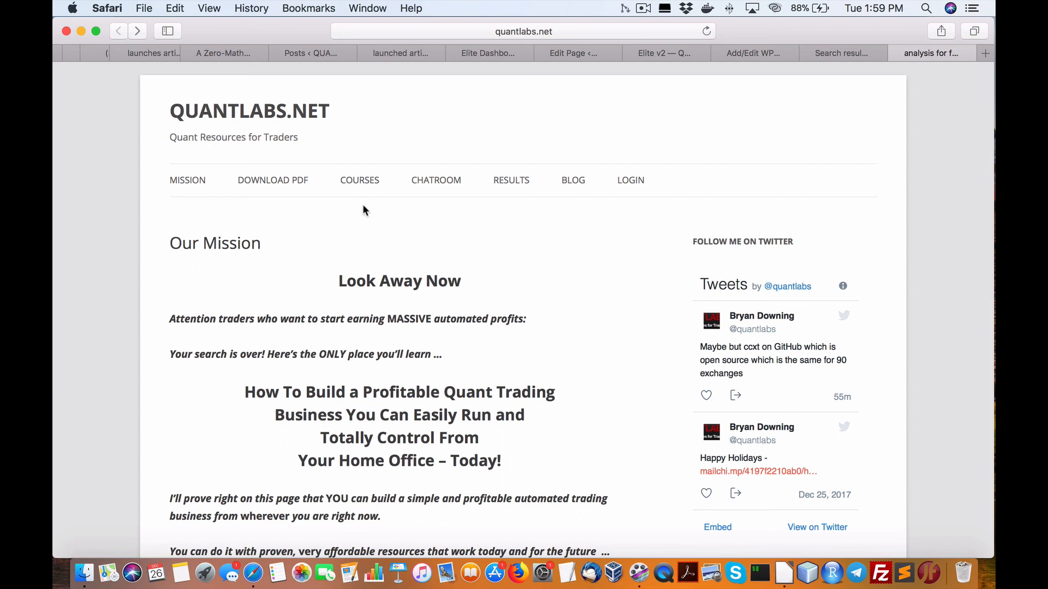
mouse_move(436, 179)
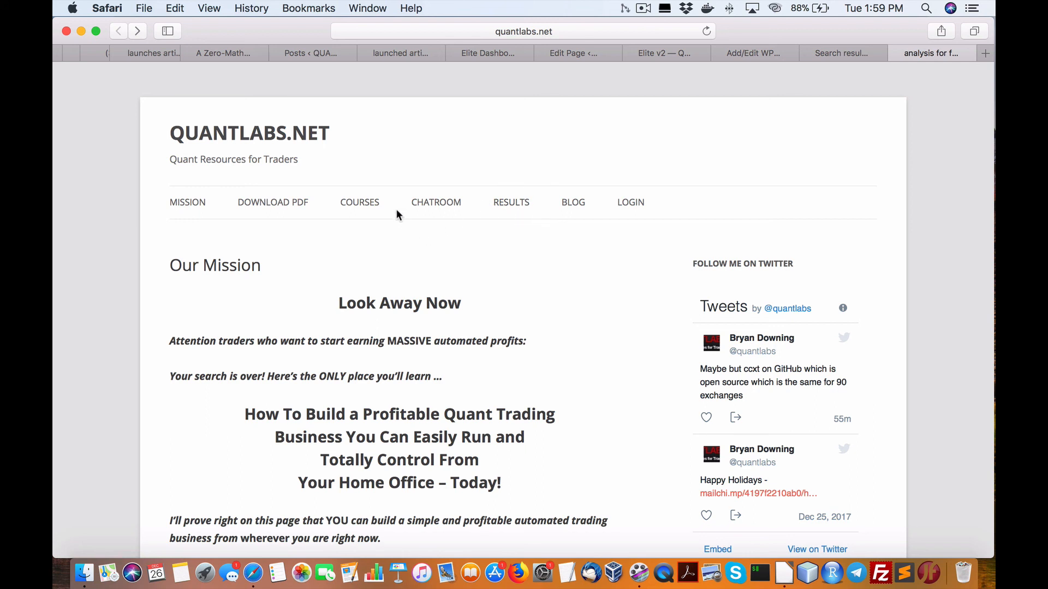
mouse_move(394, 213)
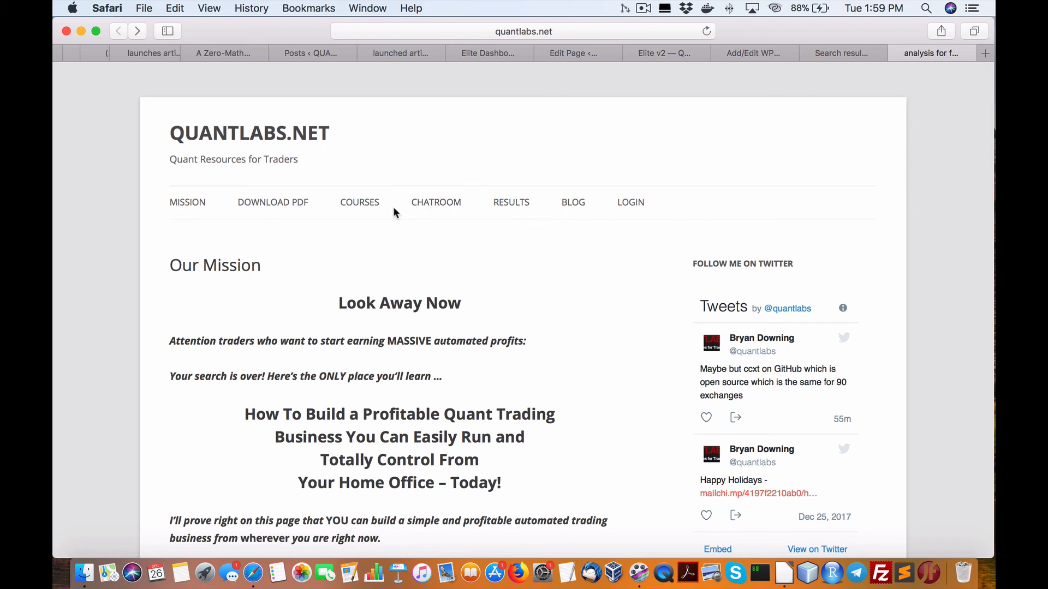
mouse_move(435, 202)
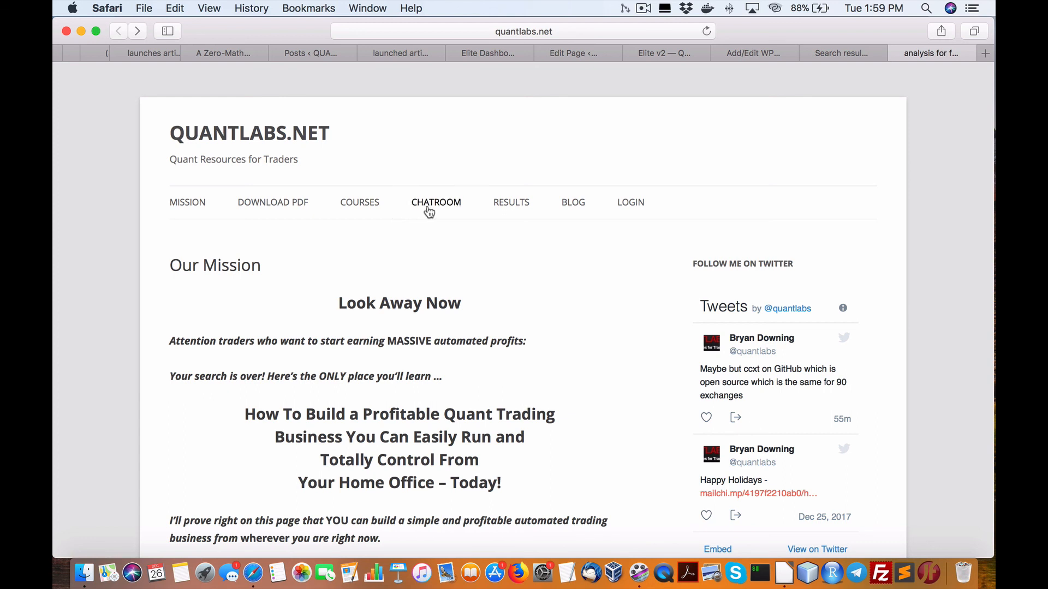
mouse_move(430, 194)
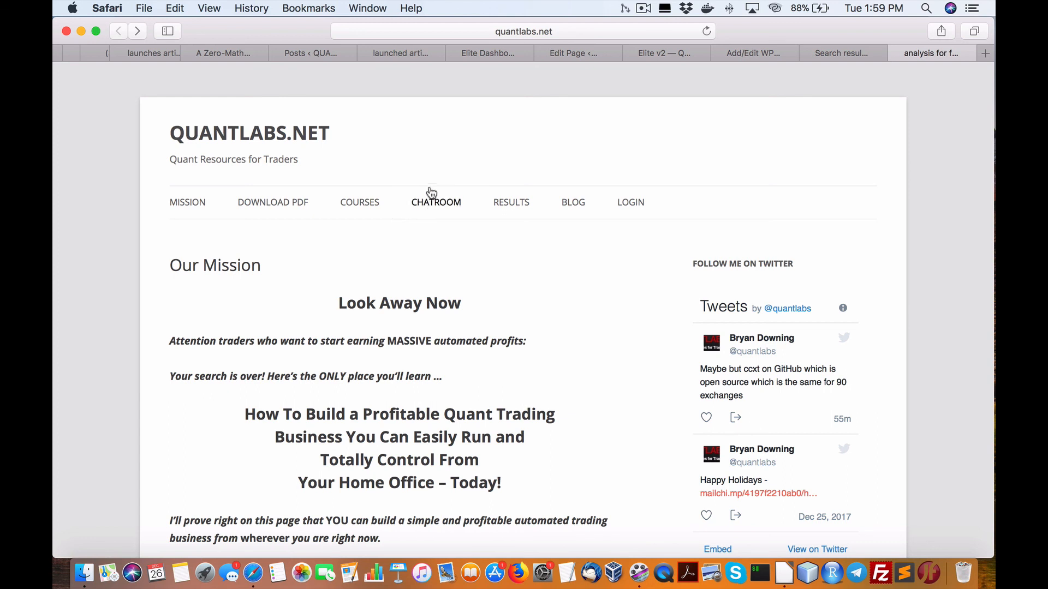
mouse_move(360, 215)
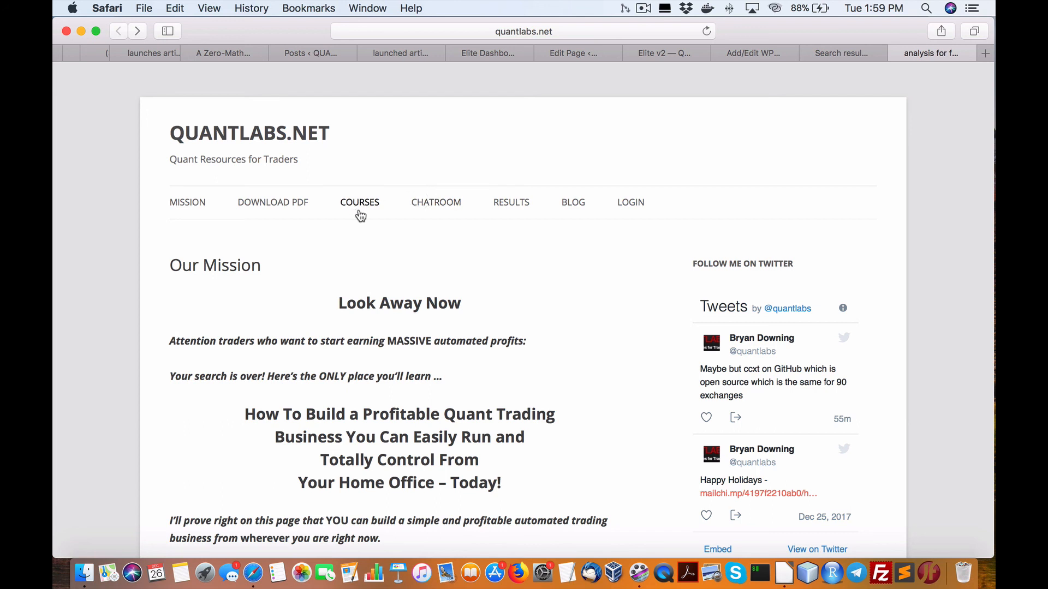
mouse_move(467, 208)
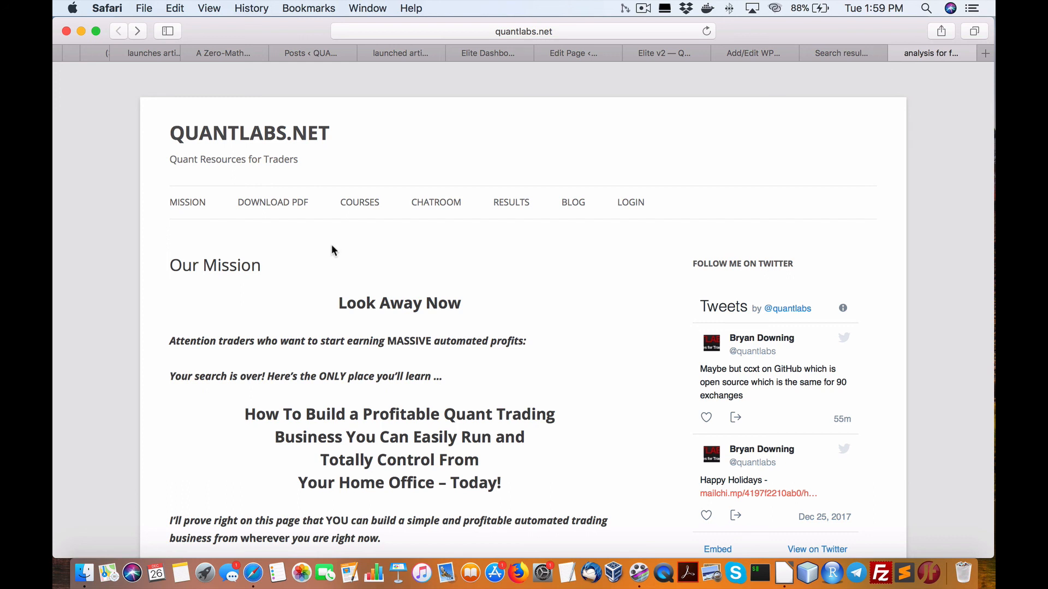
mouse_move(328, 248)
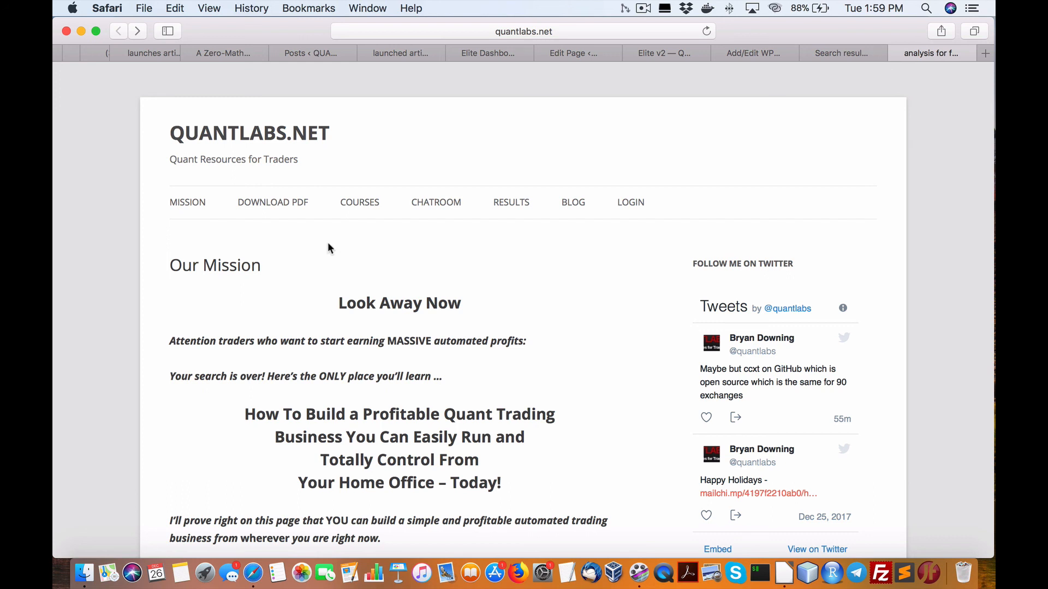
mouse_move(568, 127)
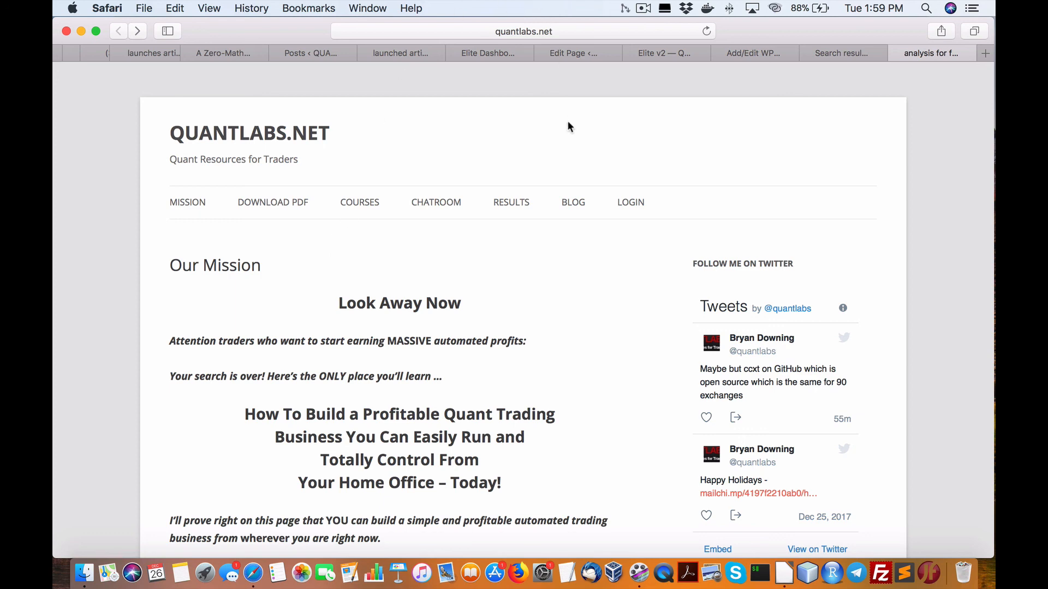
mouse_move(568, 573)
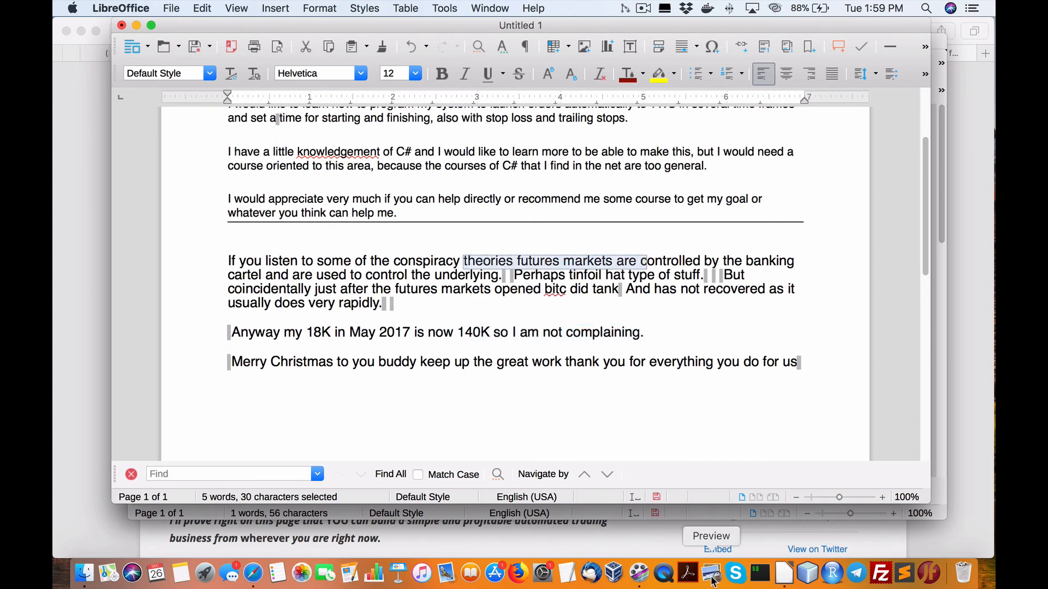
mouse_move(421, 573)
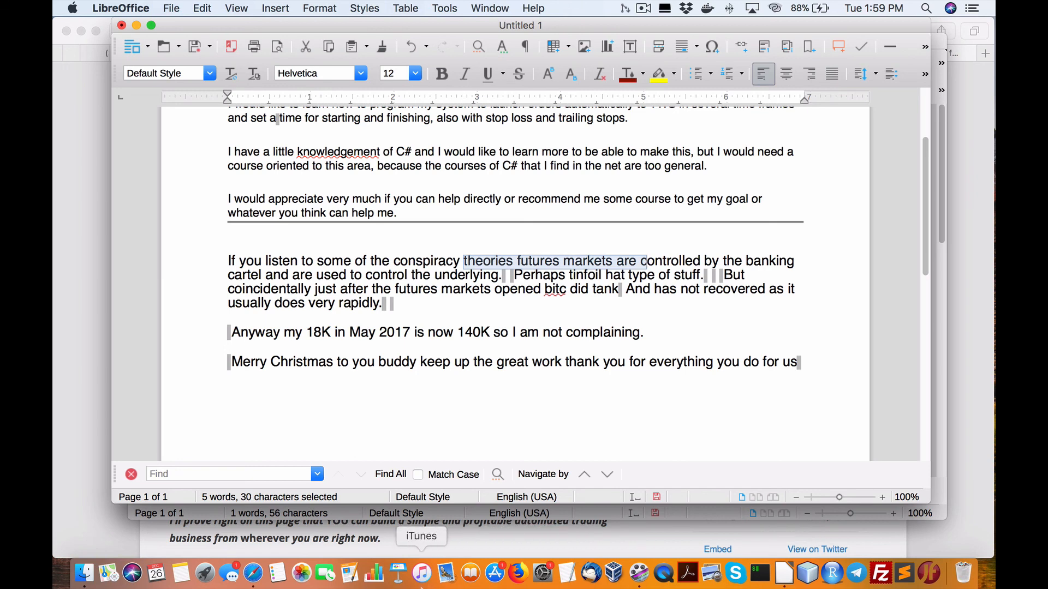
click(253, 572)
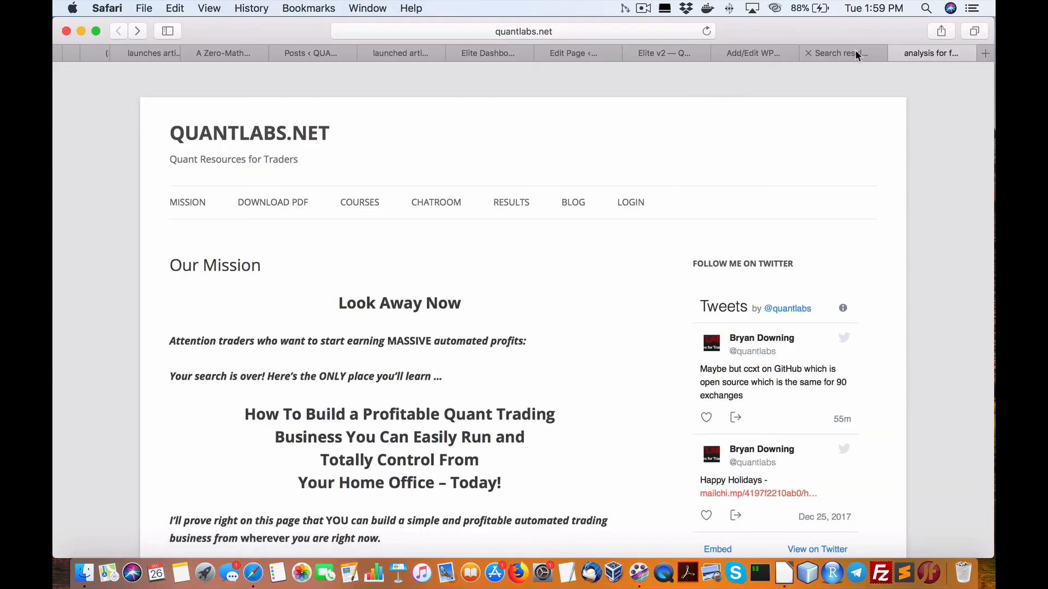
click(664, 52)
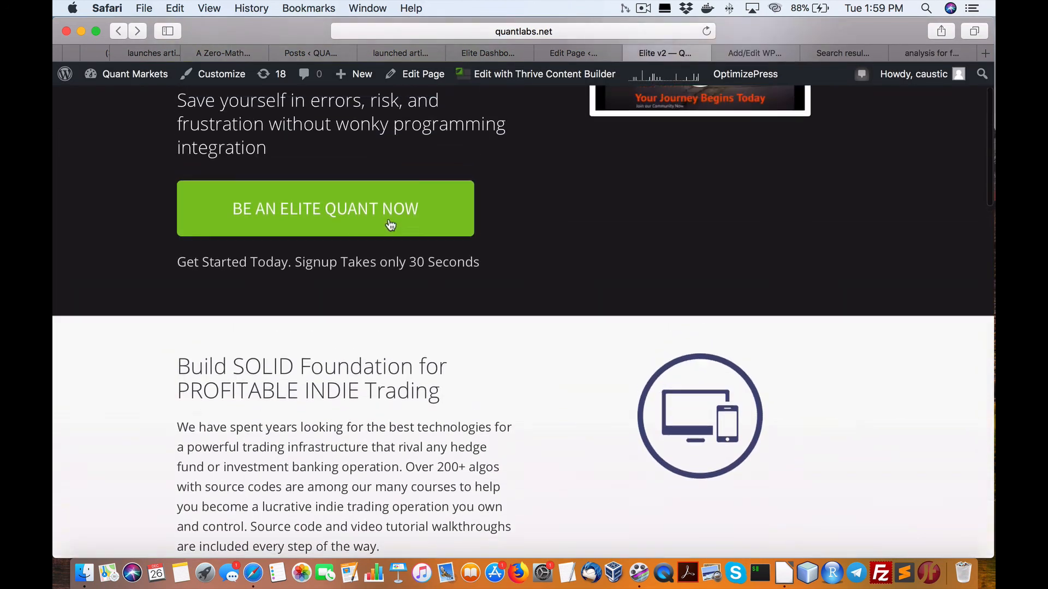
scroll(down, 3)
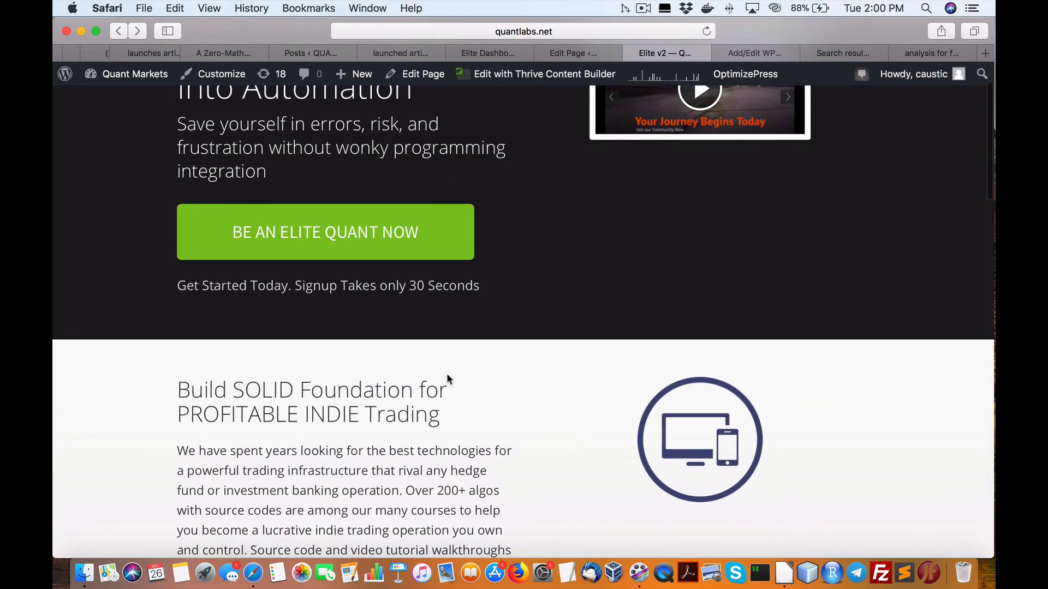
scroll(down, 3)
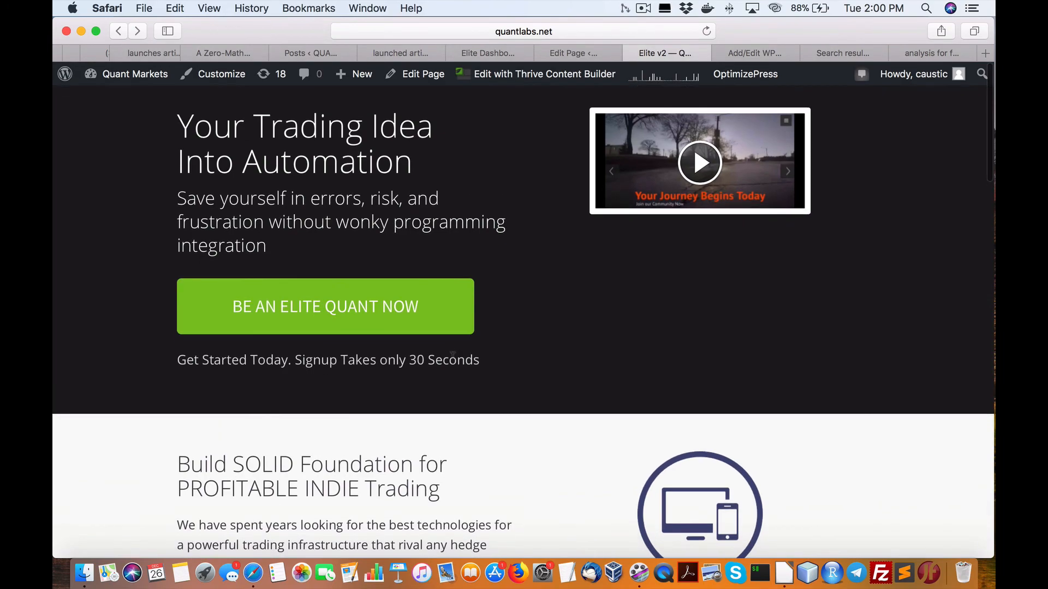
scroll(down, 3)
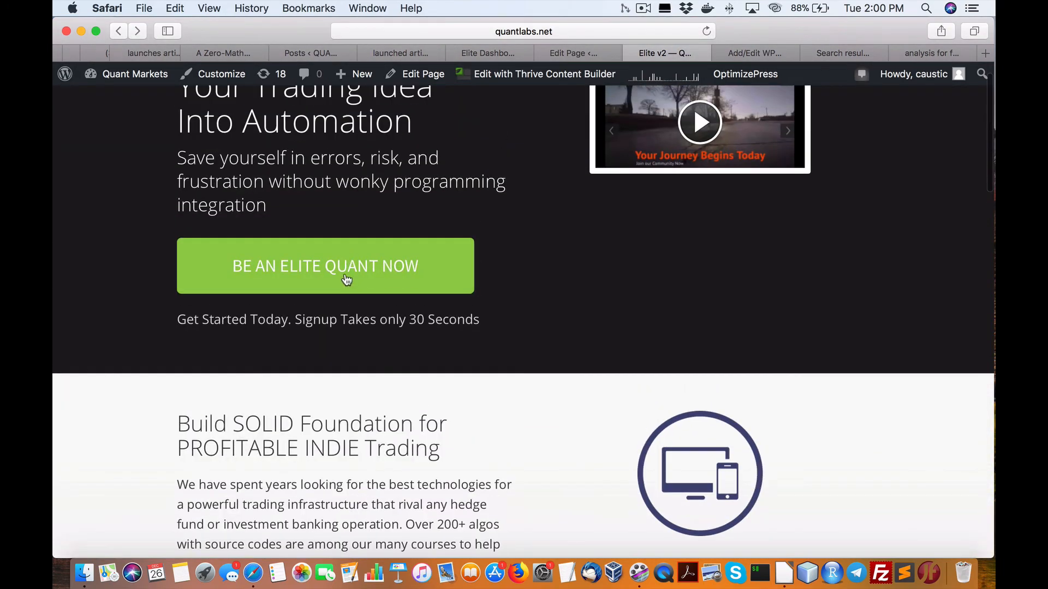
scroll(down, 3)
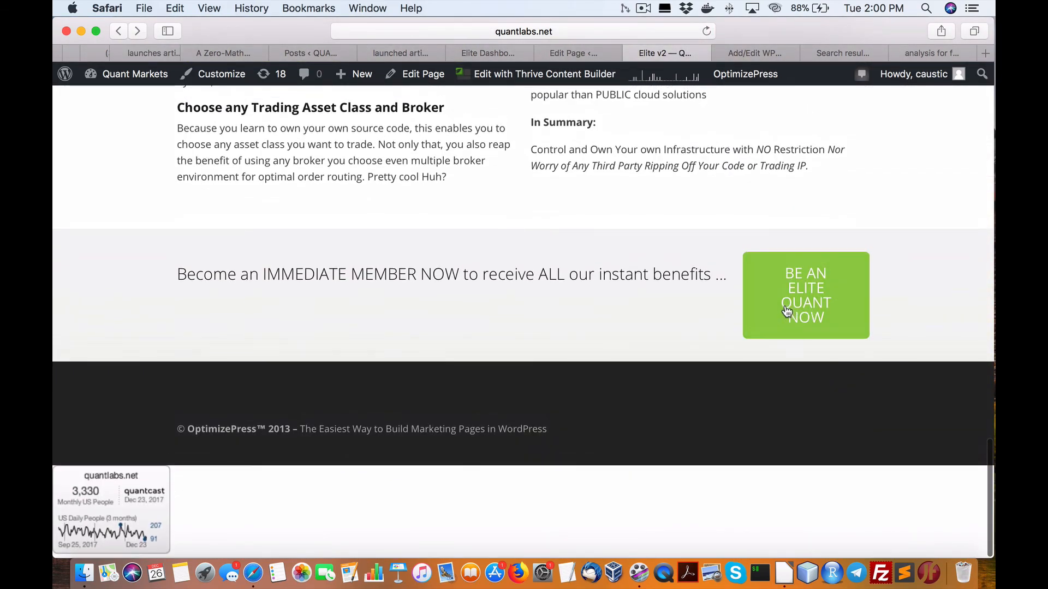
scroll(up, 3)
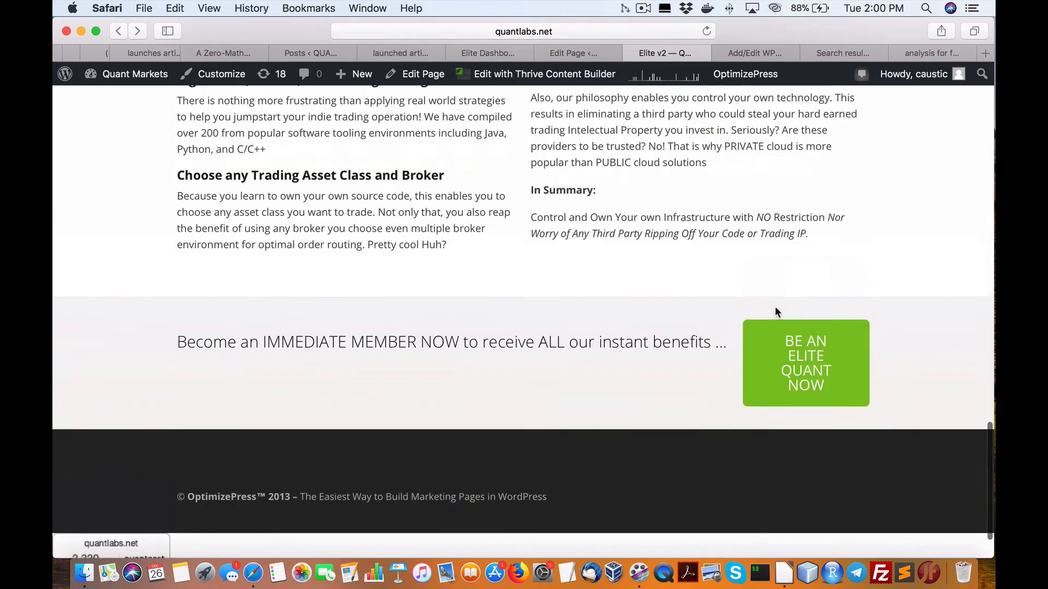
scroll(up, 3)
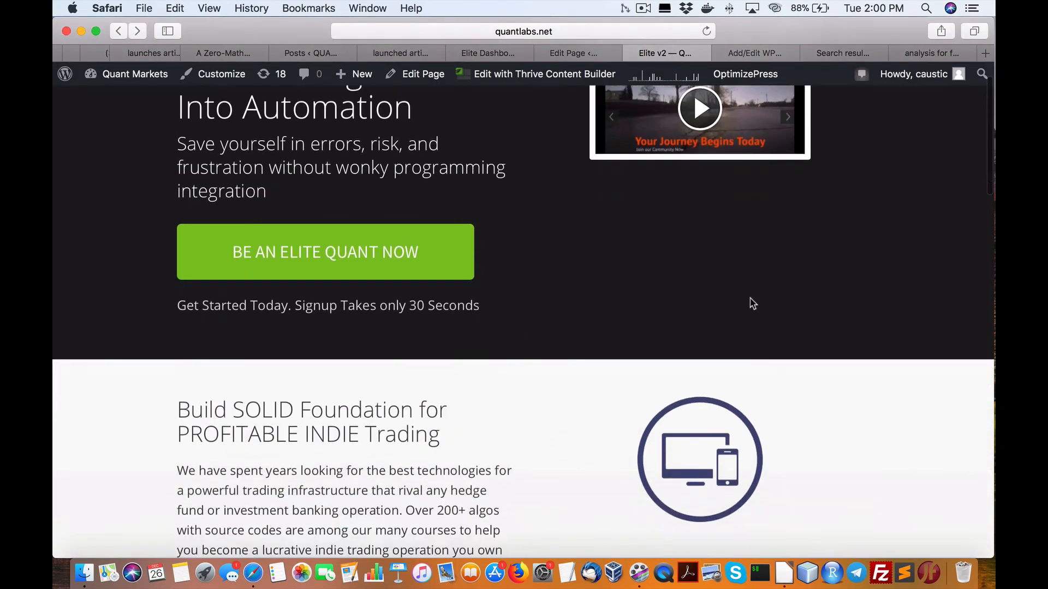
scroll(down, 3)
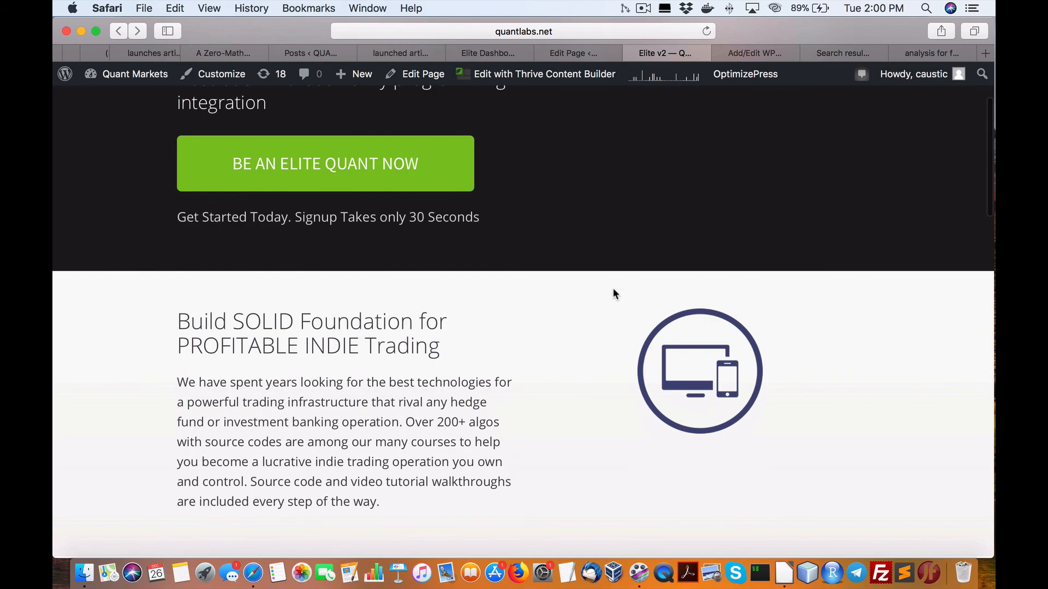
scroll(up, 3)
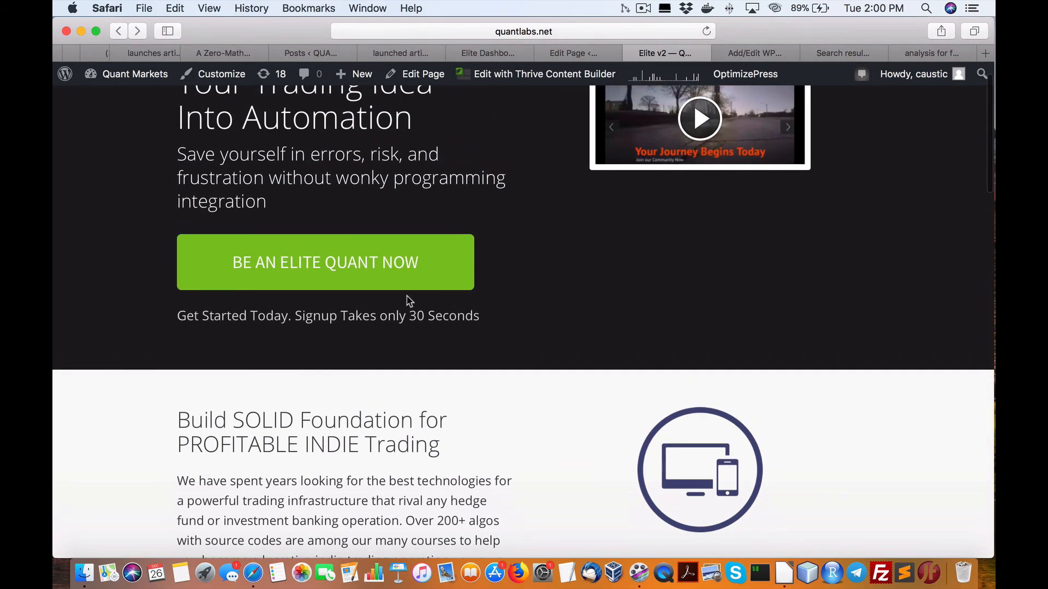
scroll(down, 3)
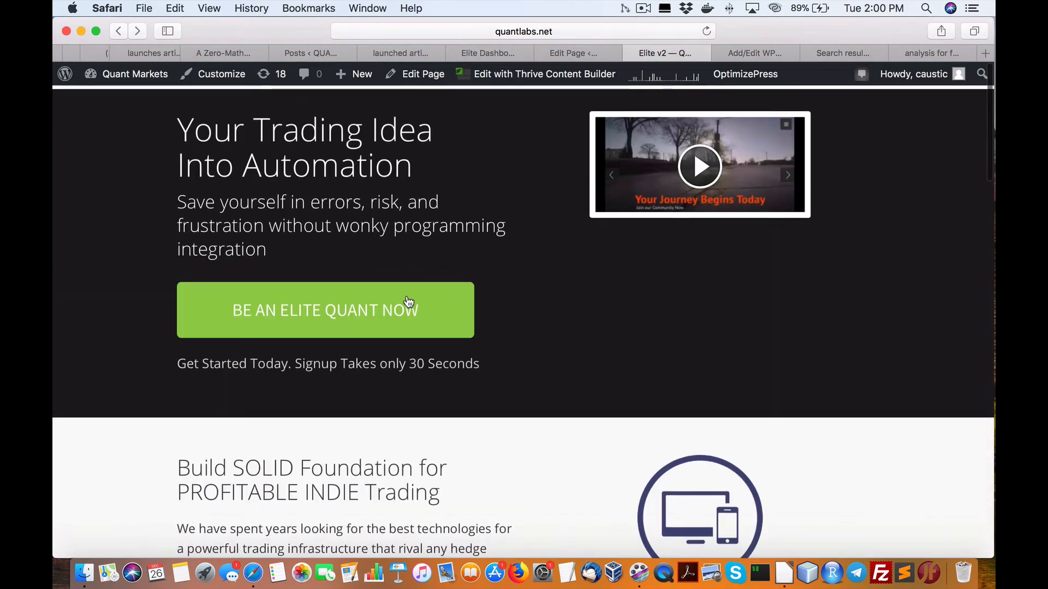
click(983, 53)
text(quantlabsst)
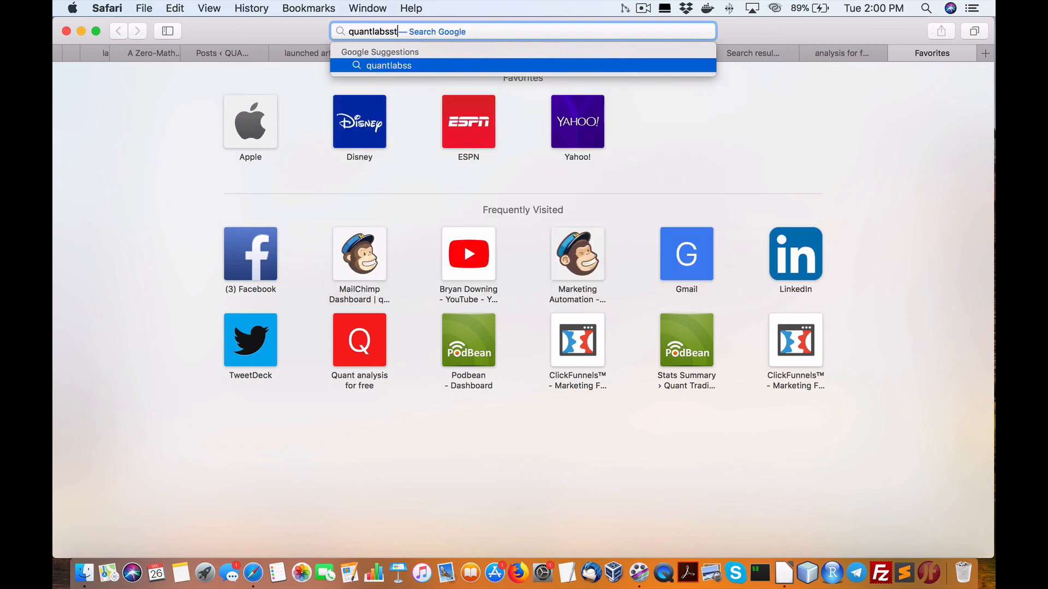
Load the quantlabs.store shop, scroll to Featured Collection, and bring up the JForex course's link menu
key(backspace)
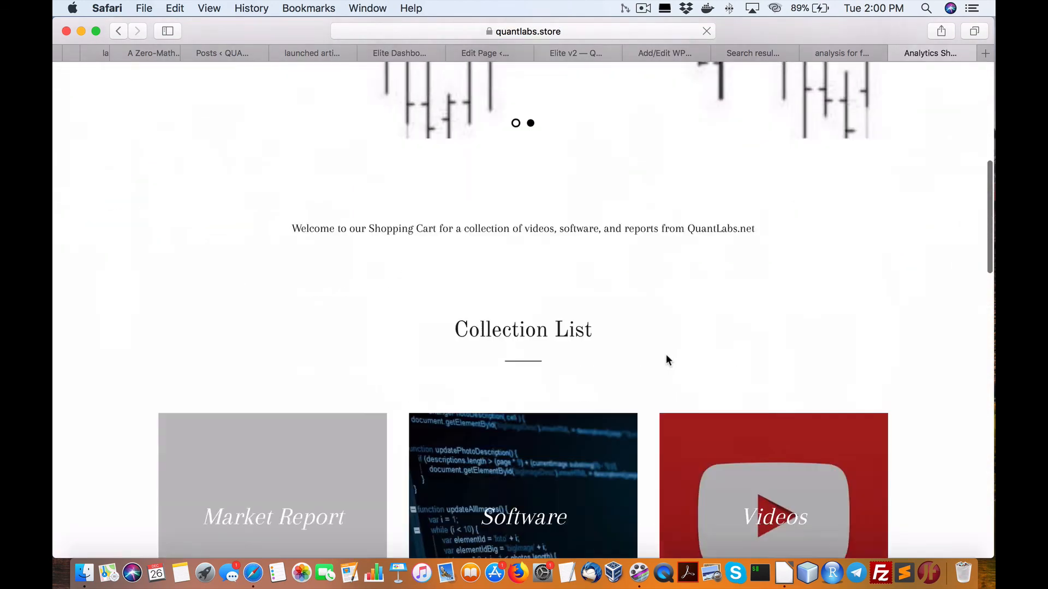
scroll(down, 3)
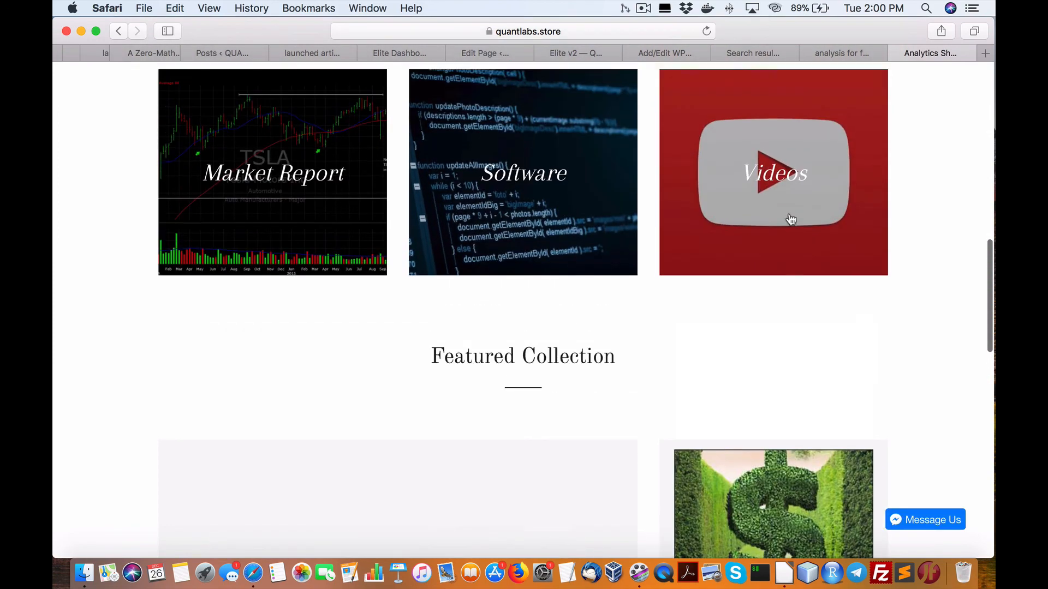
scroll(down, 3)
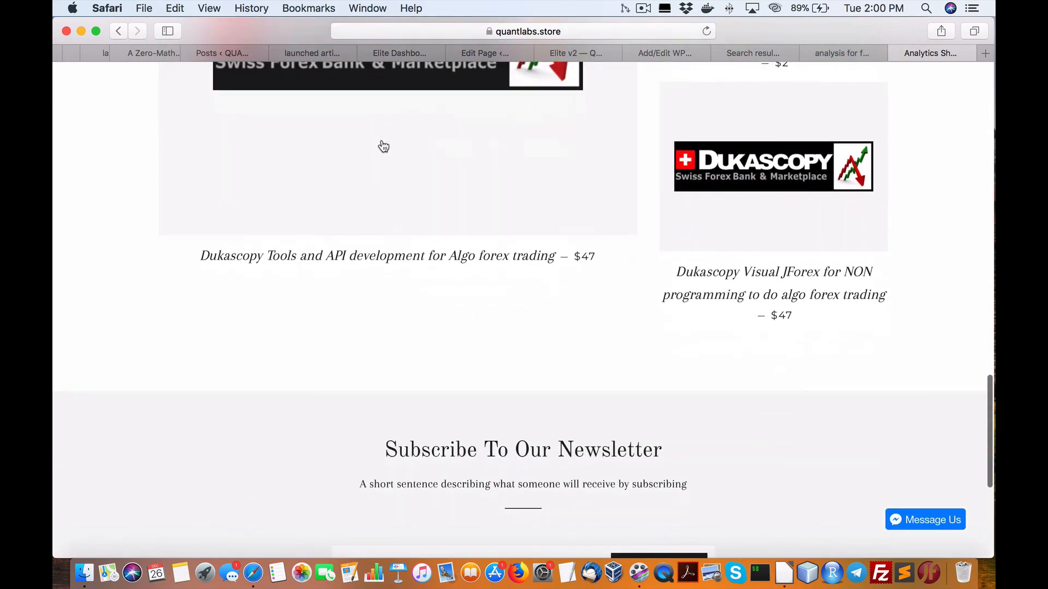
scroll(up, 3)
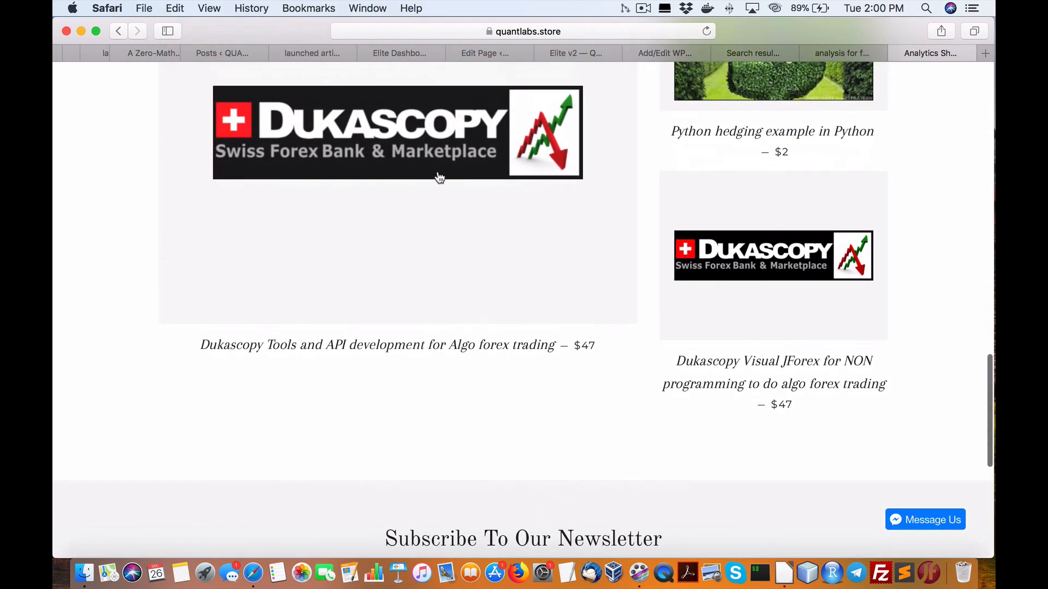
mouse_move(449, 359)
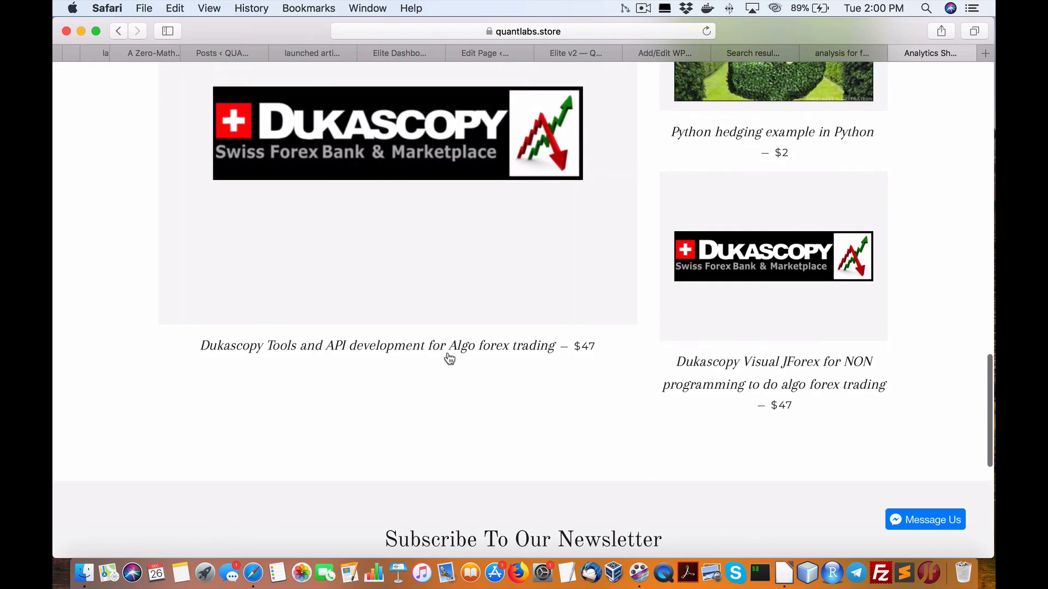
mouse_move(321, 334)
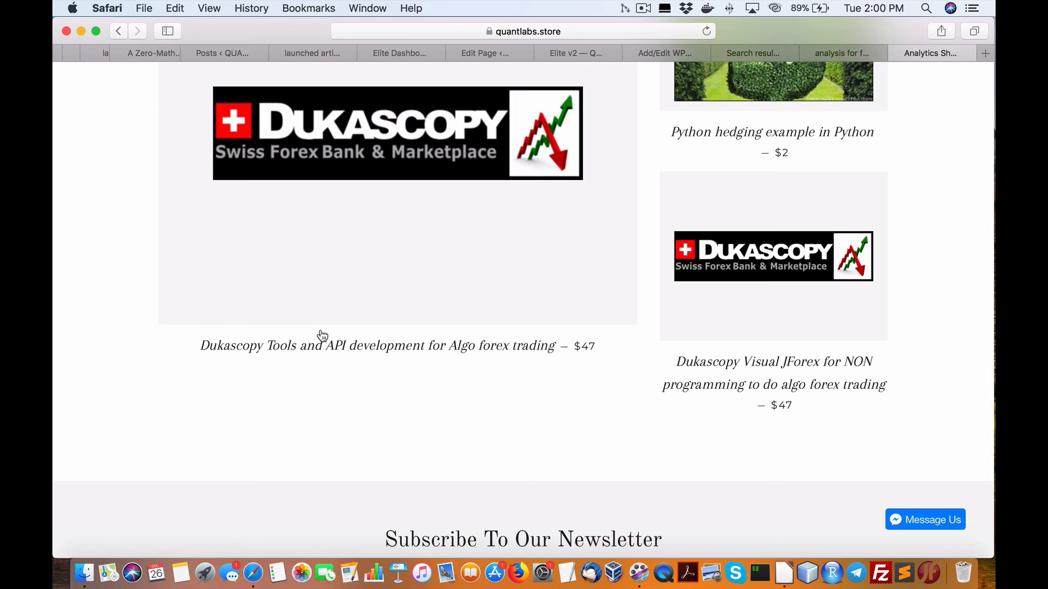
mouse_move(505, 400)
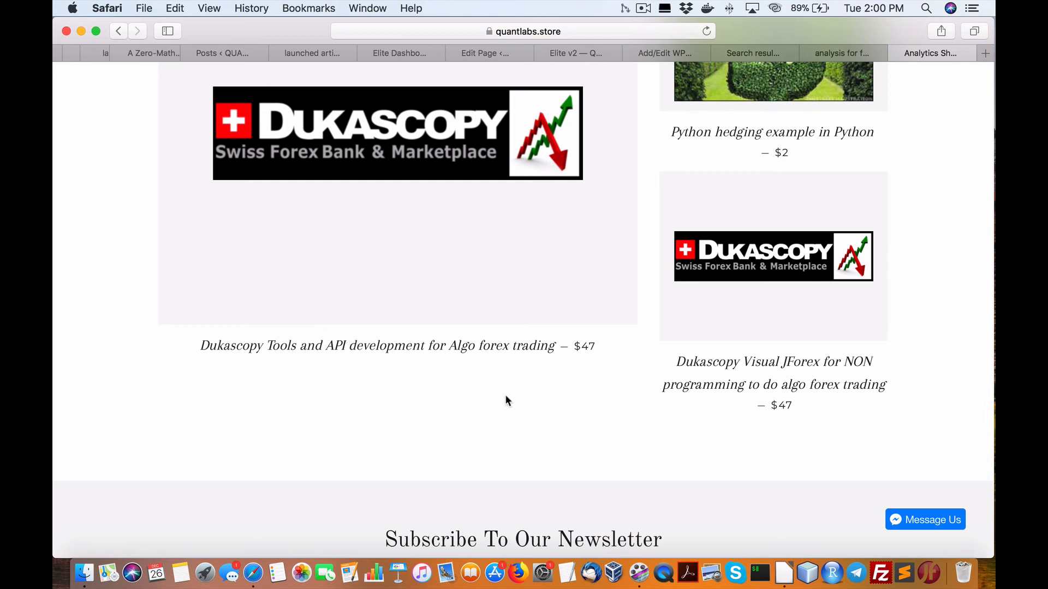
mouse_move(554, 376)
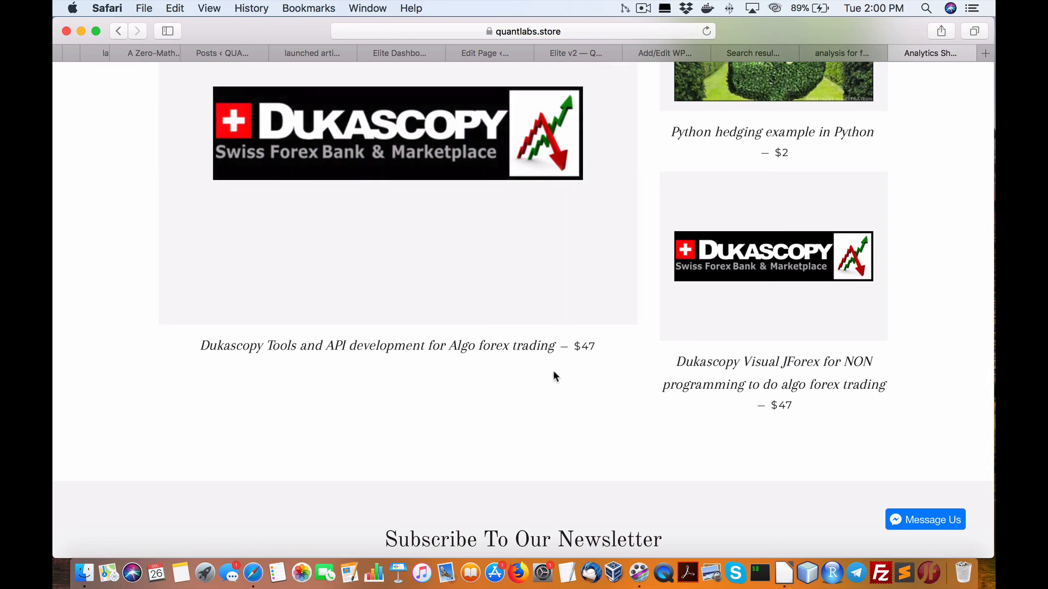
mouse_move(369, 359)
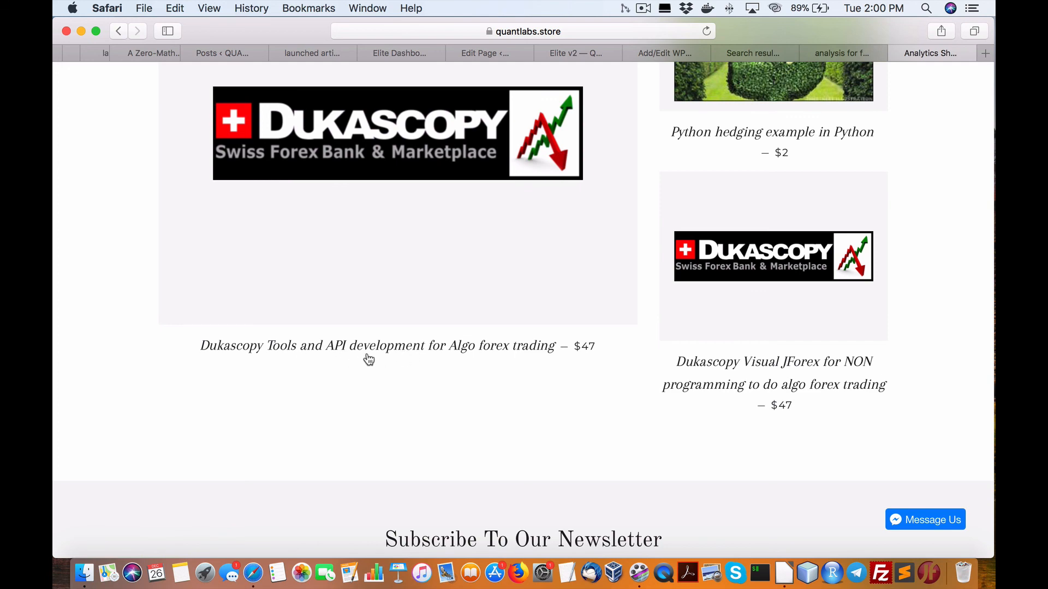
mouse_move(647, 392)
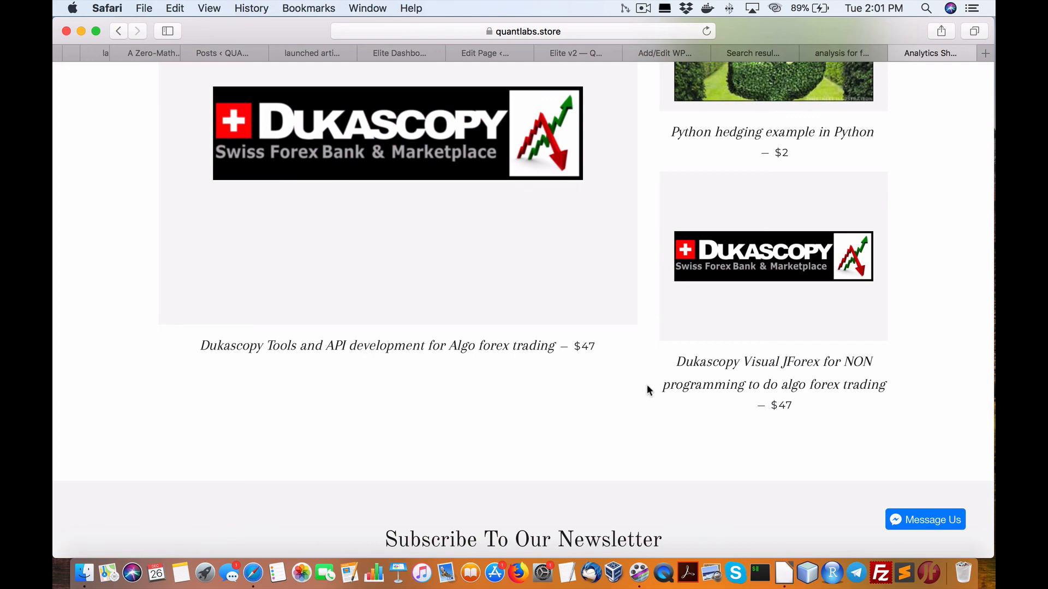
right_click(771, 256)
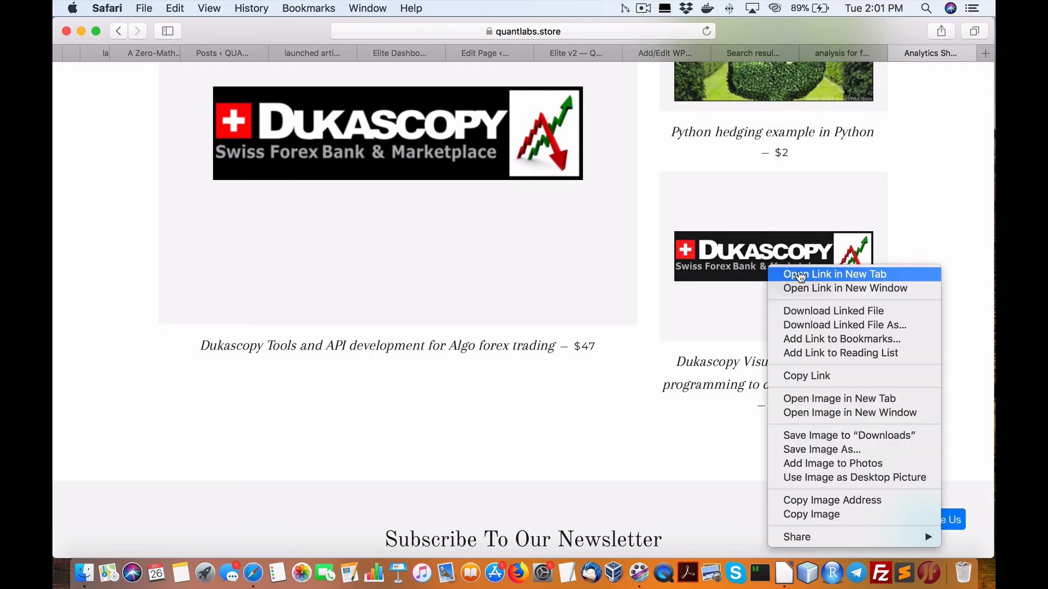
Open the Dukascopy Visual JForex course in a new tab, then return to the Elite v2 sales page
click(834, 274)
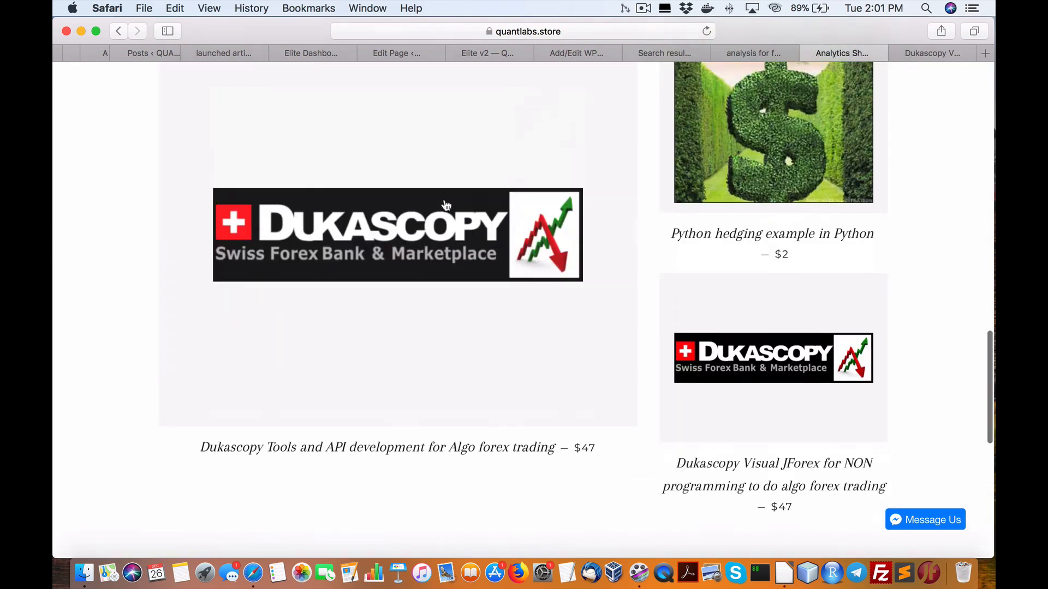
scroll(up, 3)
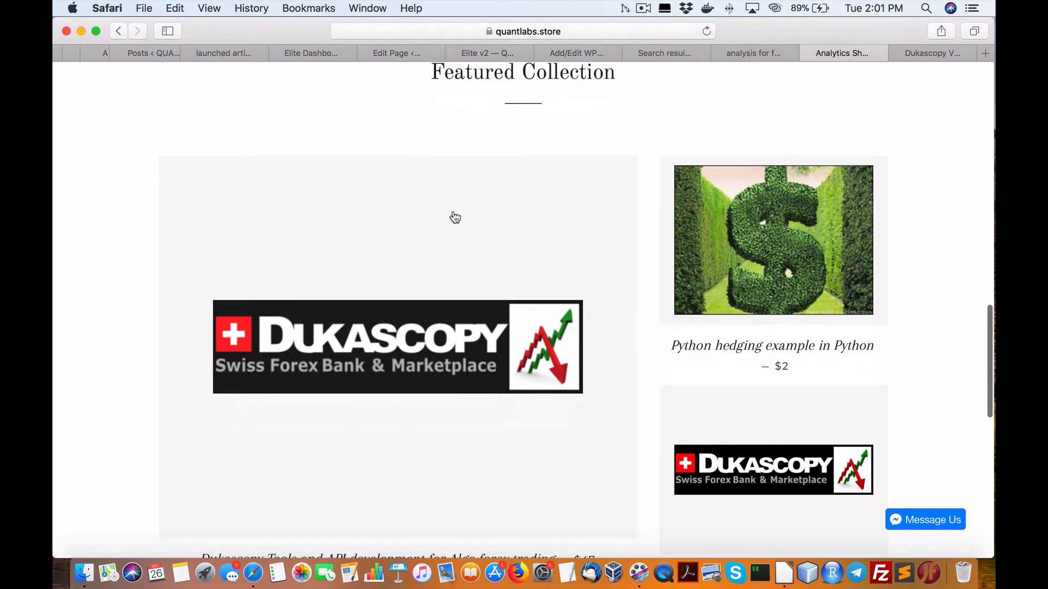
scroll(down, 3)
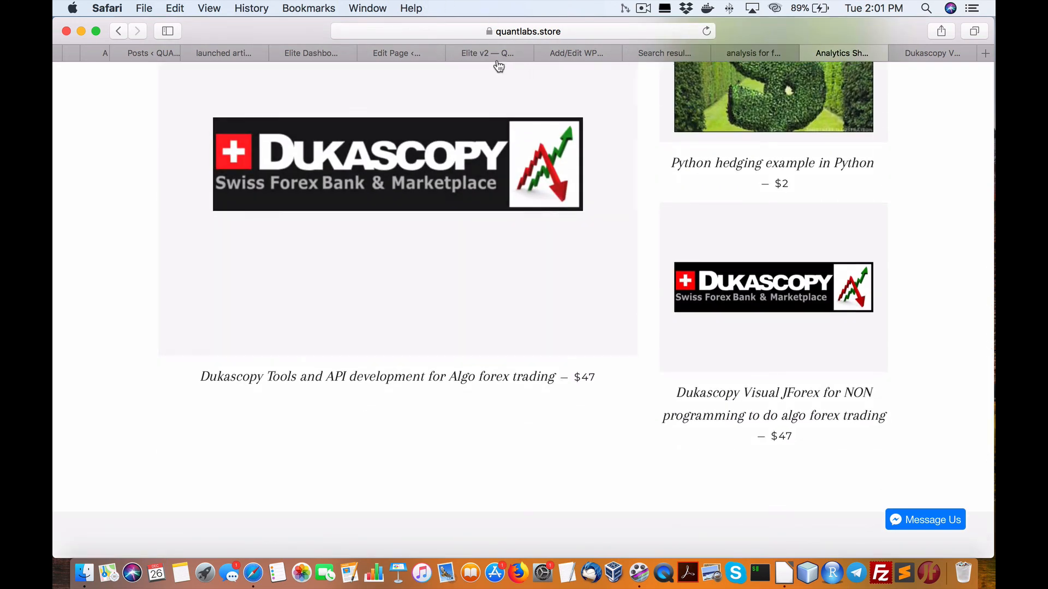
click(488, 53)
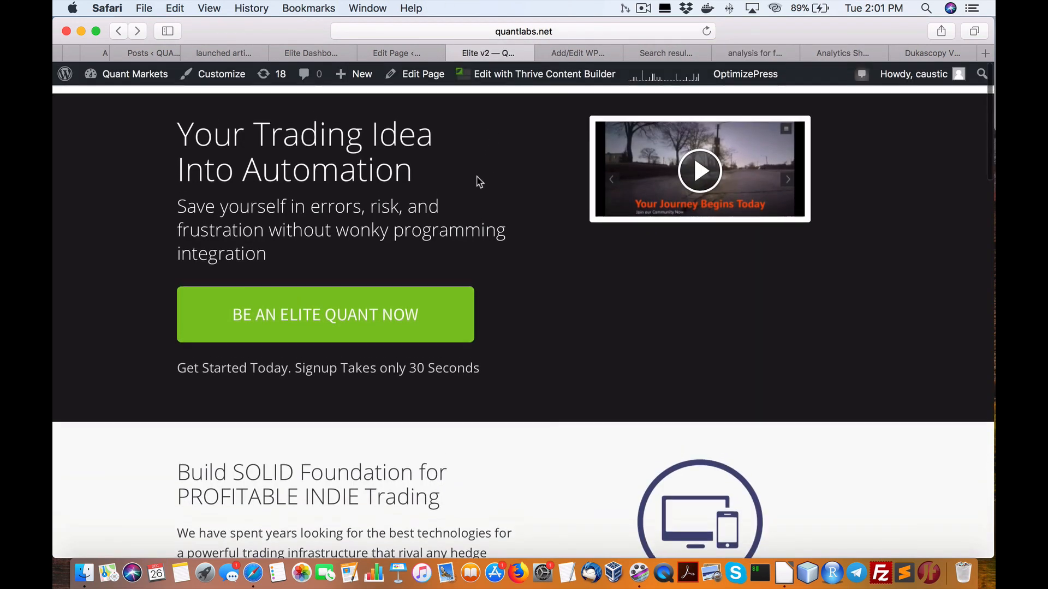
Scroll to the bottom of the sales page and choose BE AN ELITE QUANT NOW
scroll(down, 3)
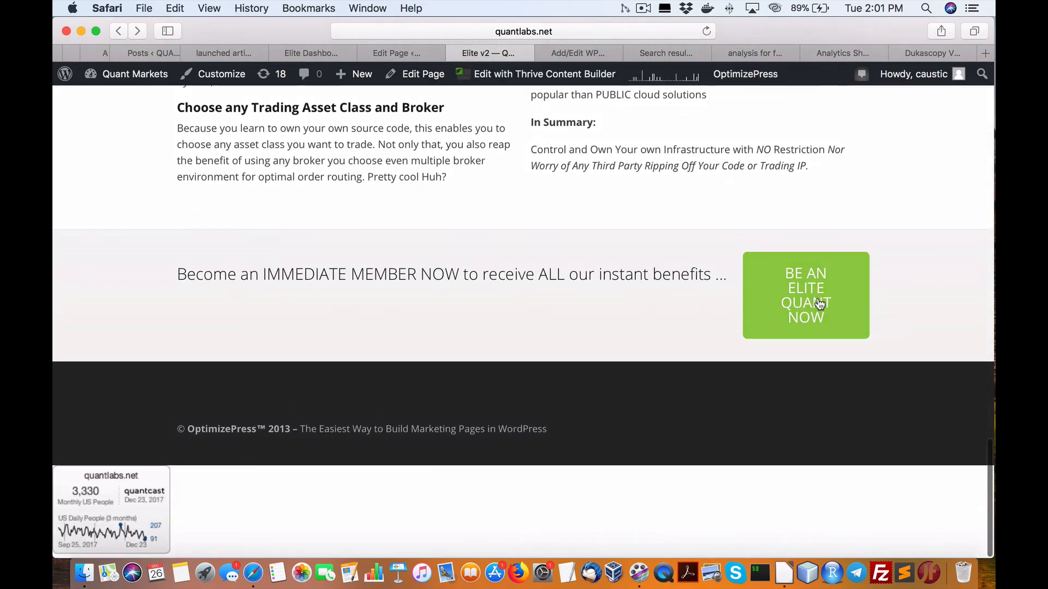
click(805, 295)
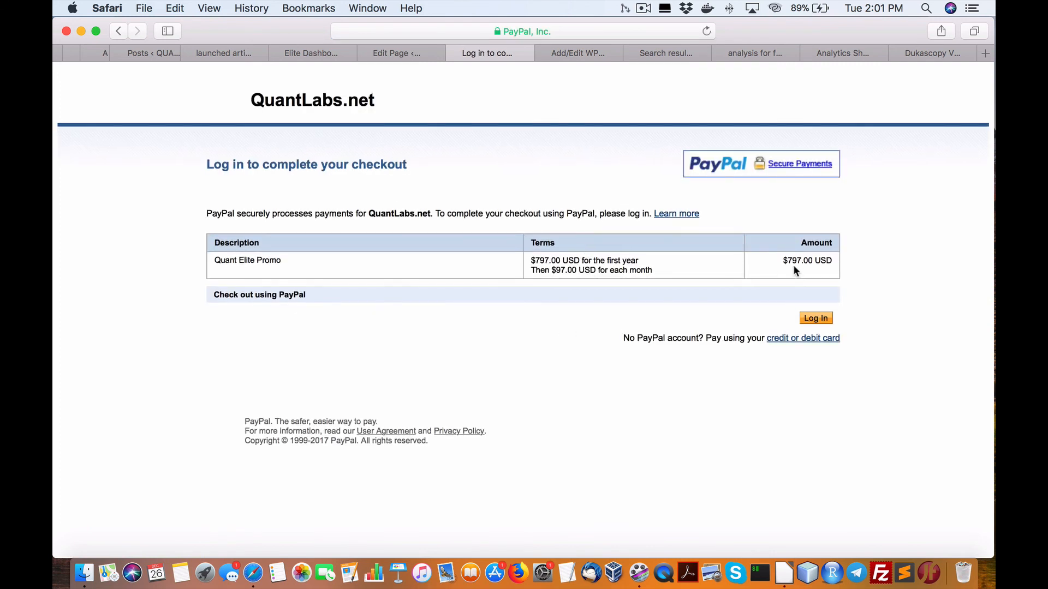
Select the $797.00 amount in the Quant Elite Promo PayPal checkout table
double_click(807, 260)
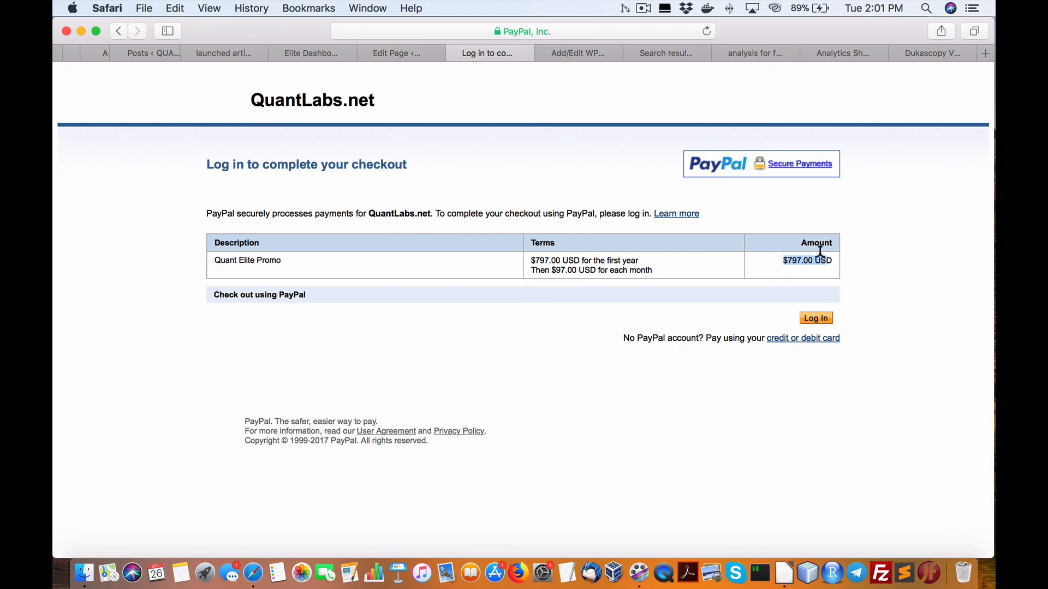
mouse_move(830, 283)
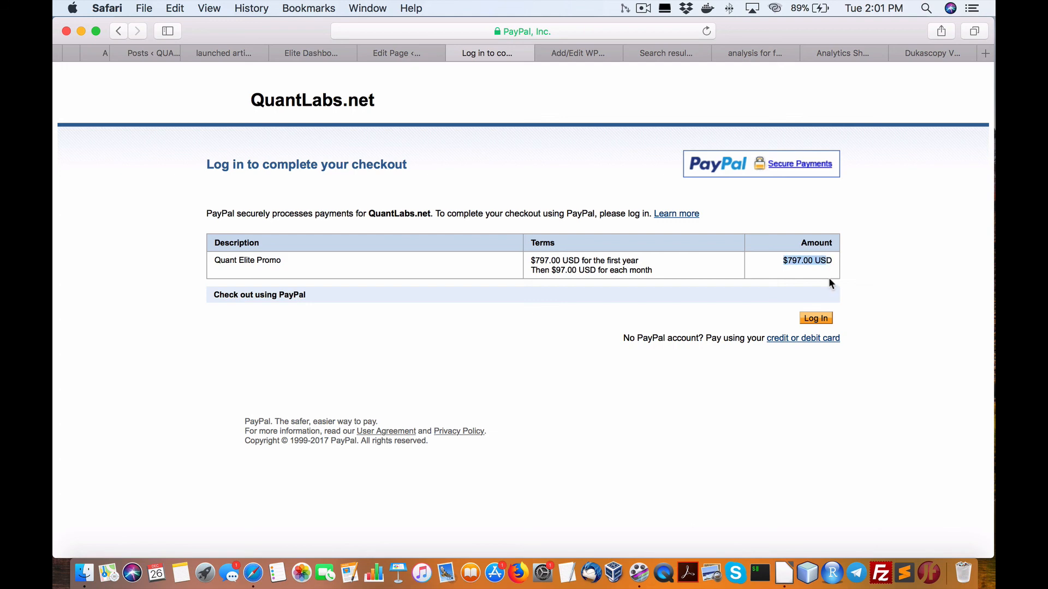
mouse_move(788, 281)
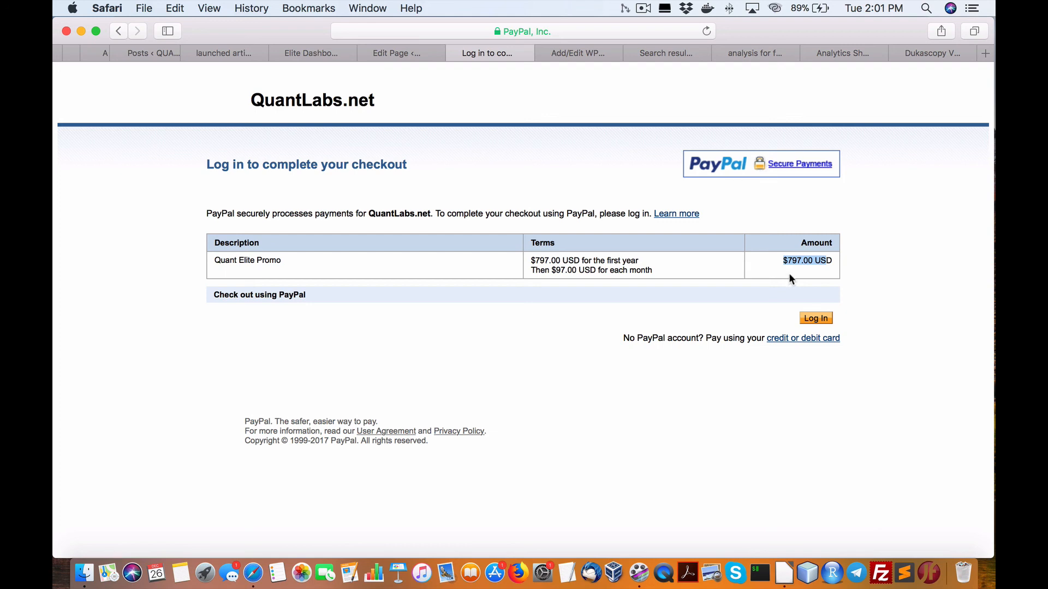
mouse_move(893, 286)
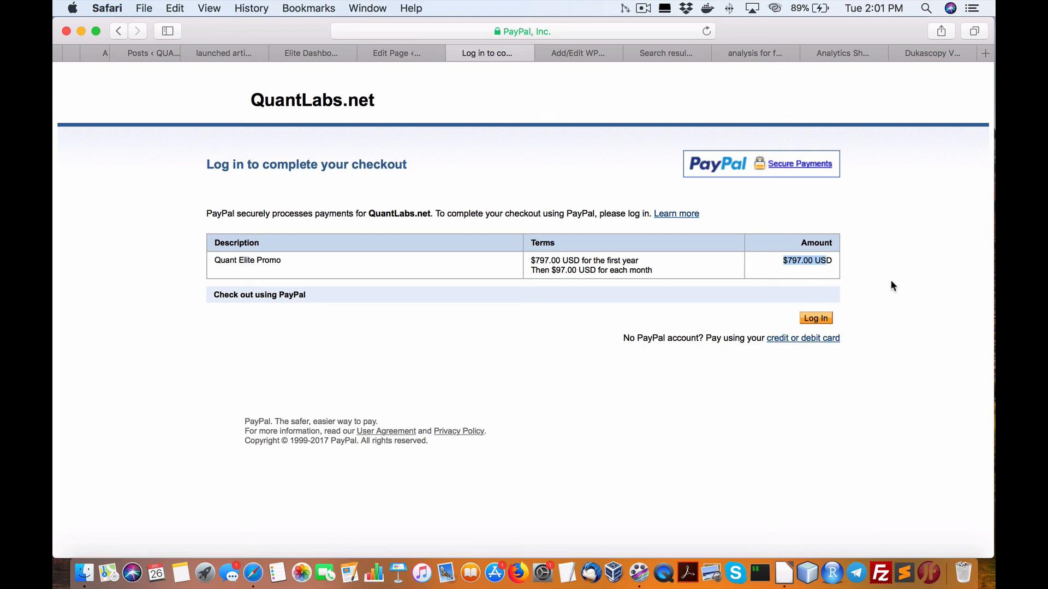